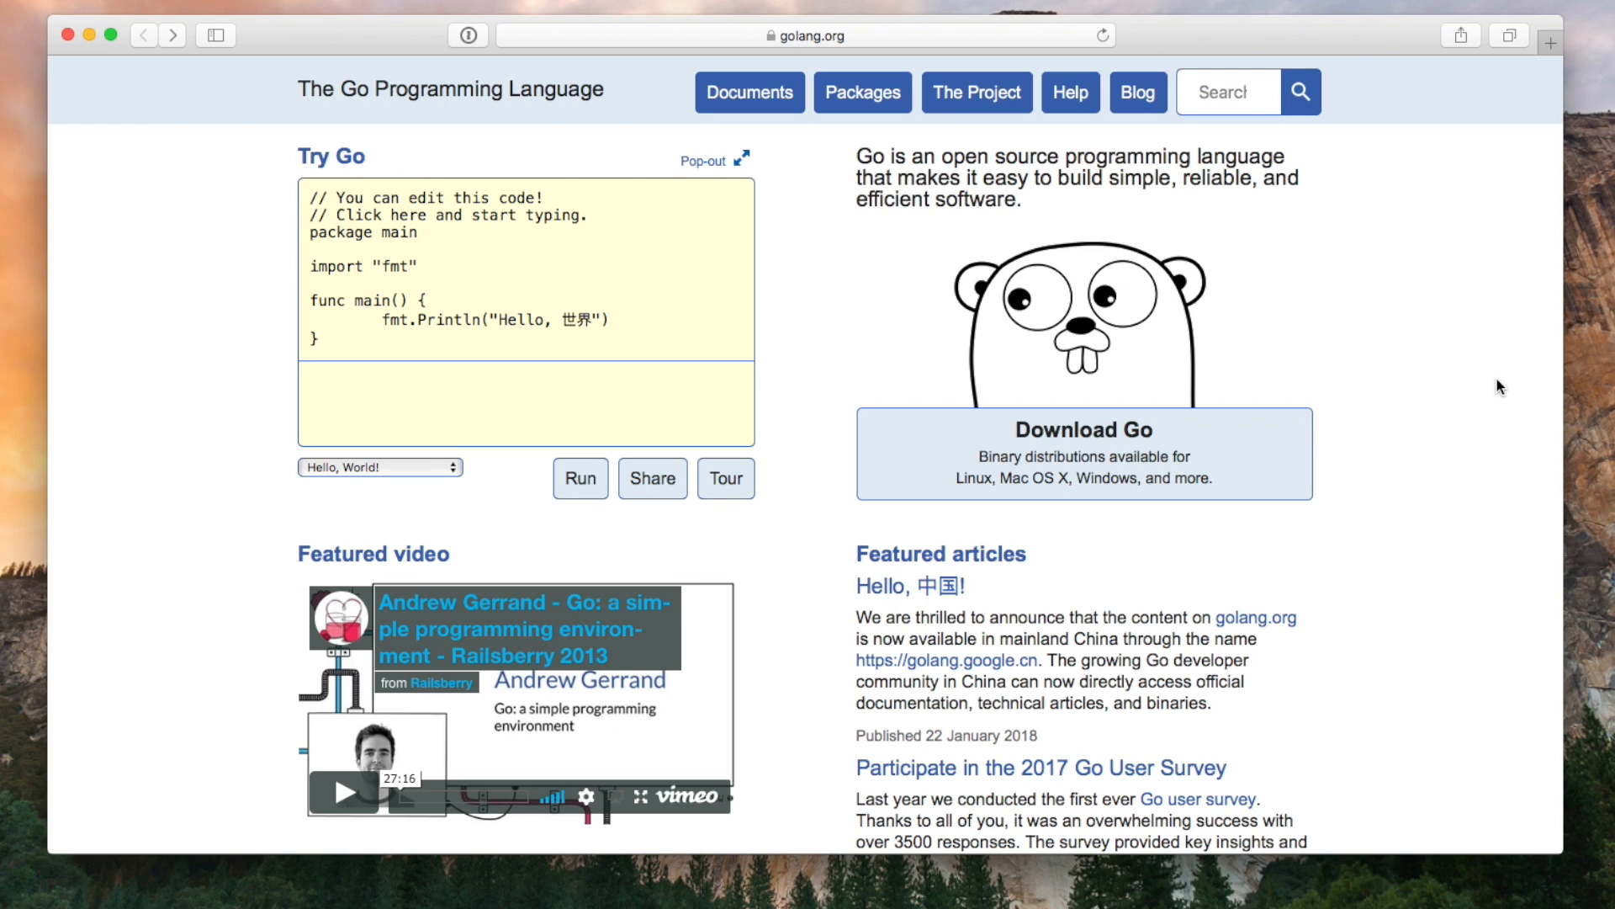
mouse_move(1210, 445)
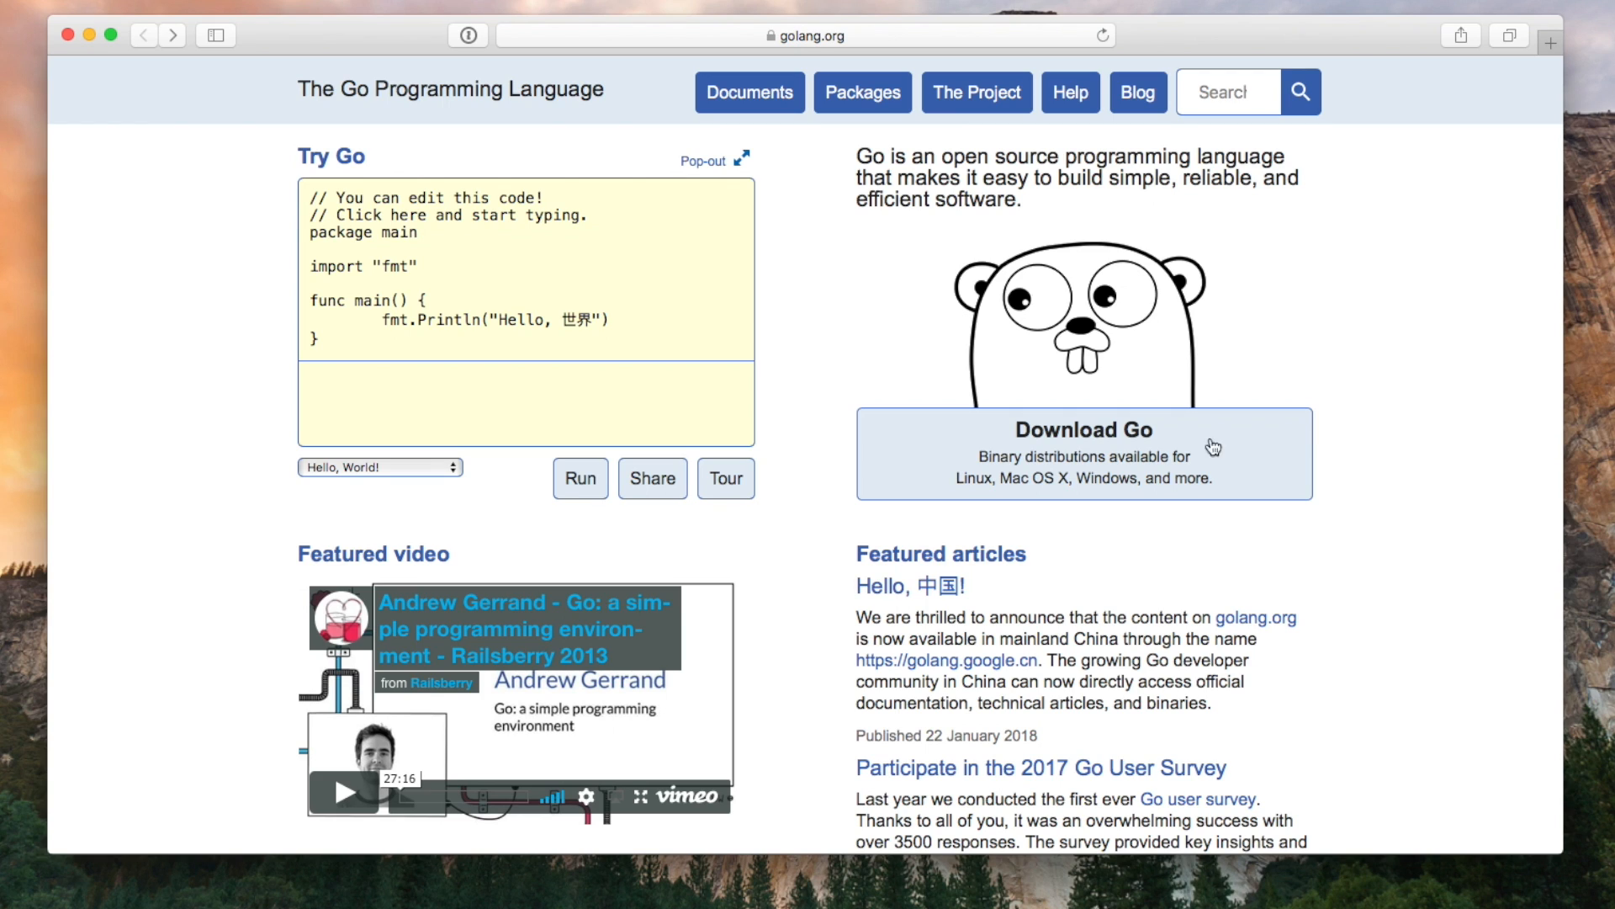
Step: Open golang.org's Go downloads page, then type 'brew install go' in Terminal
click(1083, 444)
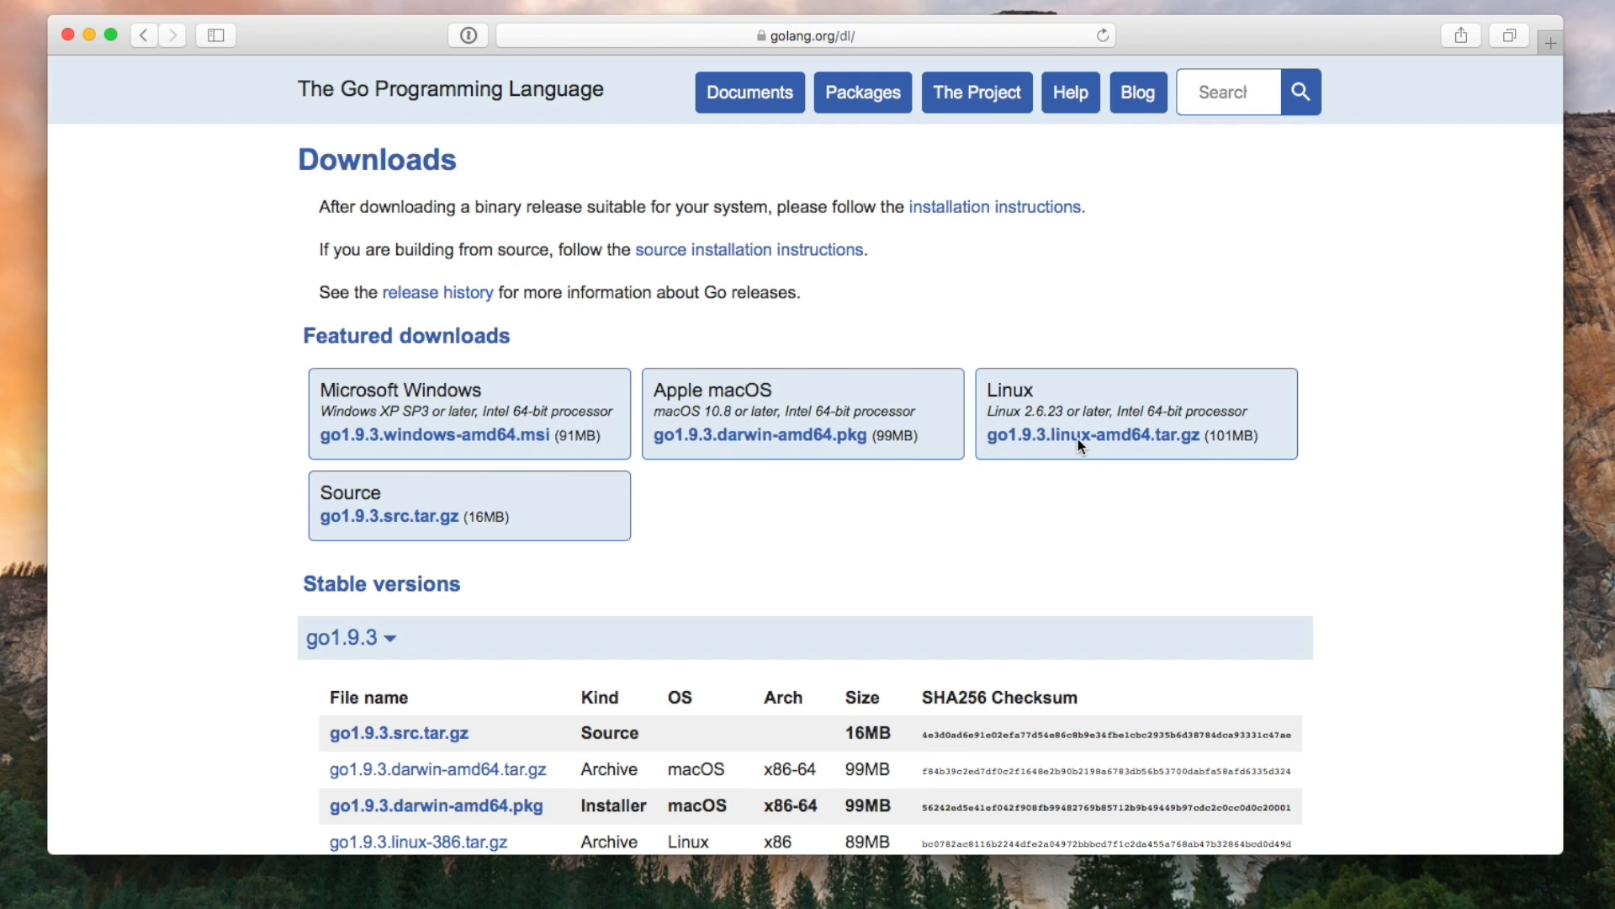
text(brew install go)
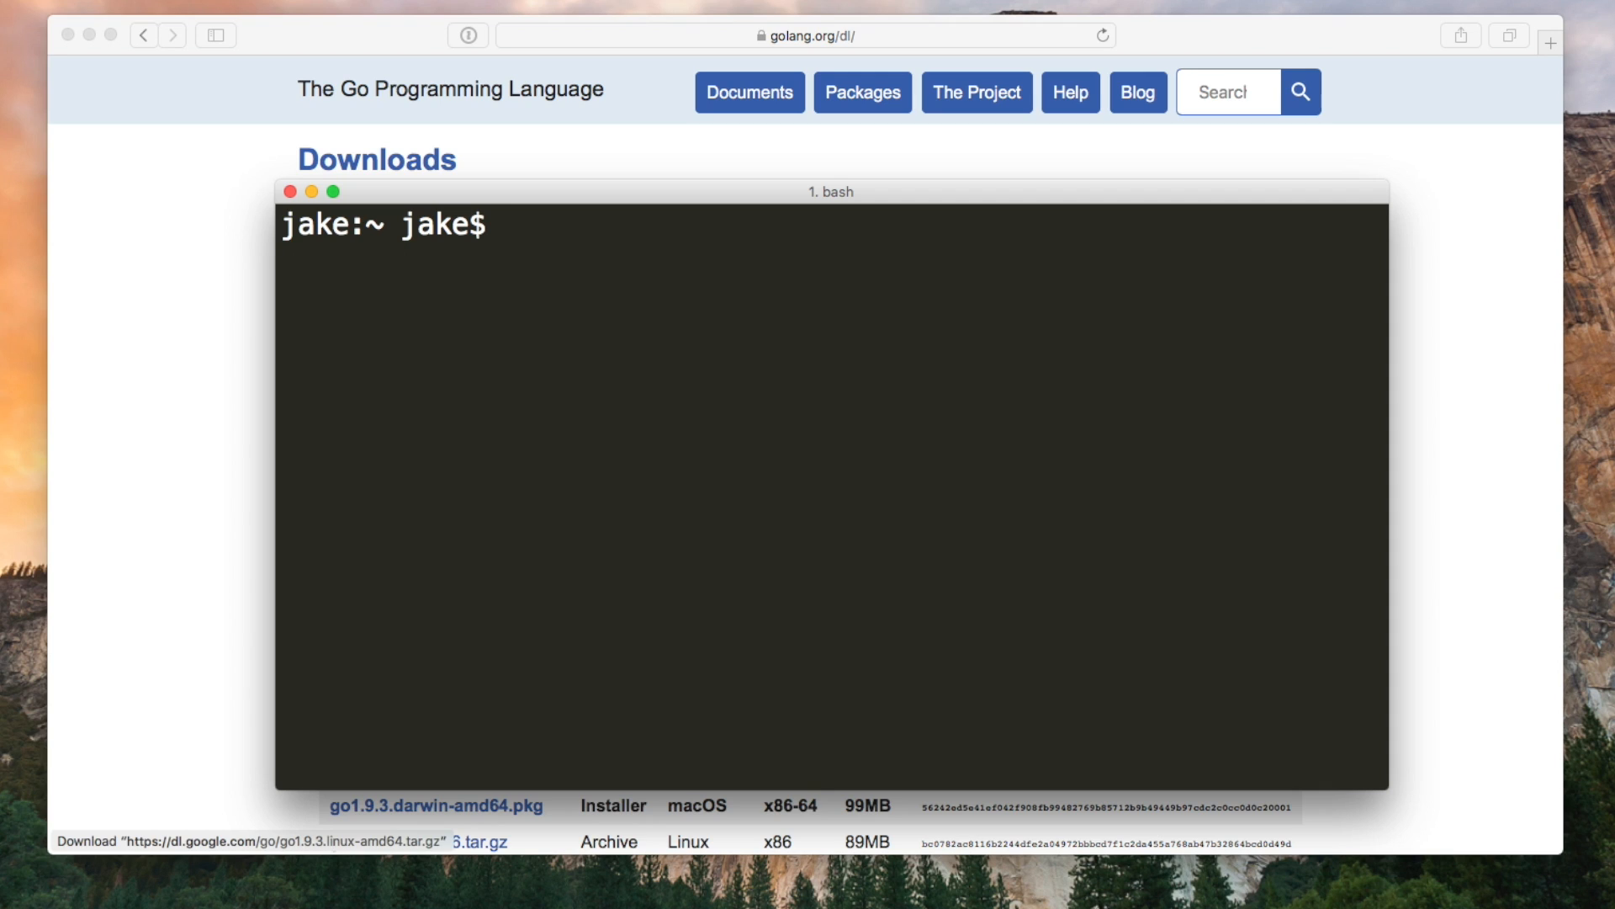
Step: Check GOPATH, make the go/src/example directories, and touch hello.go
text(go env GOPATH)
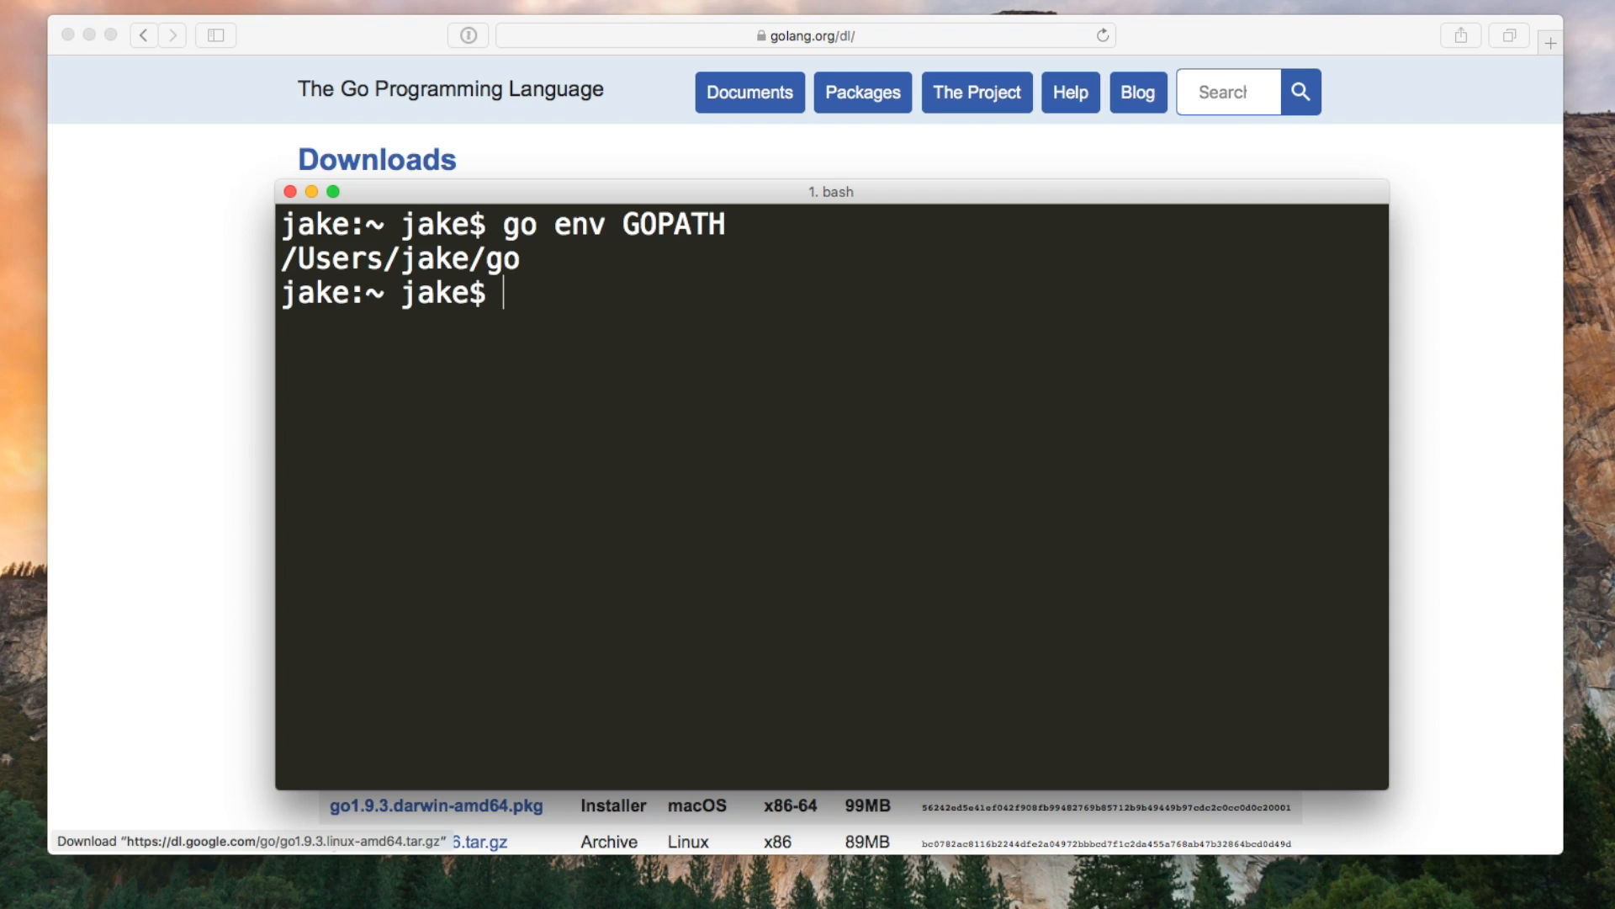
text(mkdir go)
text(cd go)
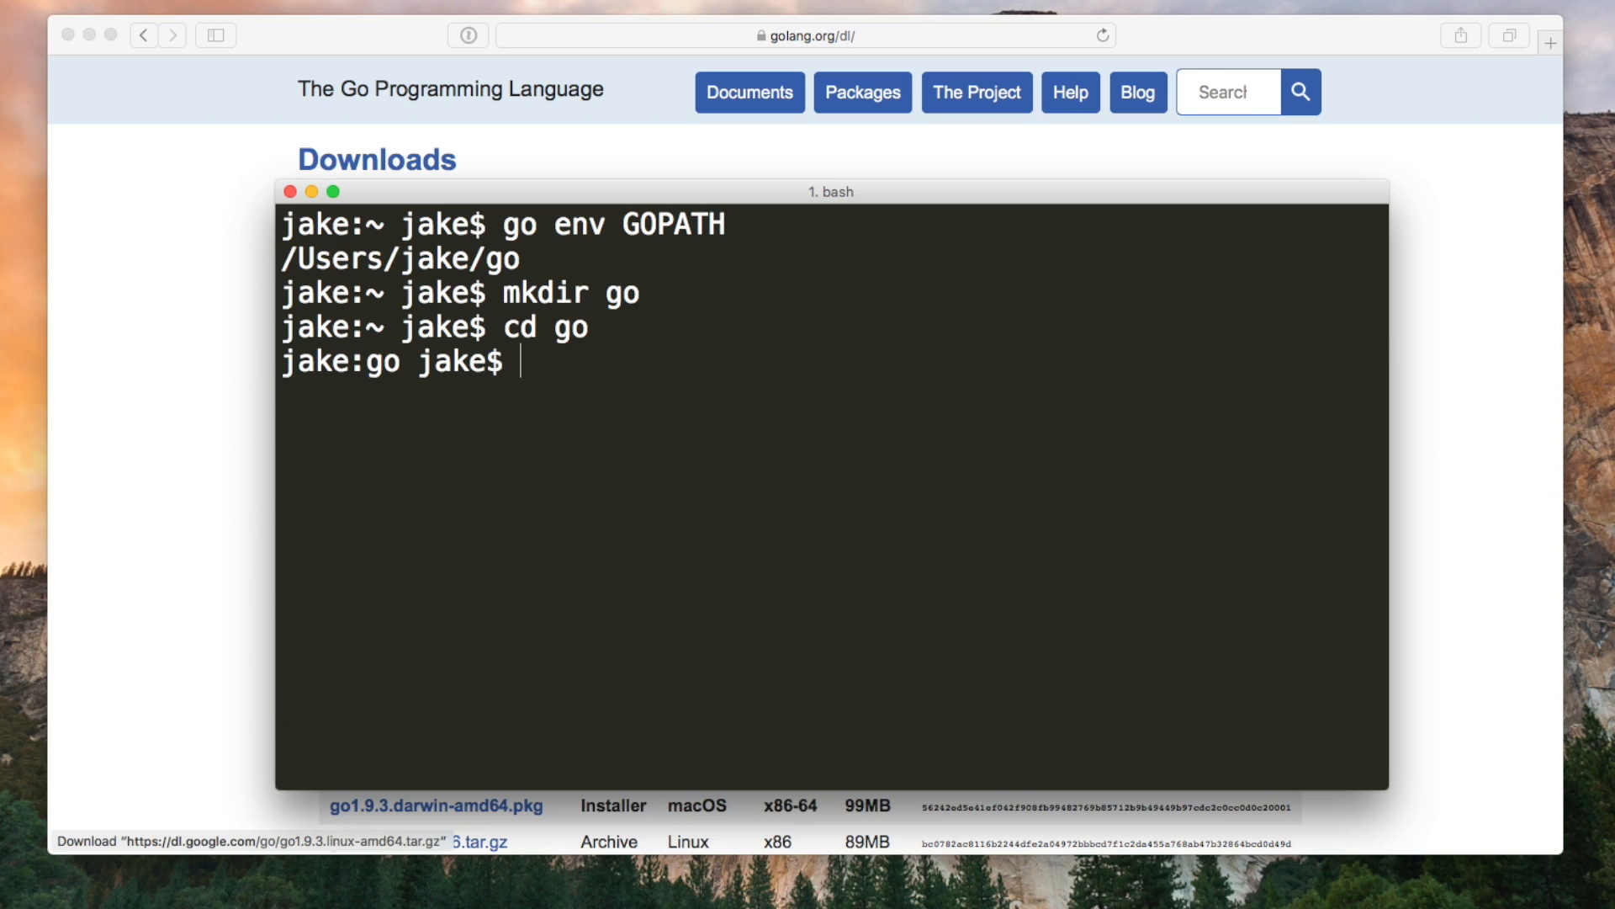
text(mkdir src)
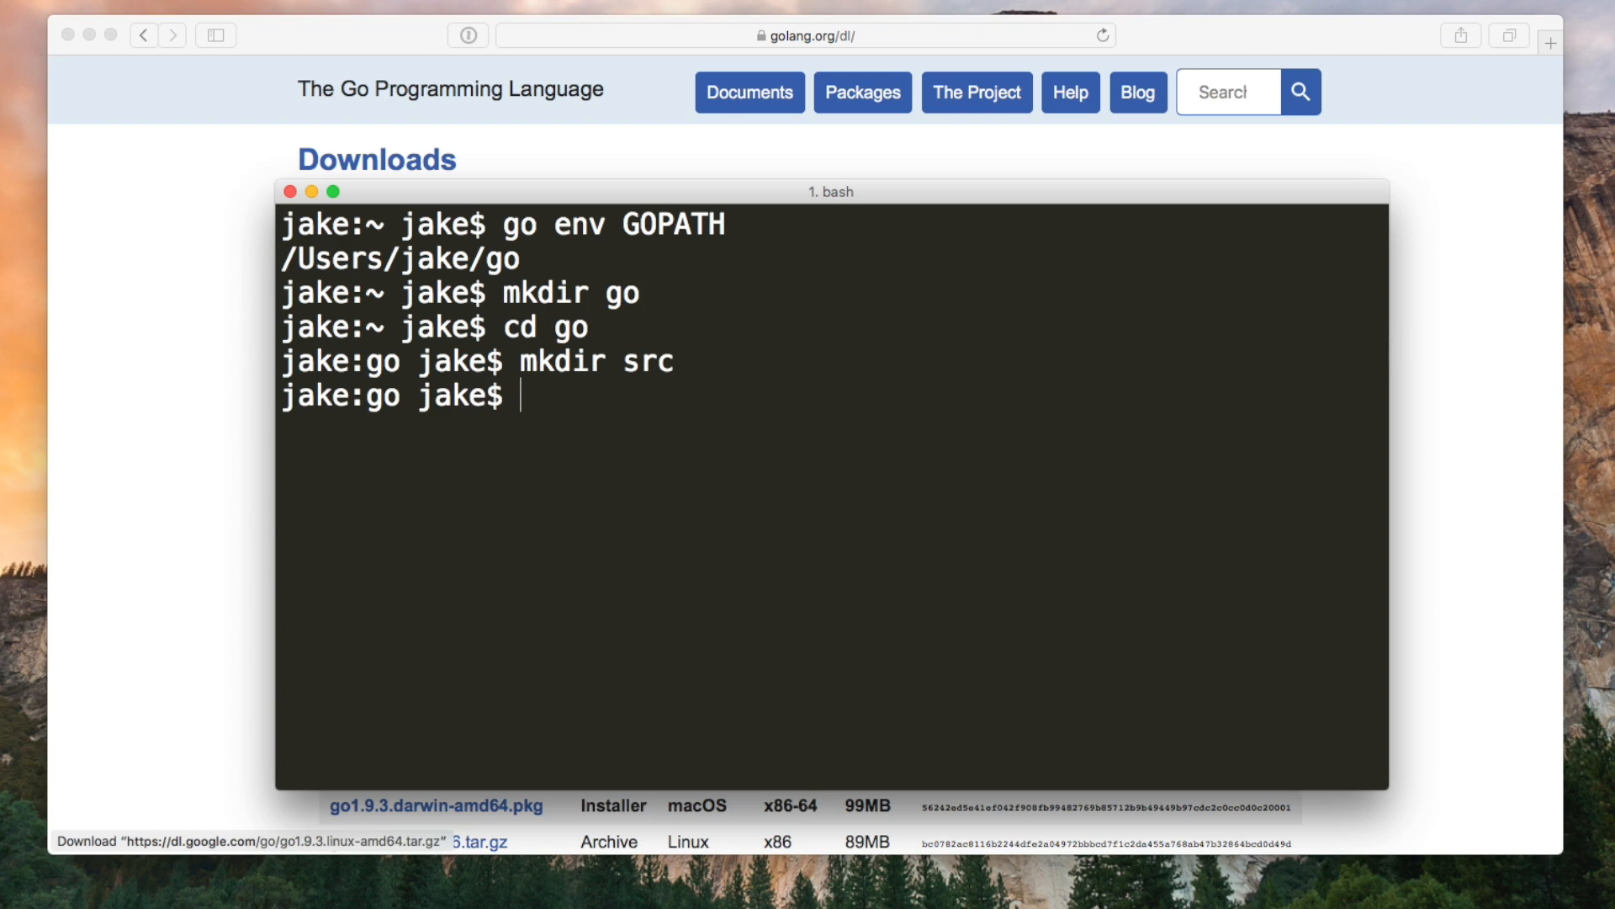
text(cd src)
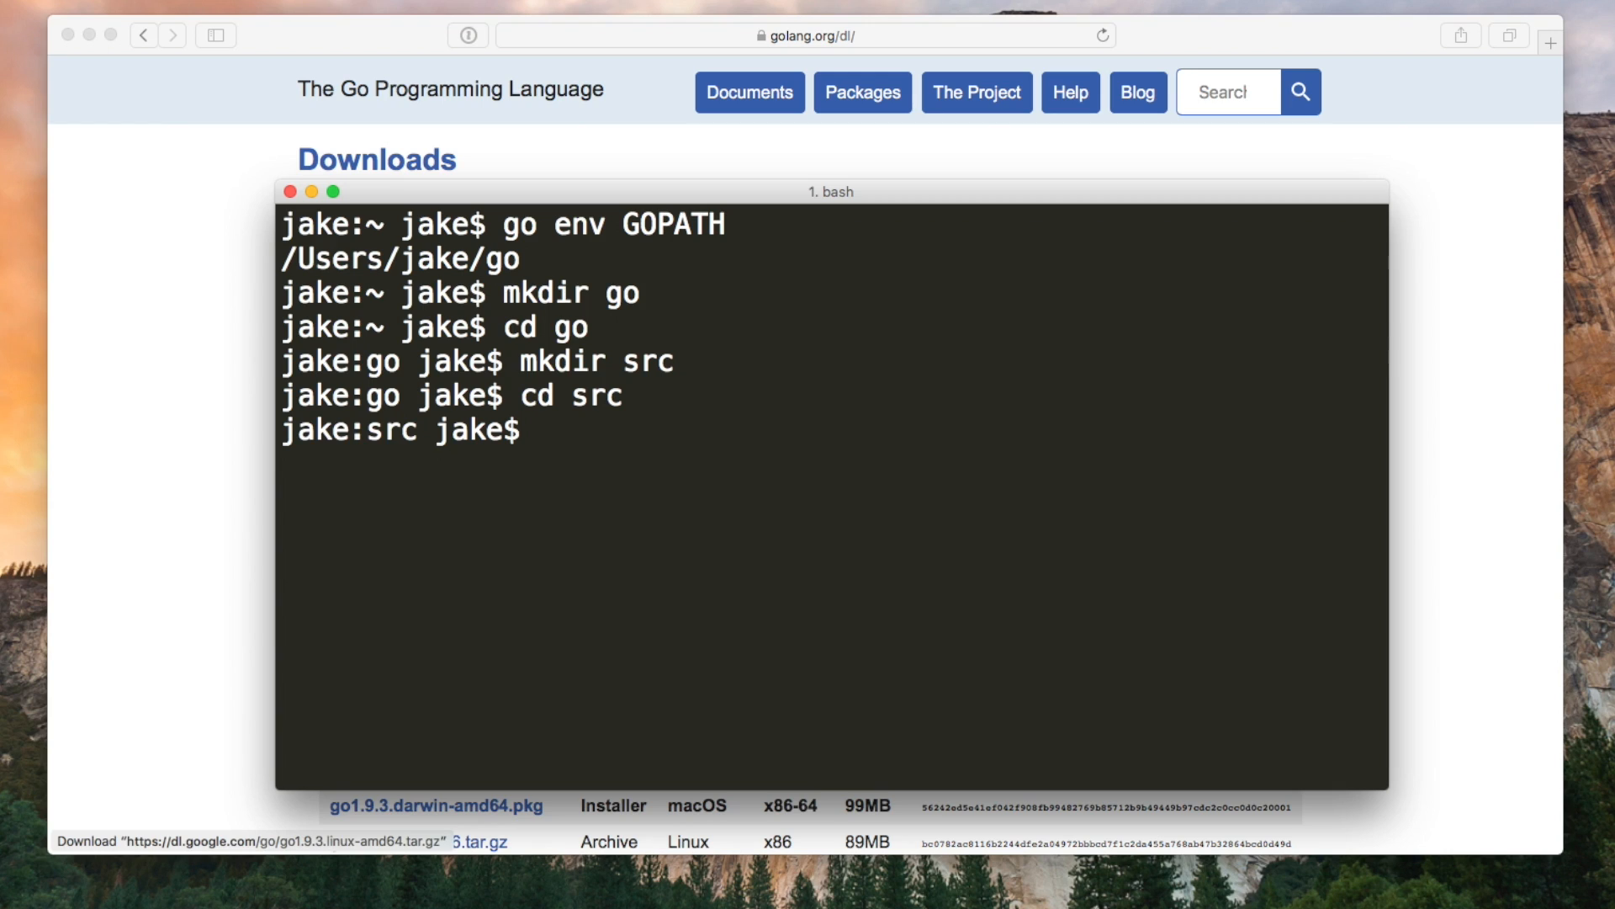
text(mkdir example)
text(cd example/)
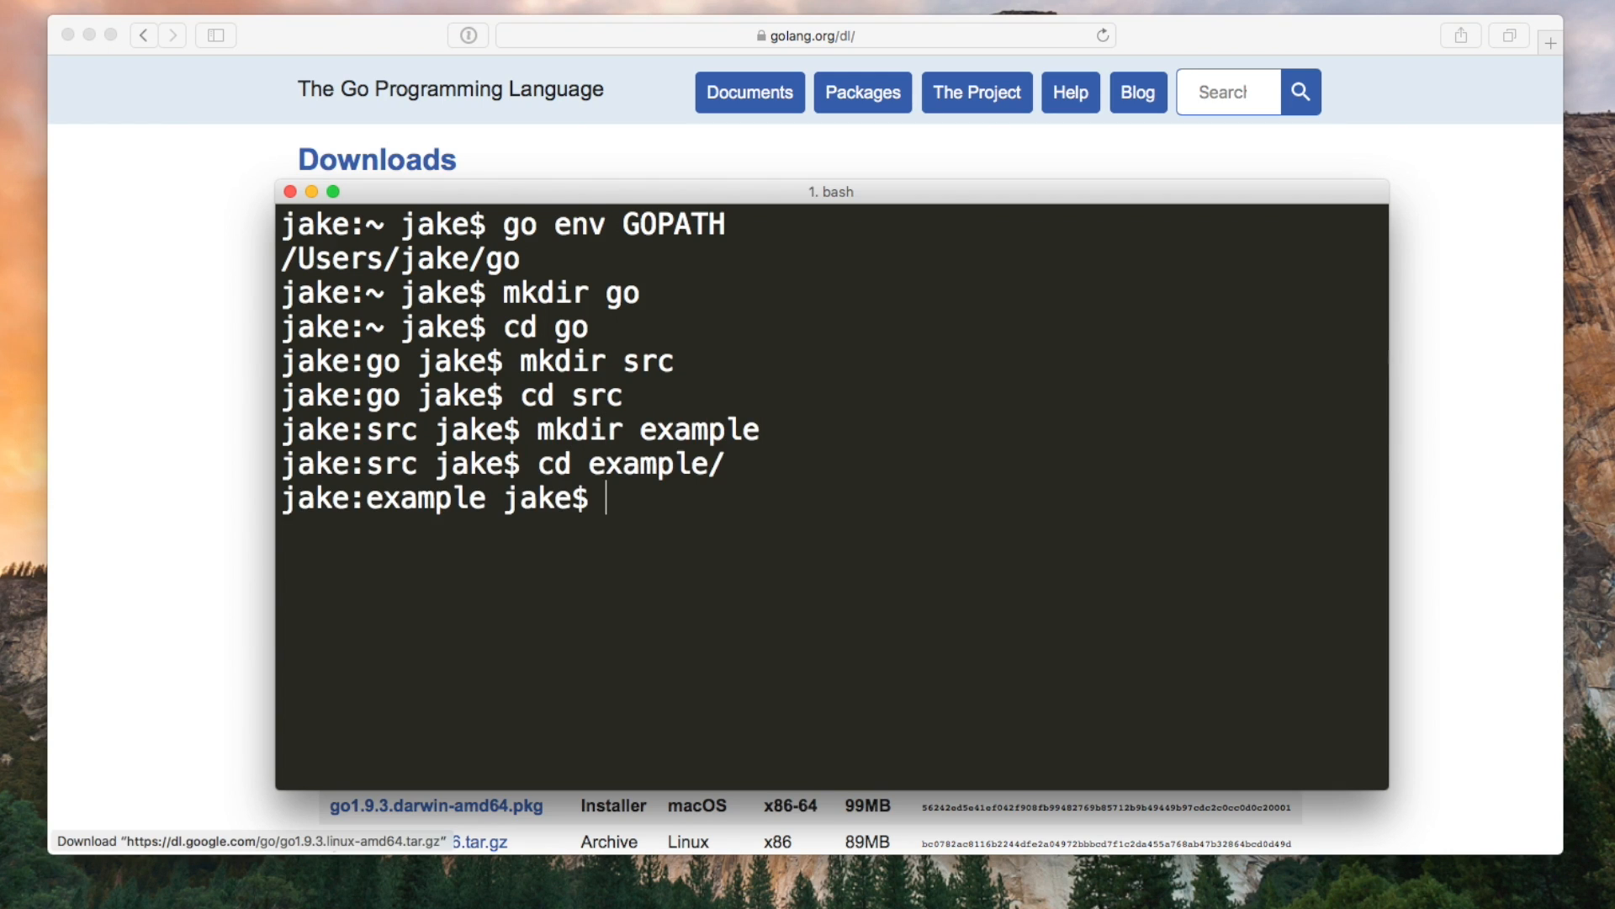
text(tou)
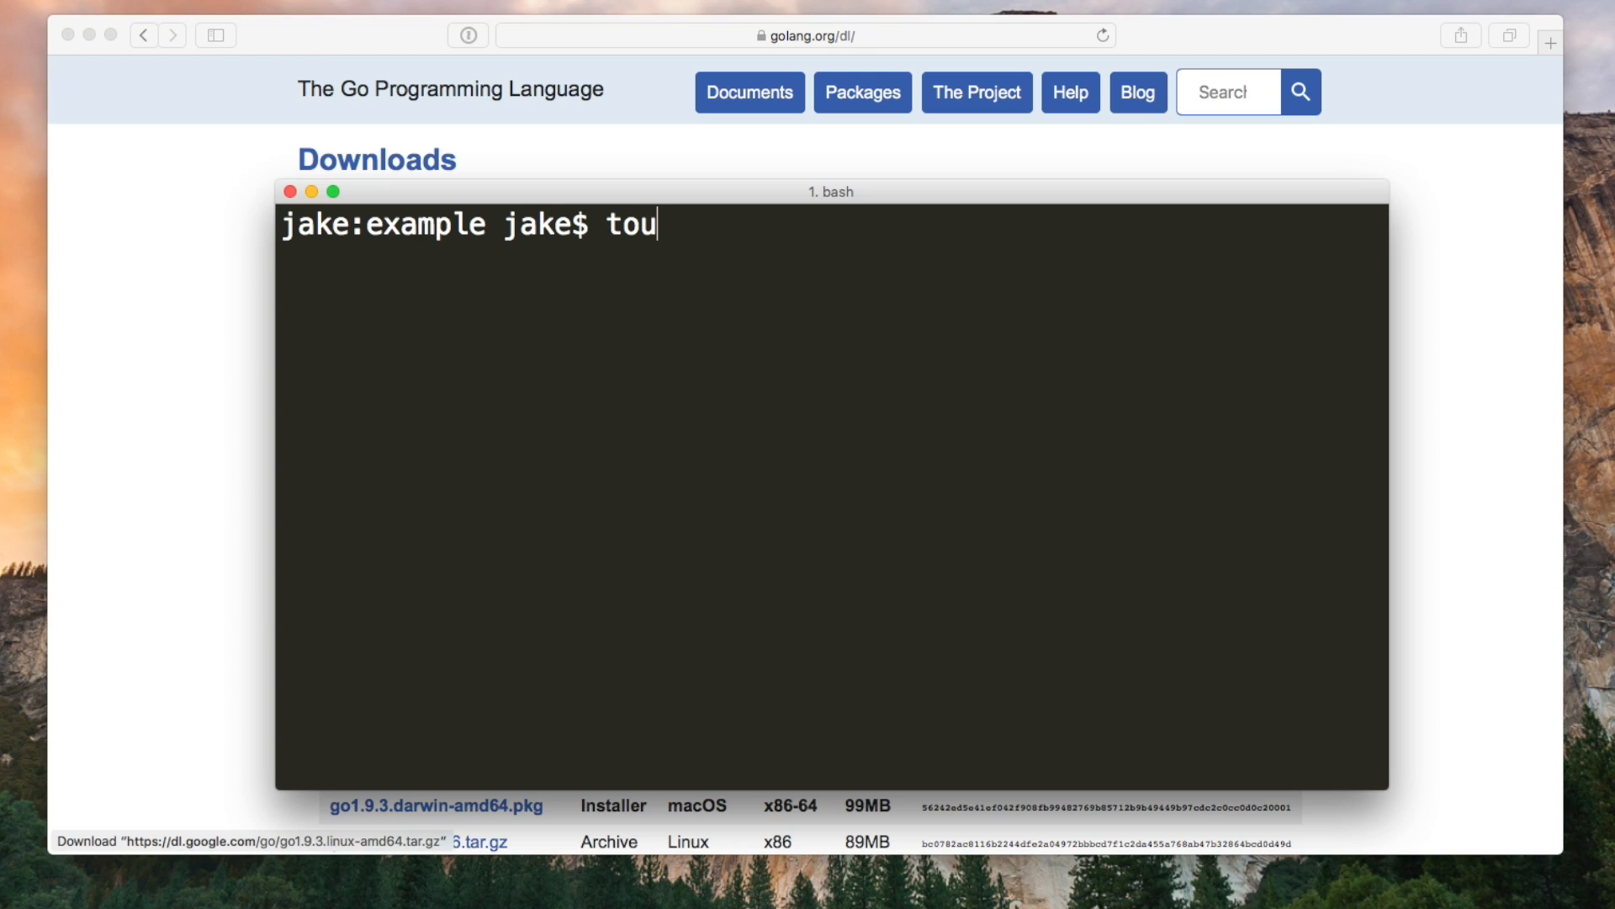
text(ch)
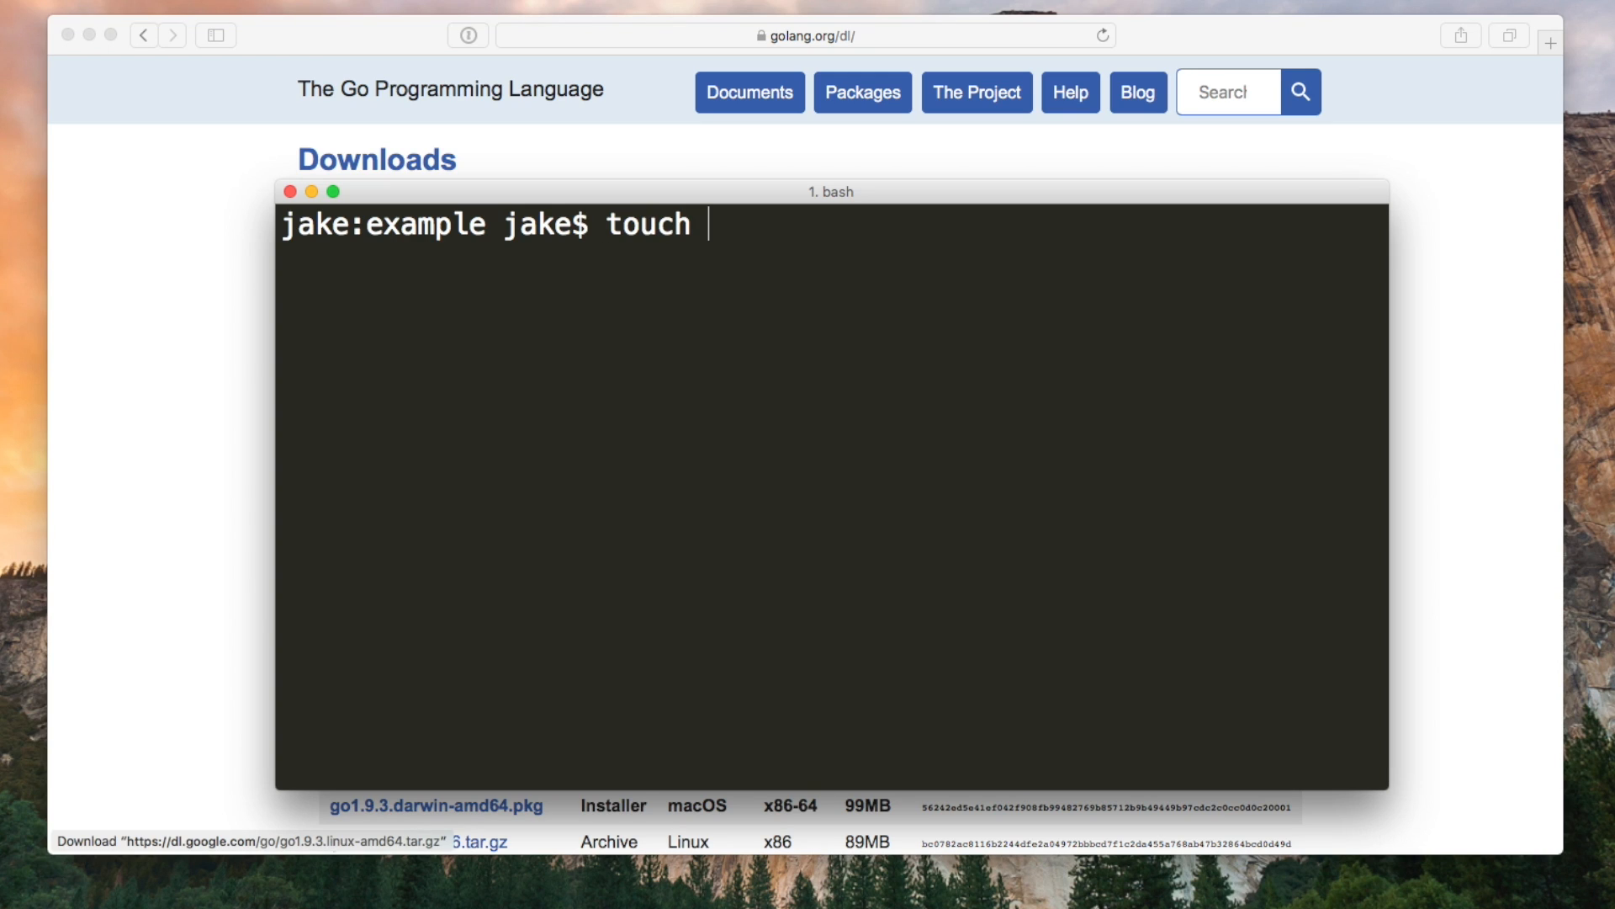
text(hello.g)
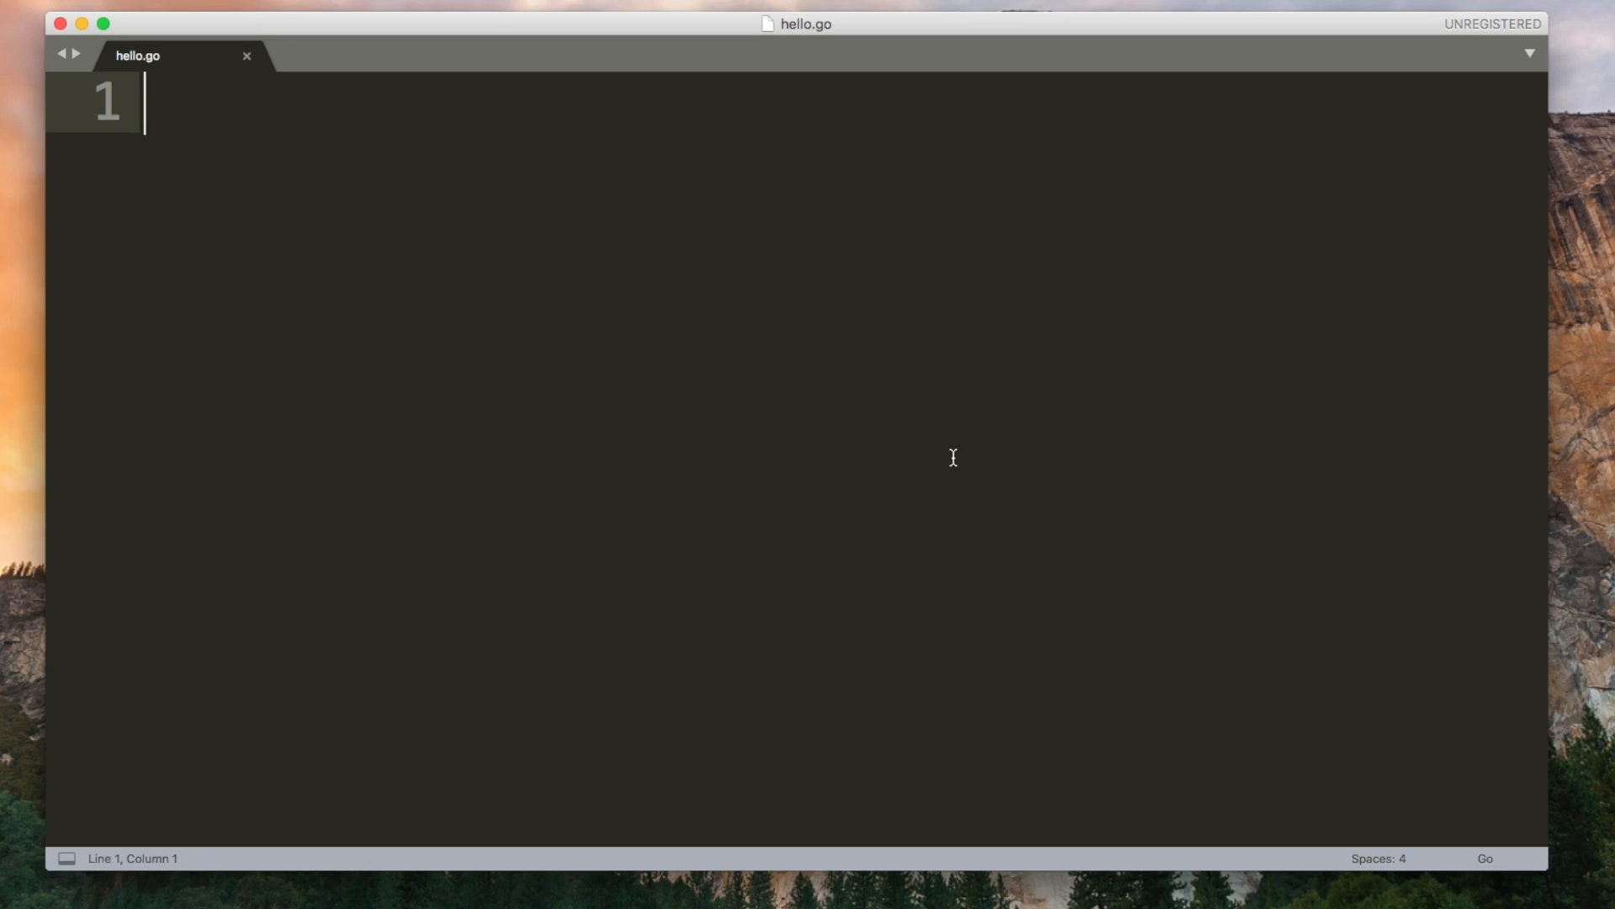
Step: Write 'package main' and an import block with "fmt" and math
text(package)
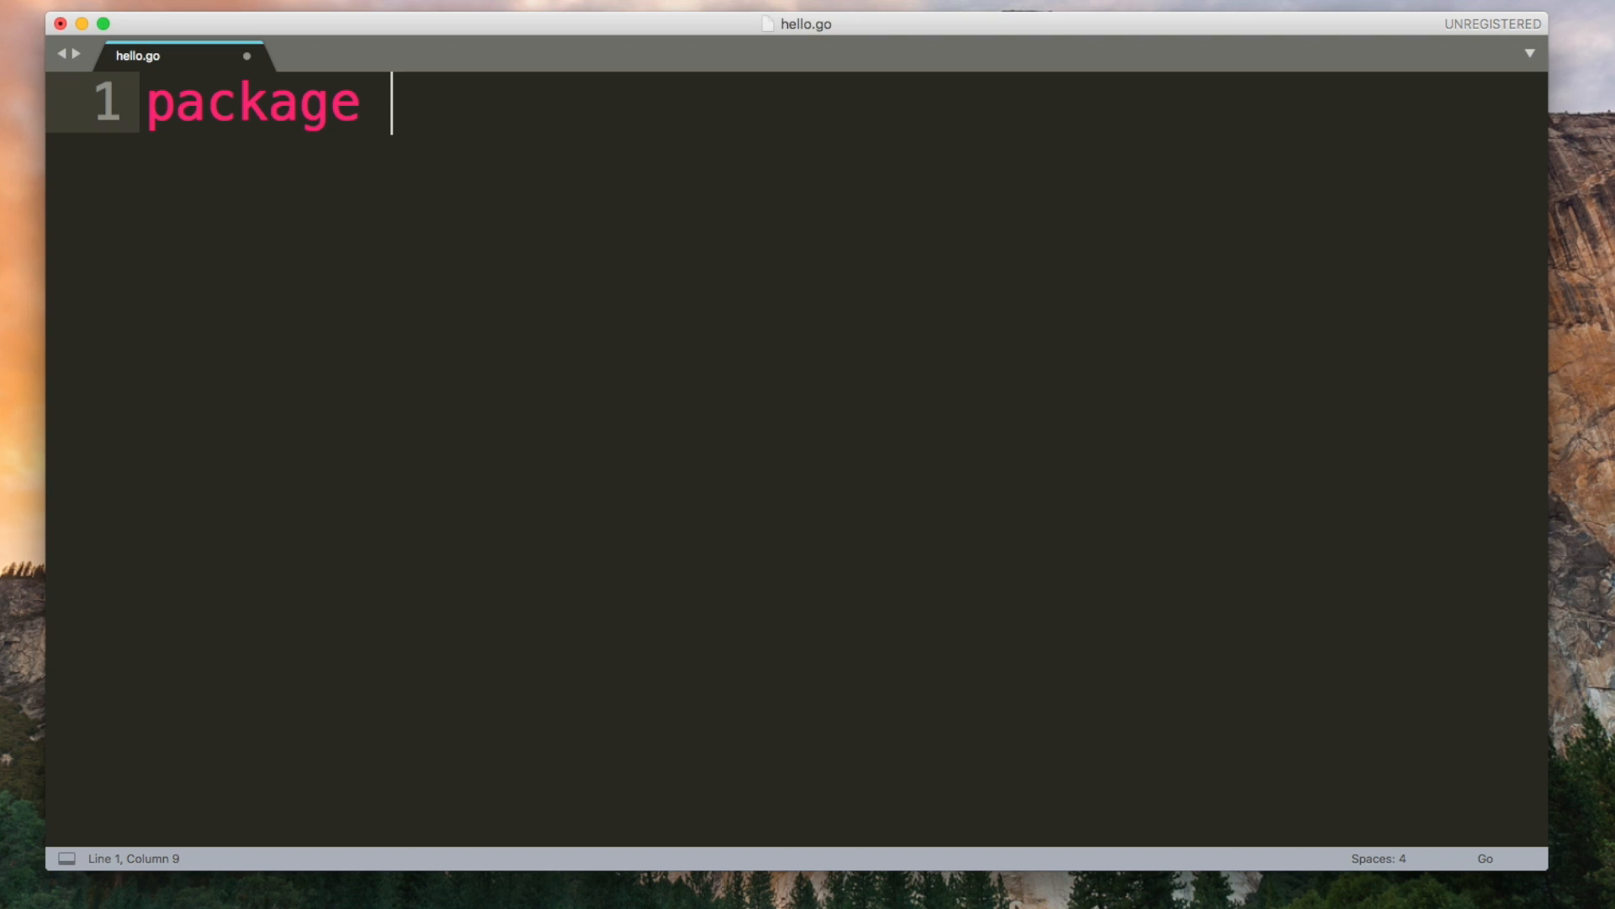
text(main)
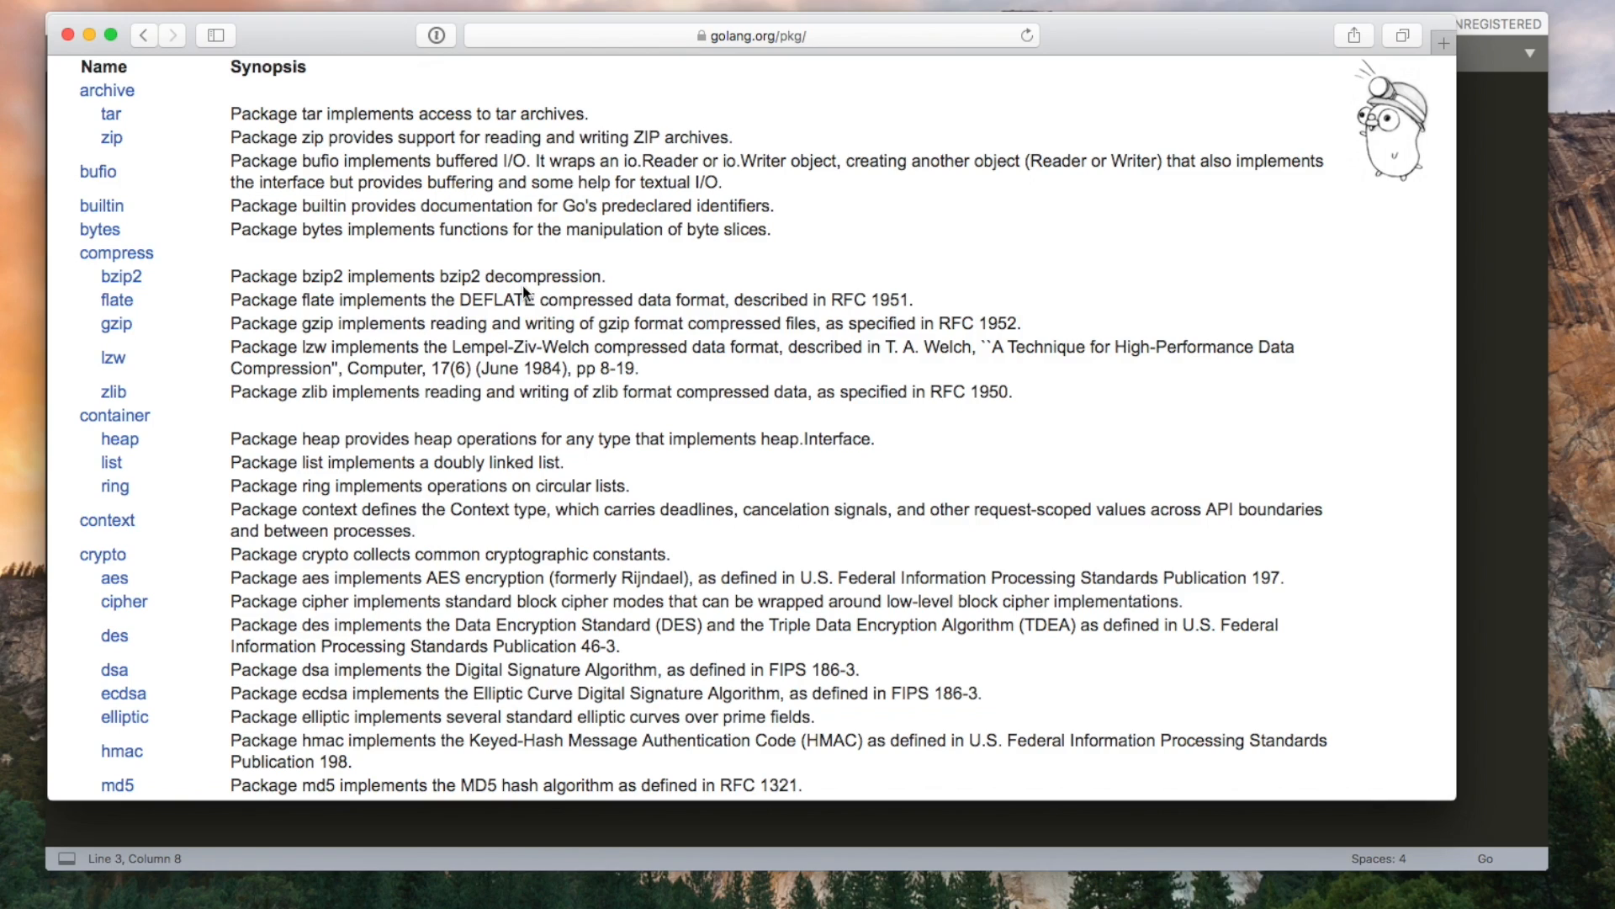
scroll(down, 3)
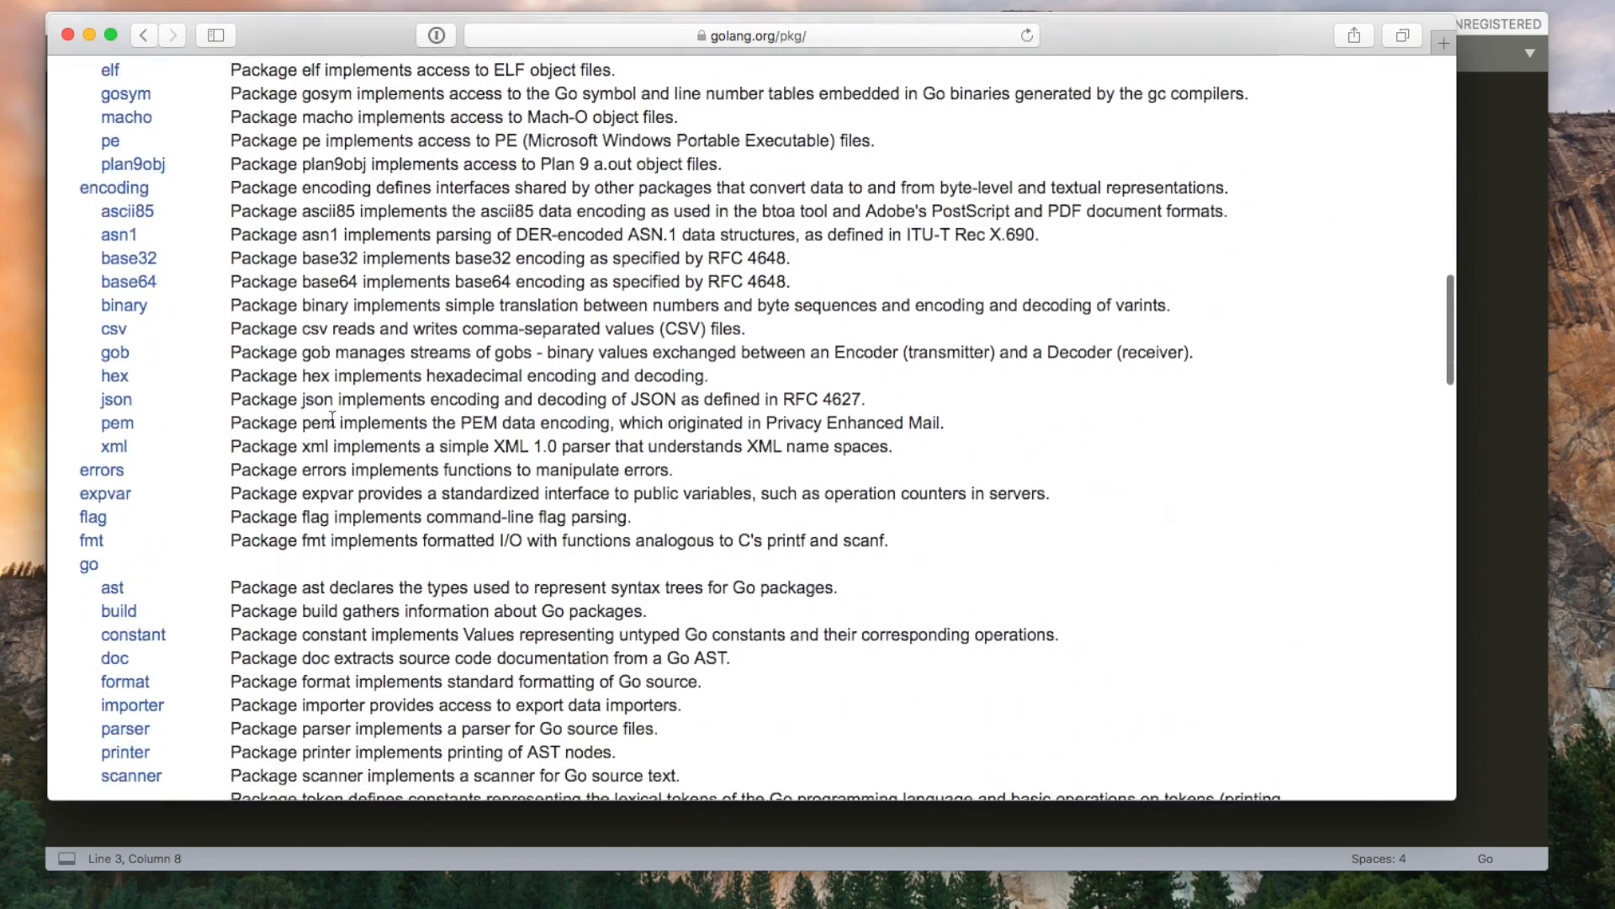
click(90, 540)
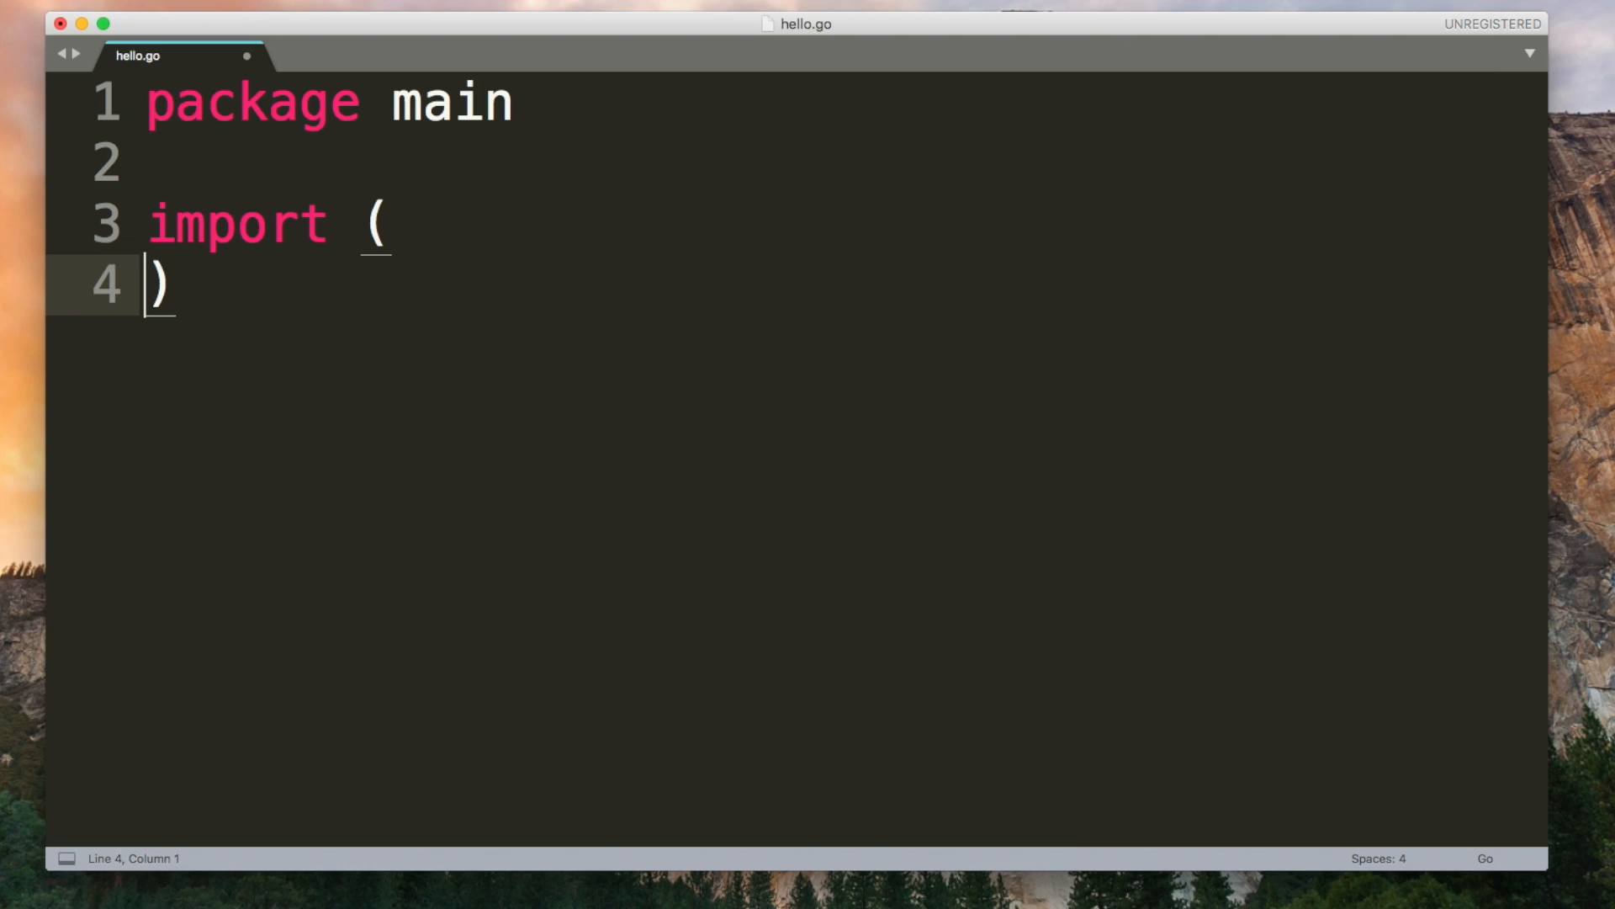
text("fmt")
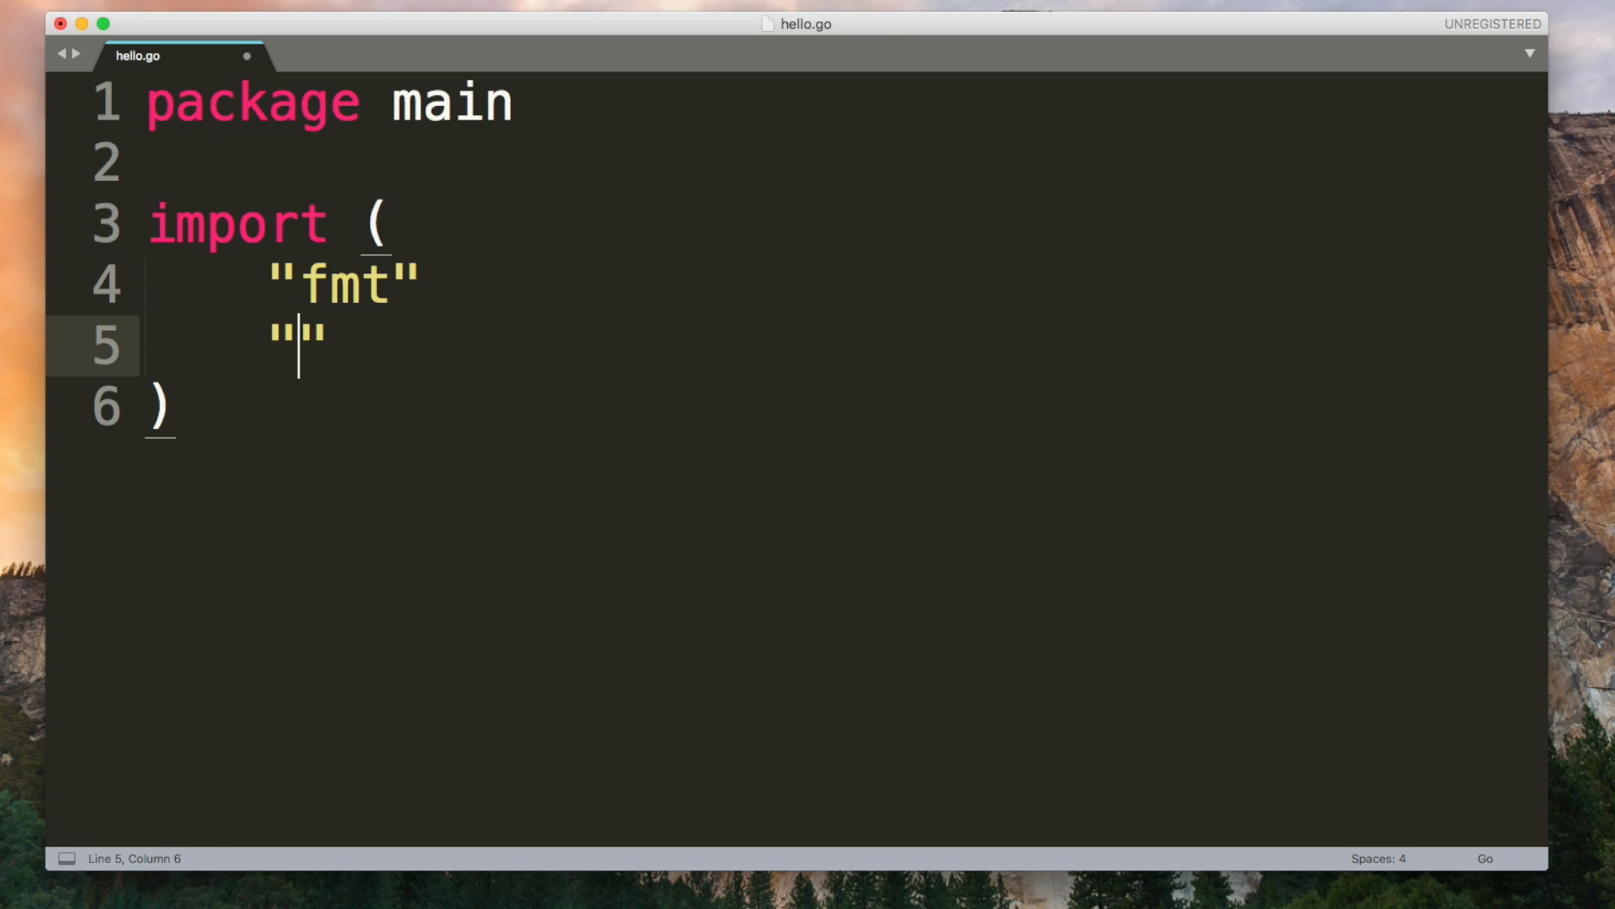
text(math)
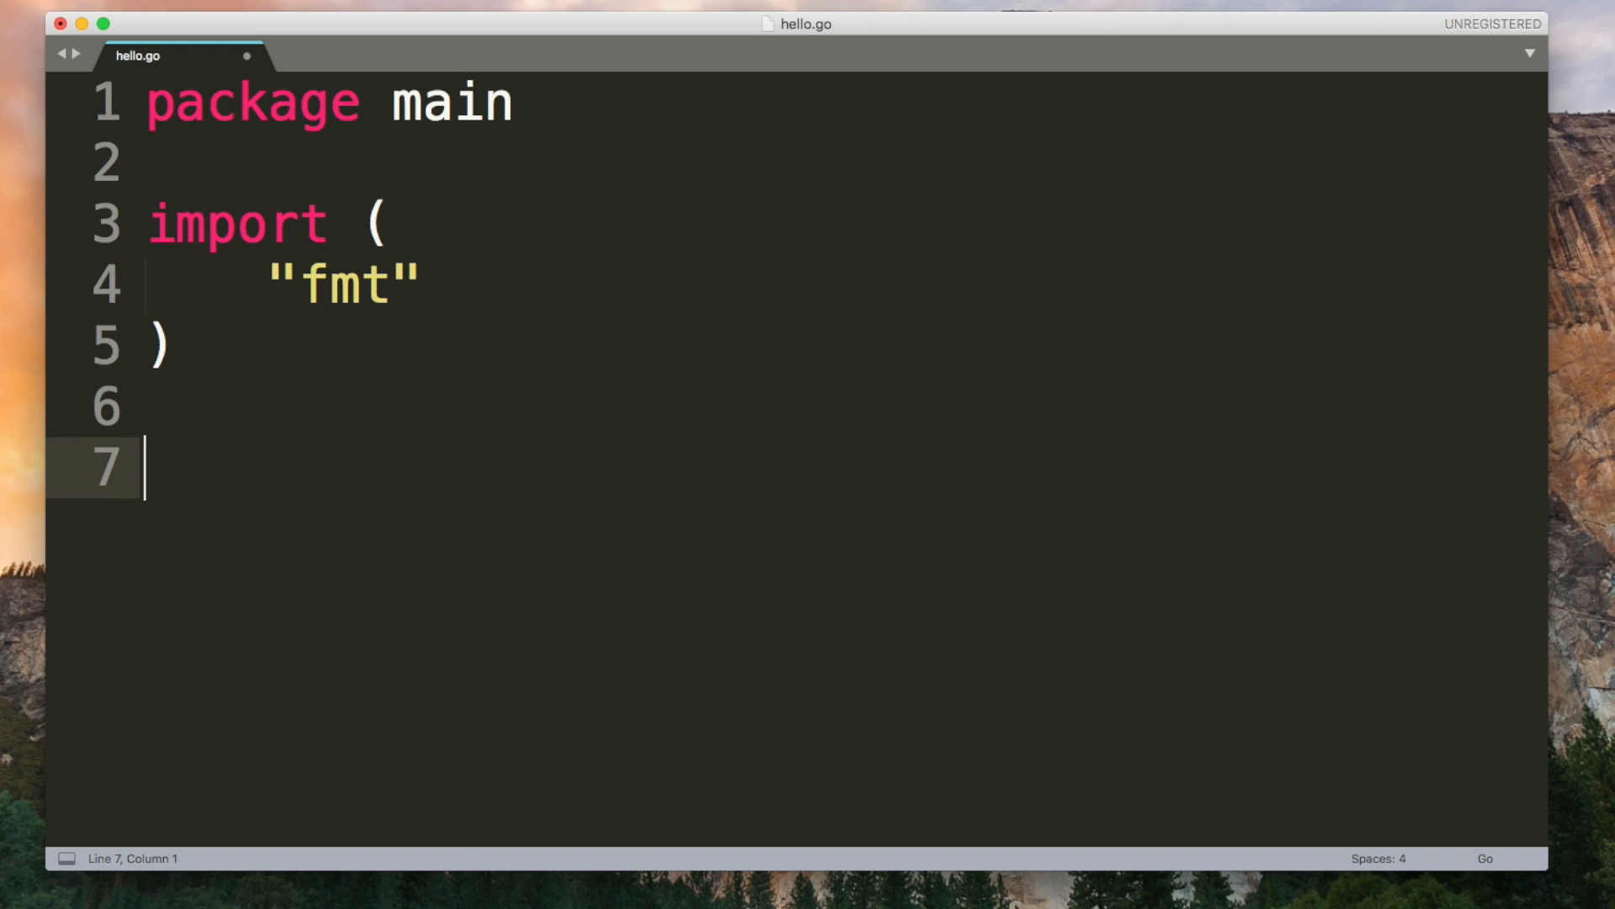
Step: Add func main() calling fmt.Println("Hello, World!")
text(func)
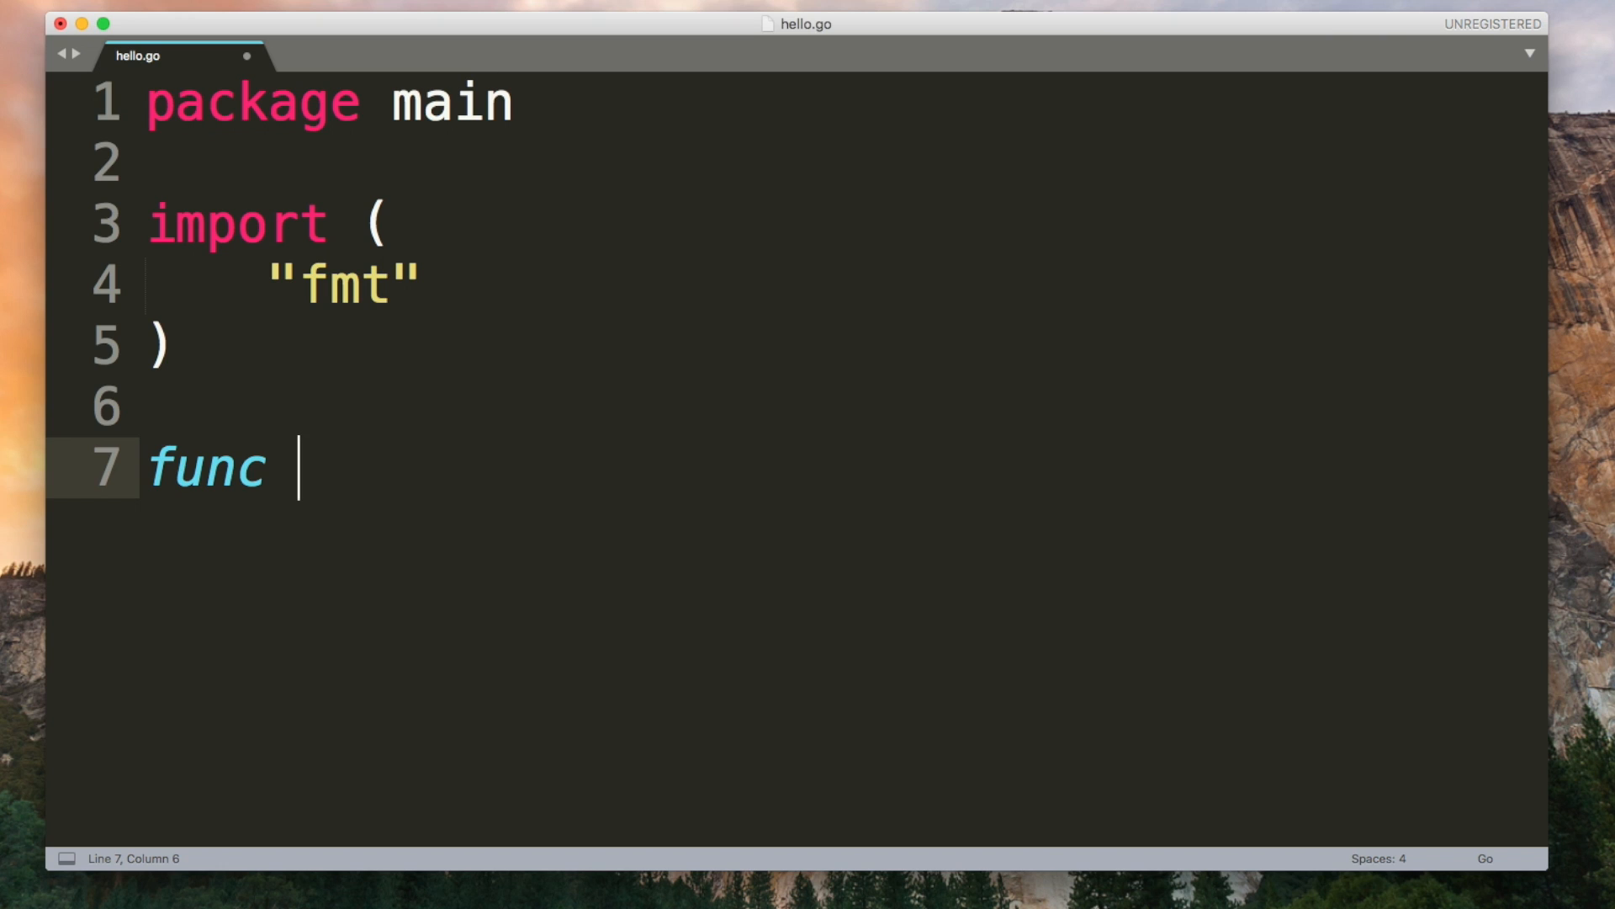
text(main)
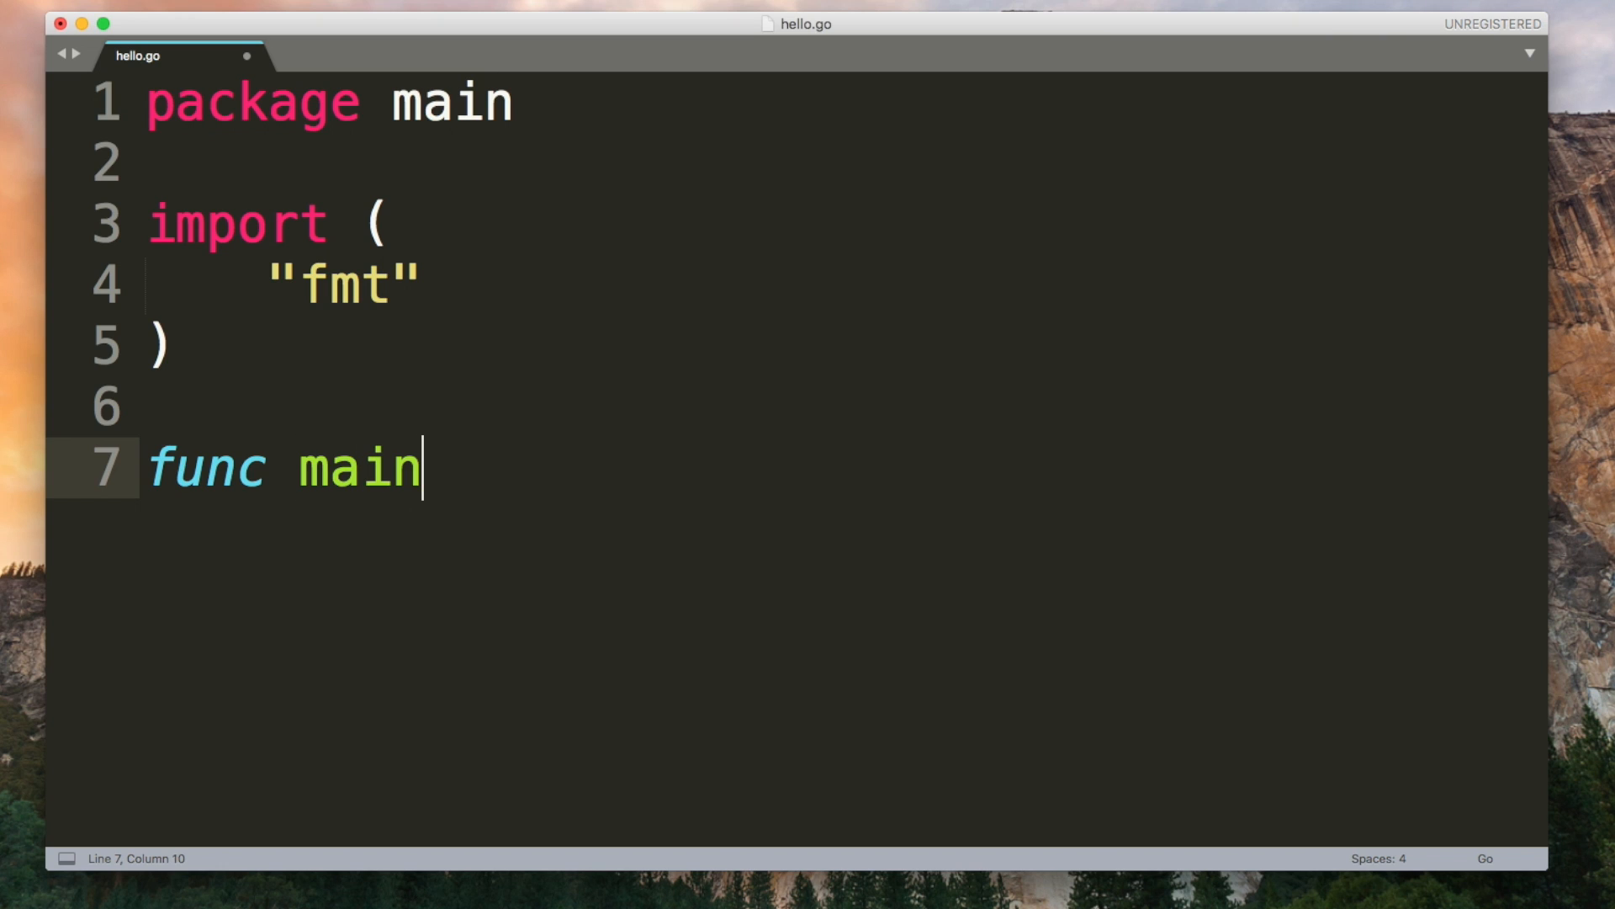
text(() {)
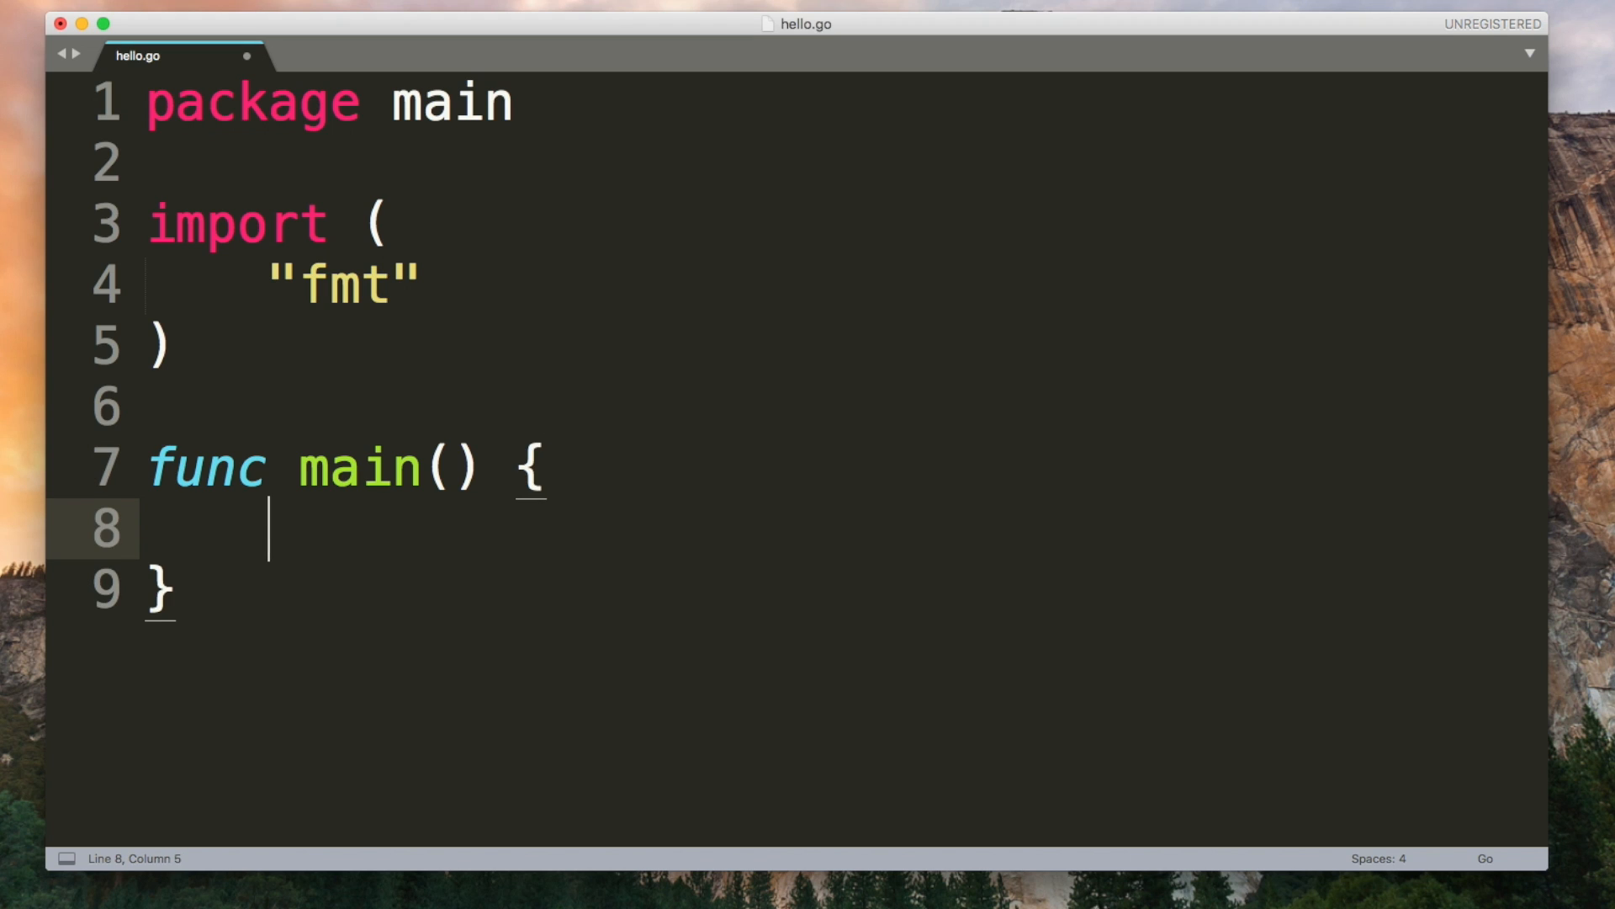
text(fmt.Println()
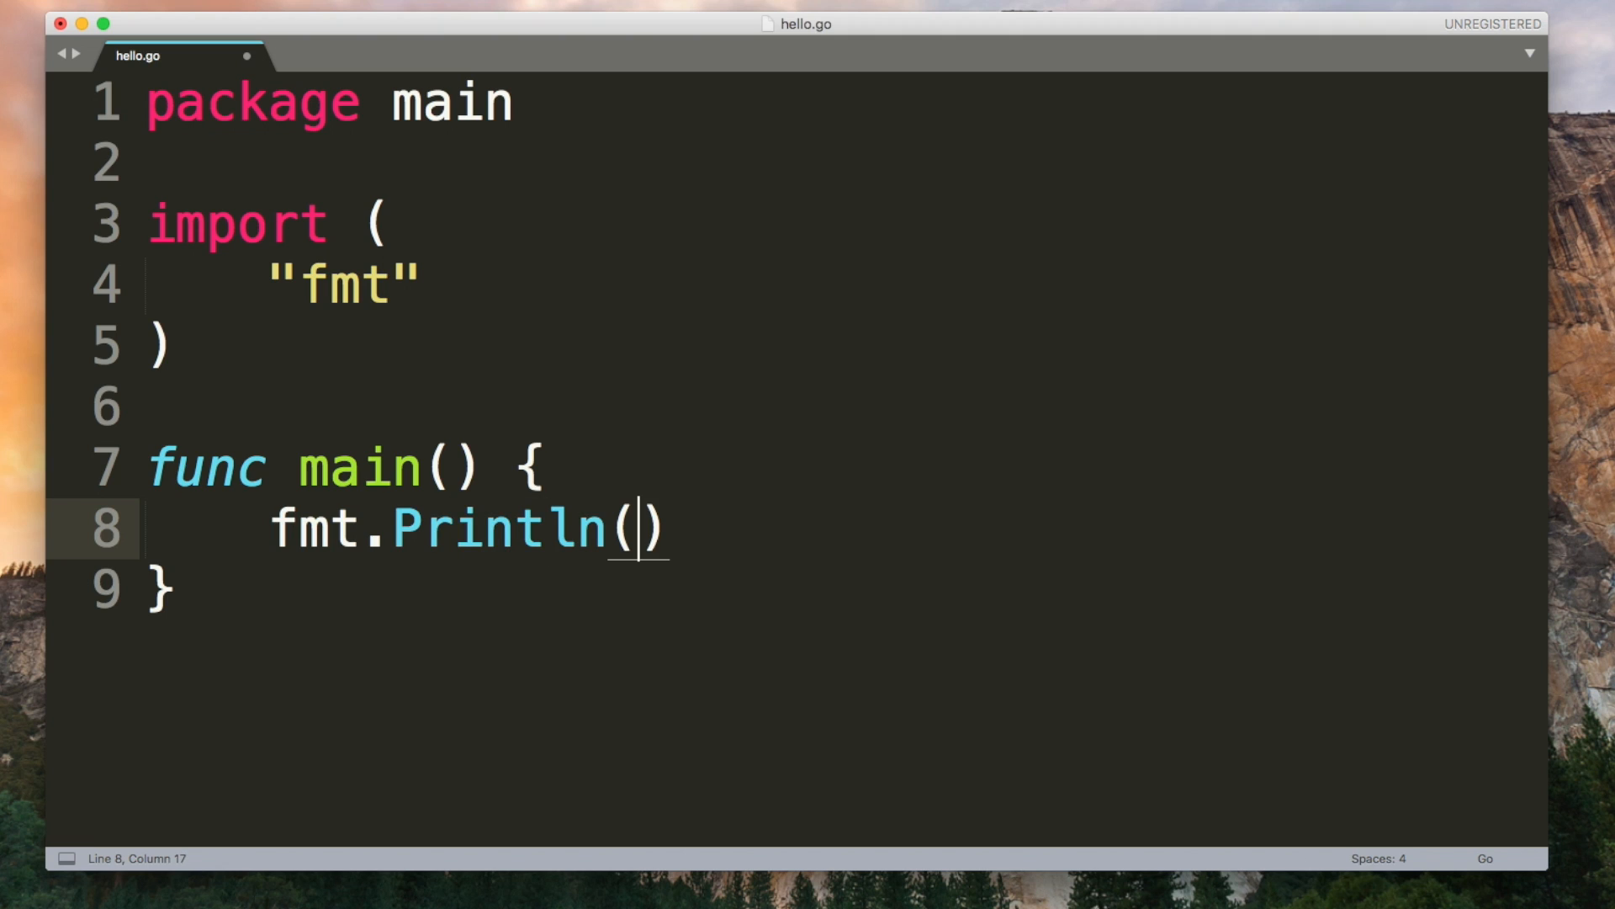
text("Hello")
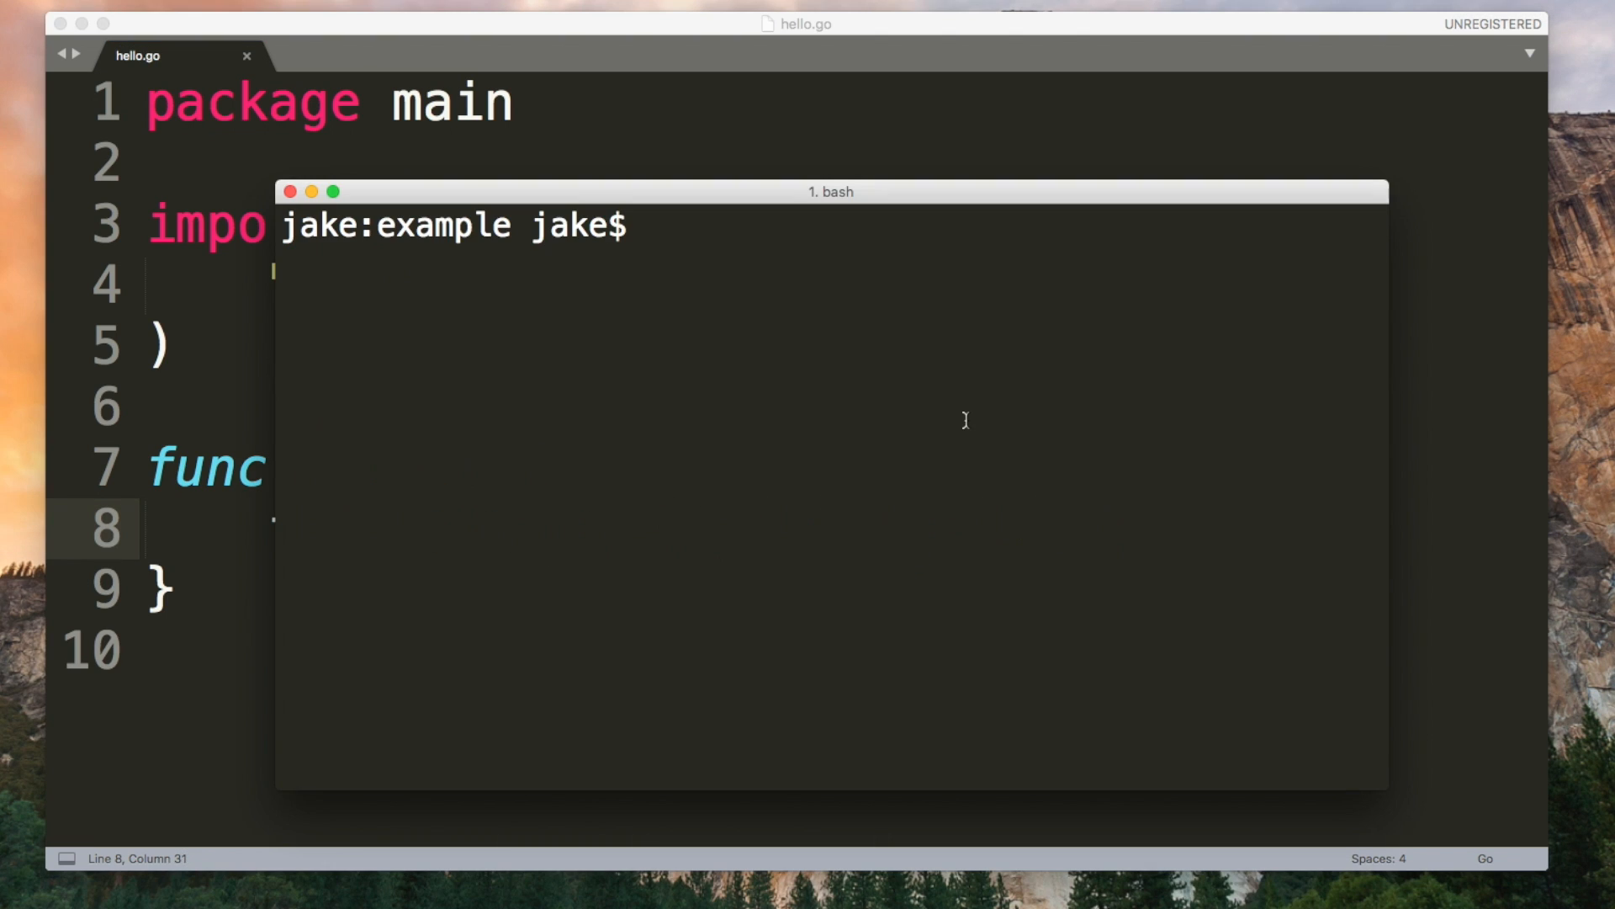
Step: Run 'go run hello.go', then 'go build', list files, and run ./example
text(go run)
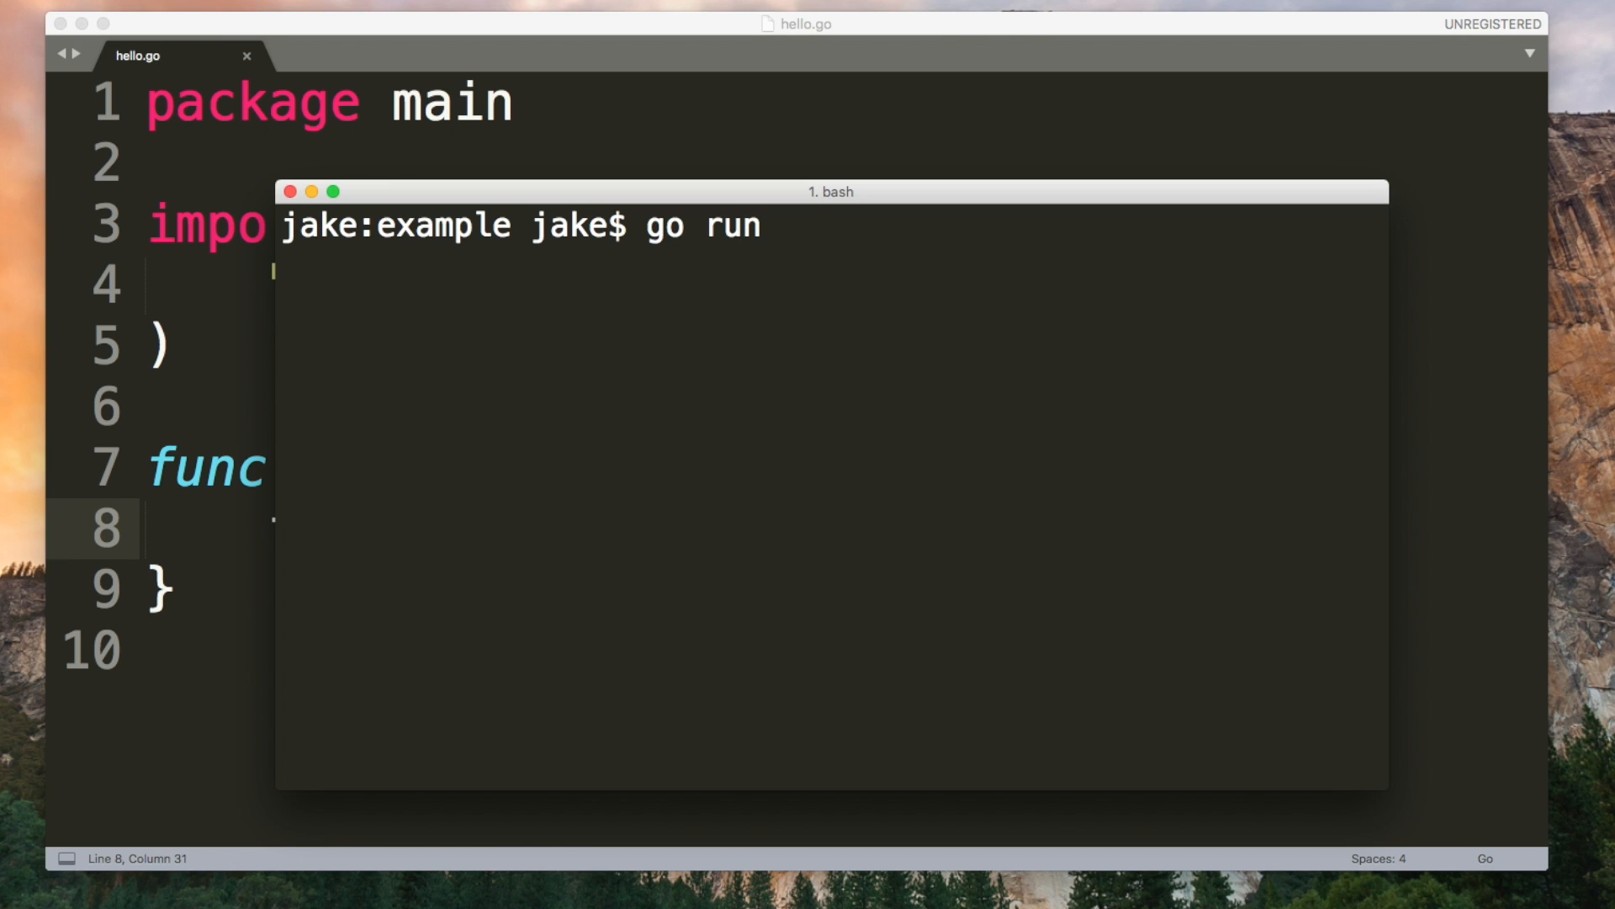
text(hello.go)
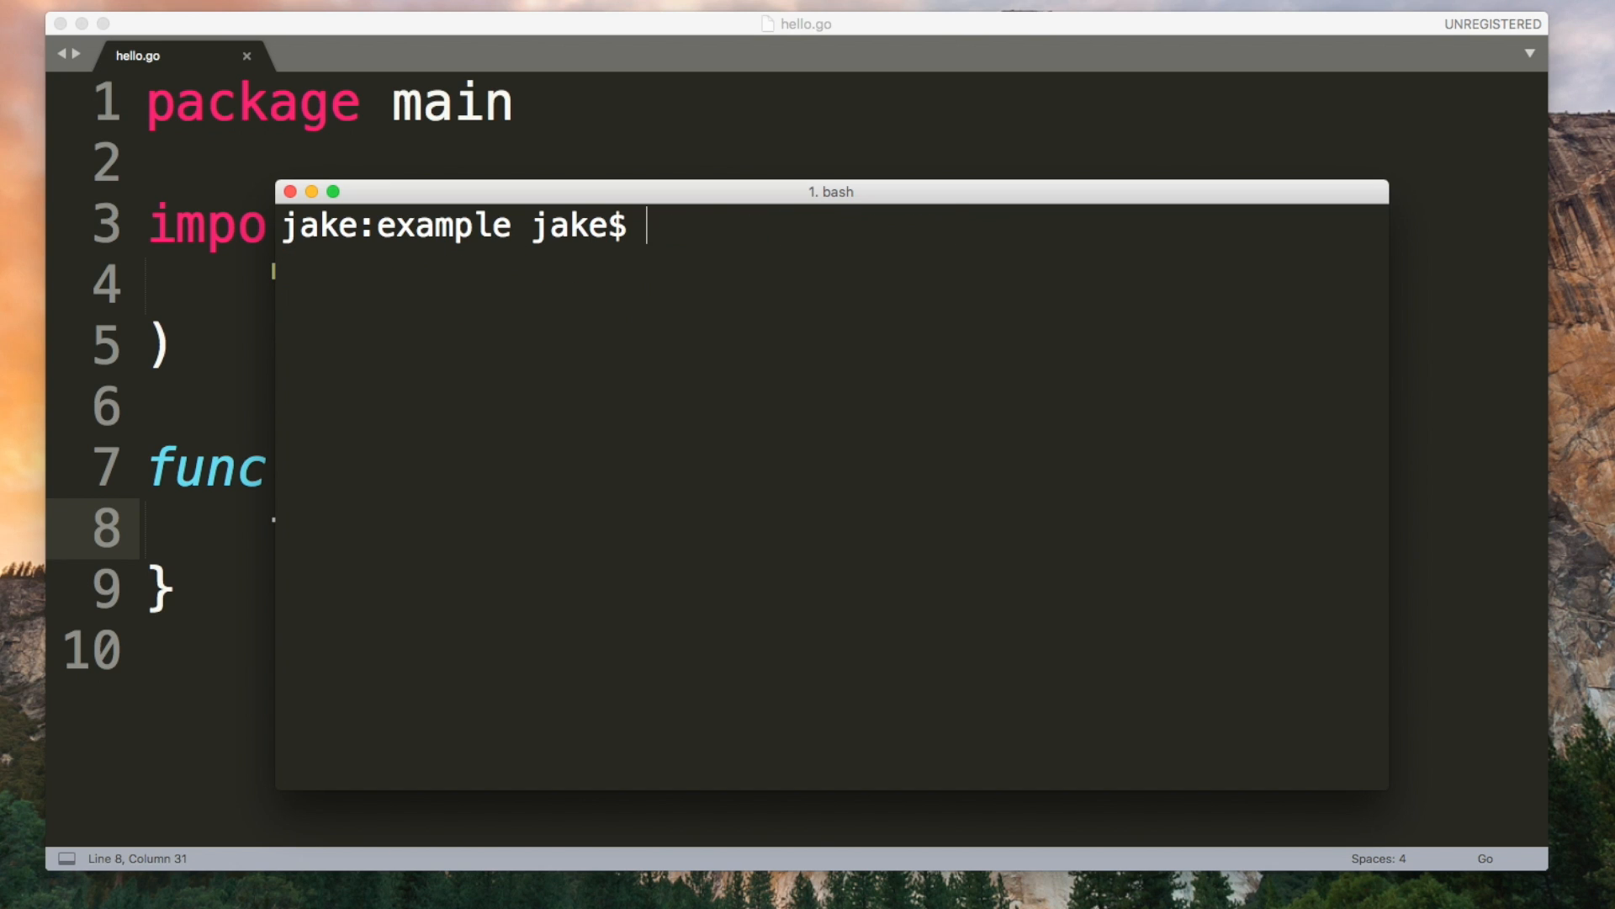
text(go build)
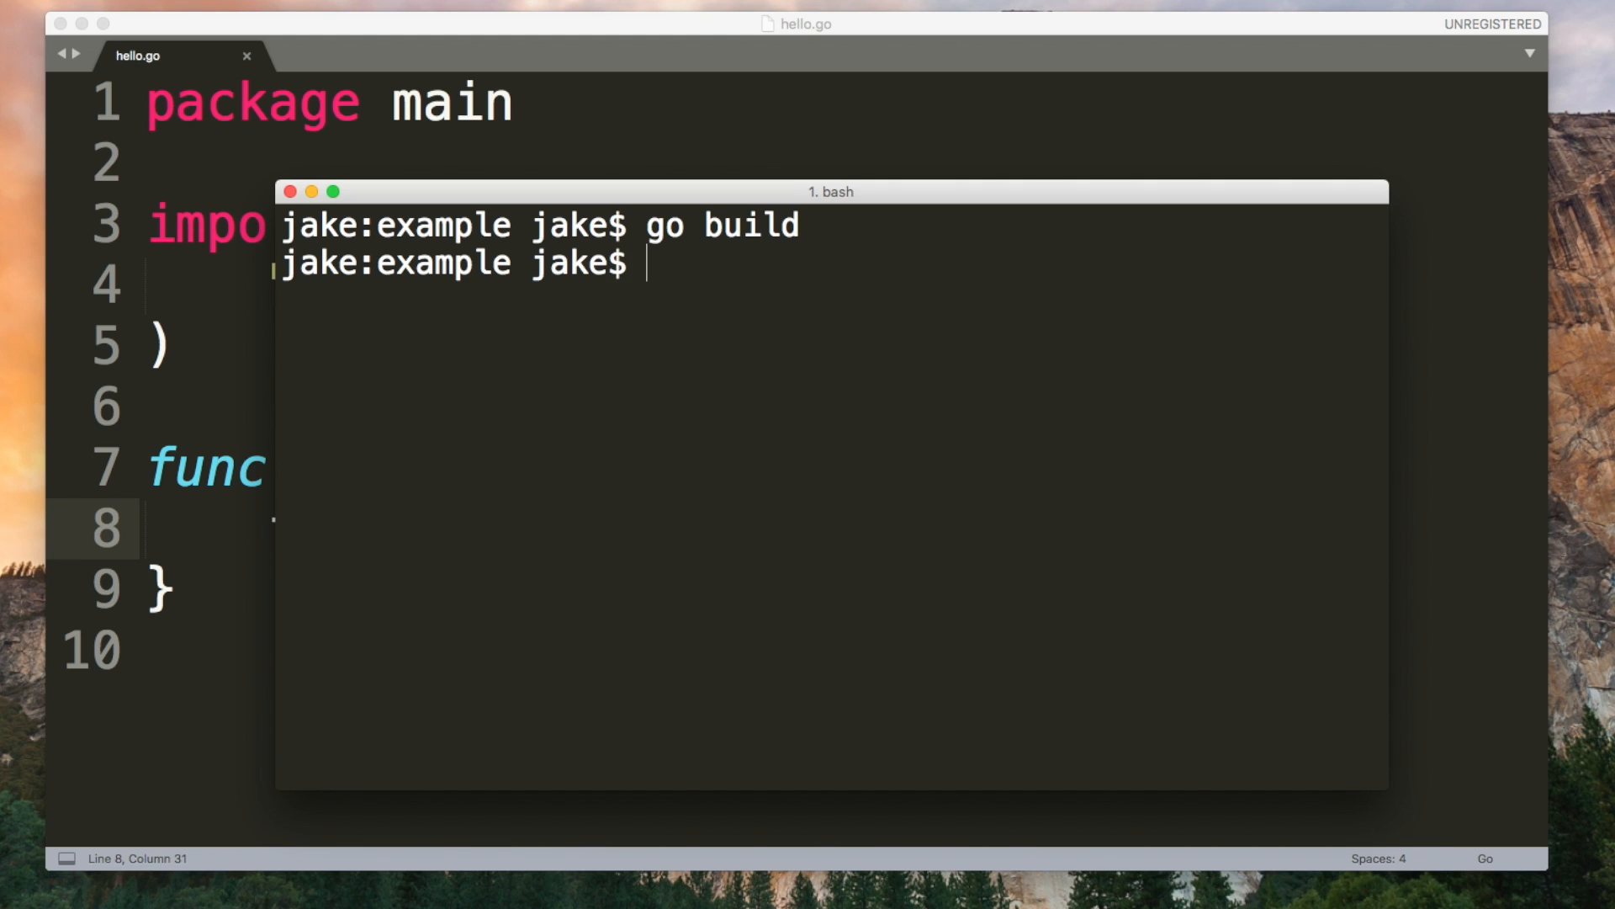
text(ls)
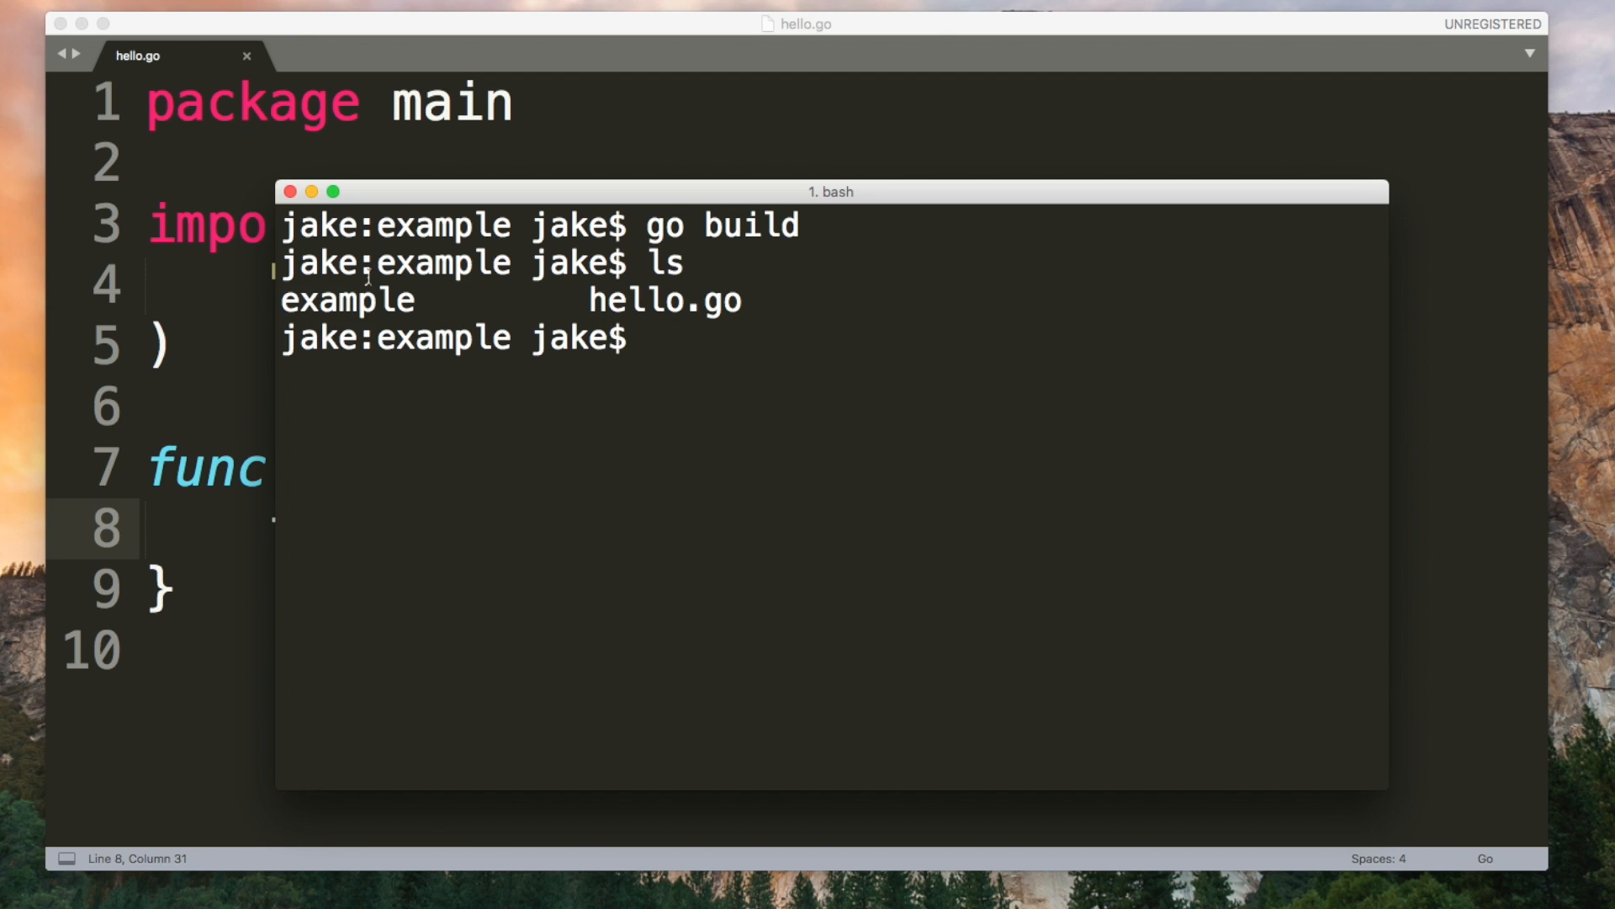
mouse_move(352, 300)
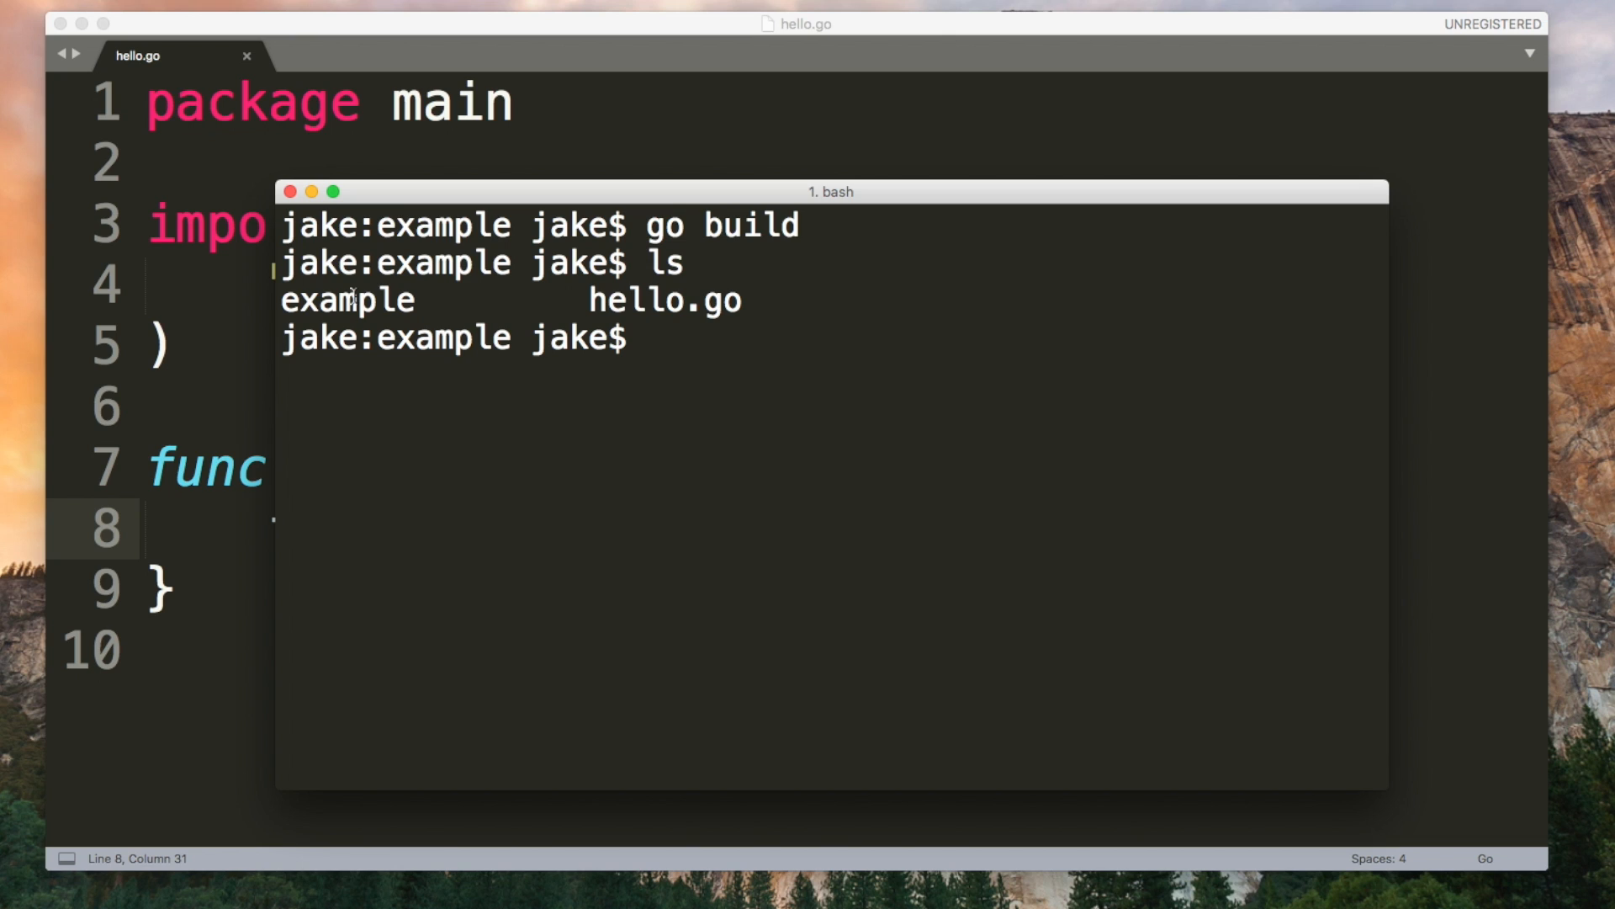
text(./example)
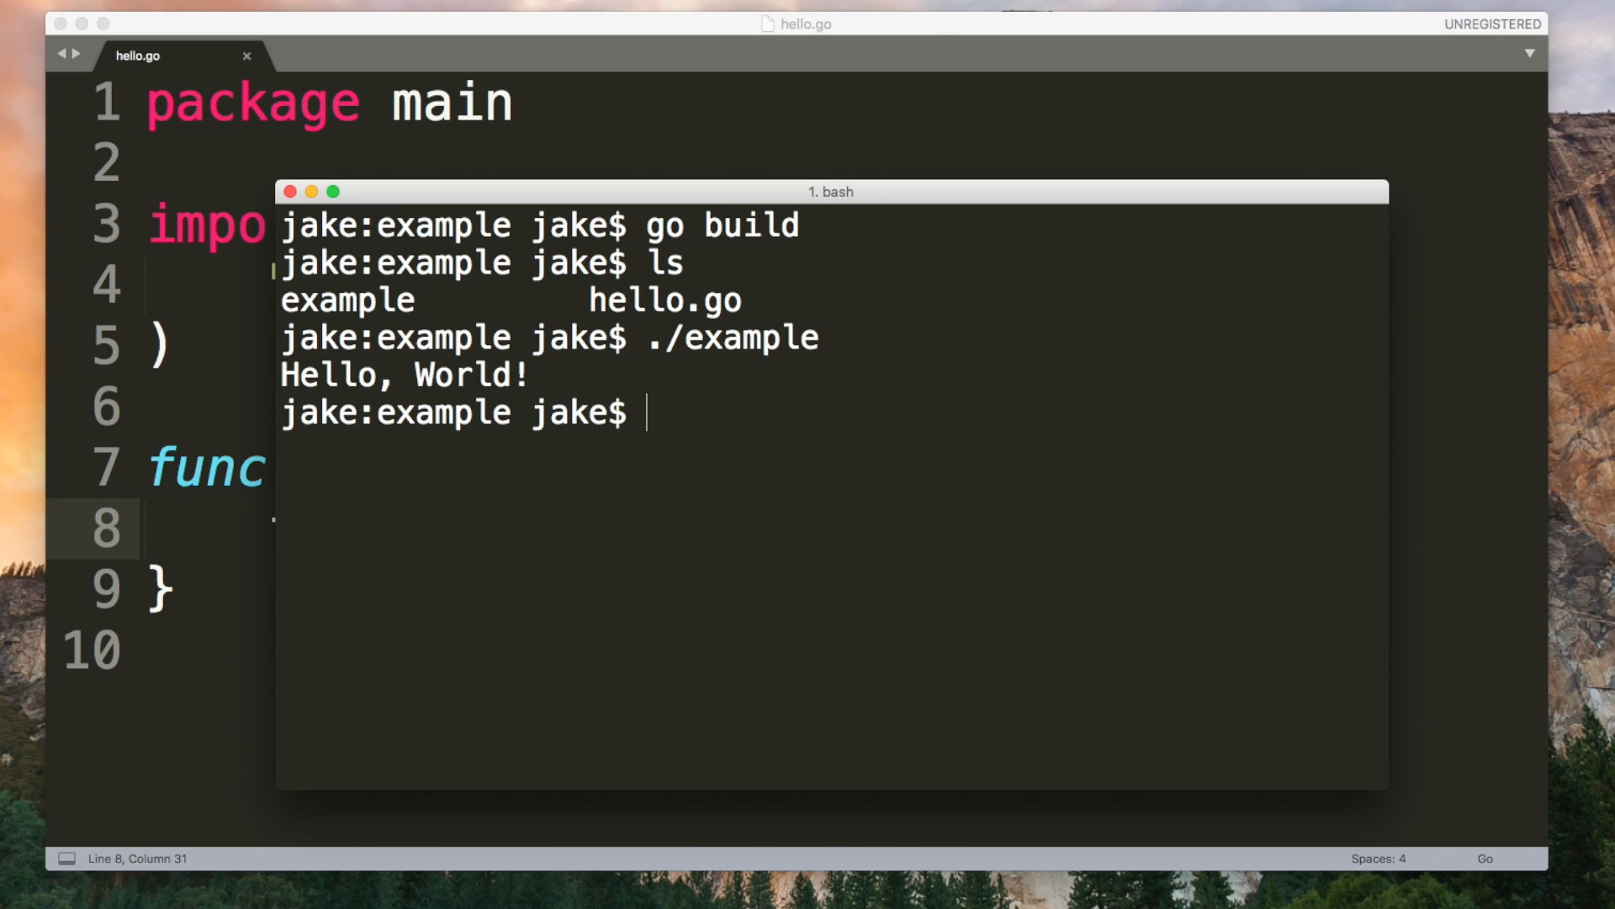
Step: Run 'go install' and list ../../ and ../../bin/ to find the installed binary
text(go install)
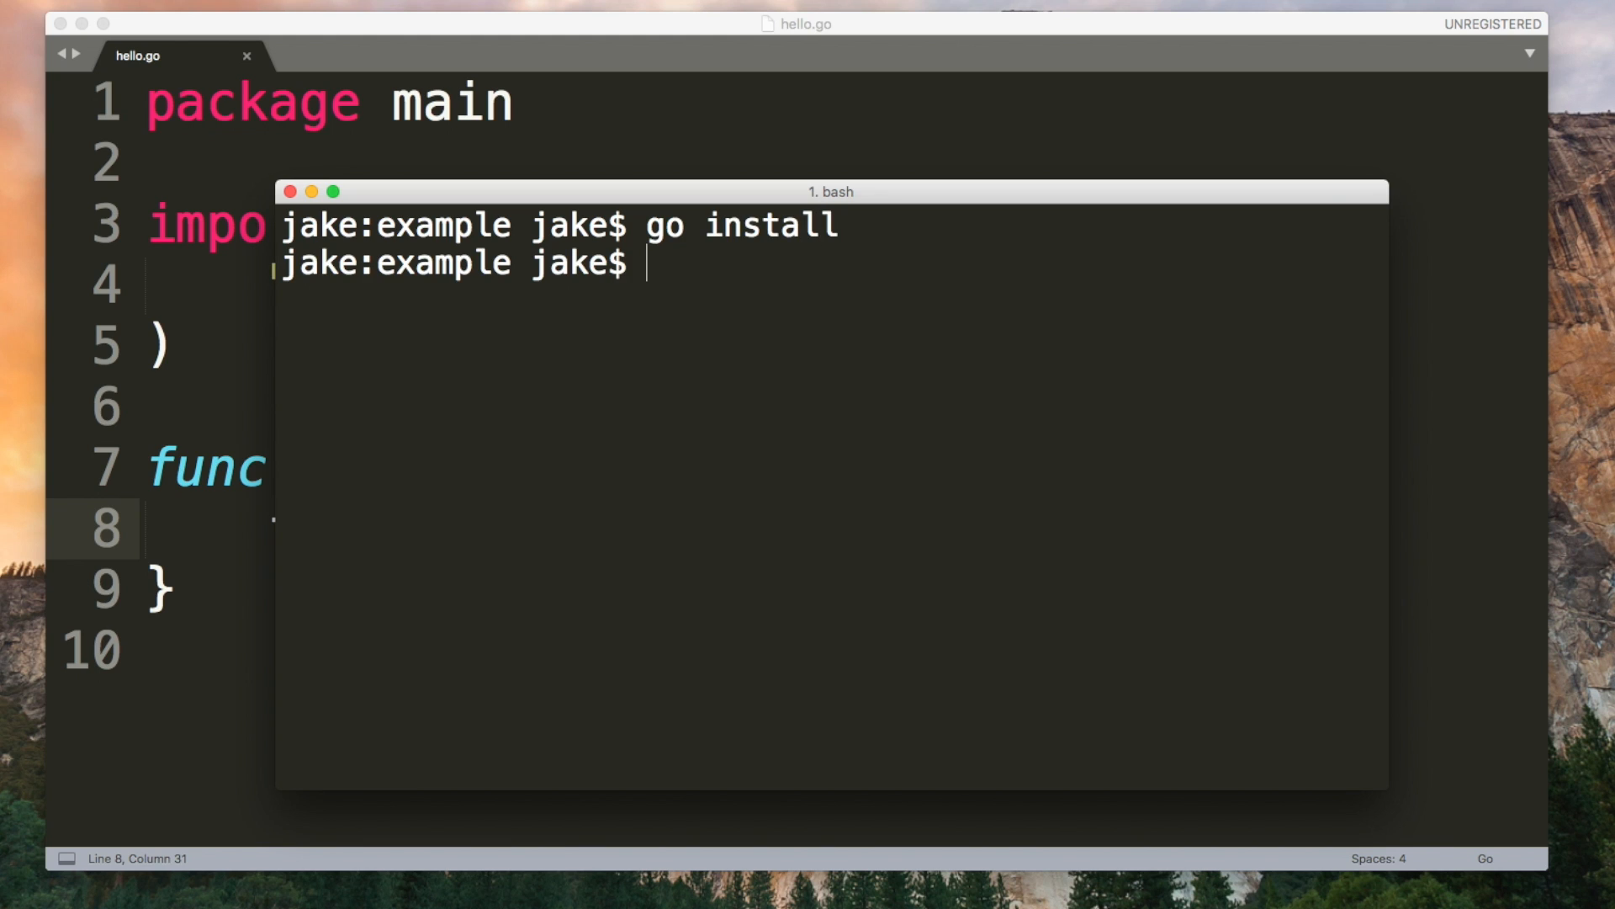
text(ls)
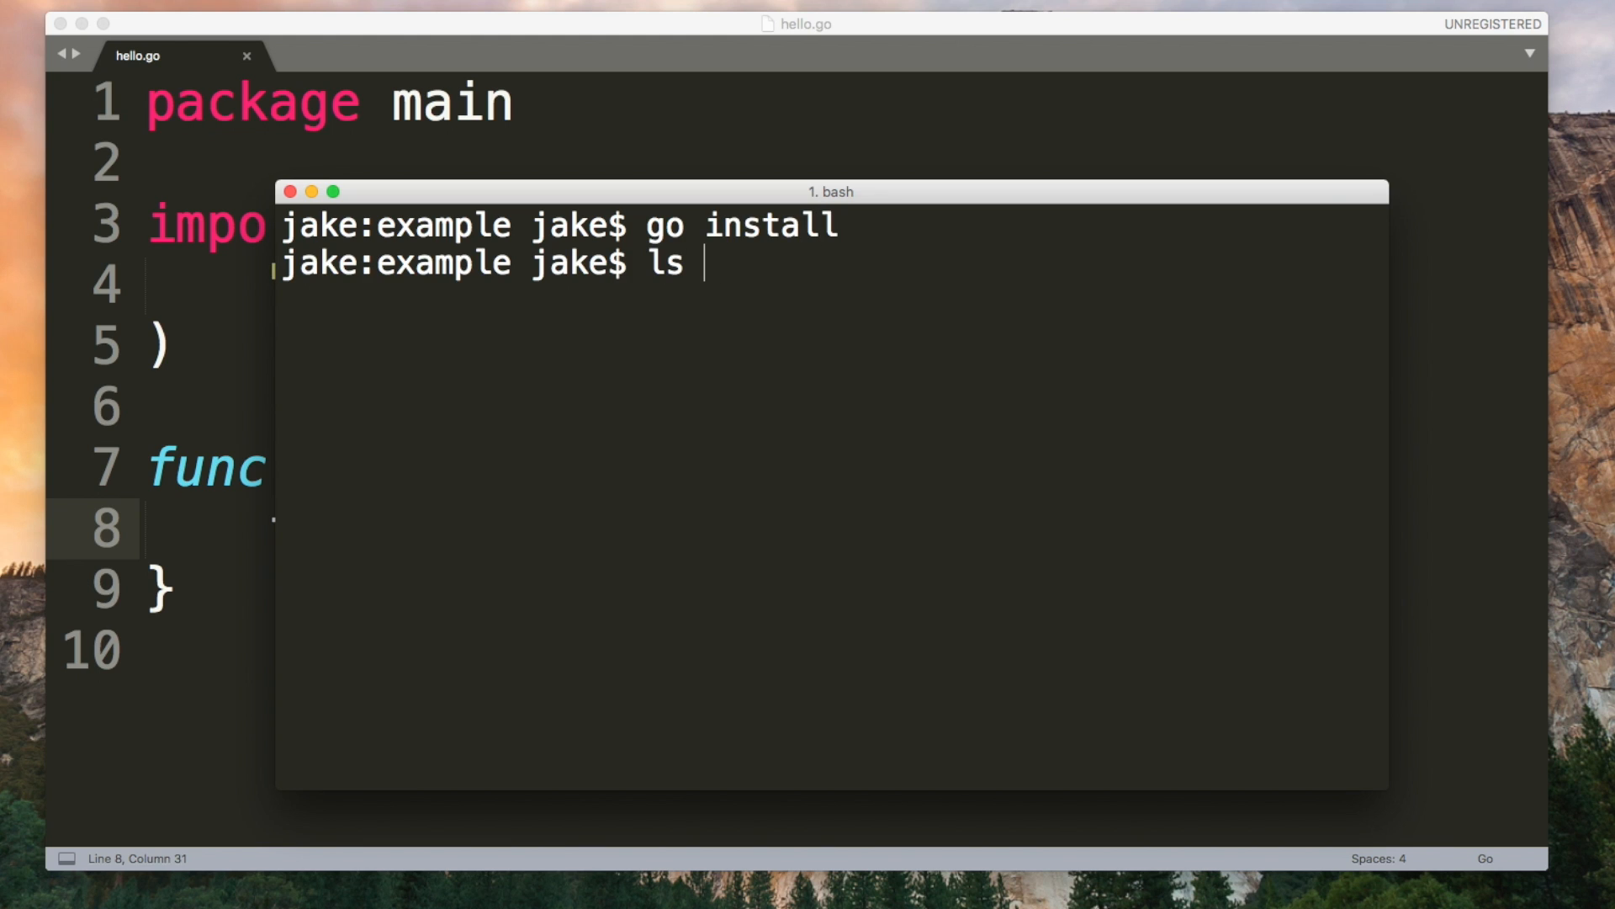
text(../../)
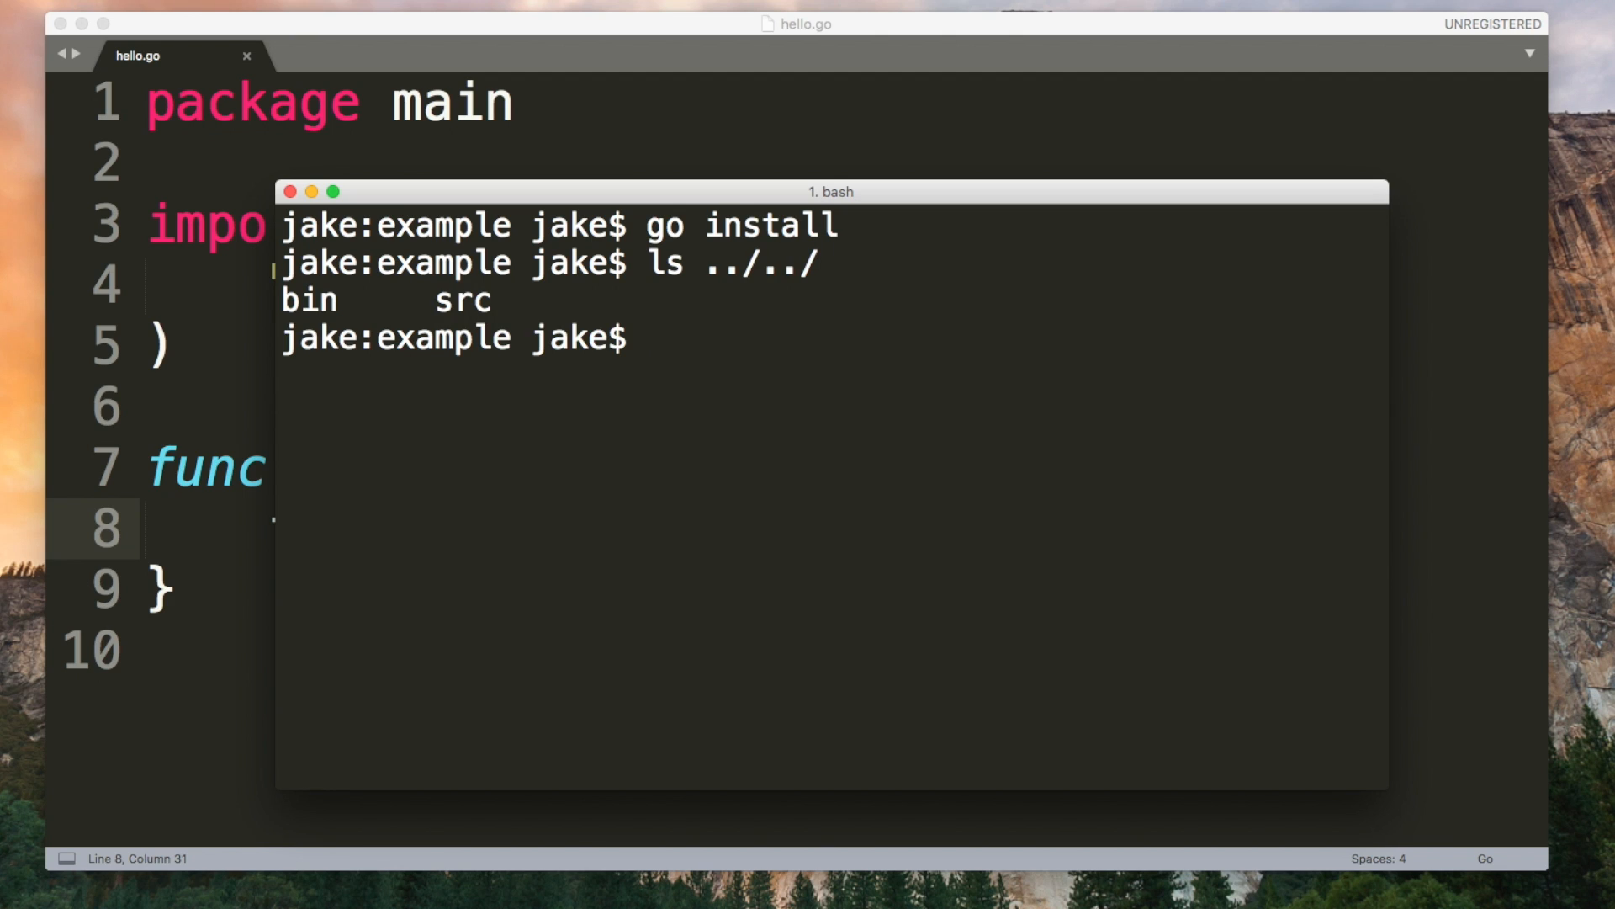
text(ls ../../bin/)
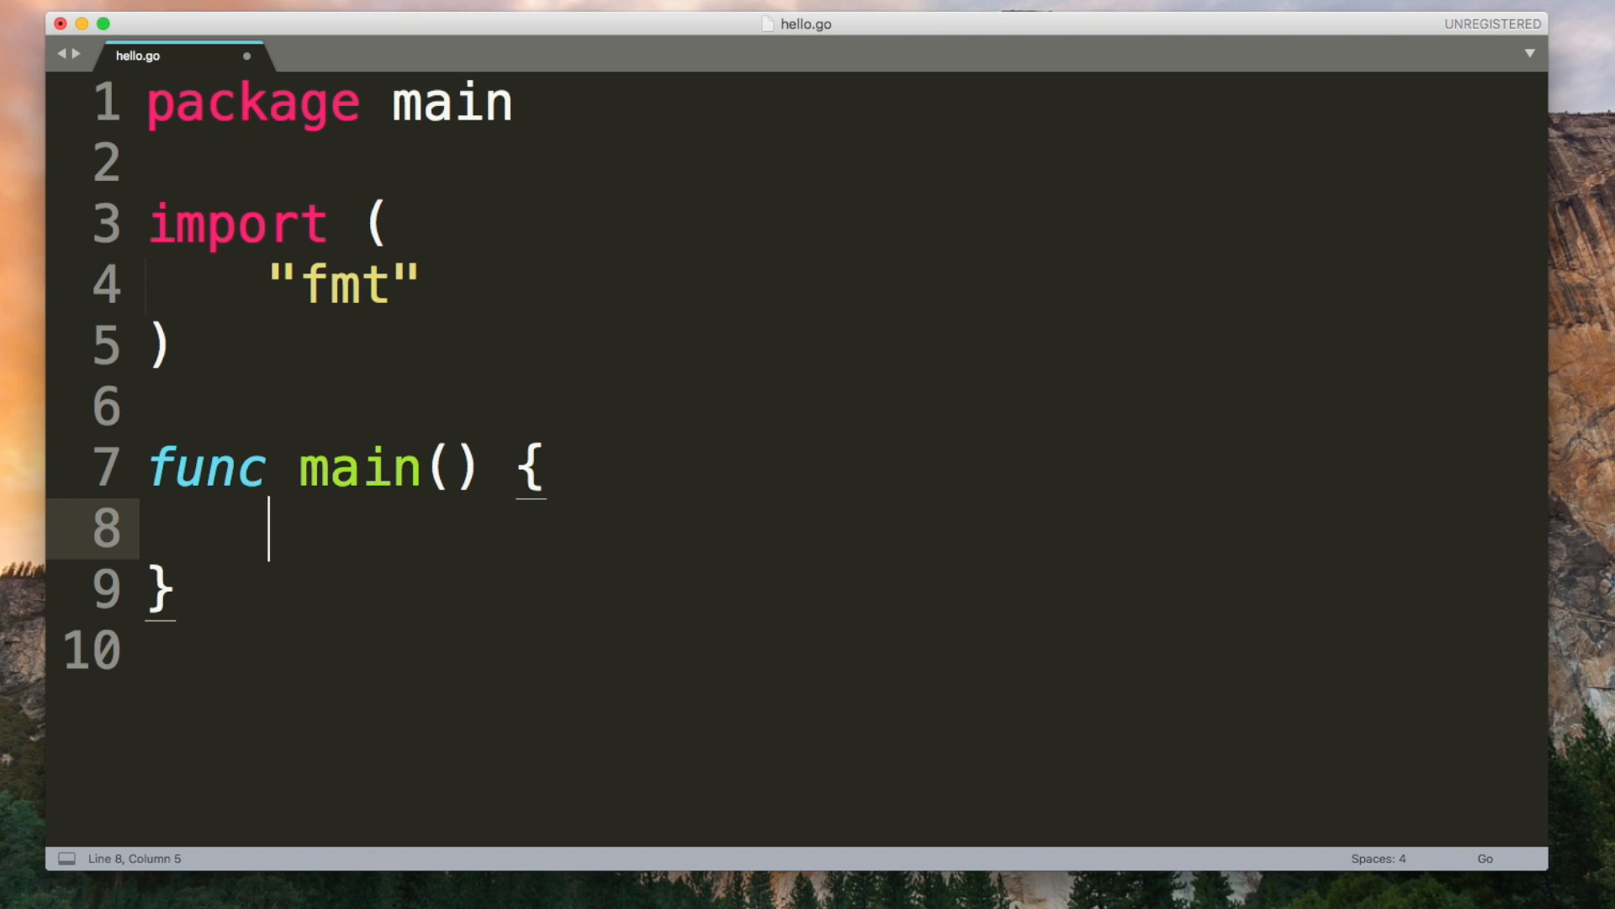
Step: Declare var x int = 5 and var y int = 7, then shorten x to x := 5
text(var)
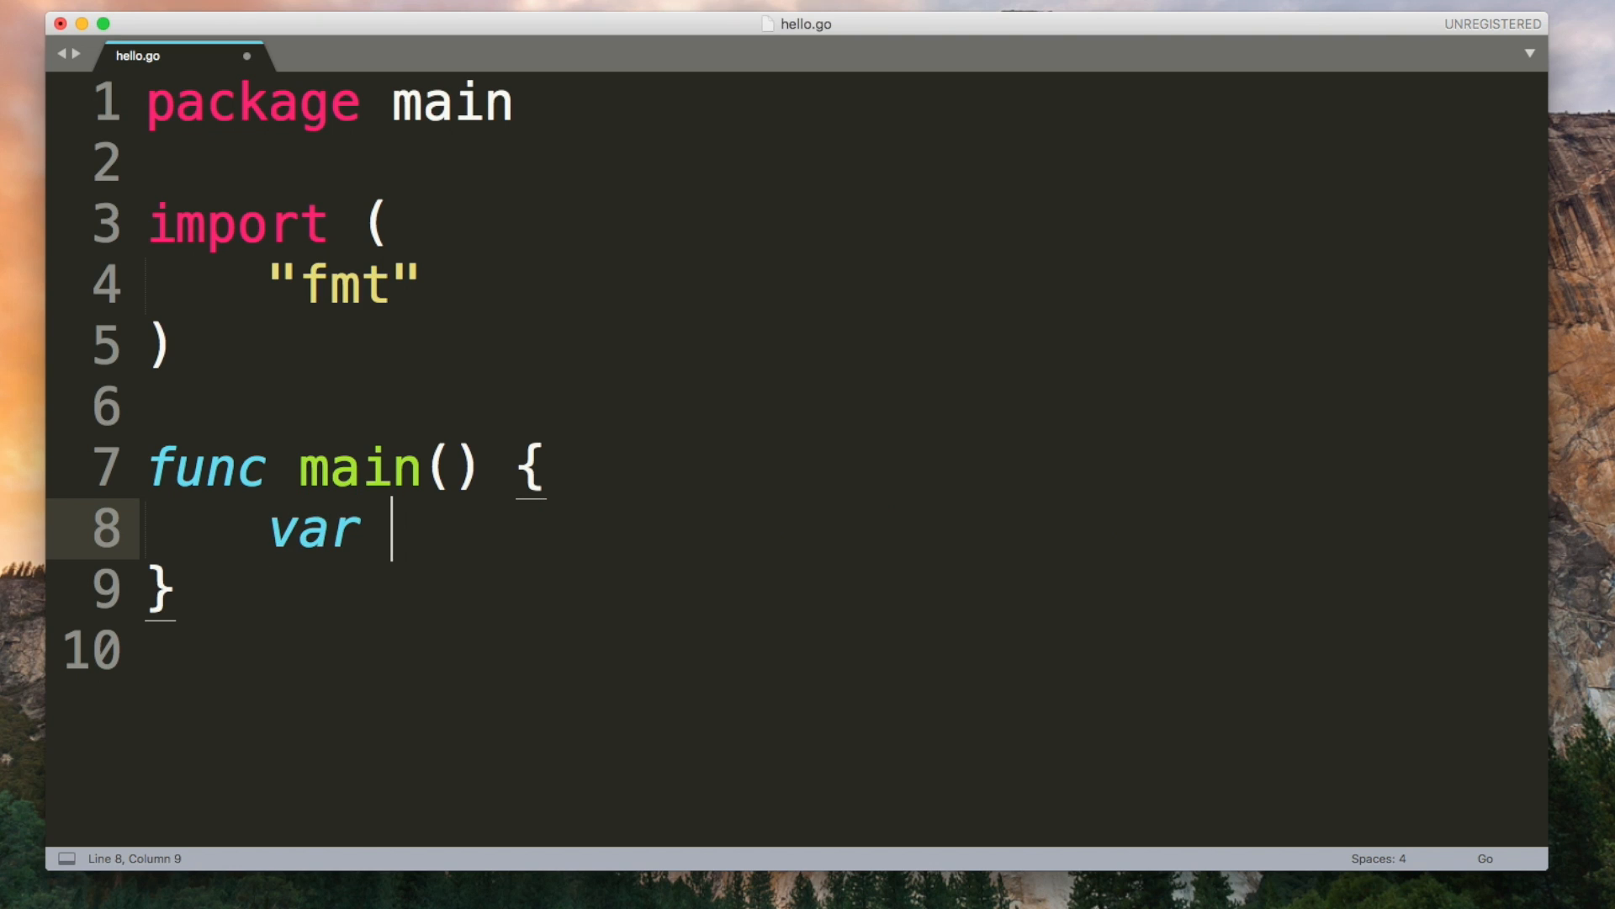
text(x int)
text(x = 5)
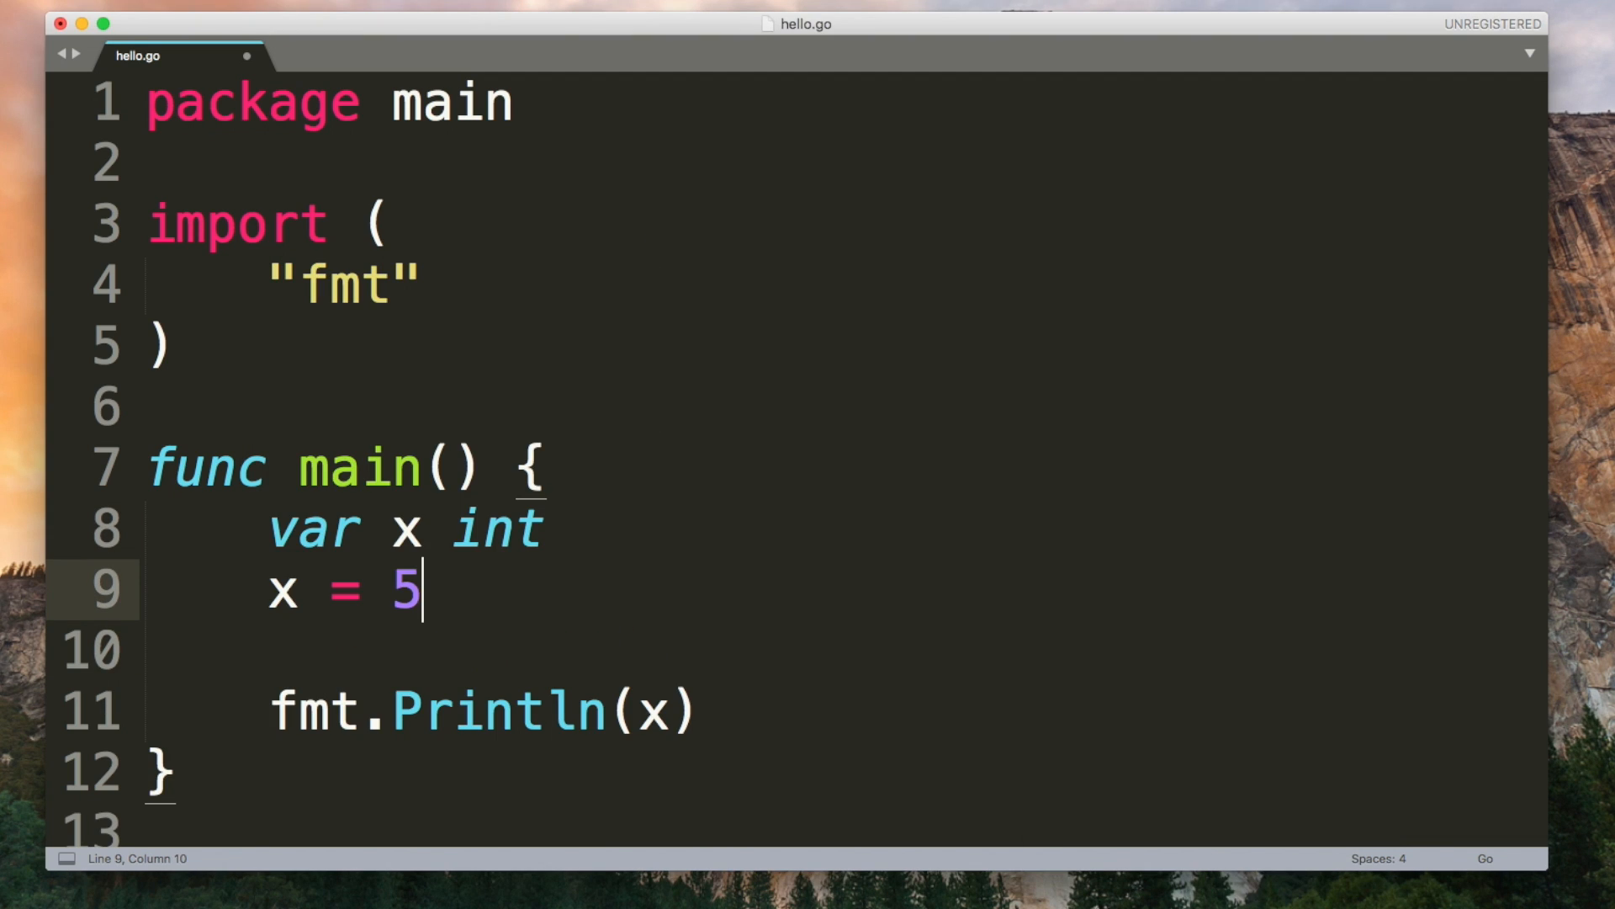
key(Backspace)
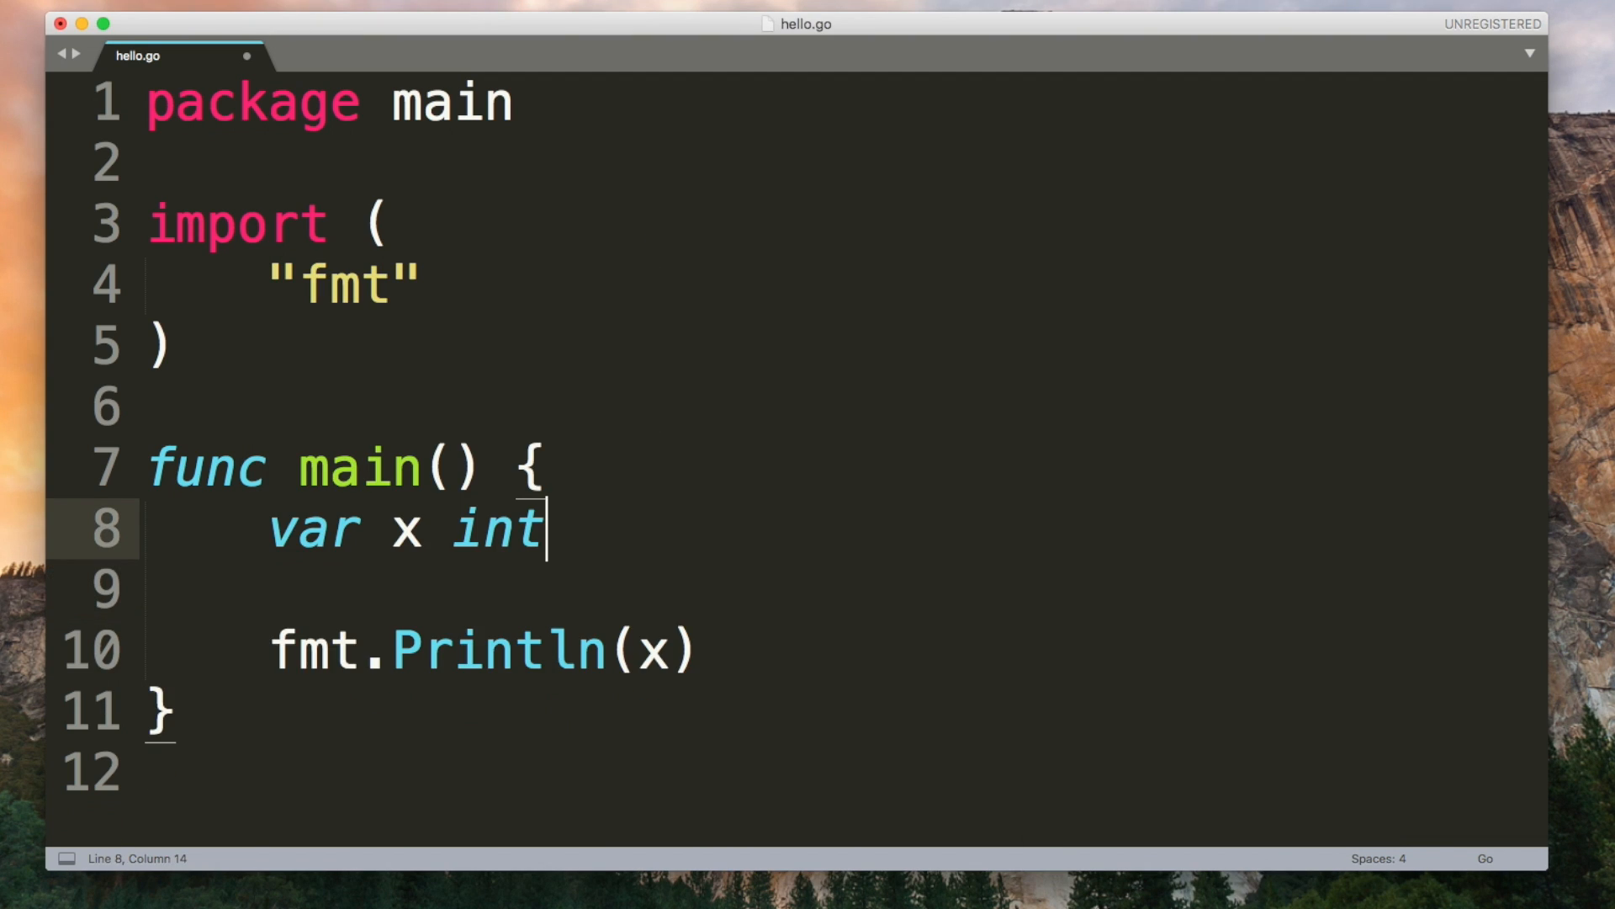
text(= 5)
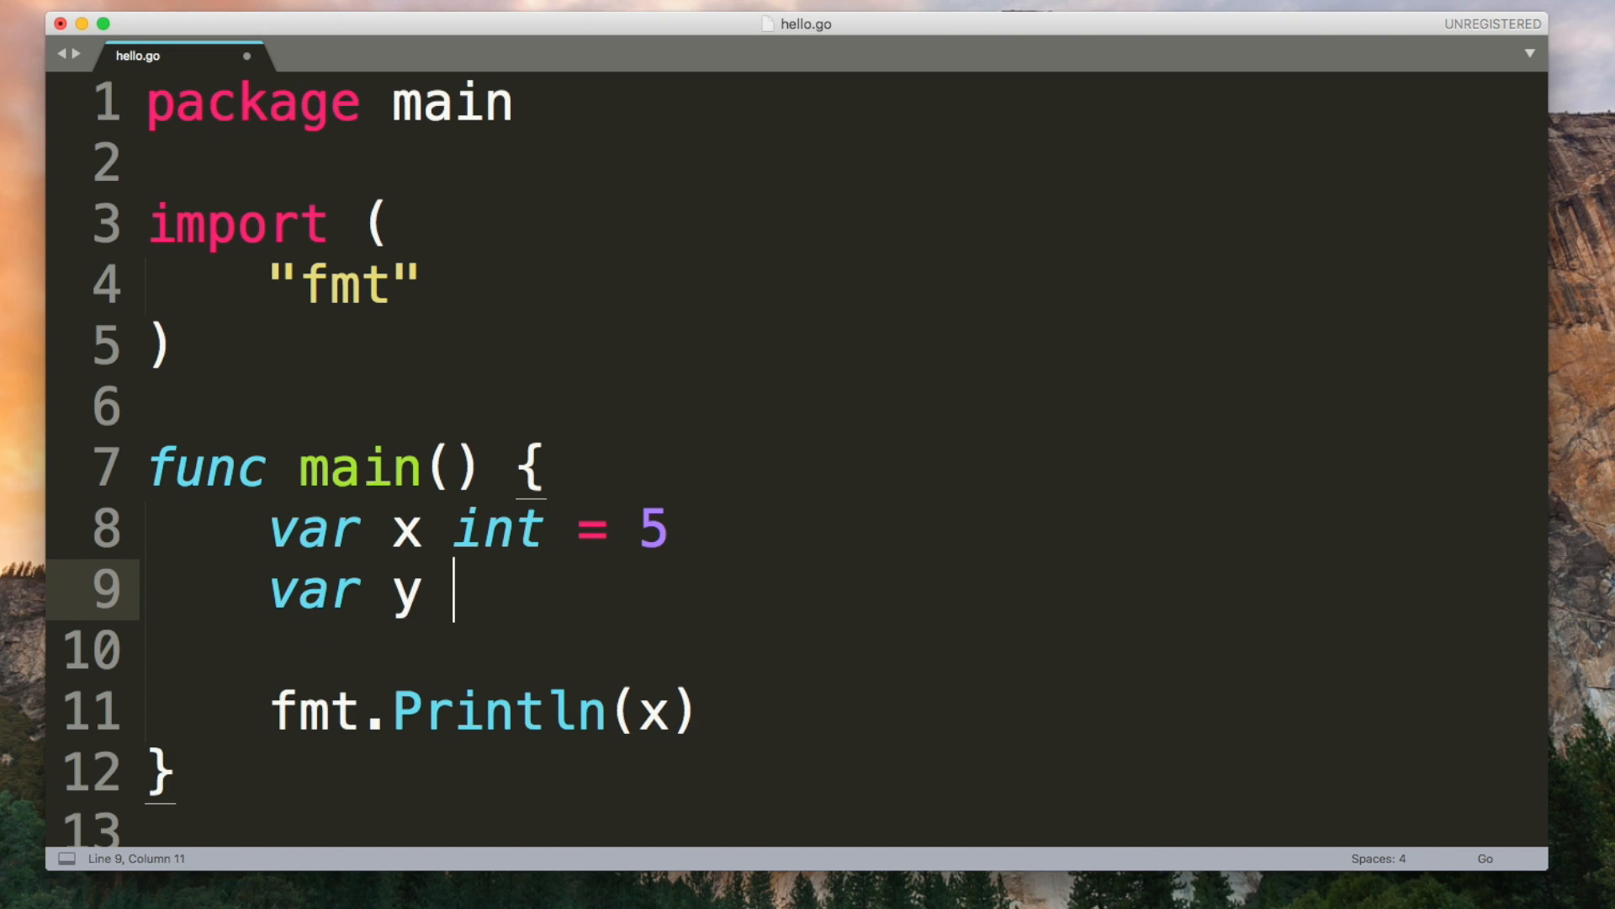
text(int = 7)
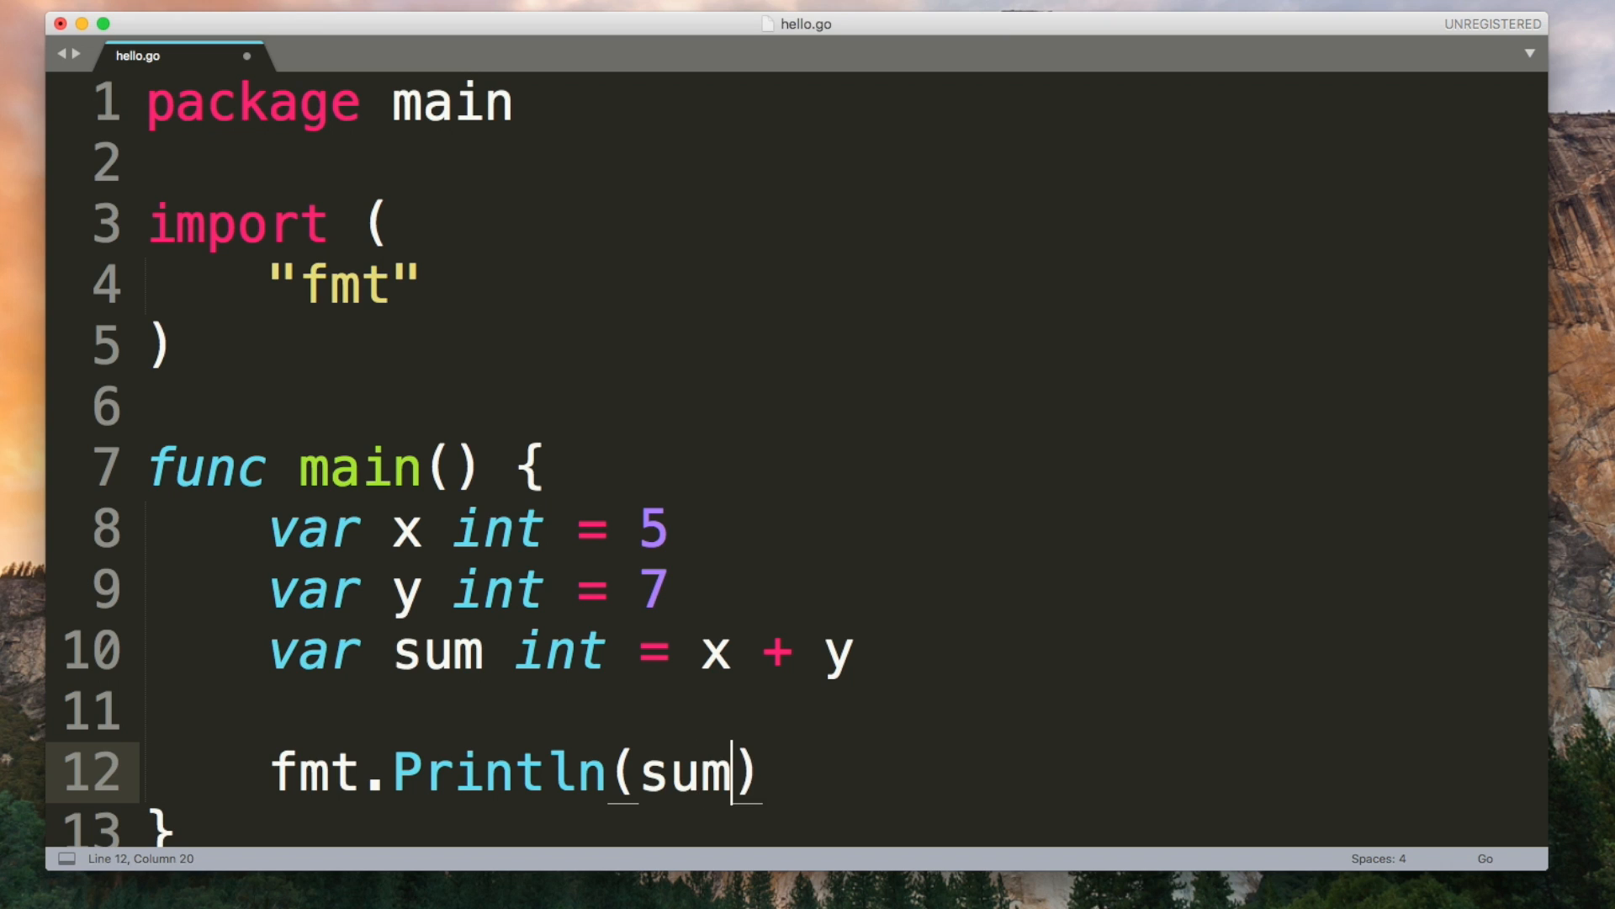
scroll(down, 3)
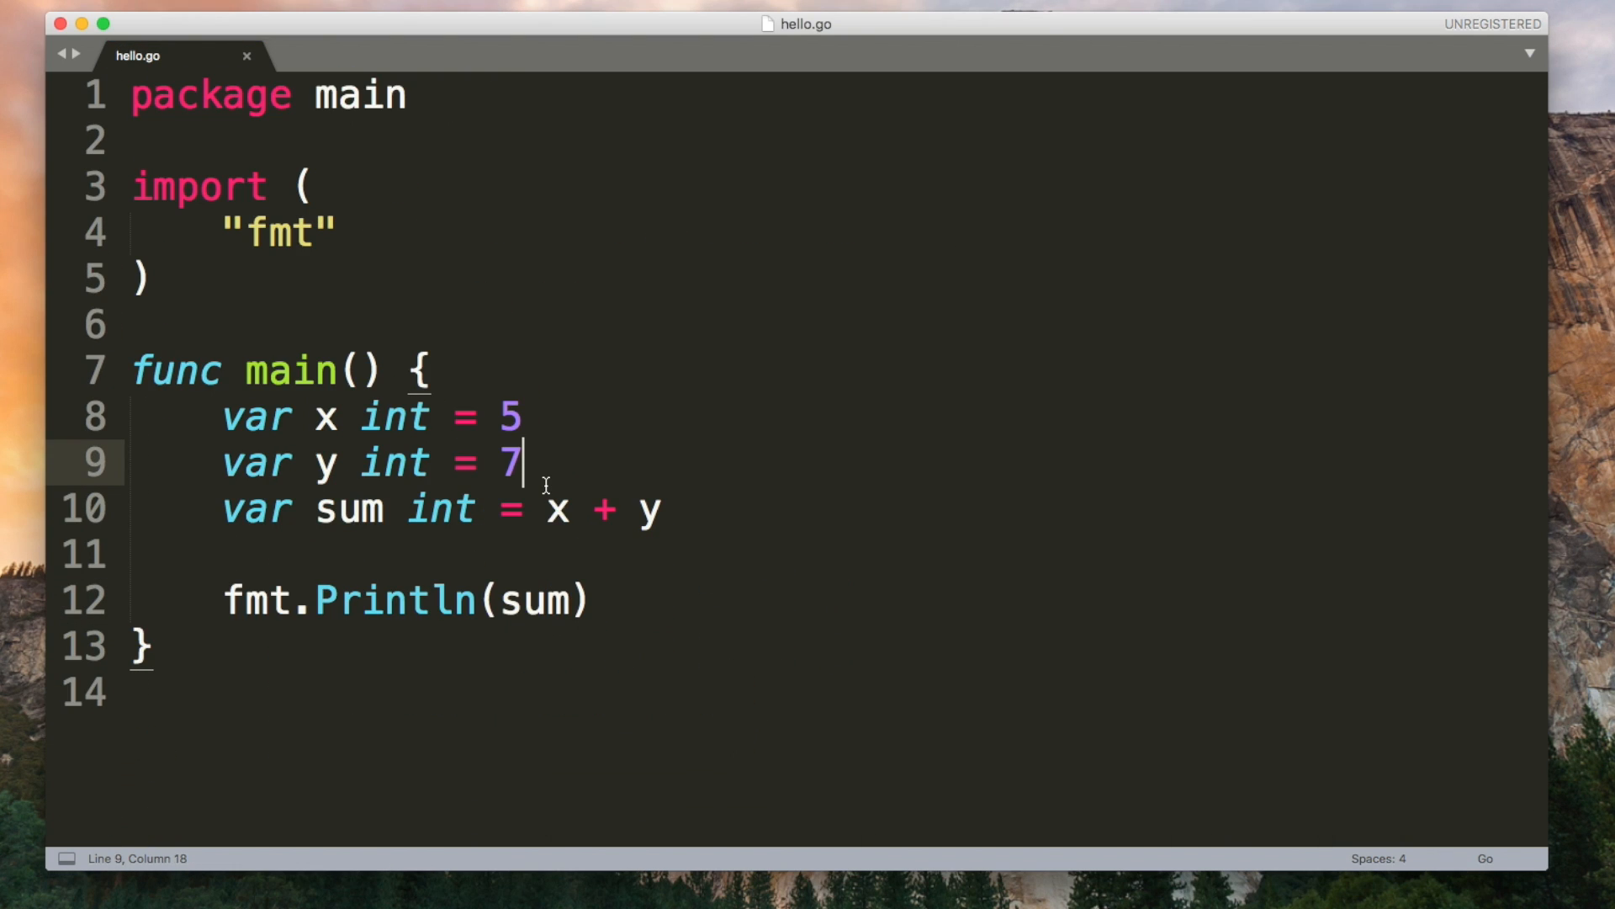
mouse_move(291, 414)
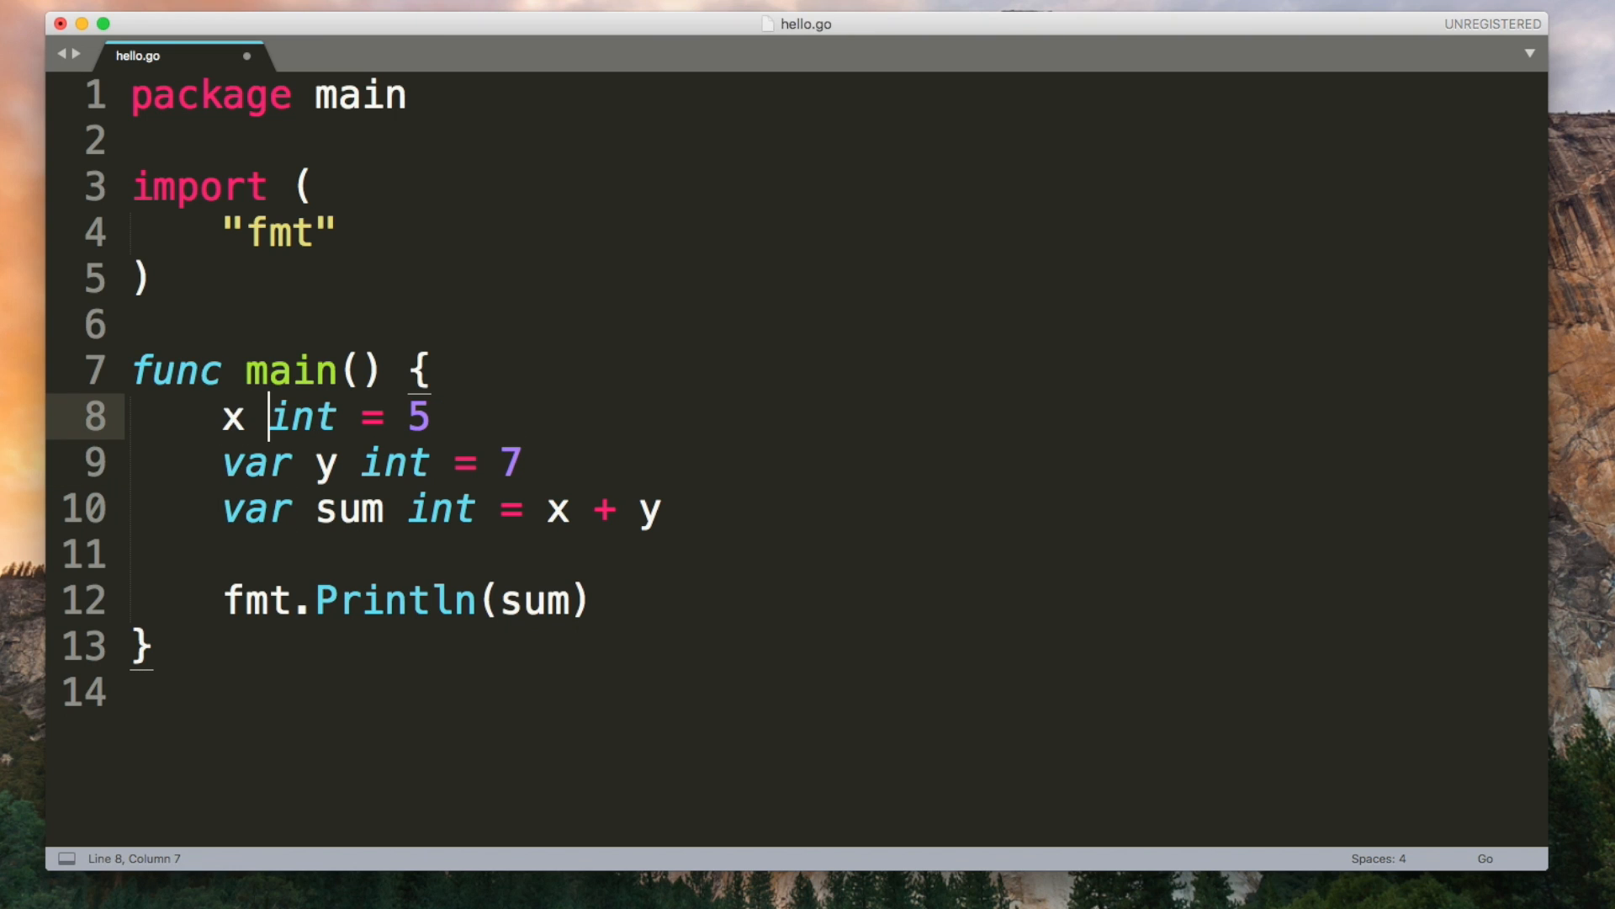
text(:=)
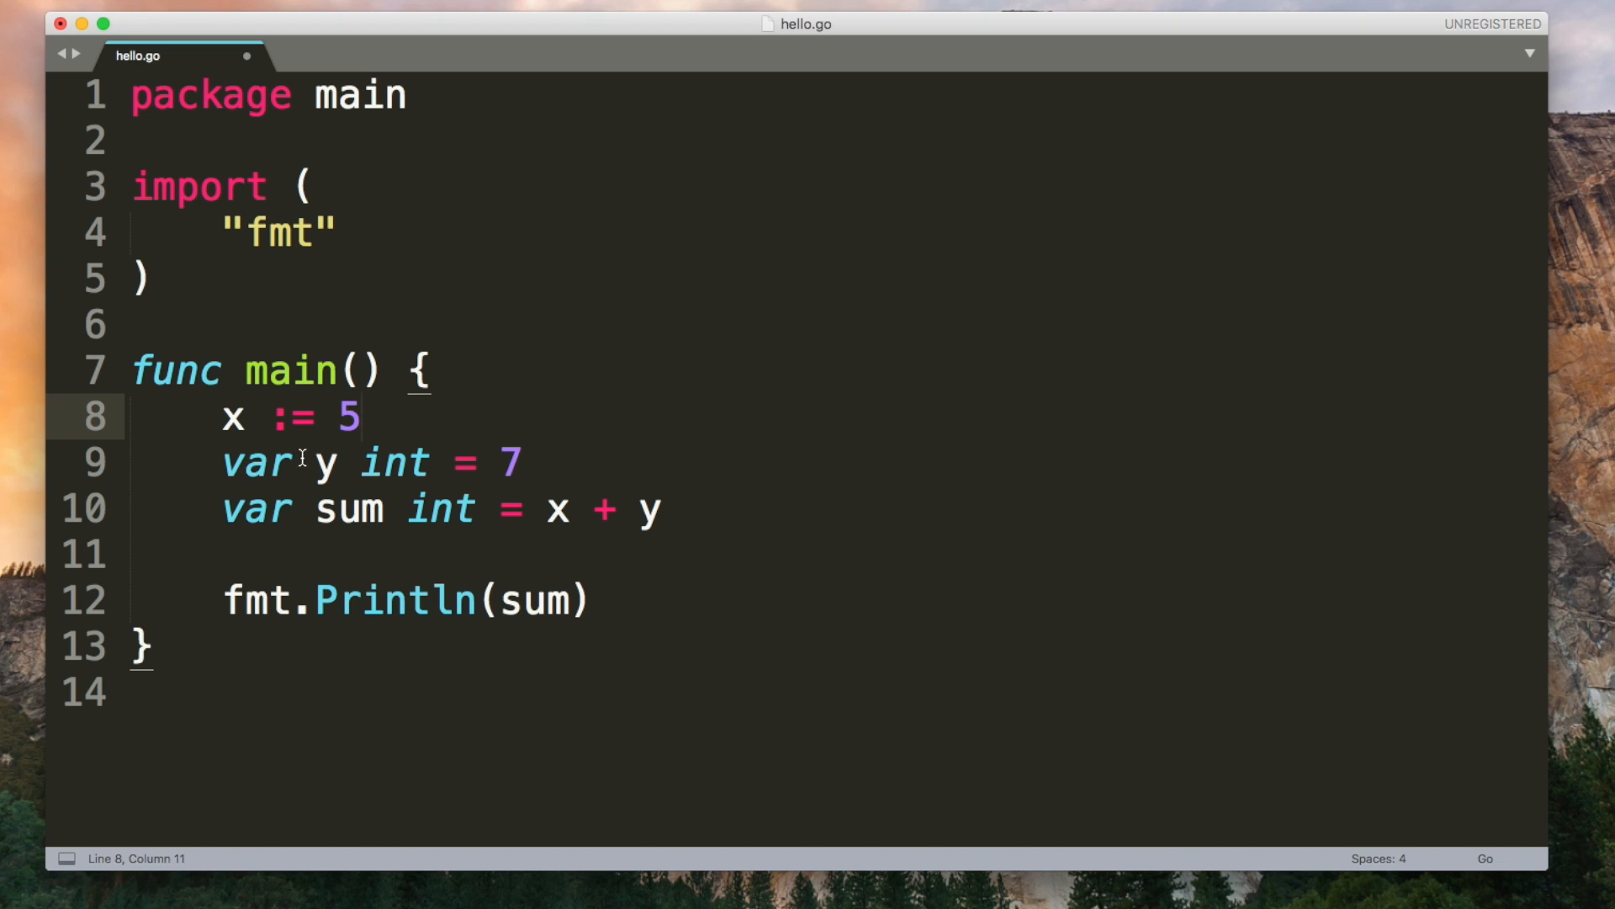
mouse_move(427, 430)
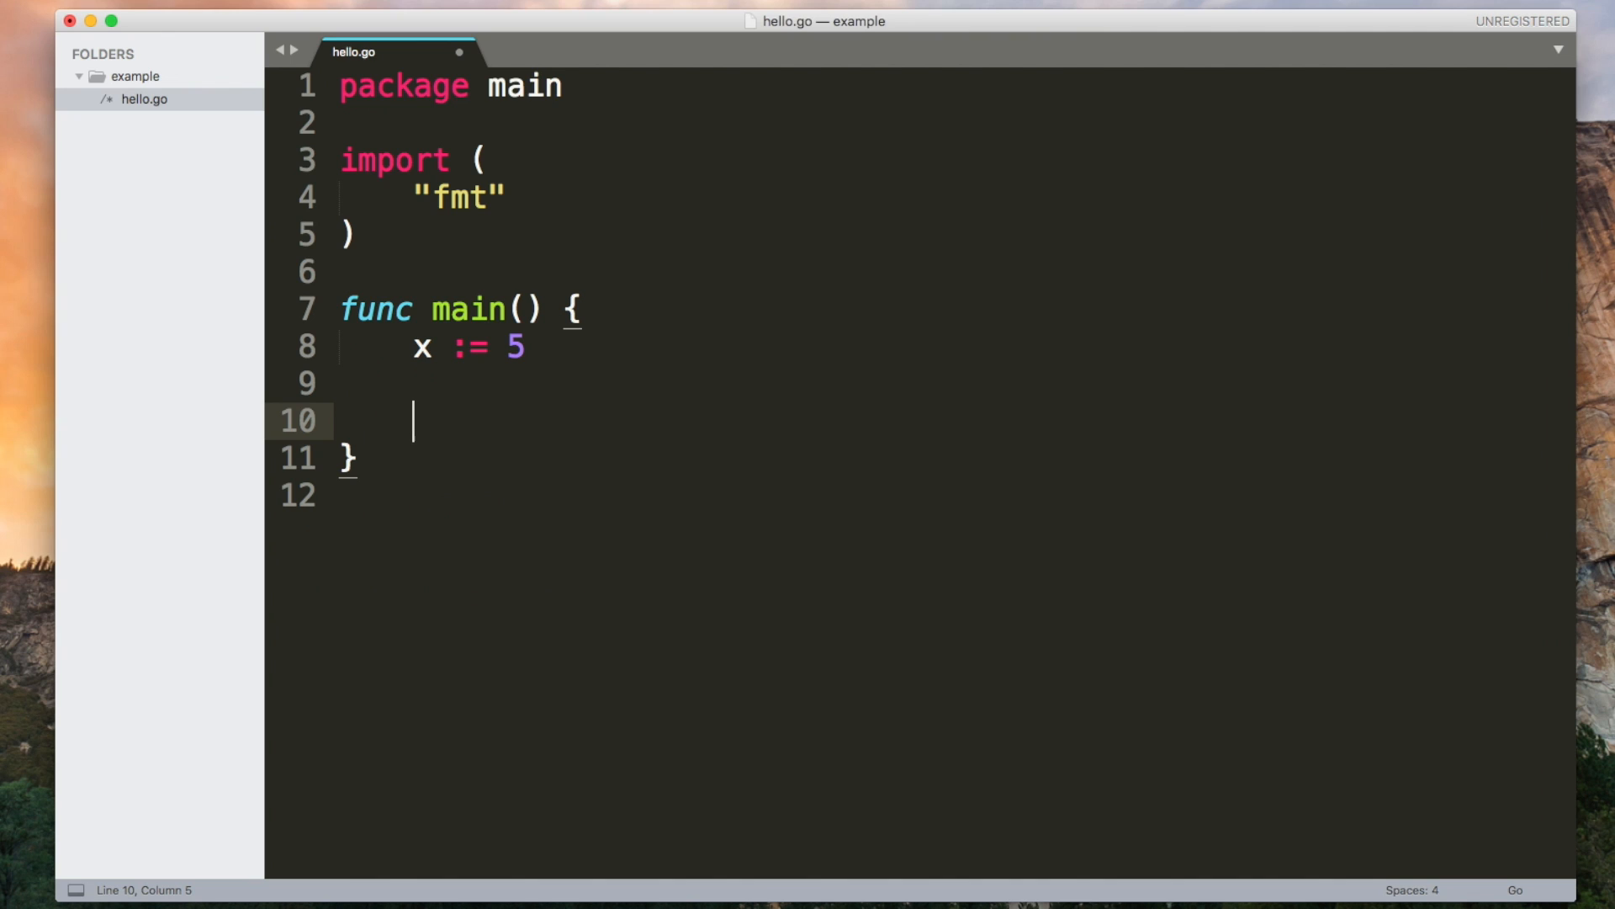
Step: Draft if x > 6 { fmt.Println("More th...") } below x := 5
text(if x >)
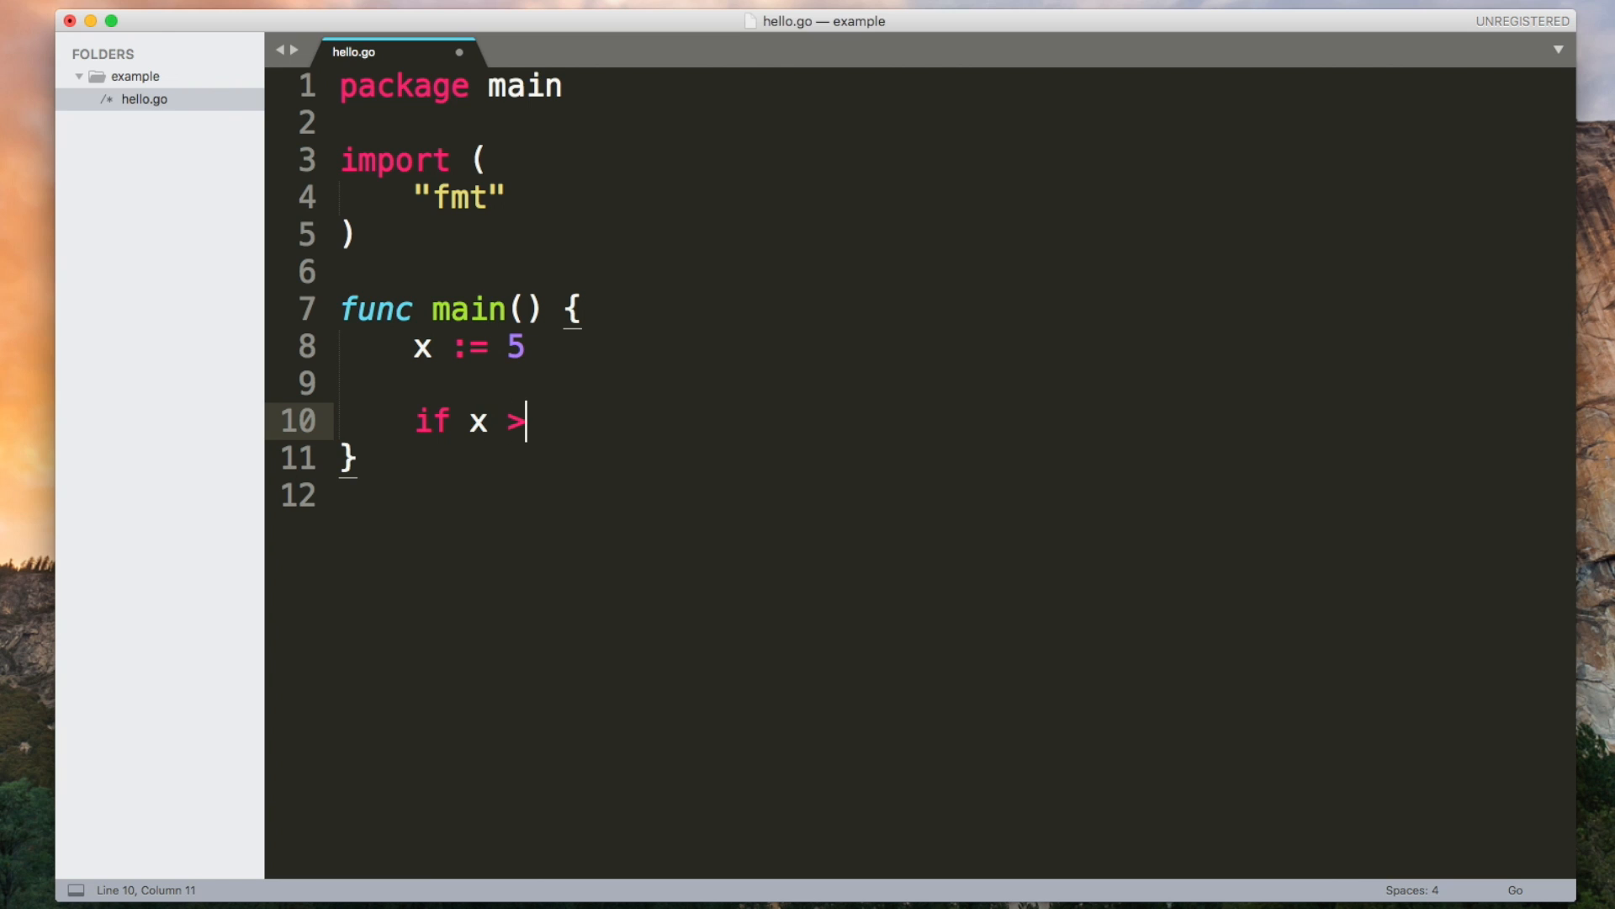
text(6 {)
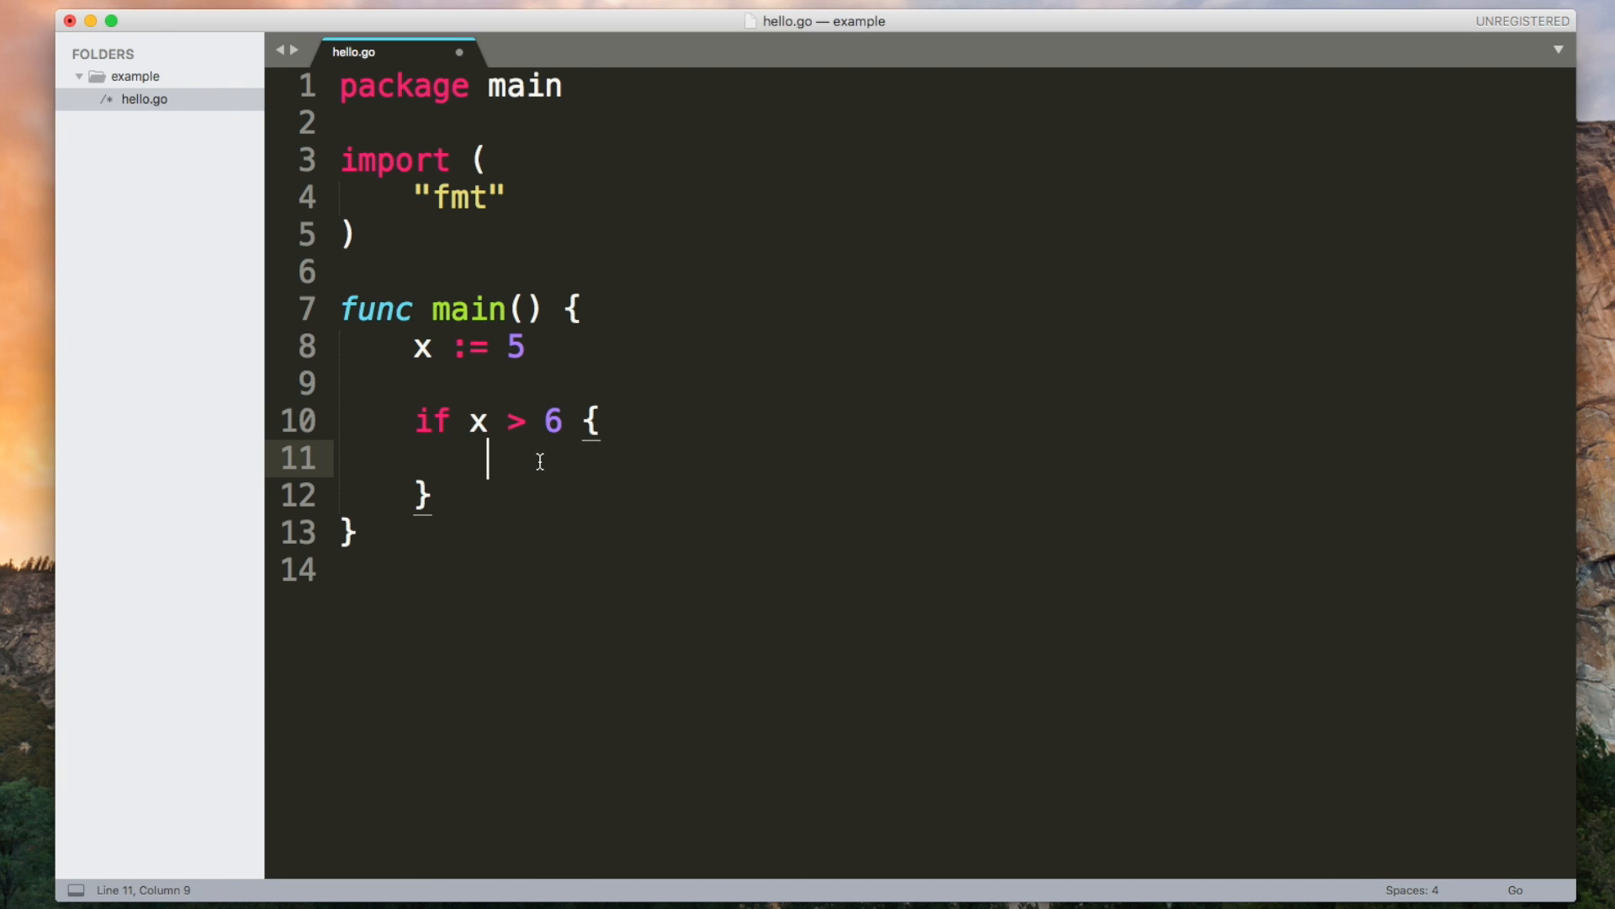
text(fmt.Println("More th"))
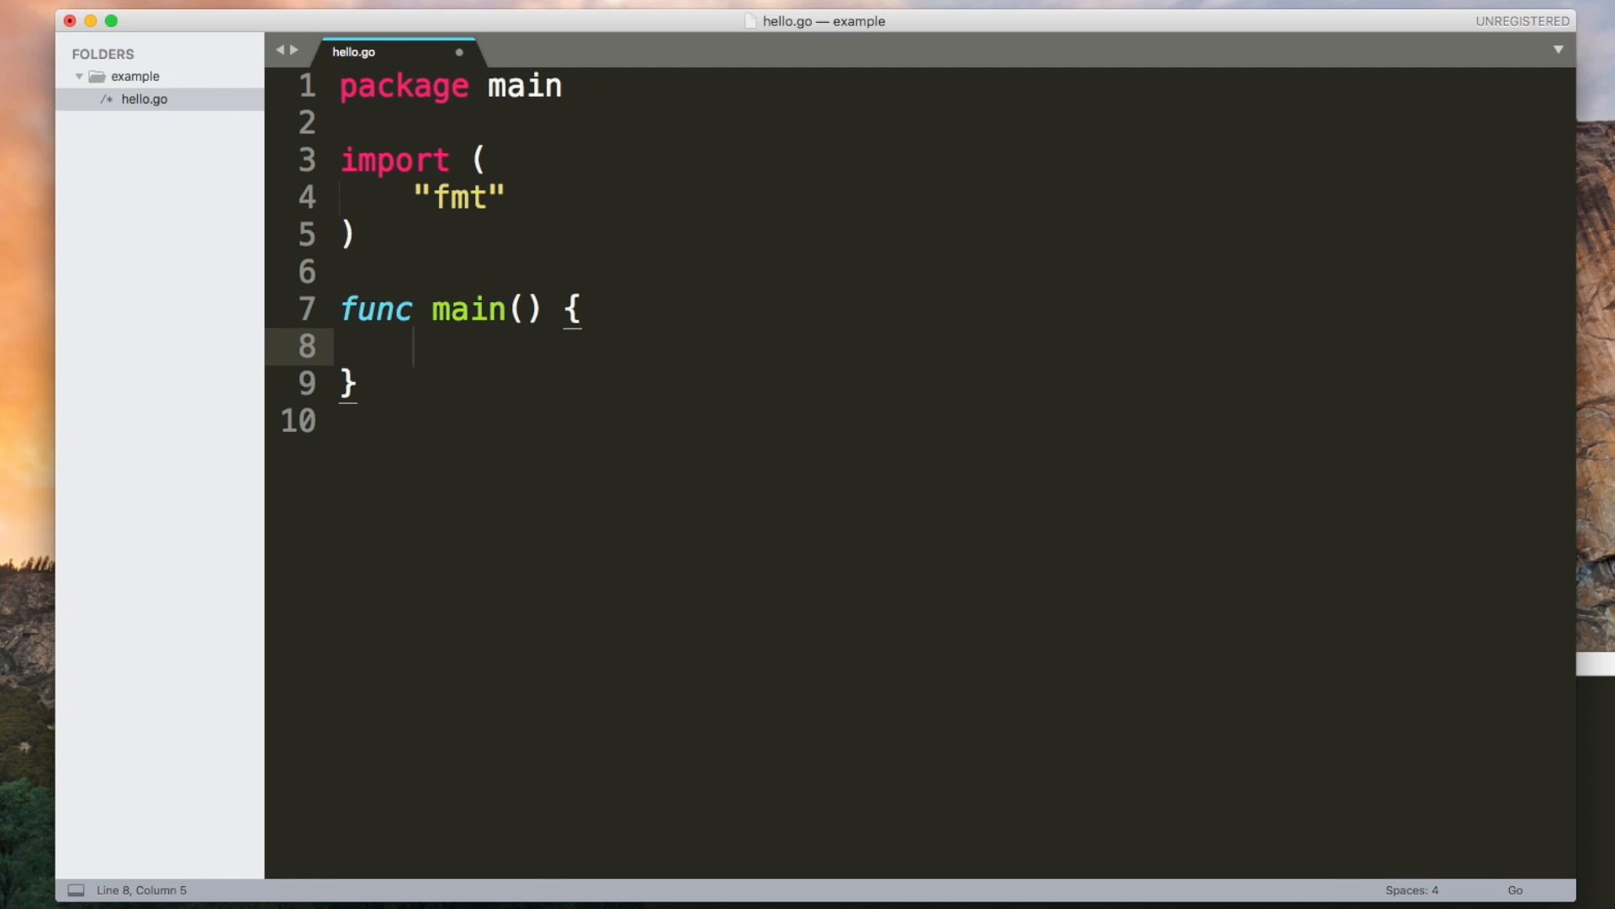
Step: Type var a [5]int and a[2] = 7 inside main
text(var a [5]int)
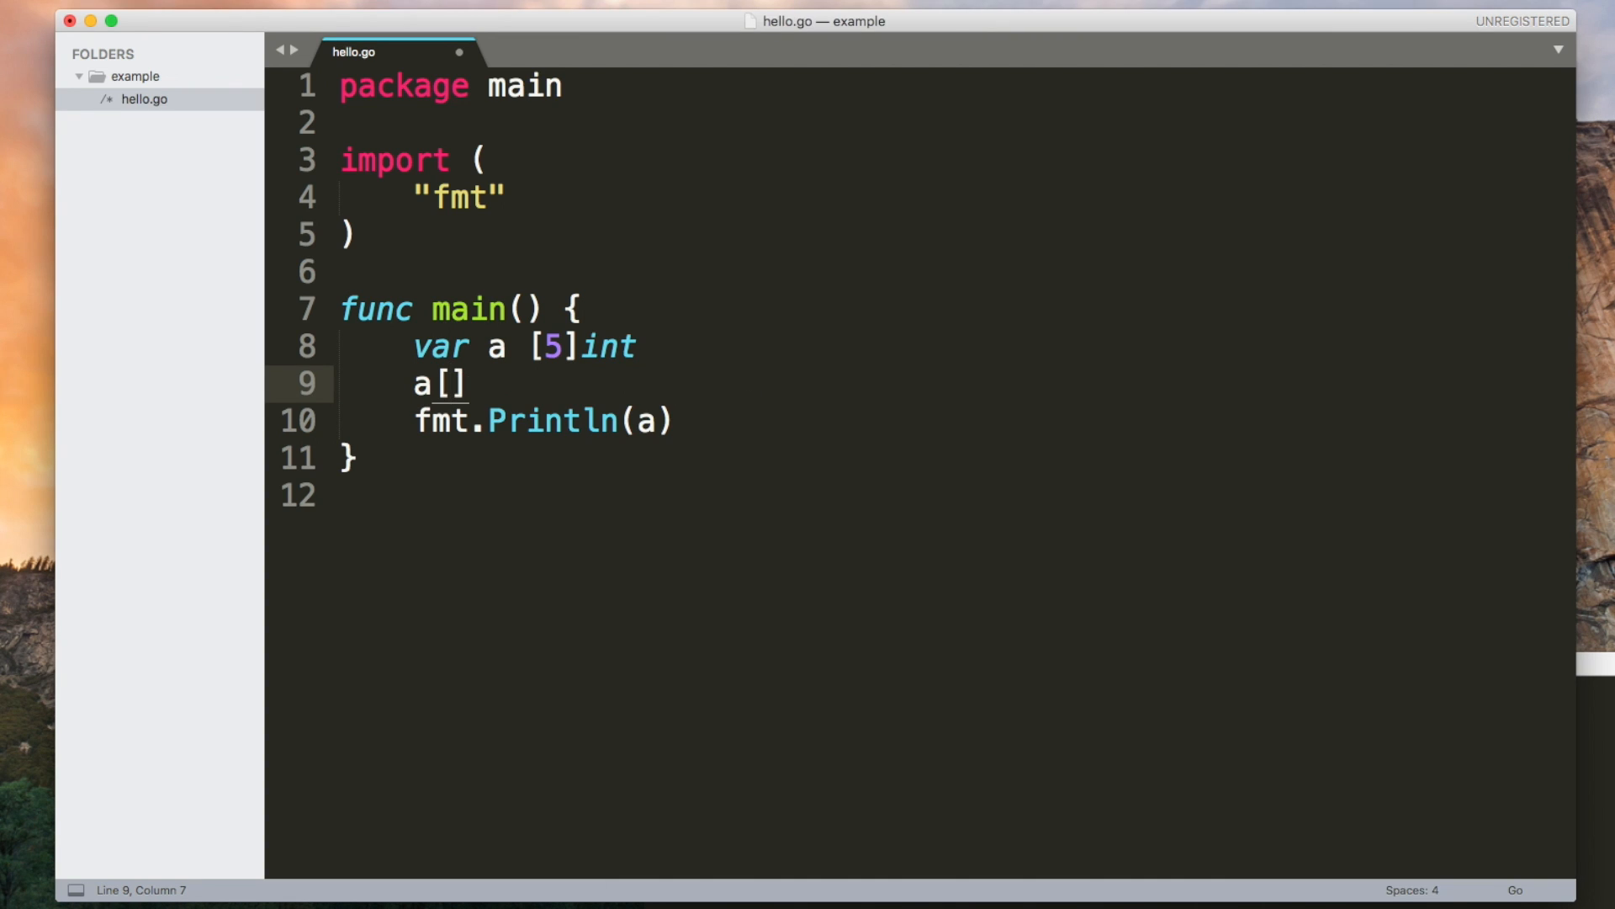
text(2)
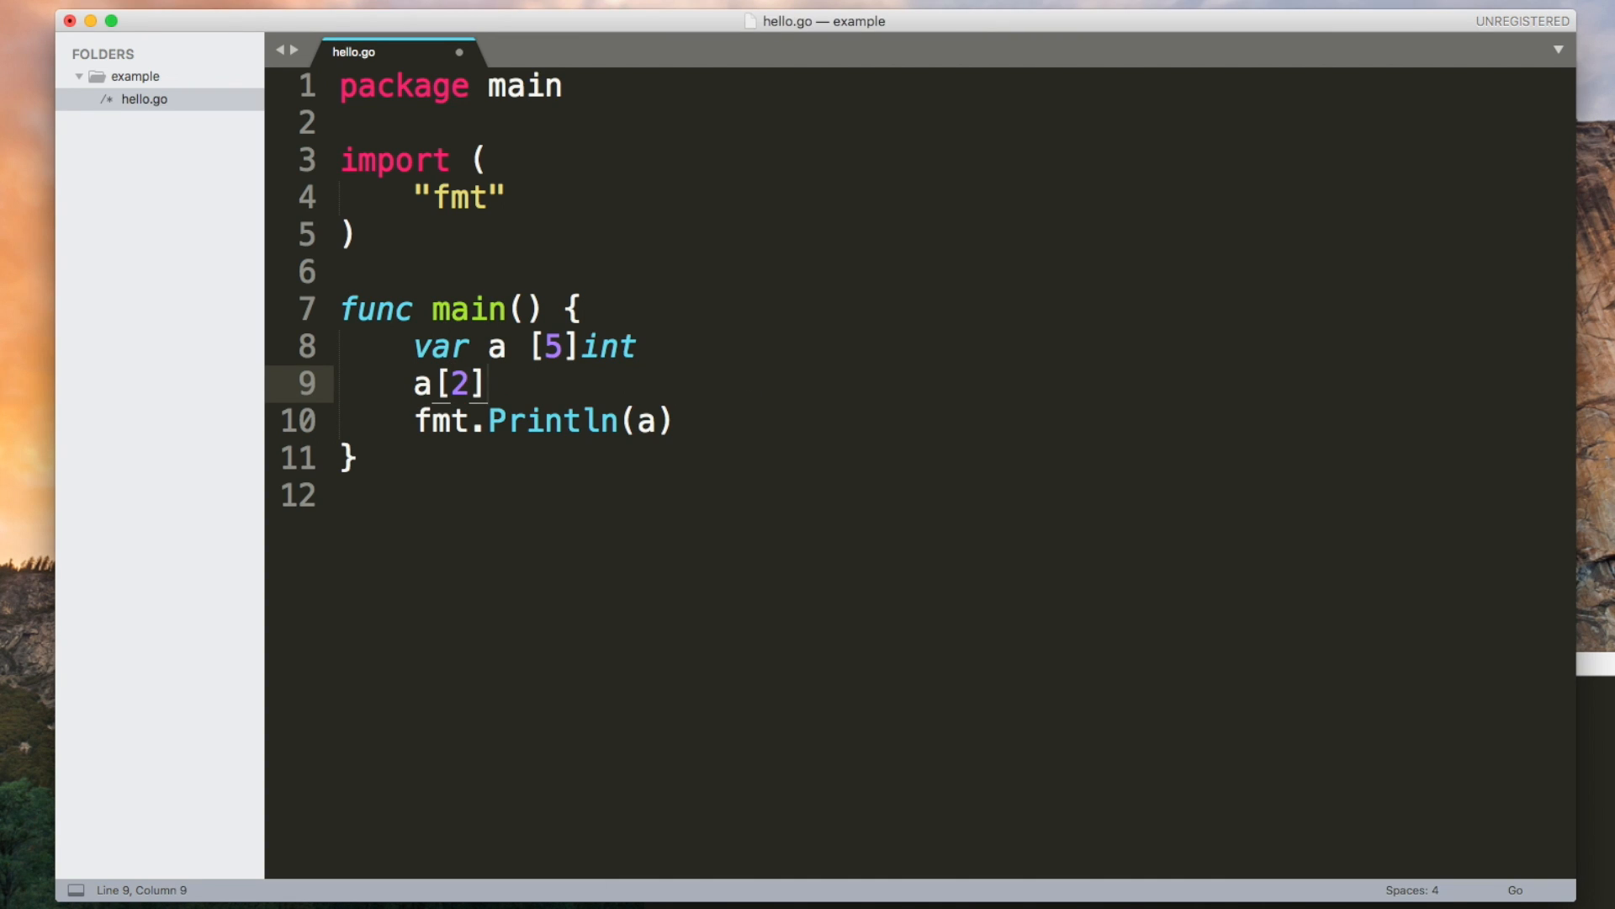
text(= 7)
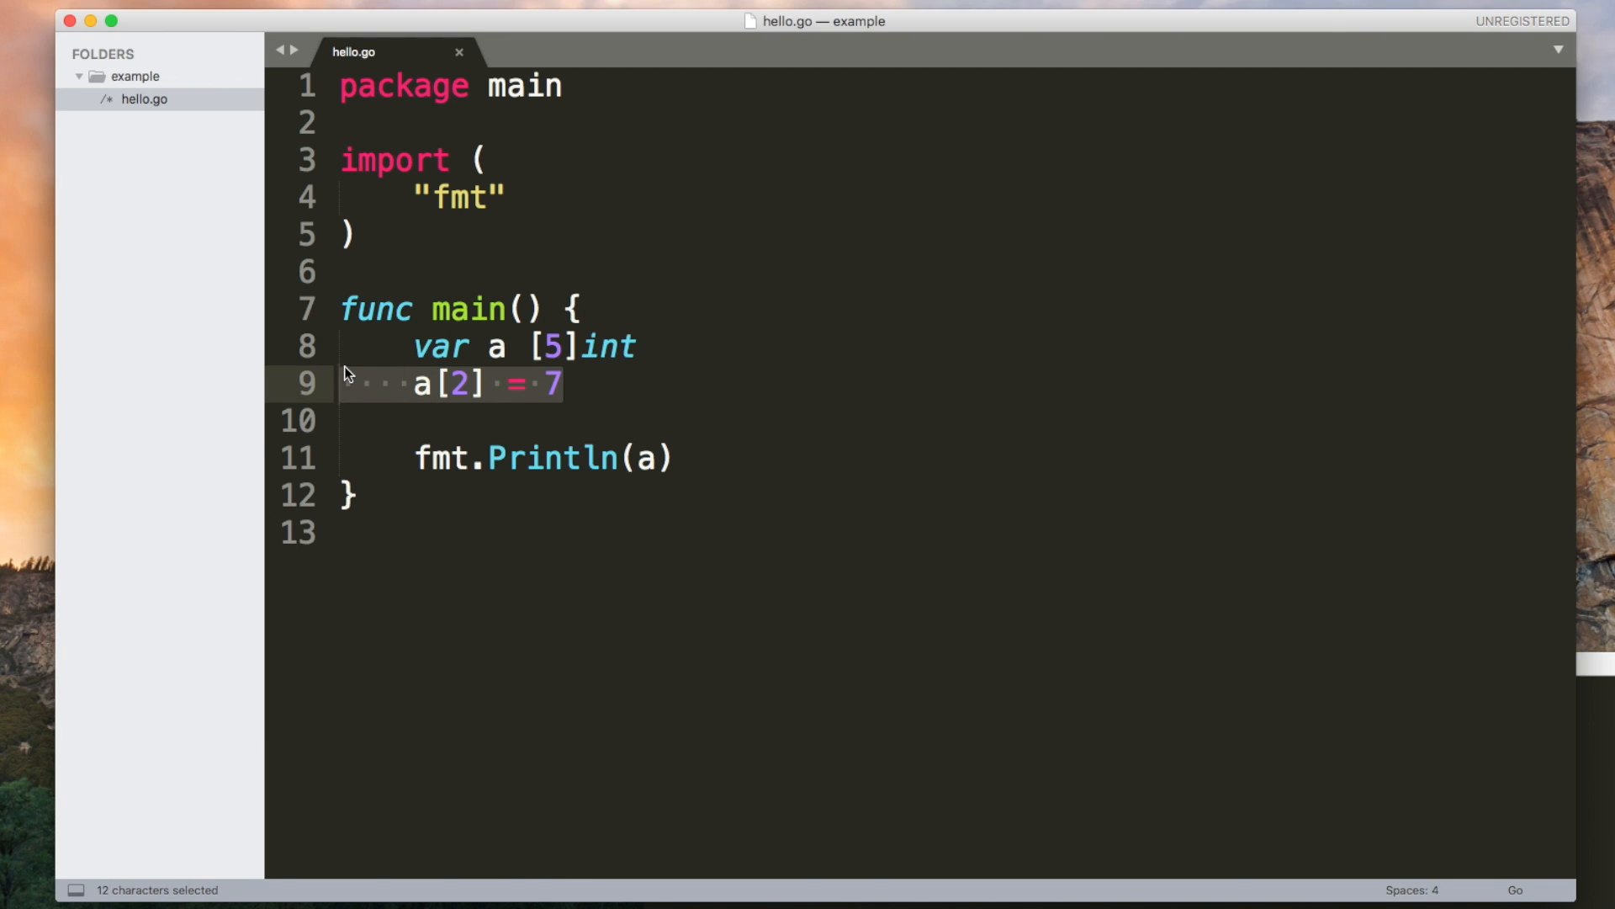
Step: Replace a[2] = 7 with a := [5]int{5, 4, 3, 2, 1} and run the program
key(Delete)
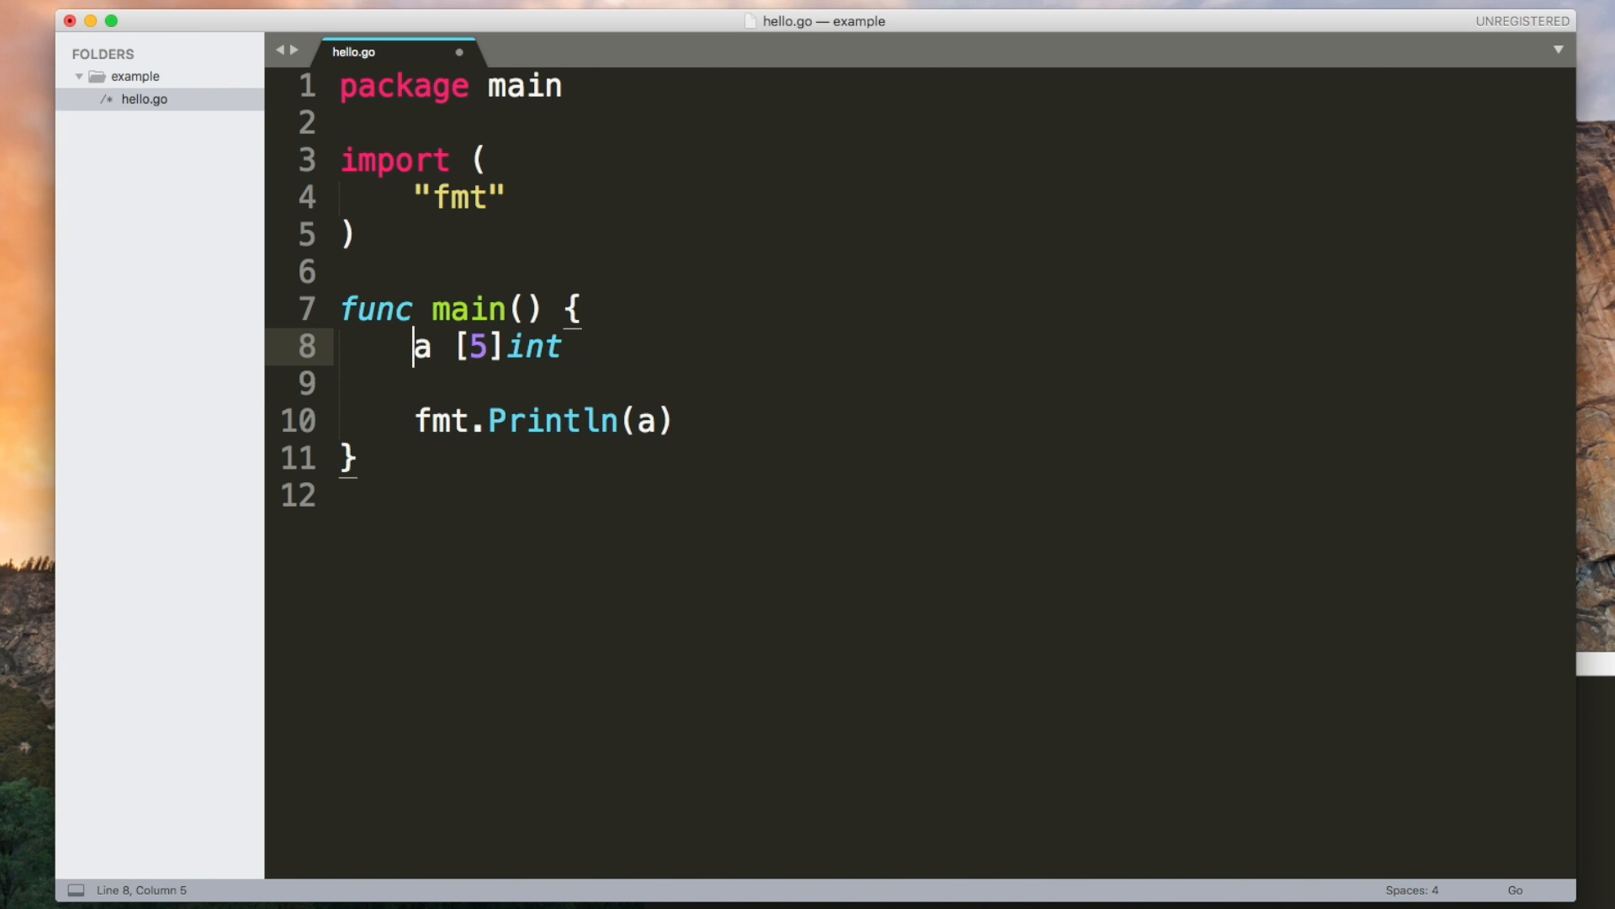
text(:=)
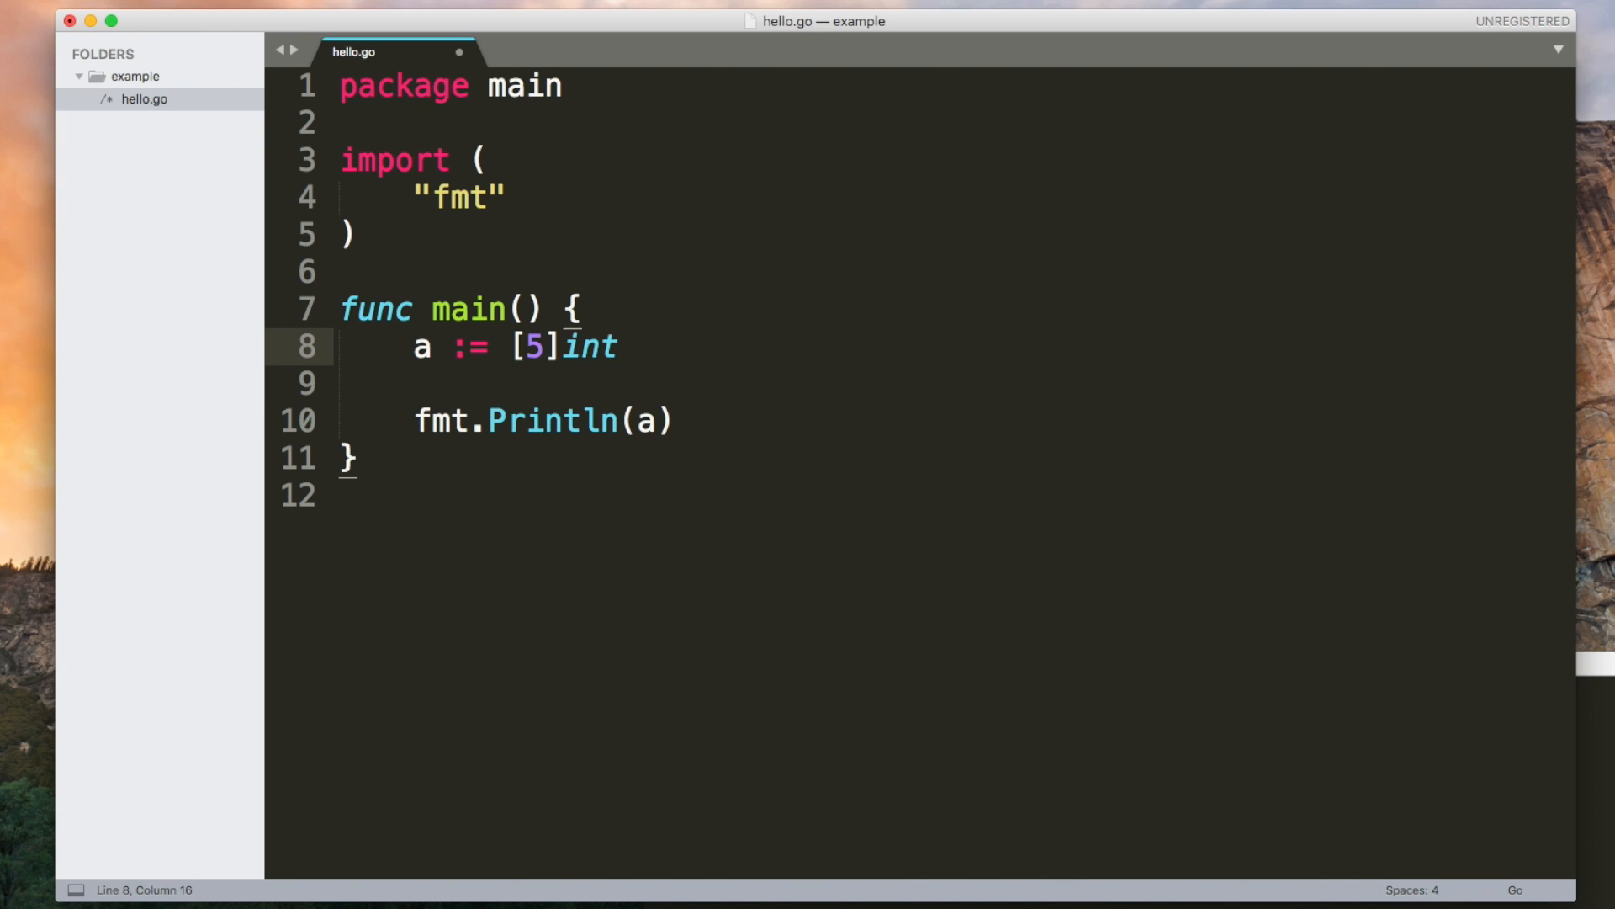
text({)
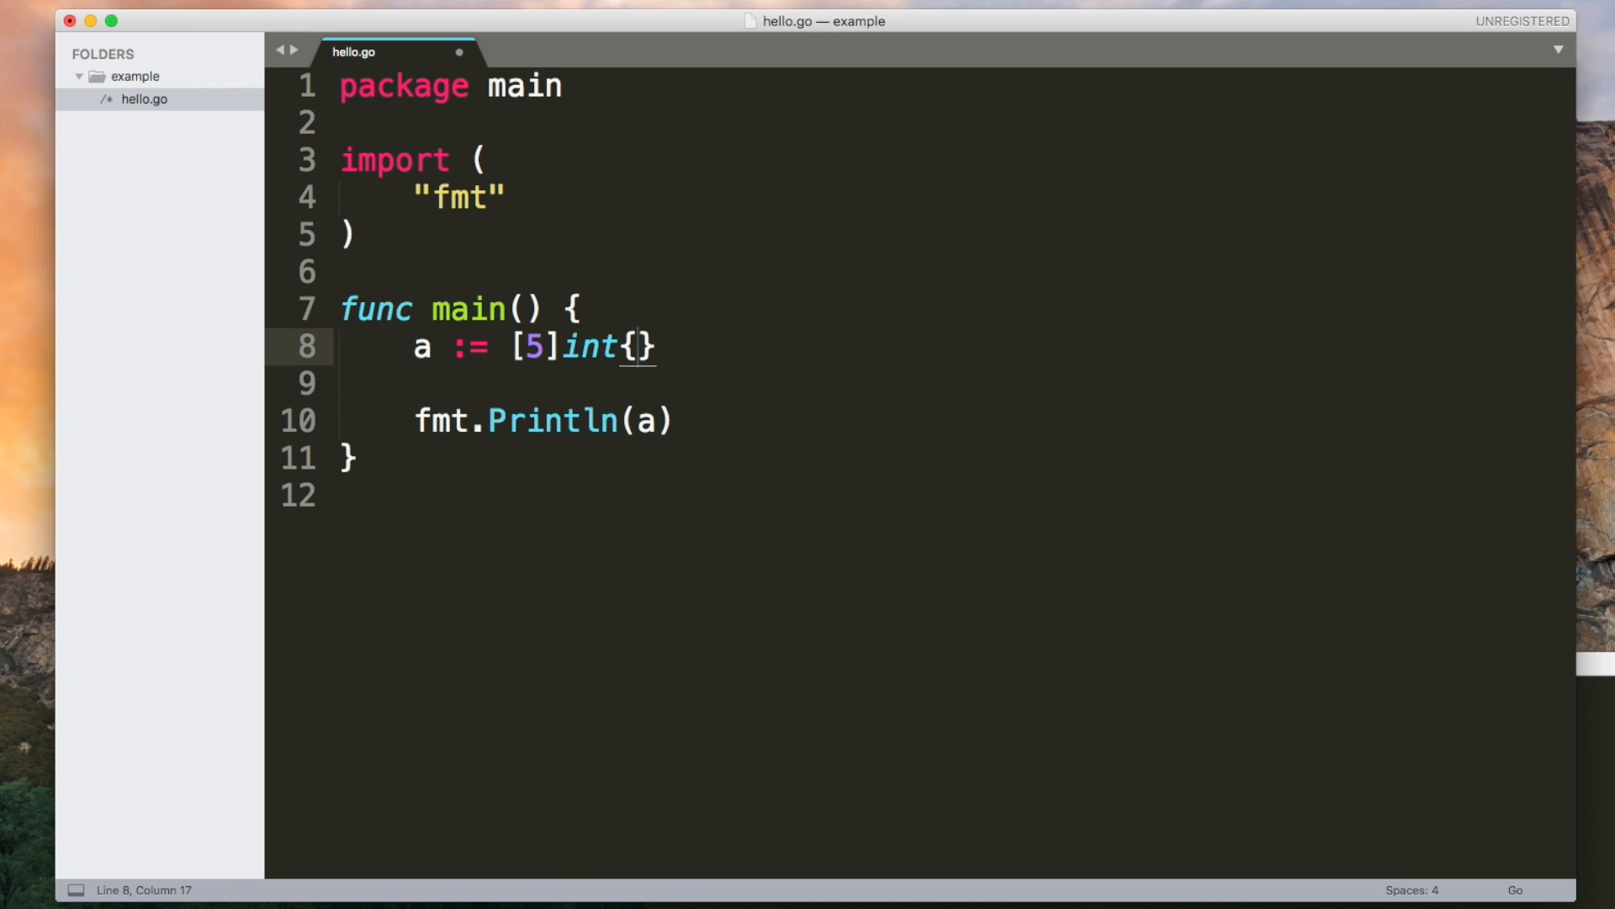
text(5, 4, 3, 2, 1)
text(go run hello.go)
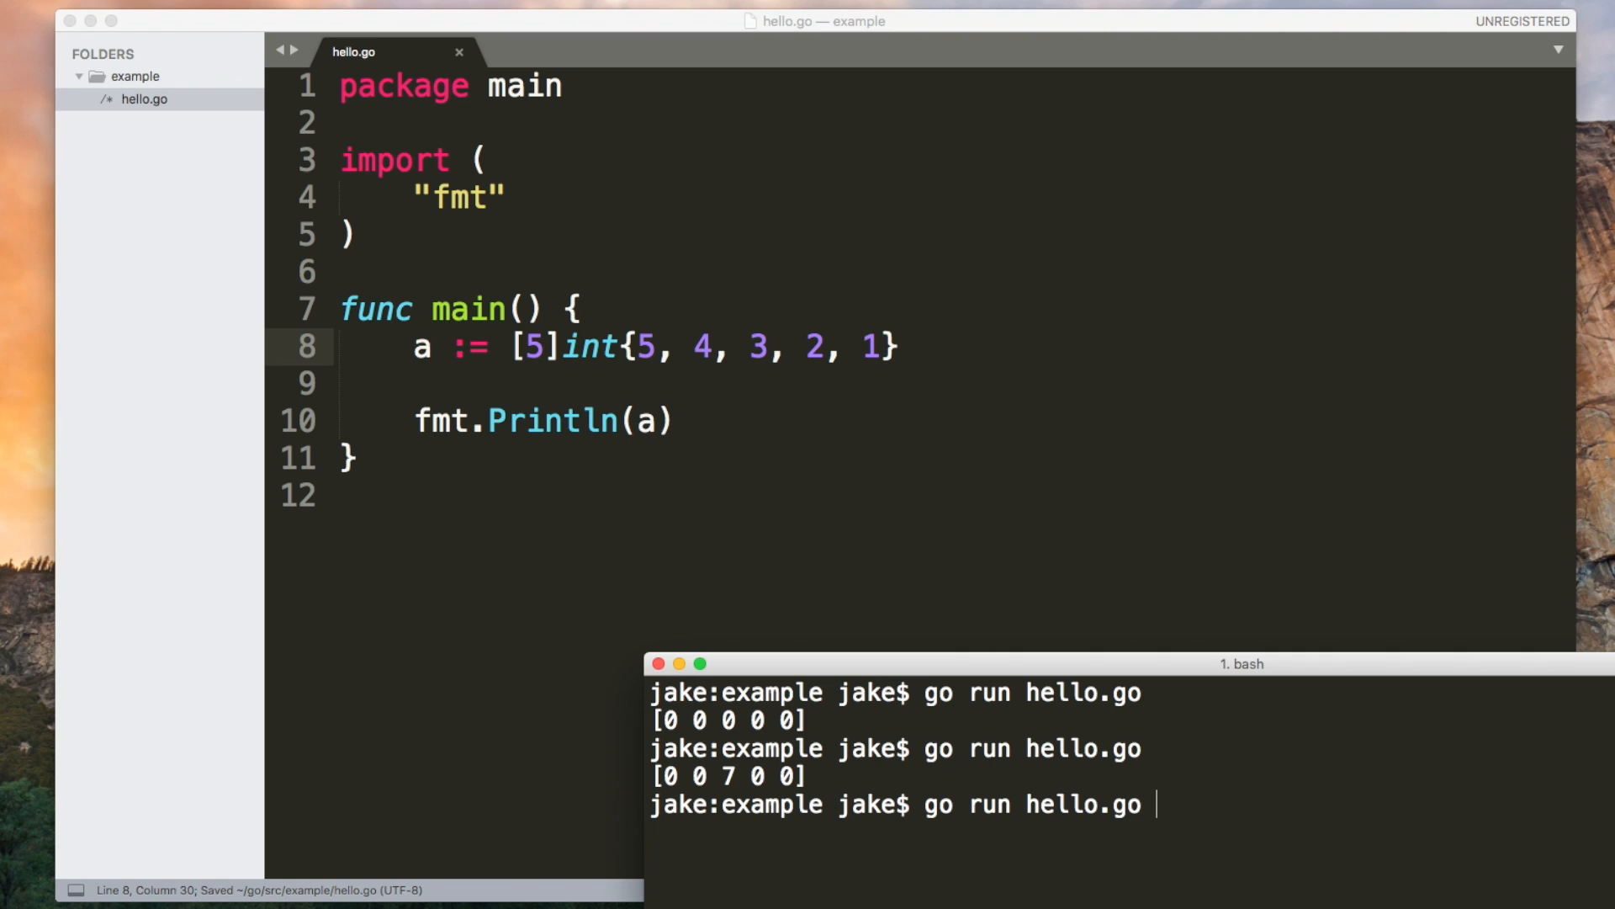
key(Return)
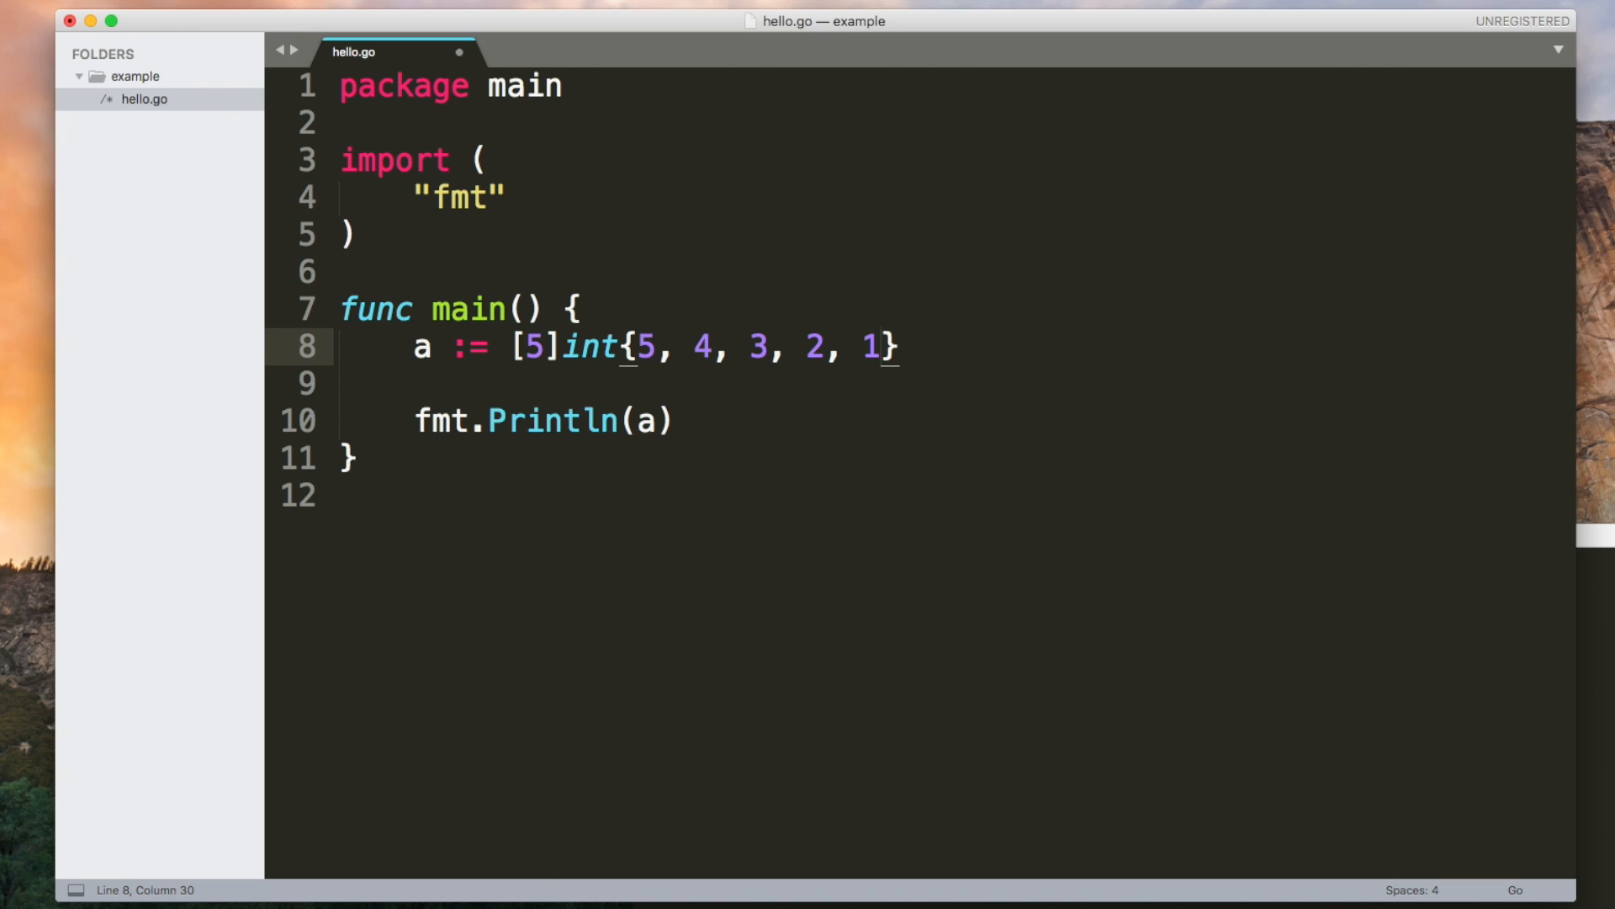
mouse_move(751, 384)
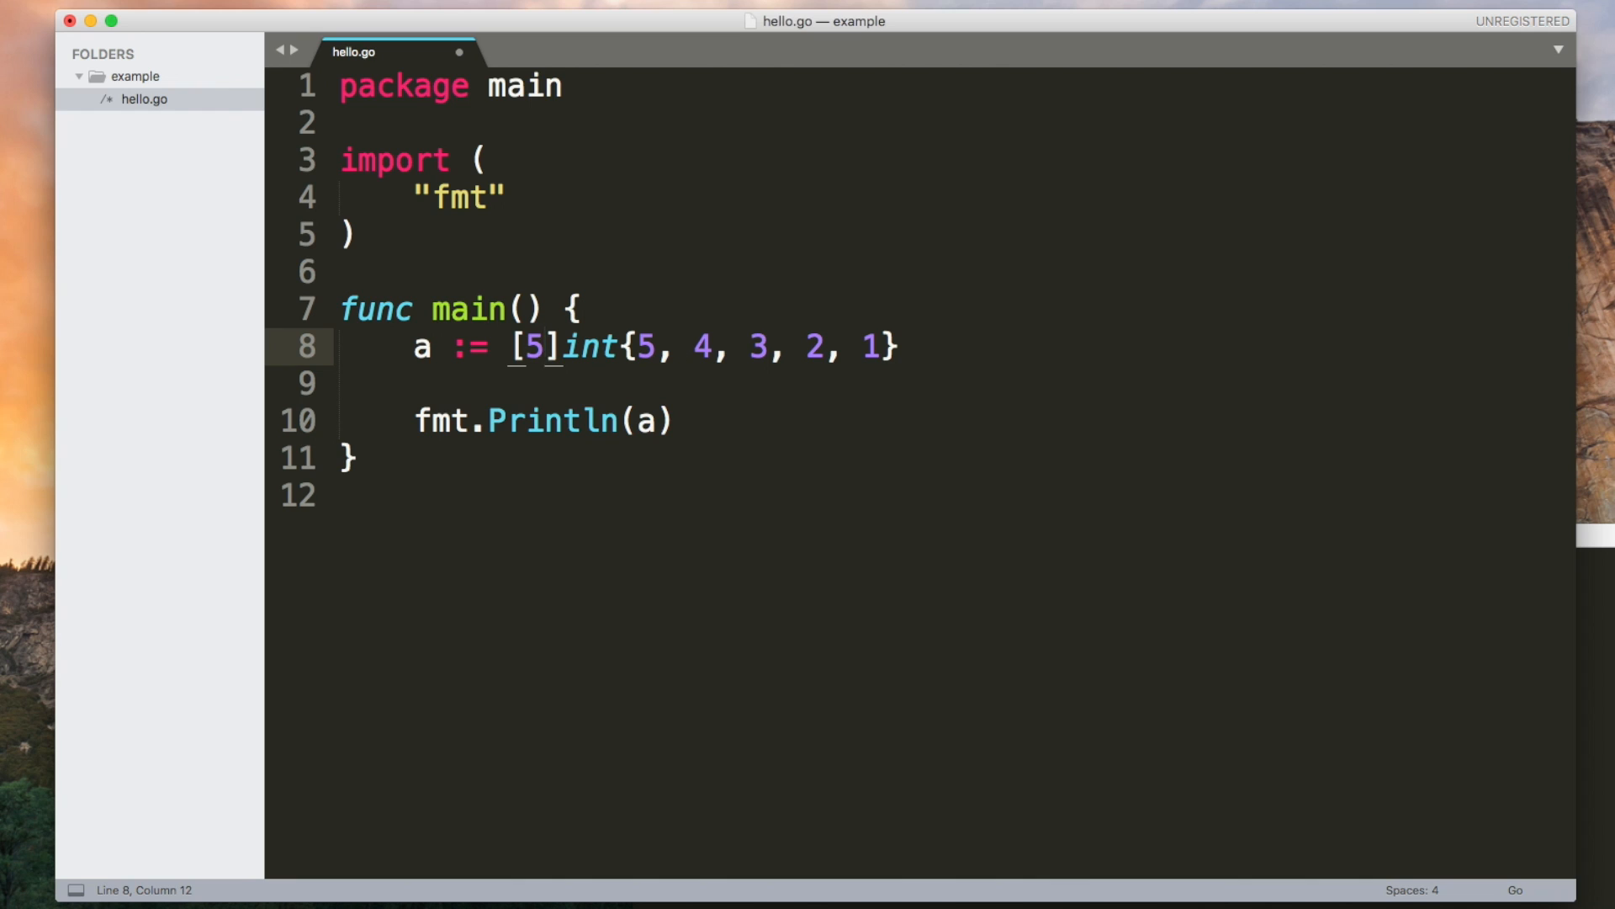
Step: Drop the 5 from [5]int to make a slice, and add a = append(a, 13)
key(Backspace)
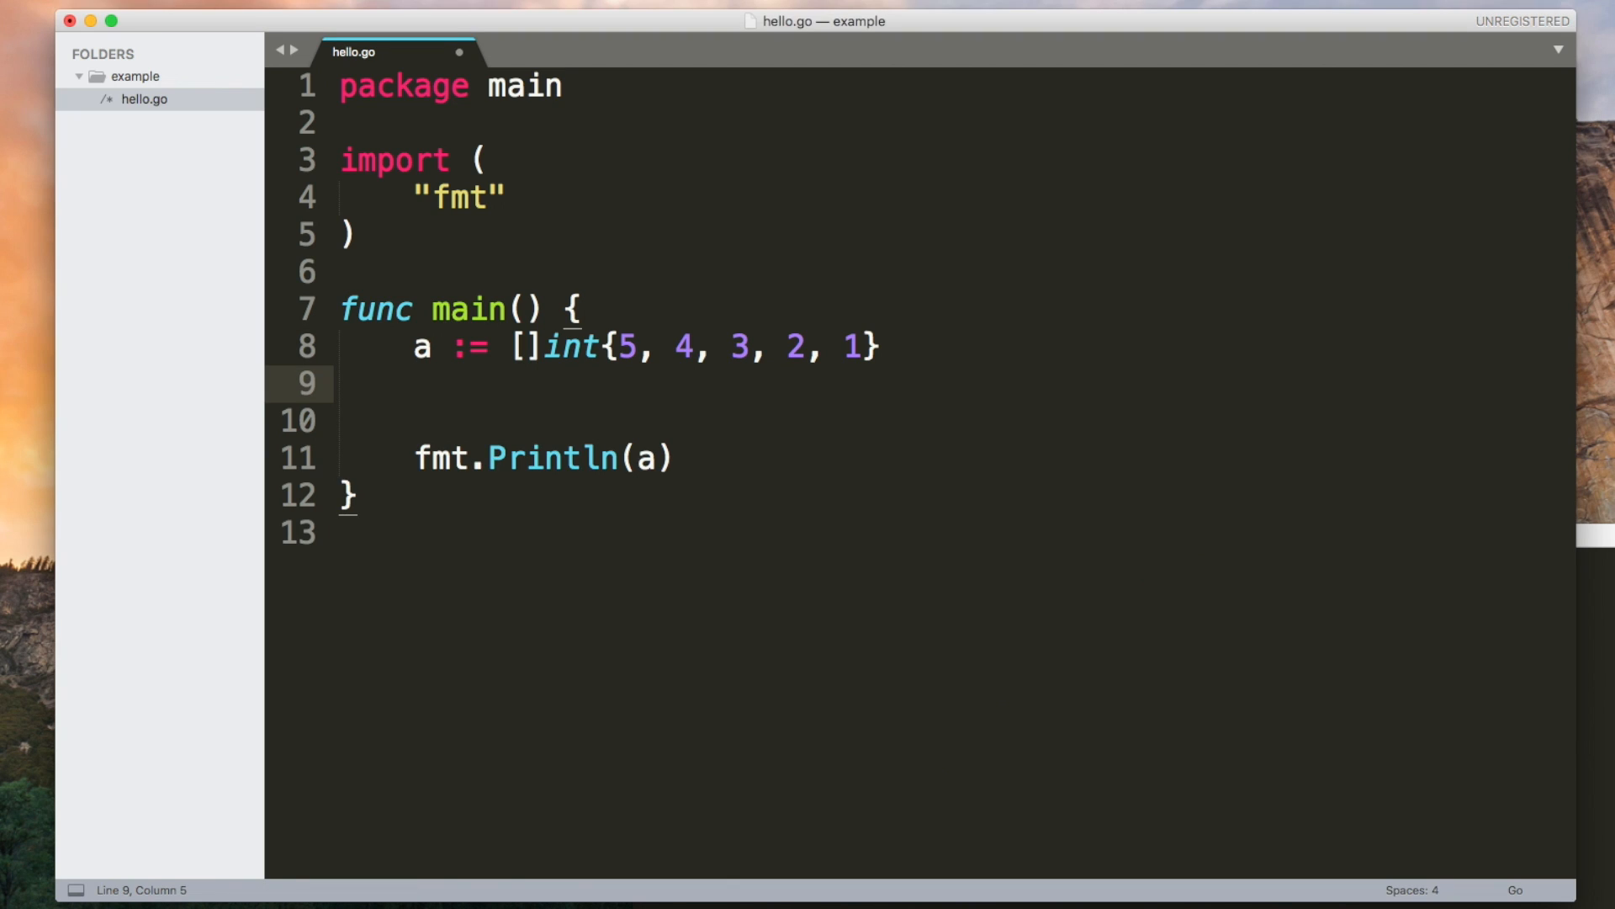
text(a)
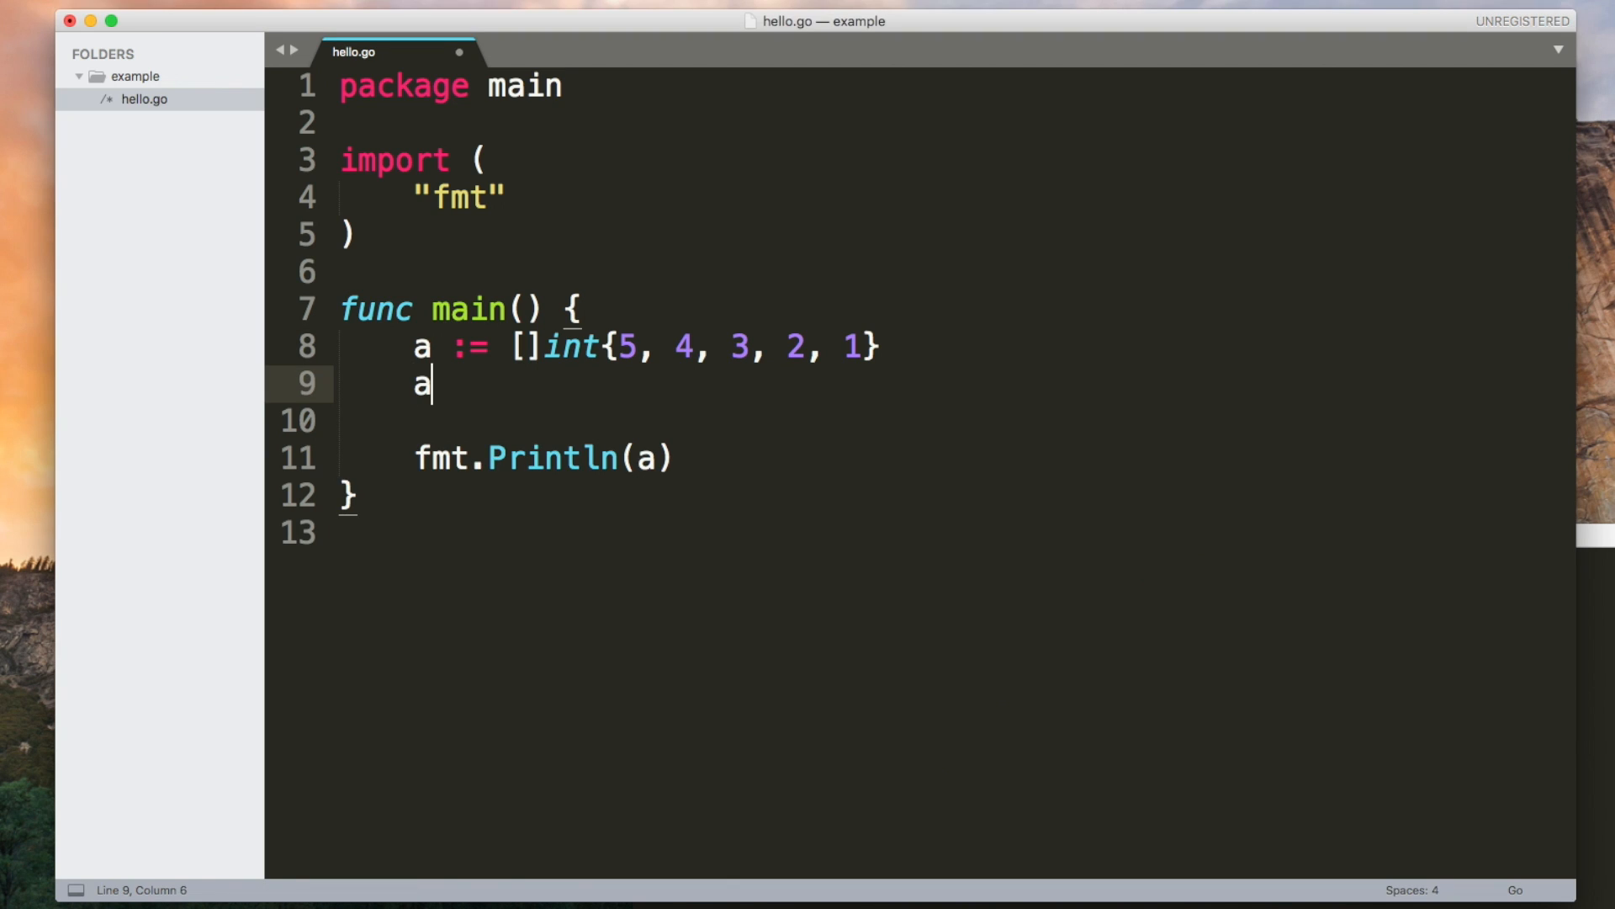
text(= app)
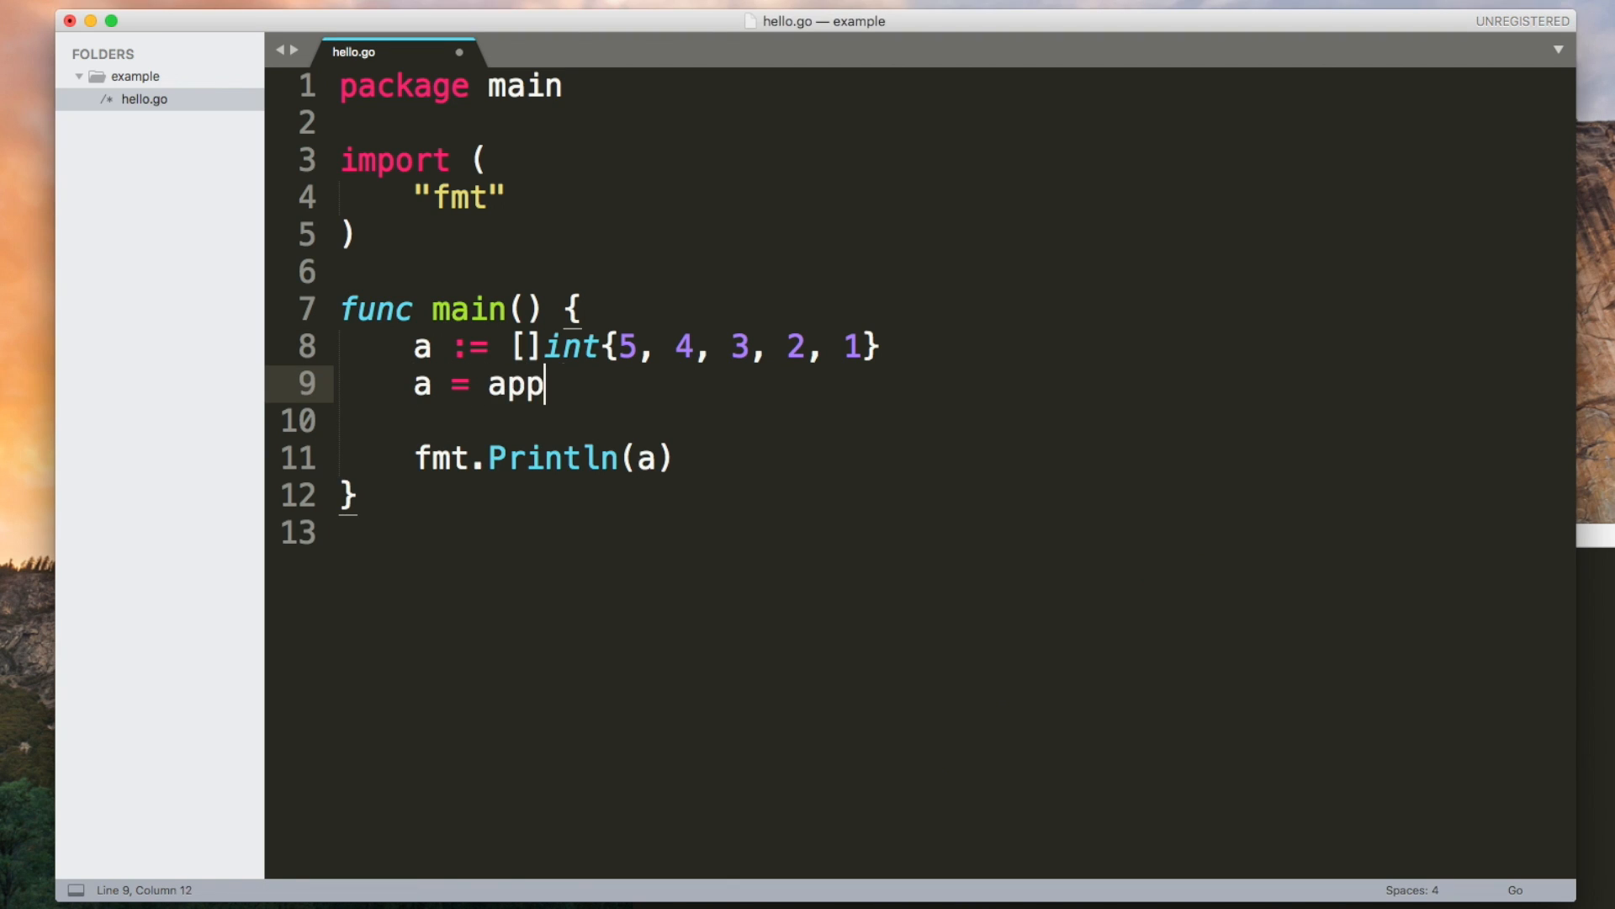
text(end(a, 13)
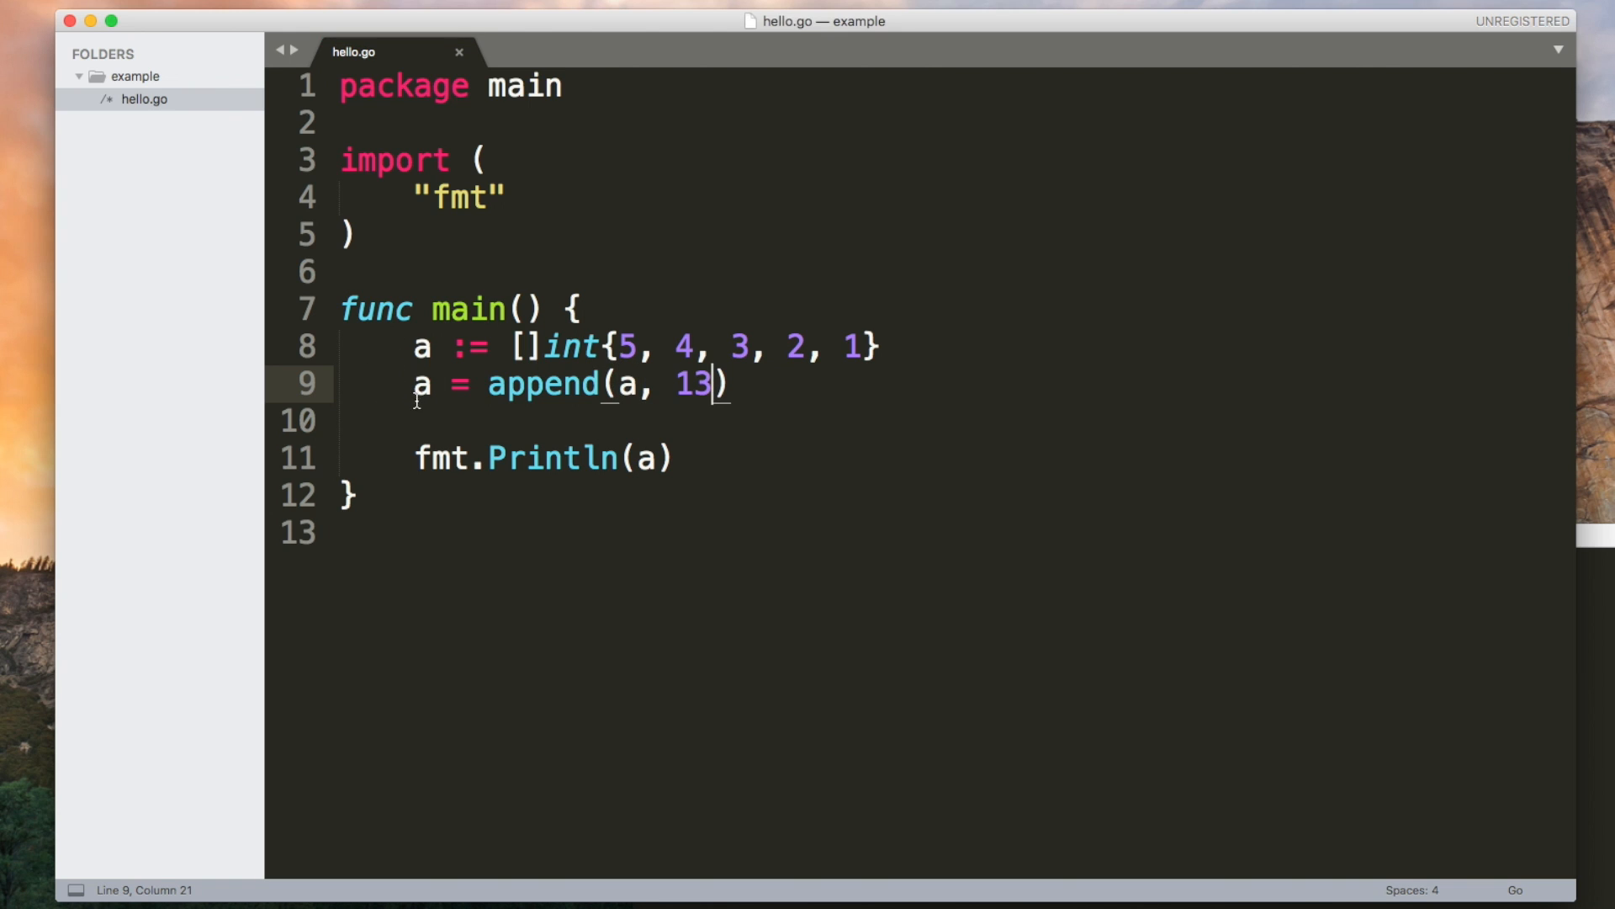
mouse_move(558, 386)
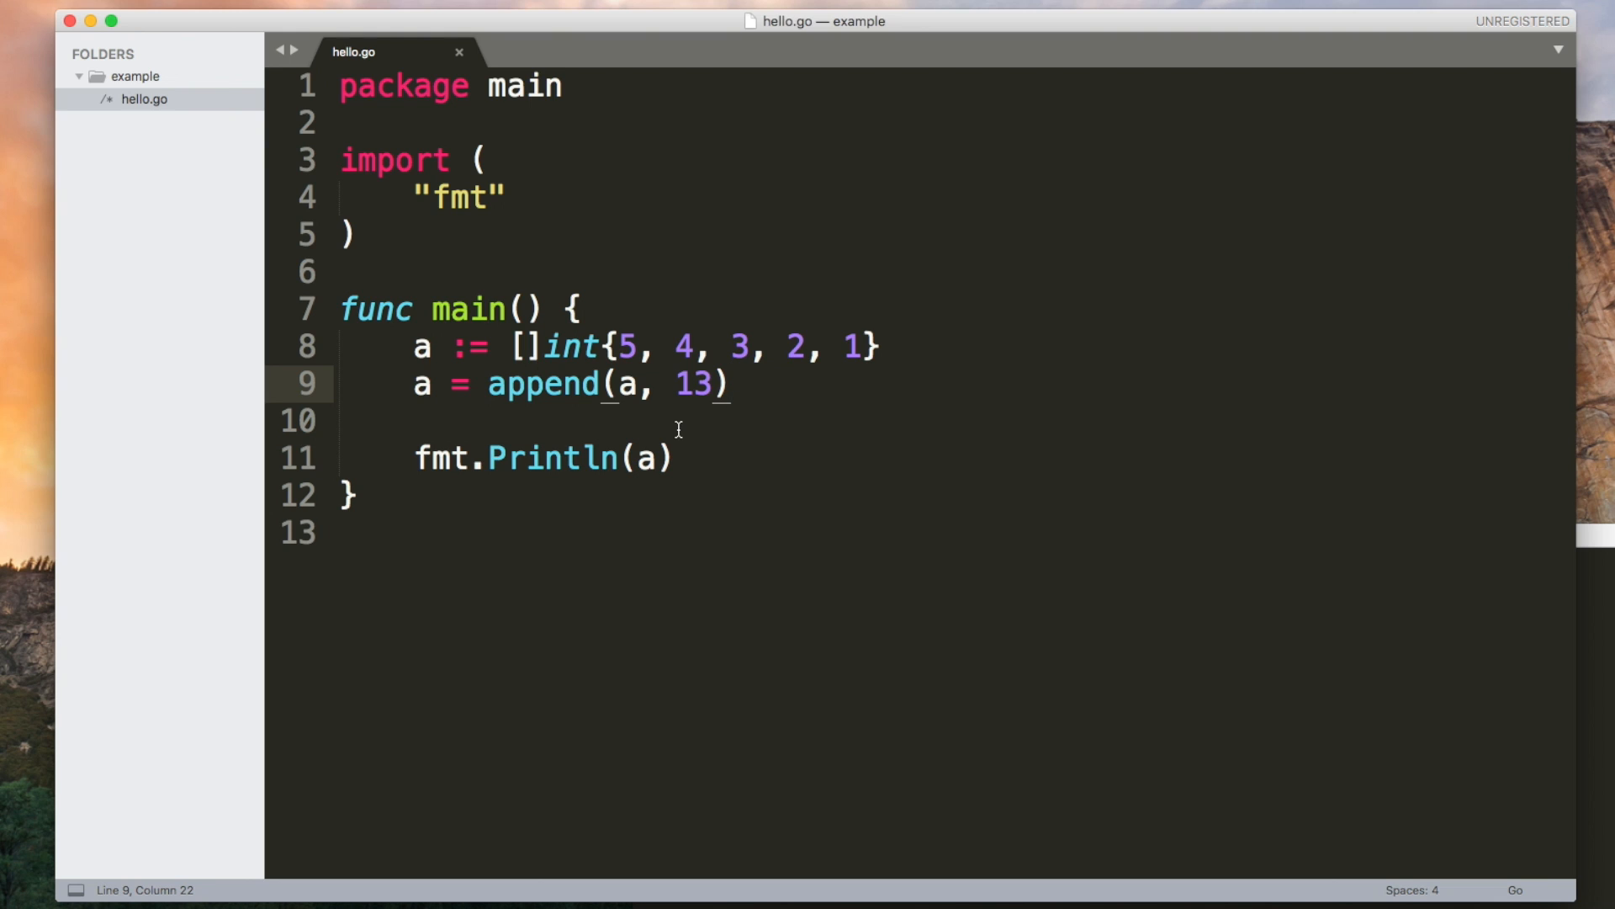
mouse_move(722, 495)
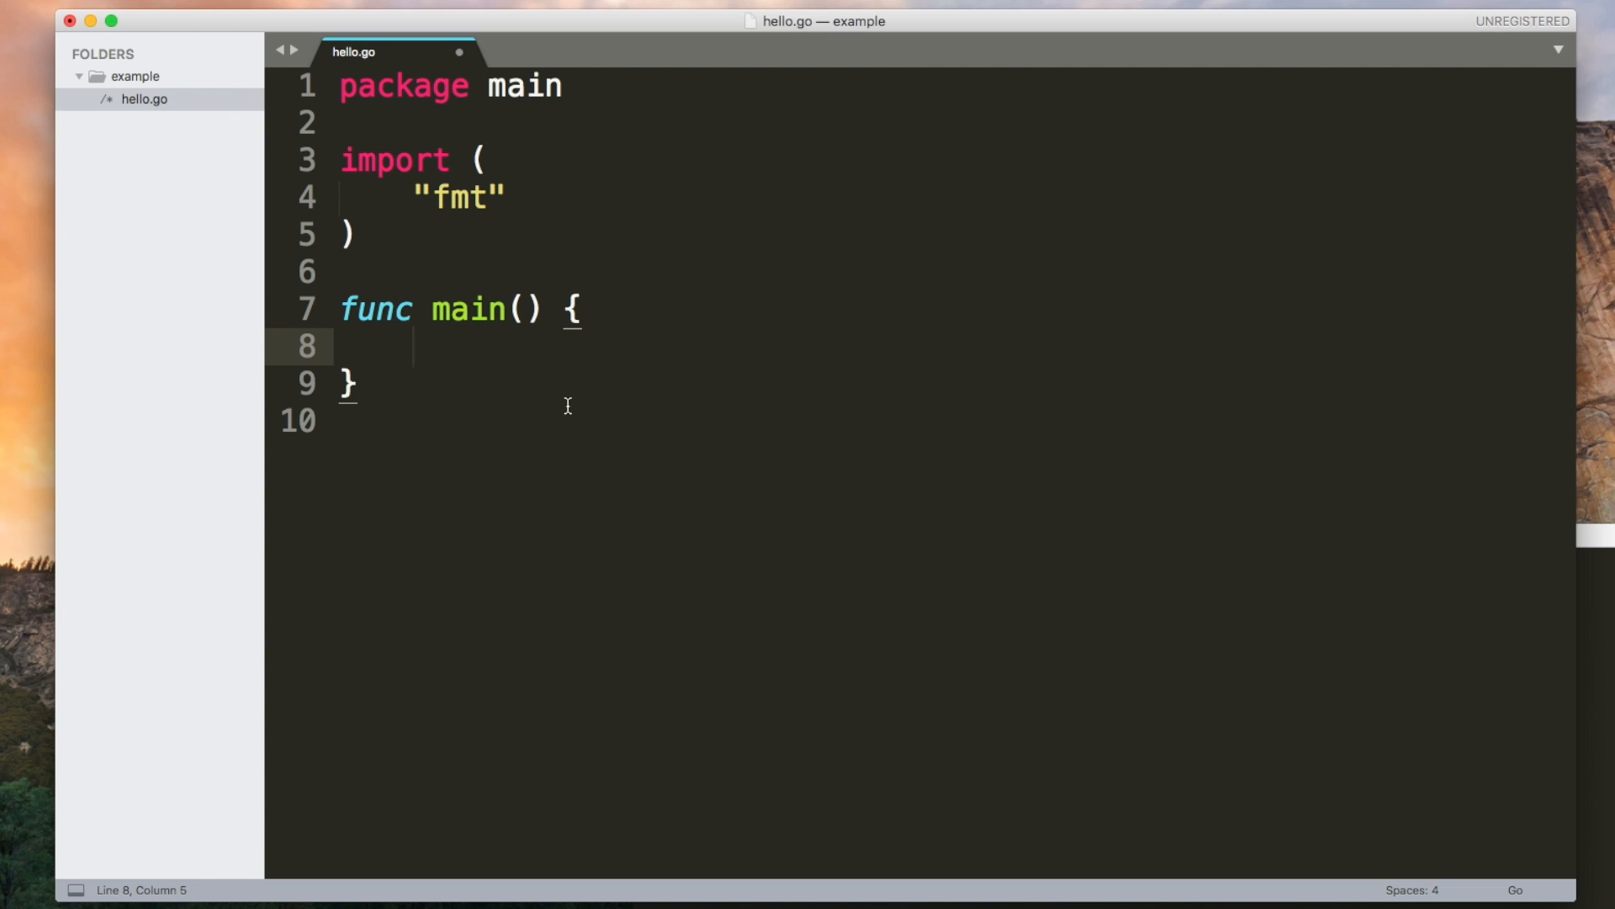
Step: Draft vertices := make(map[string]int) with a "triangle" entry and a delete(vertices, ...) call
text(map)
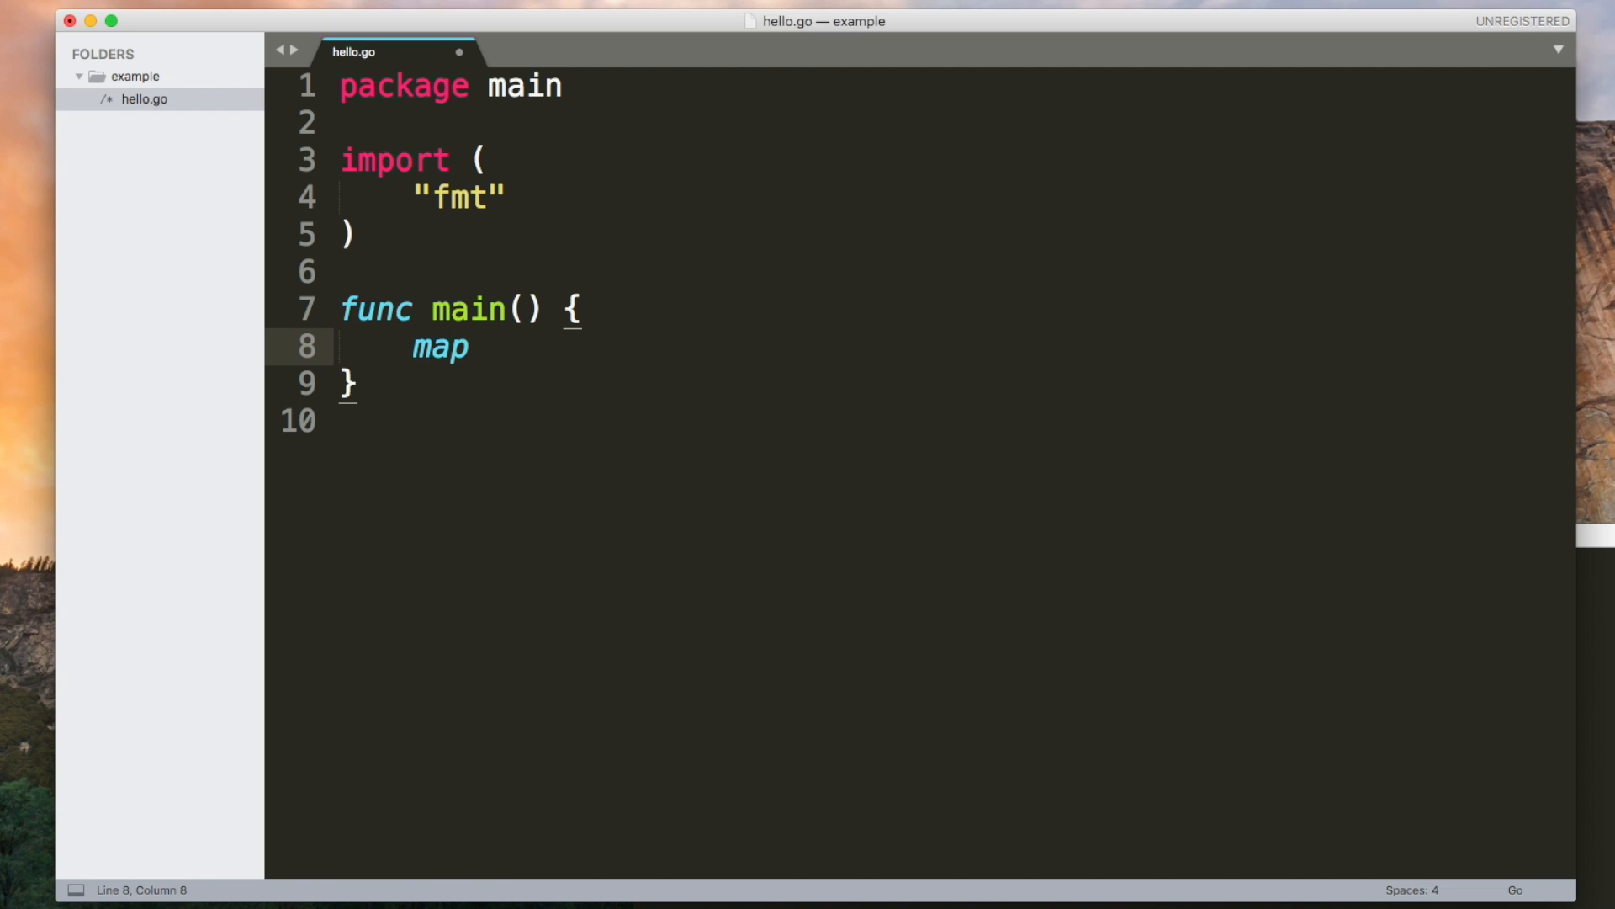
text([])
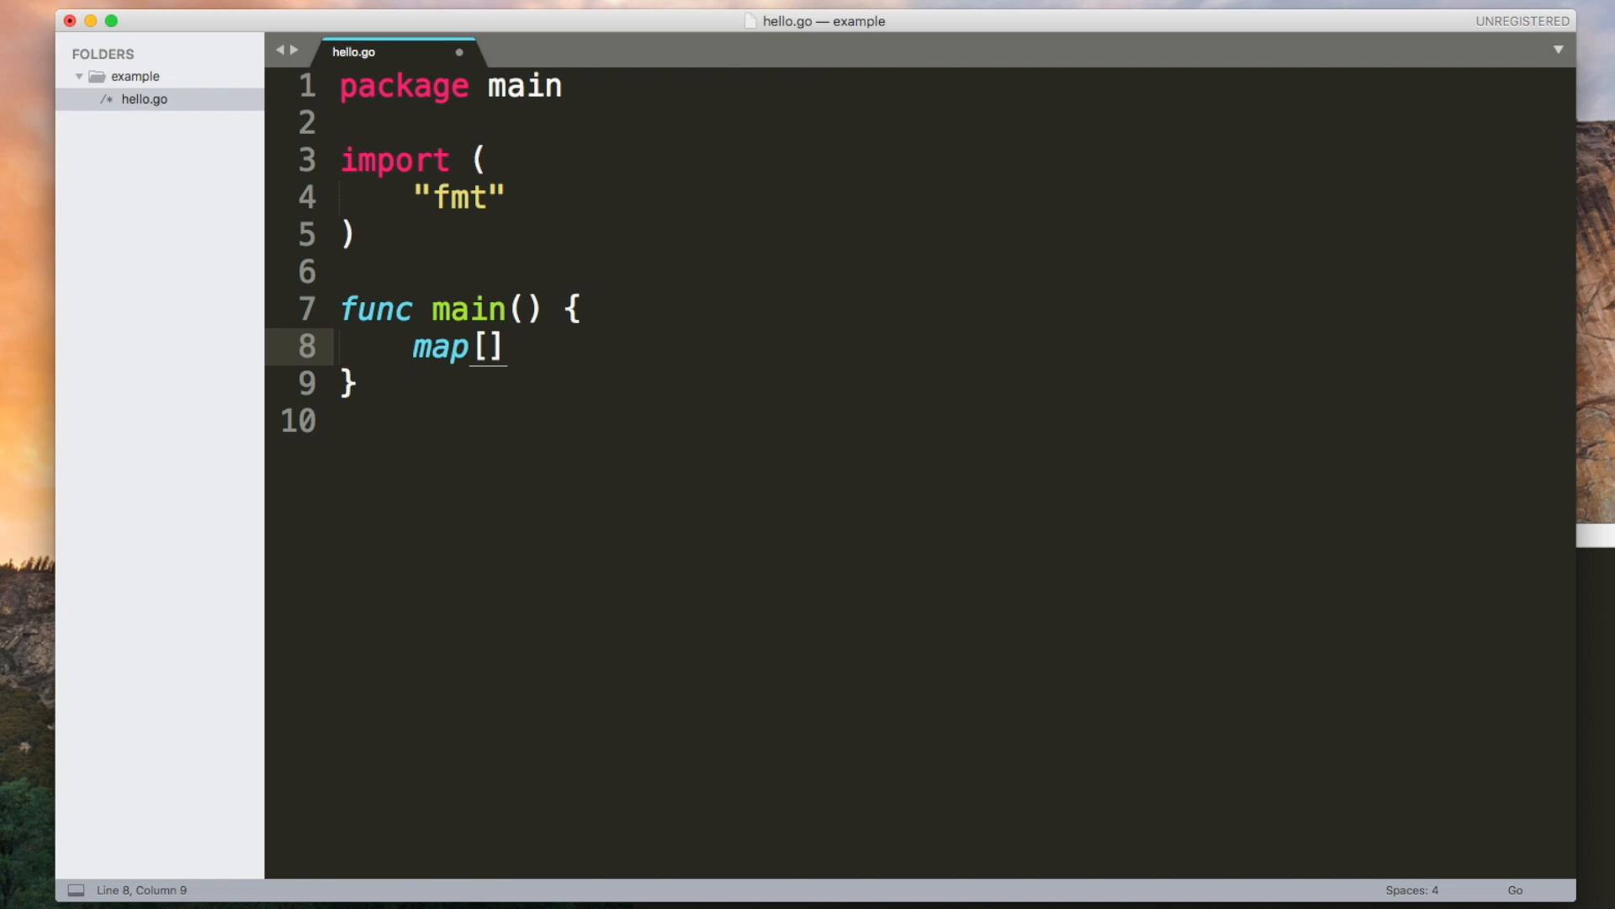
text(string)
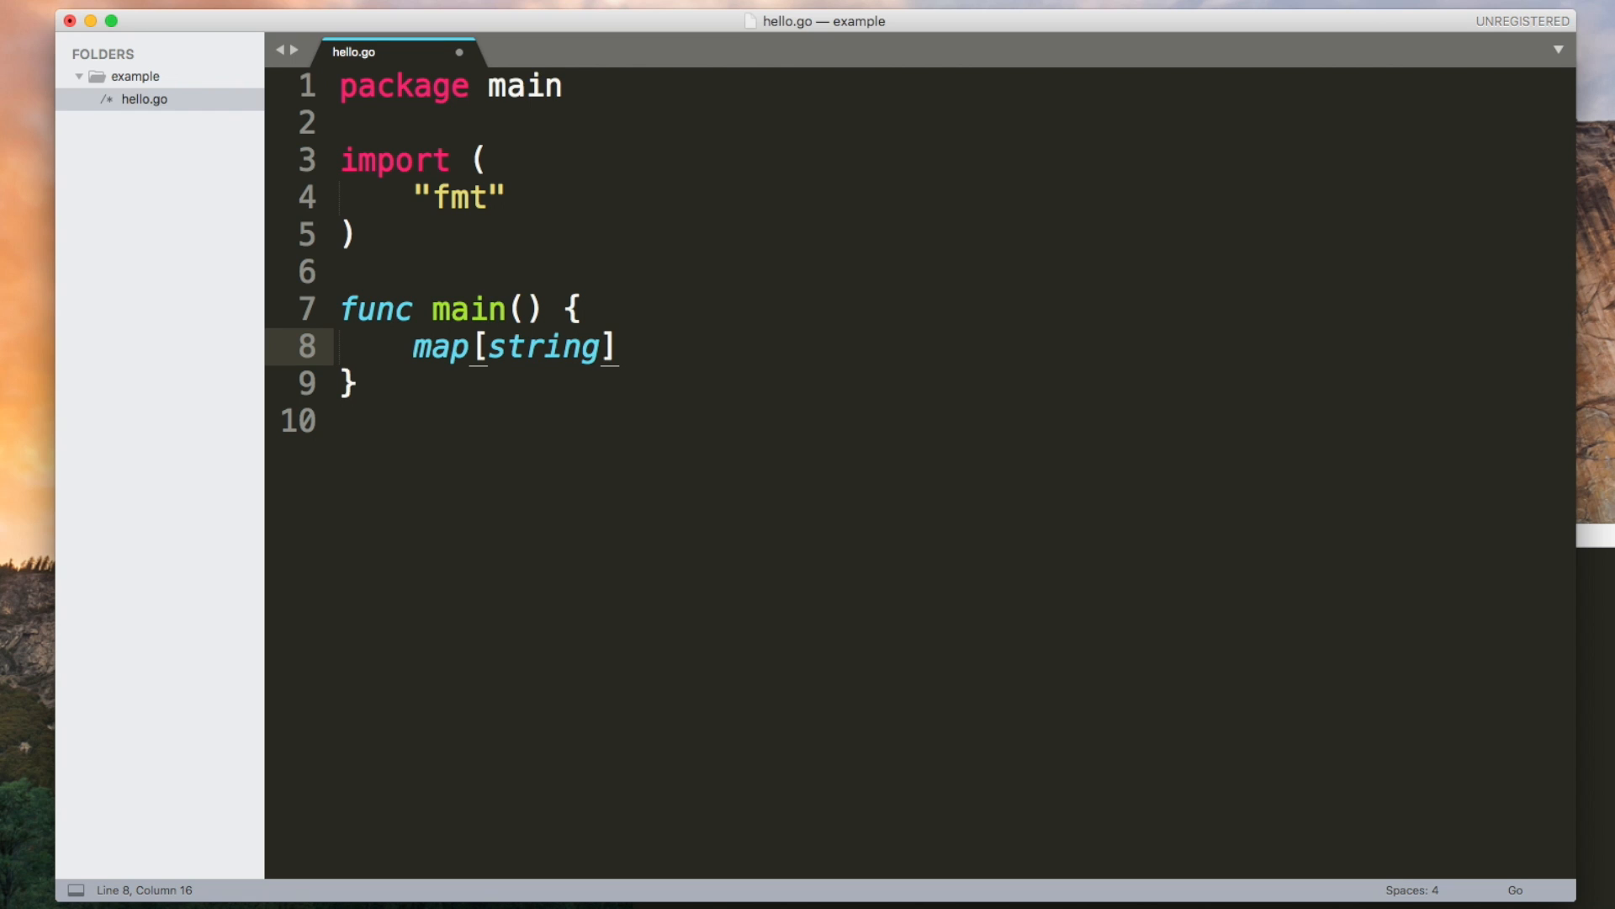
text(int)
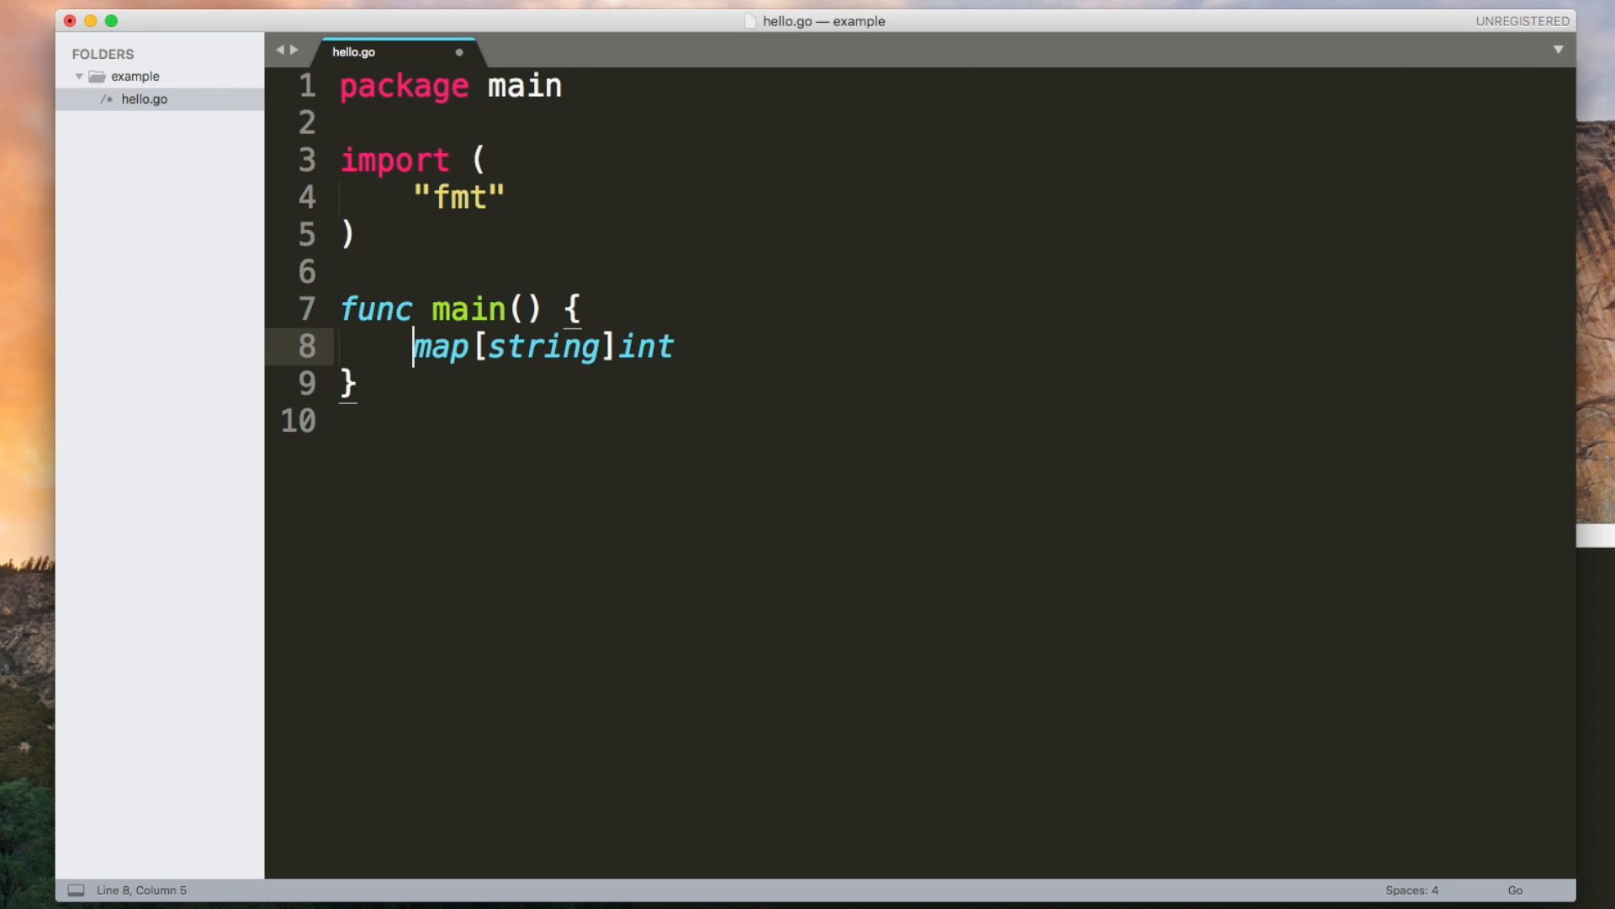
text(make()
click(957, 422)
text(vertic)
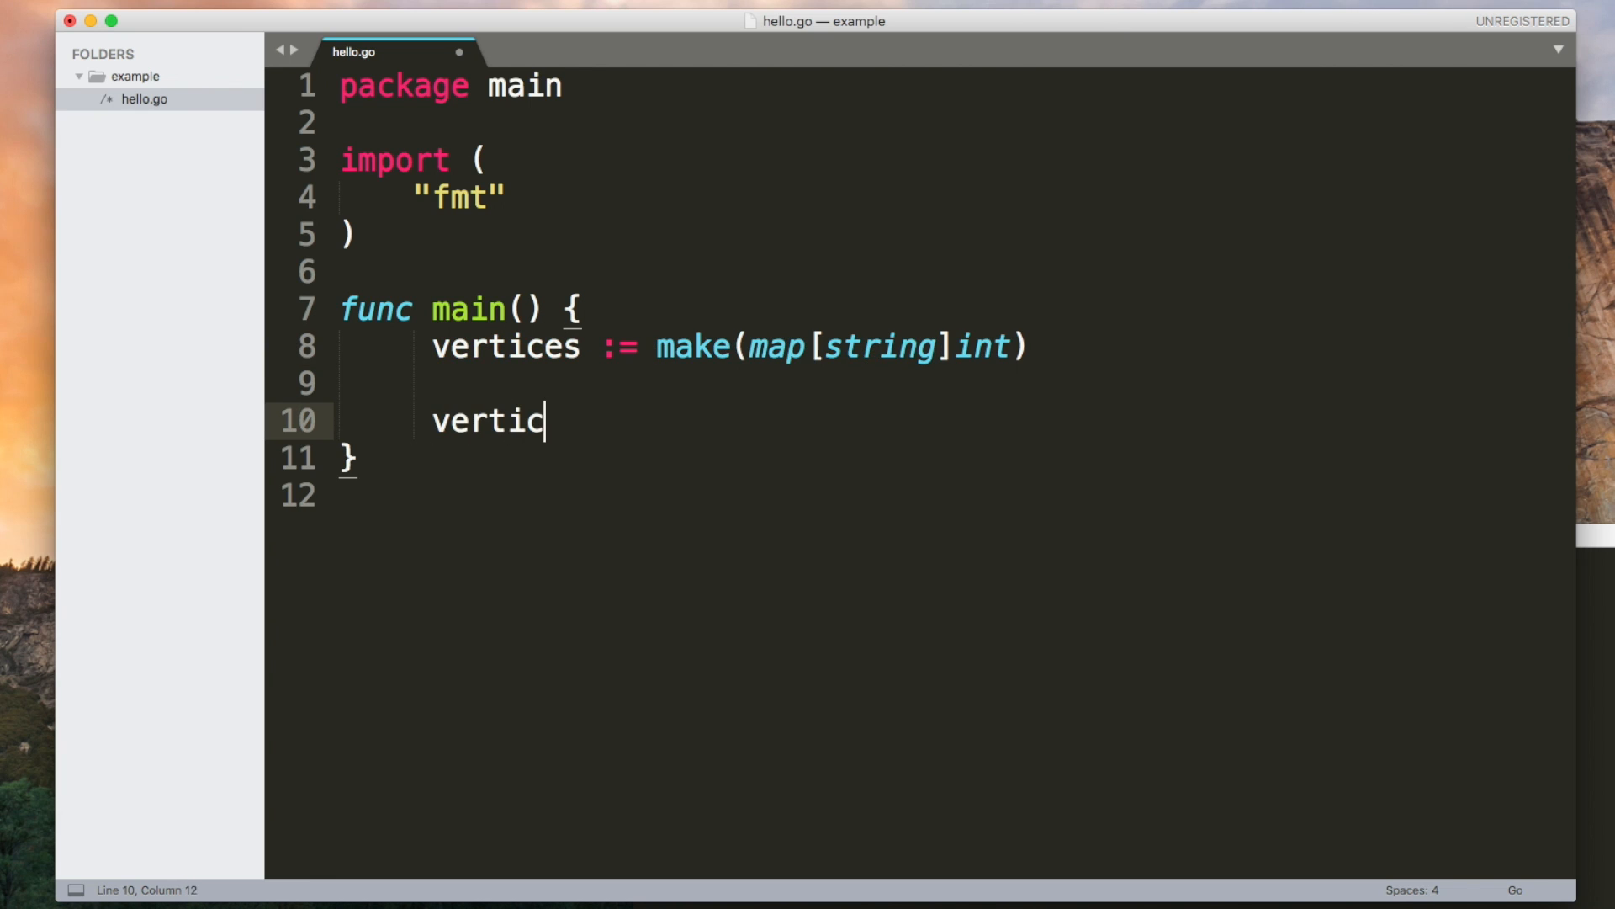
text(es["triangle"] = 2)
text(fmt.Println(vertices[)
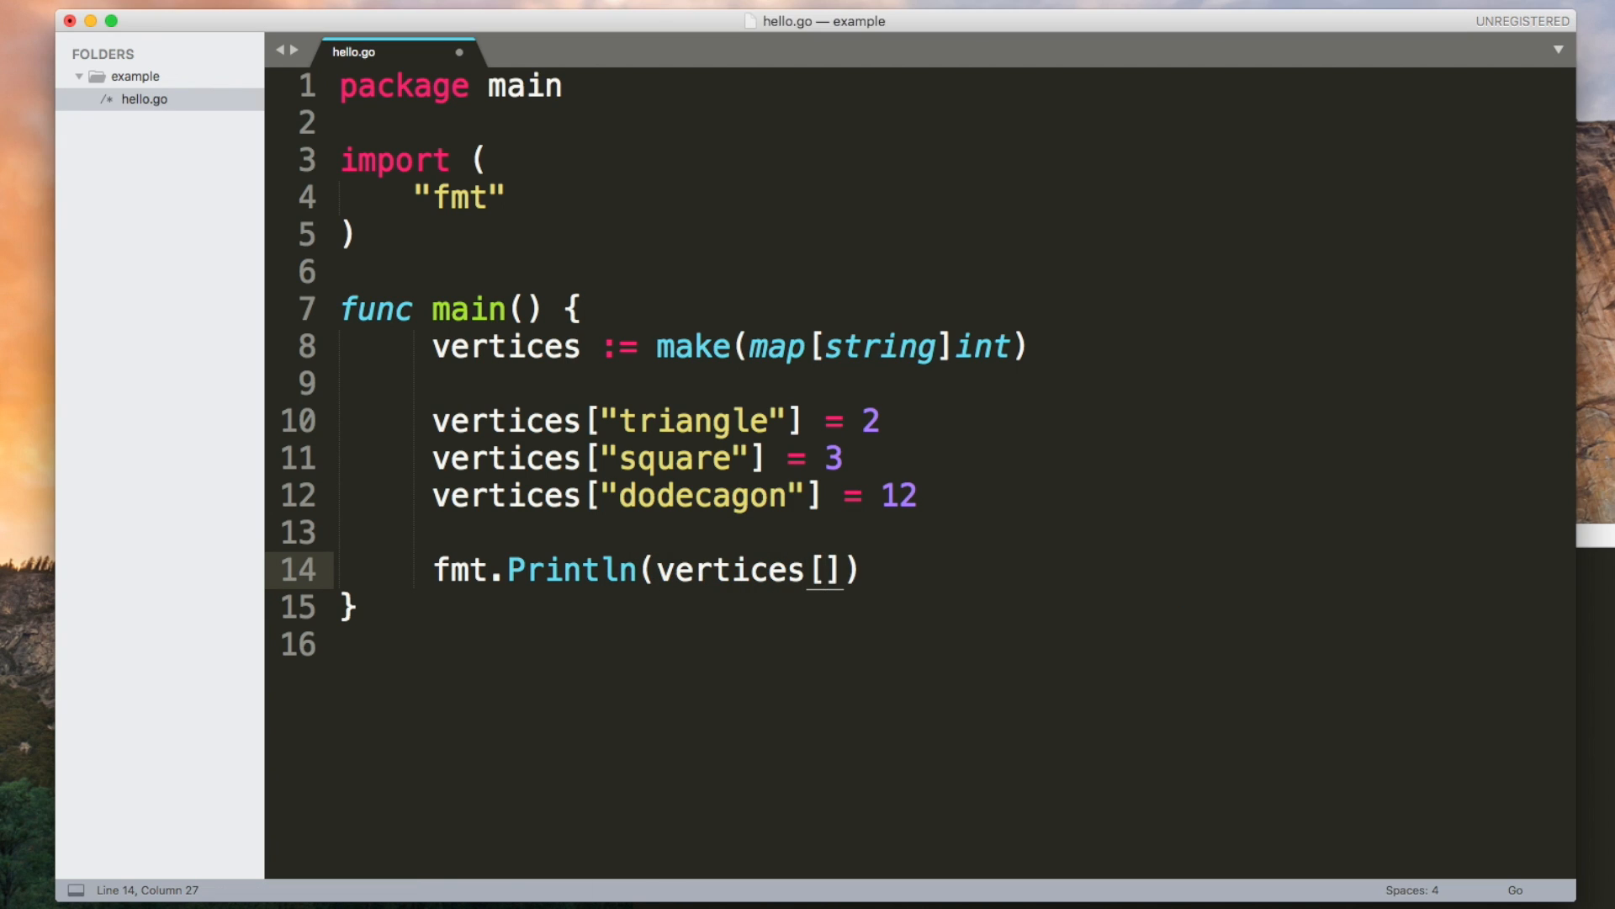
text("triangle")
text(delete(v)
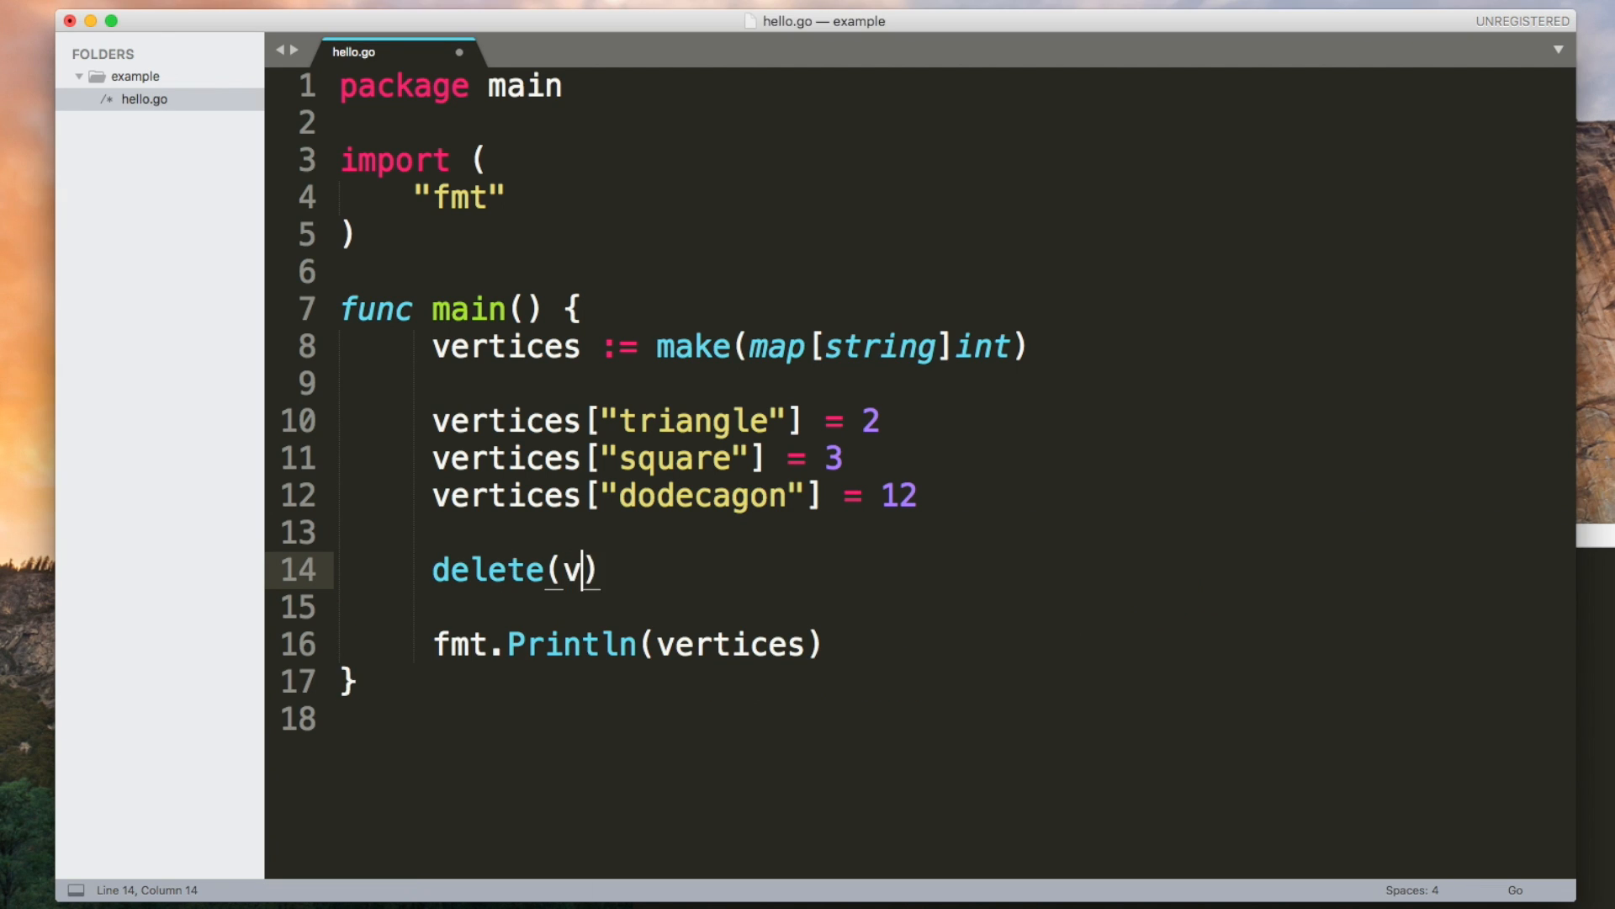
text(ertices, "")
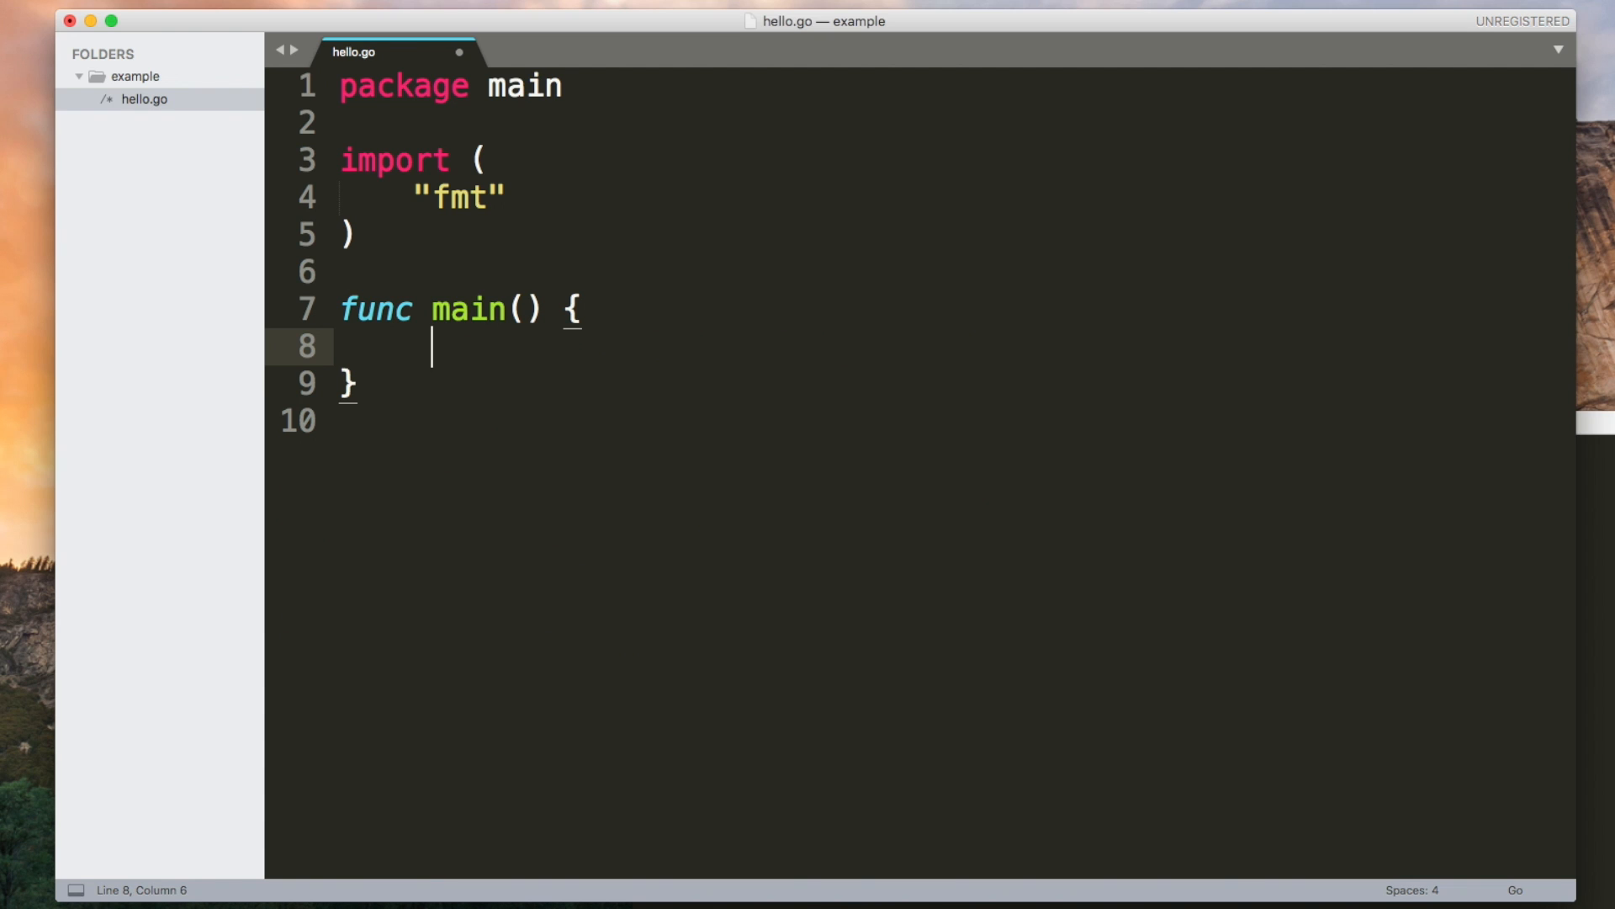
Step: Type a for loop counting i from 0 while i < 5, printing i with fmt.Println
text(for)
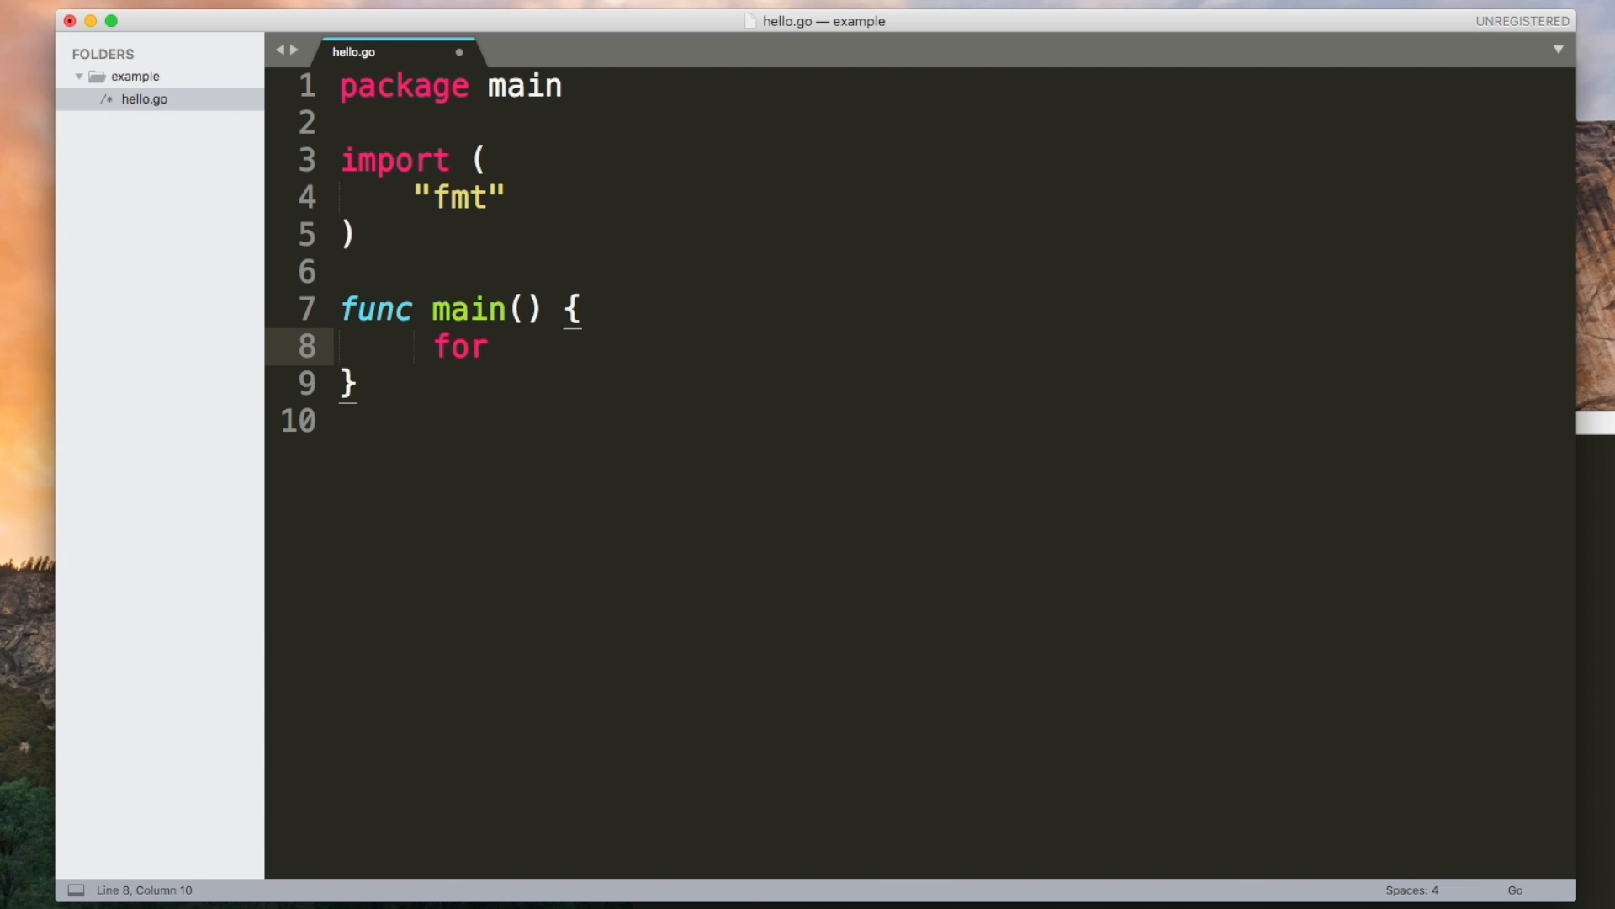
text(i := 0)
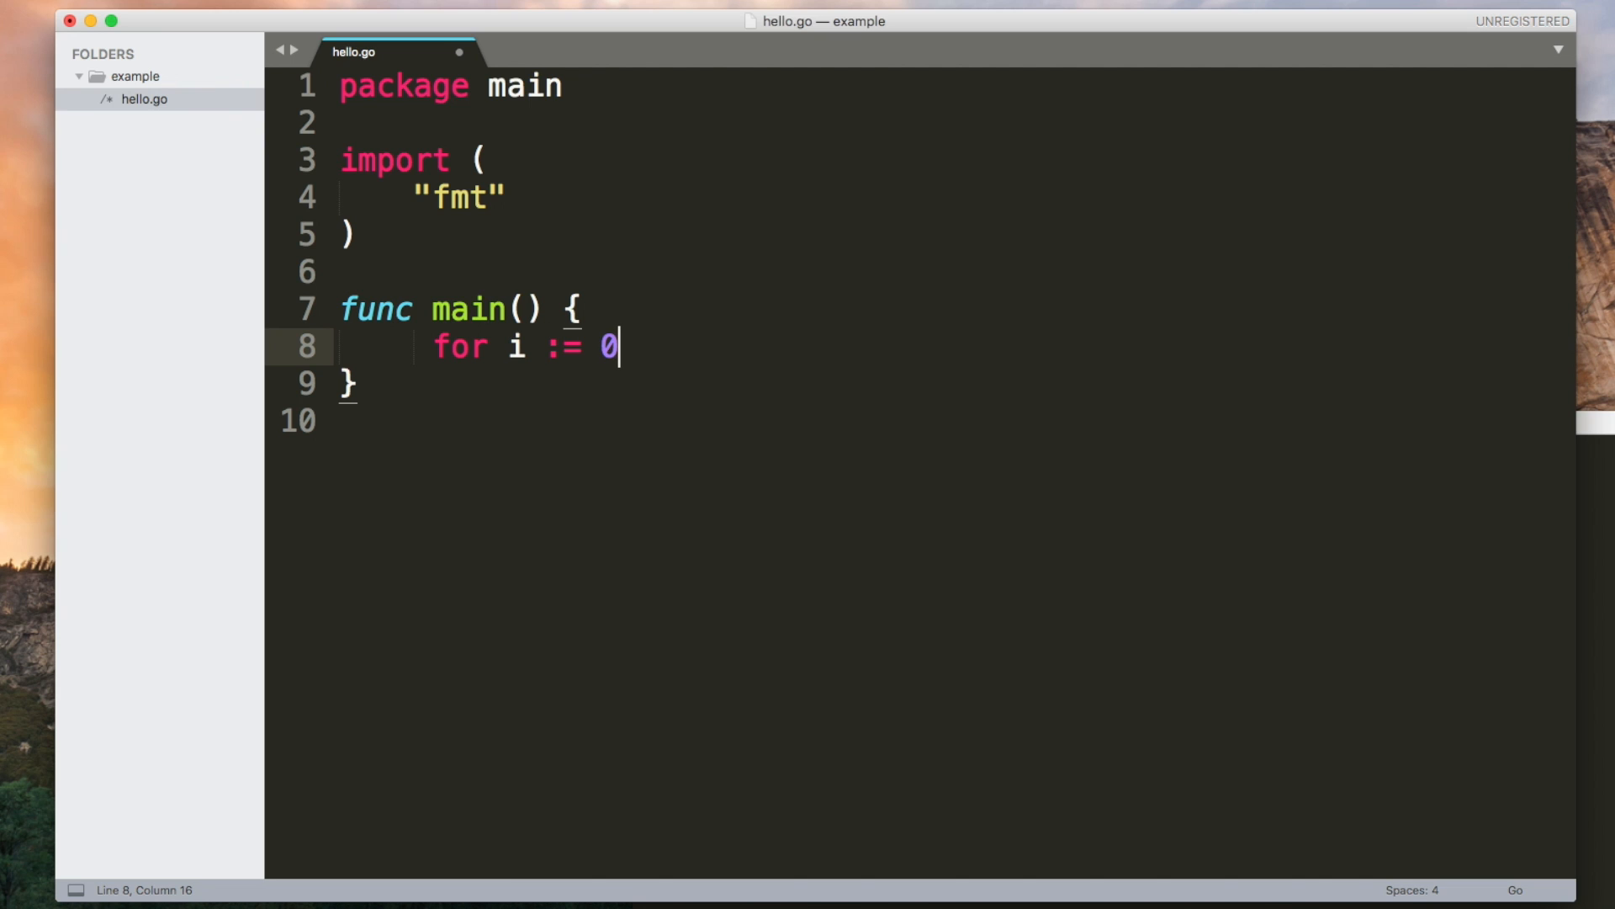
text(;)
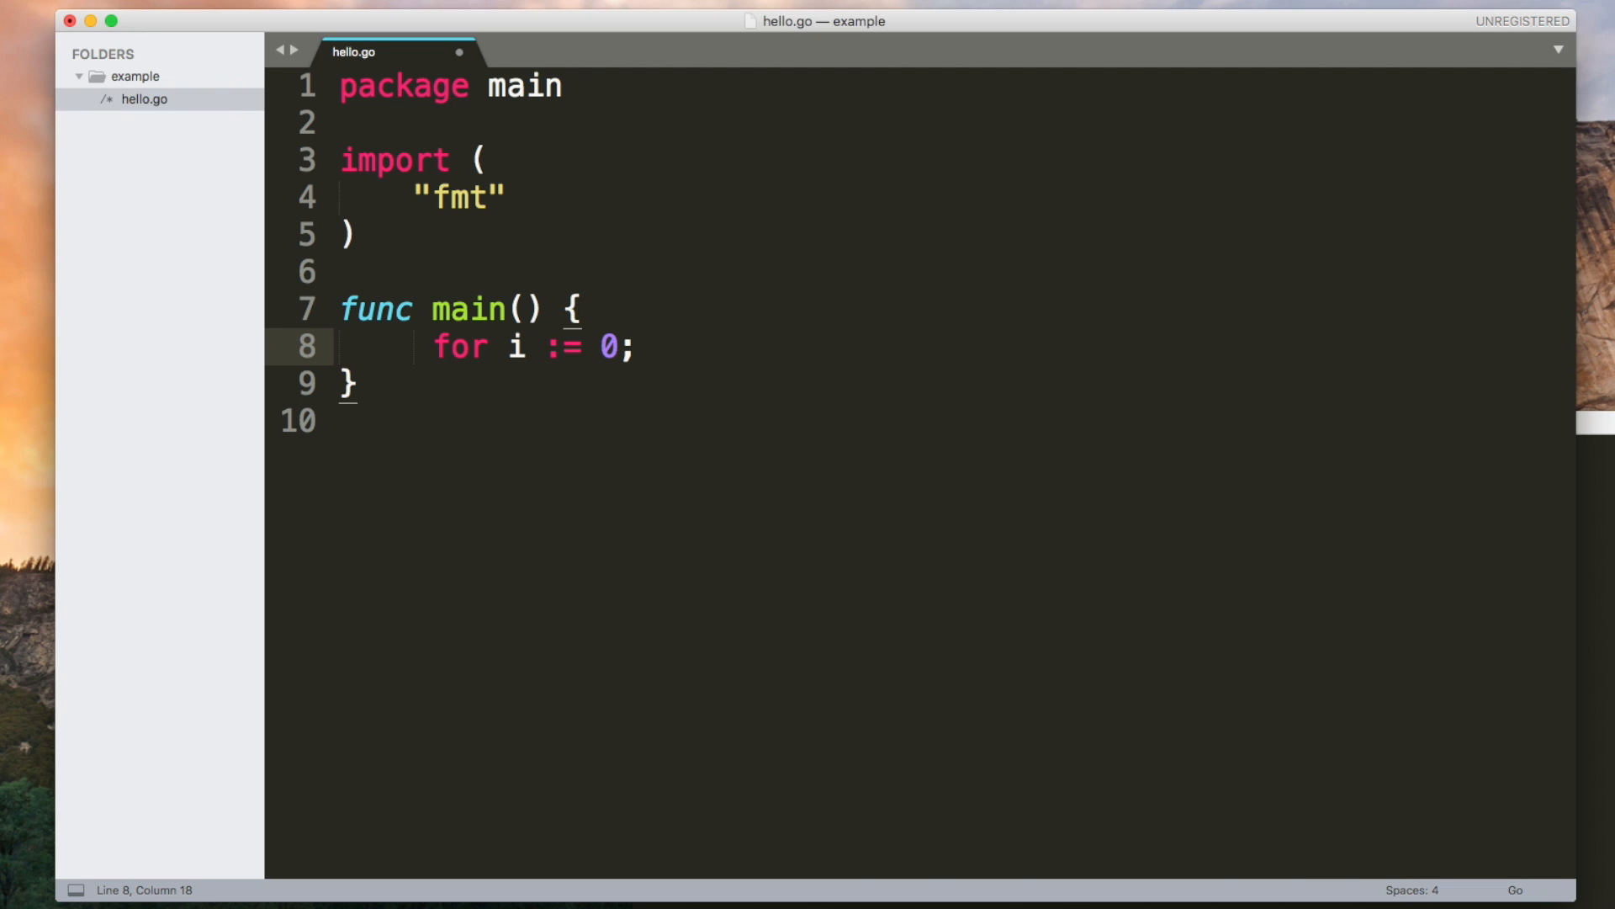
text(i <)
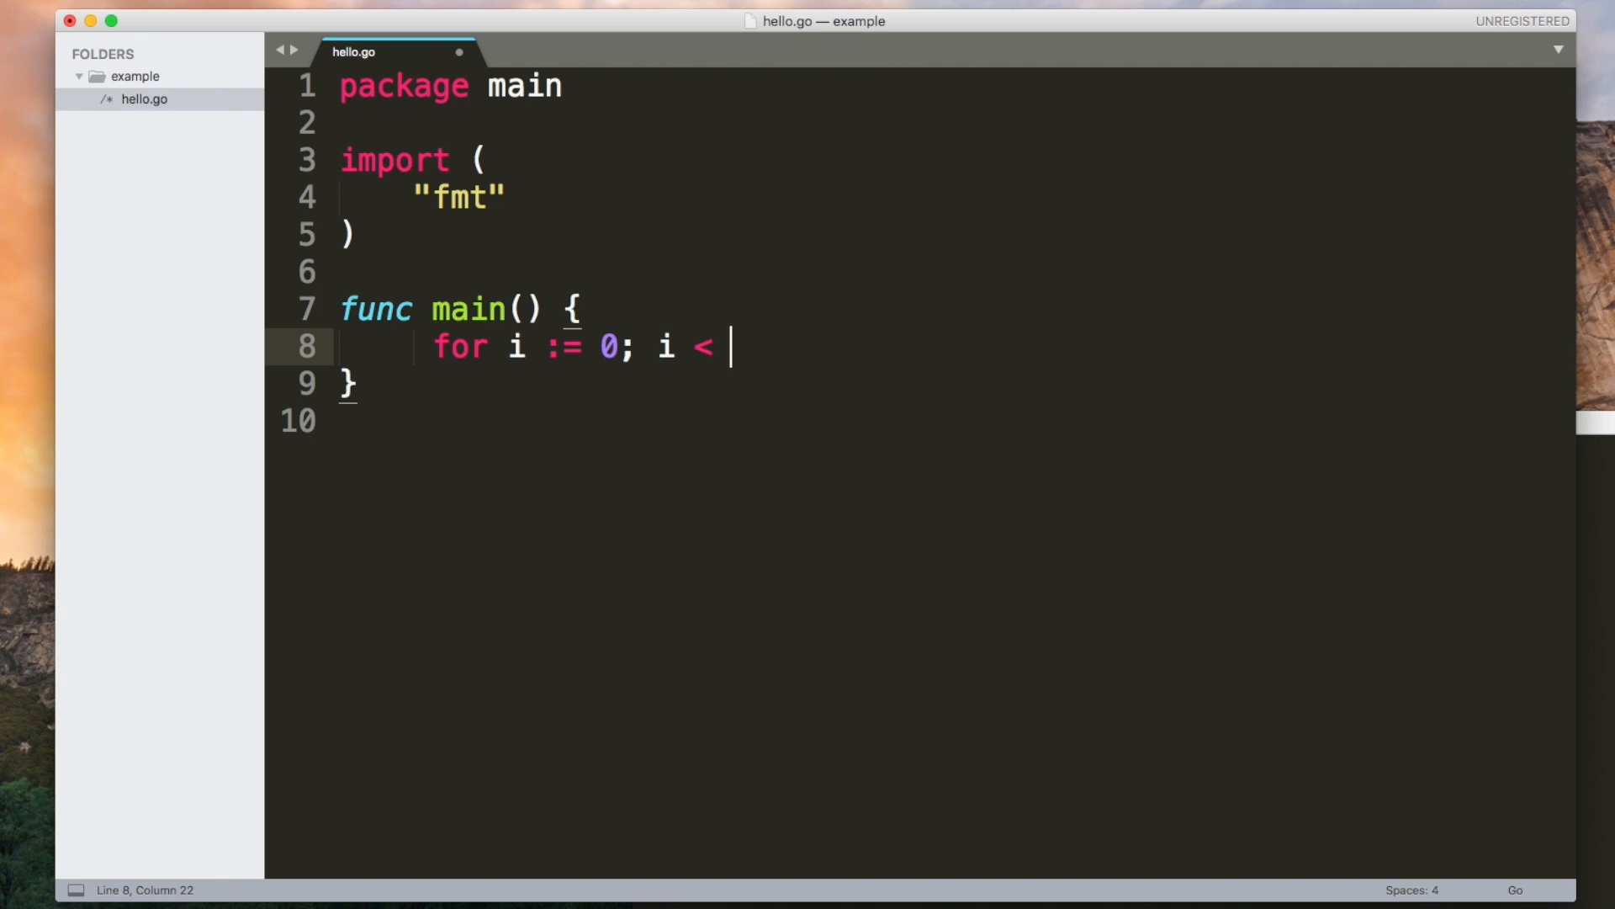
text(5;)
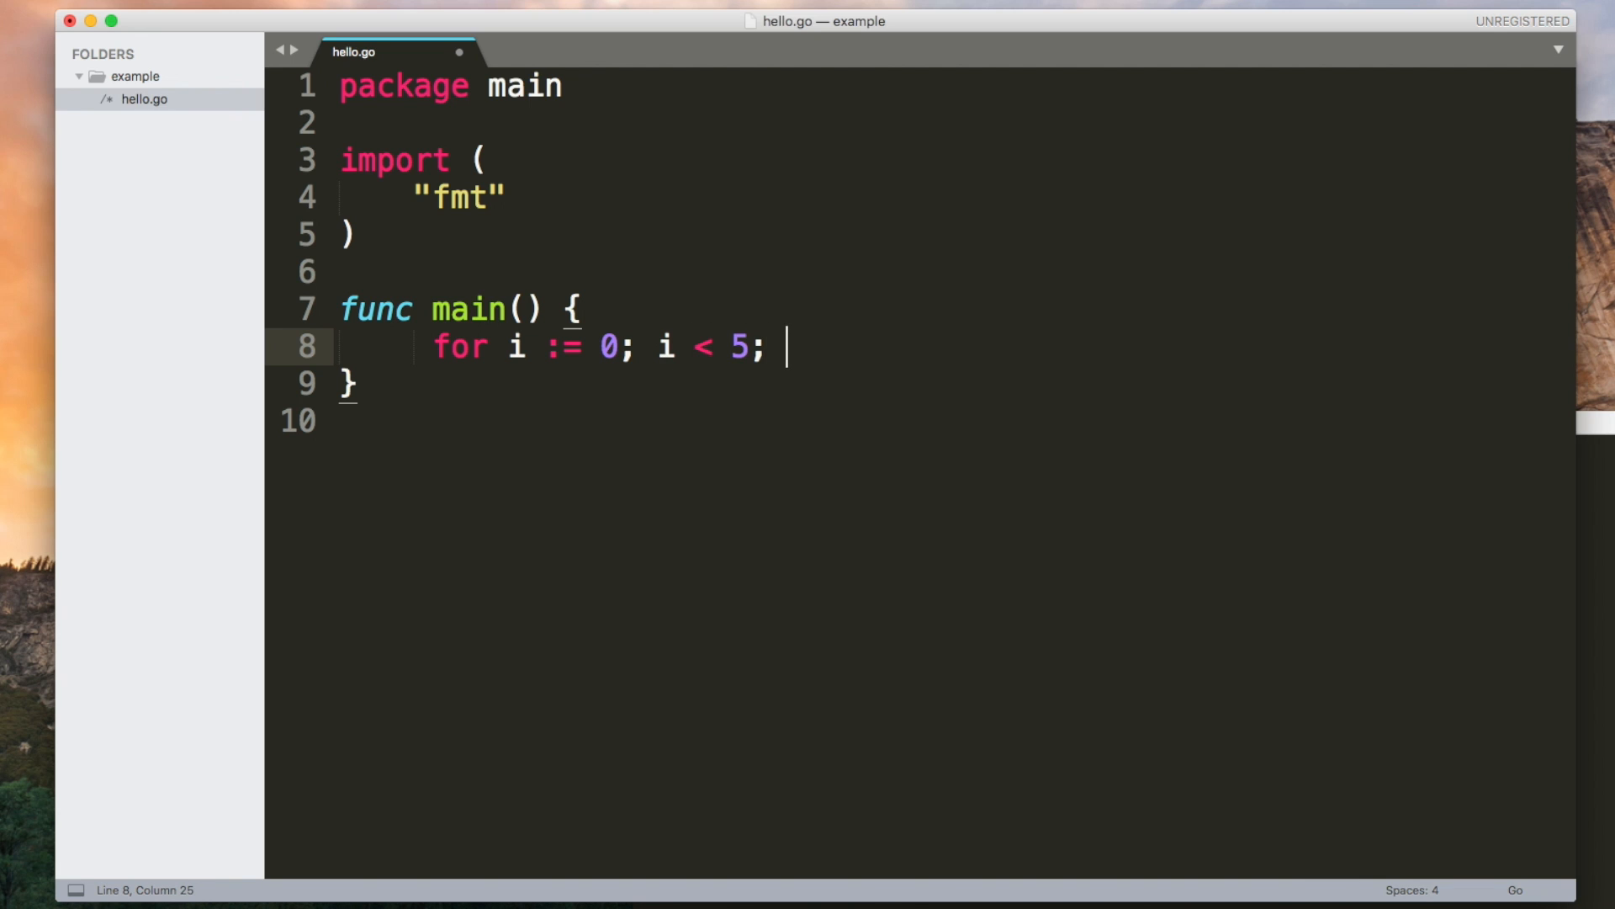
text(i)
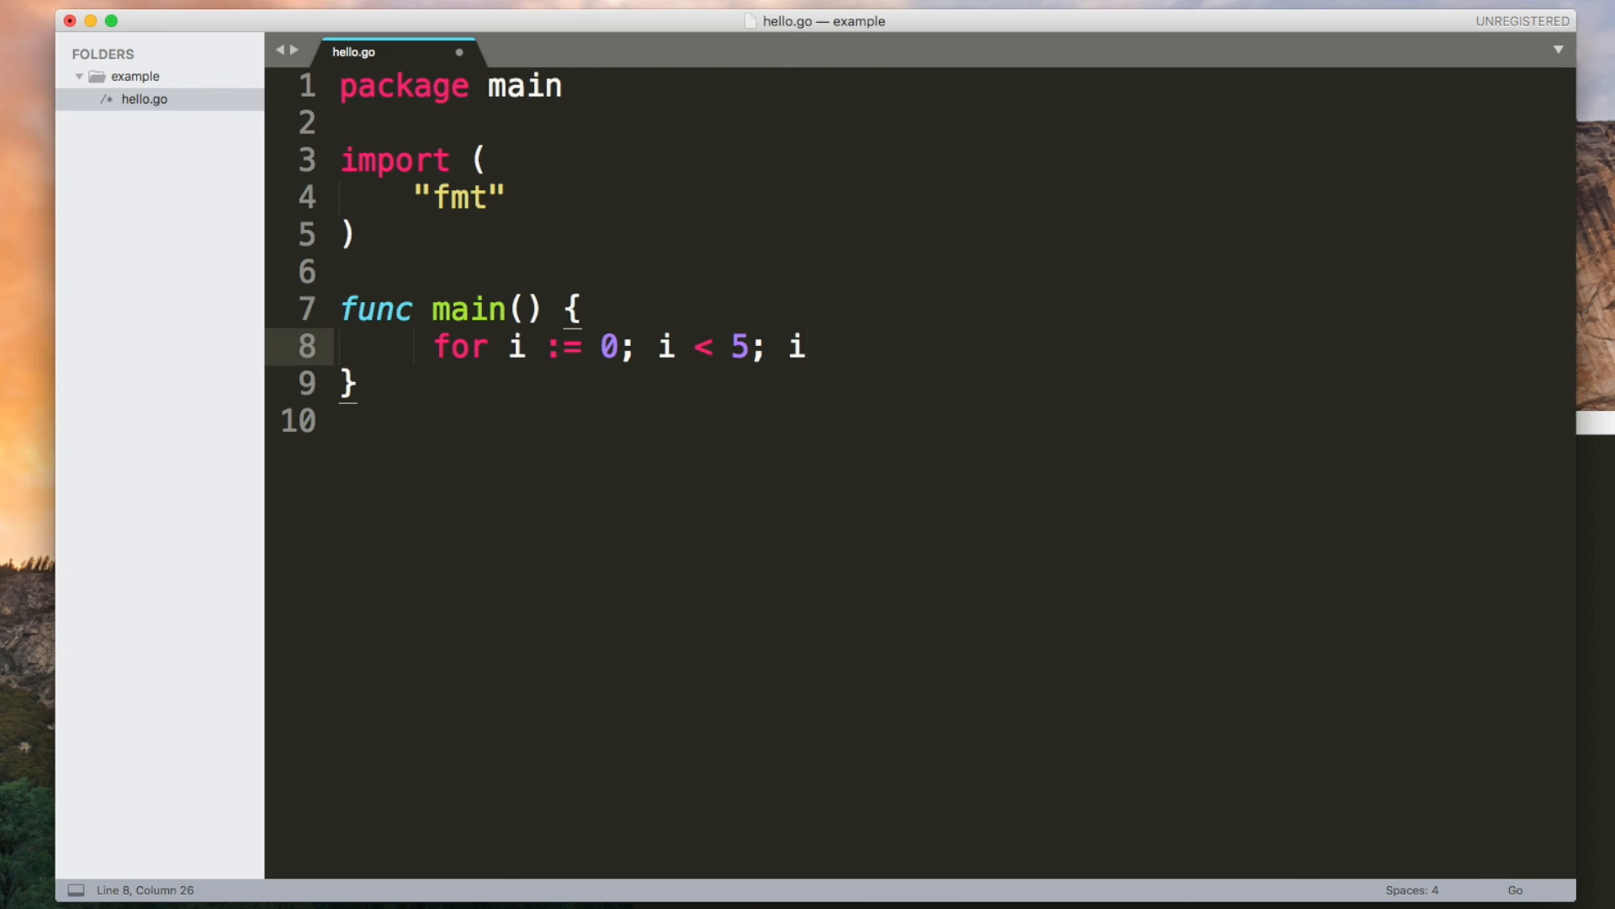
text(++)
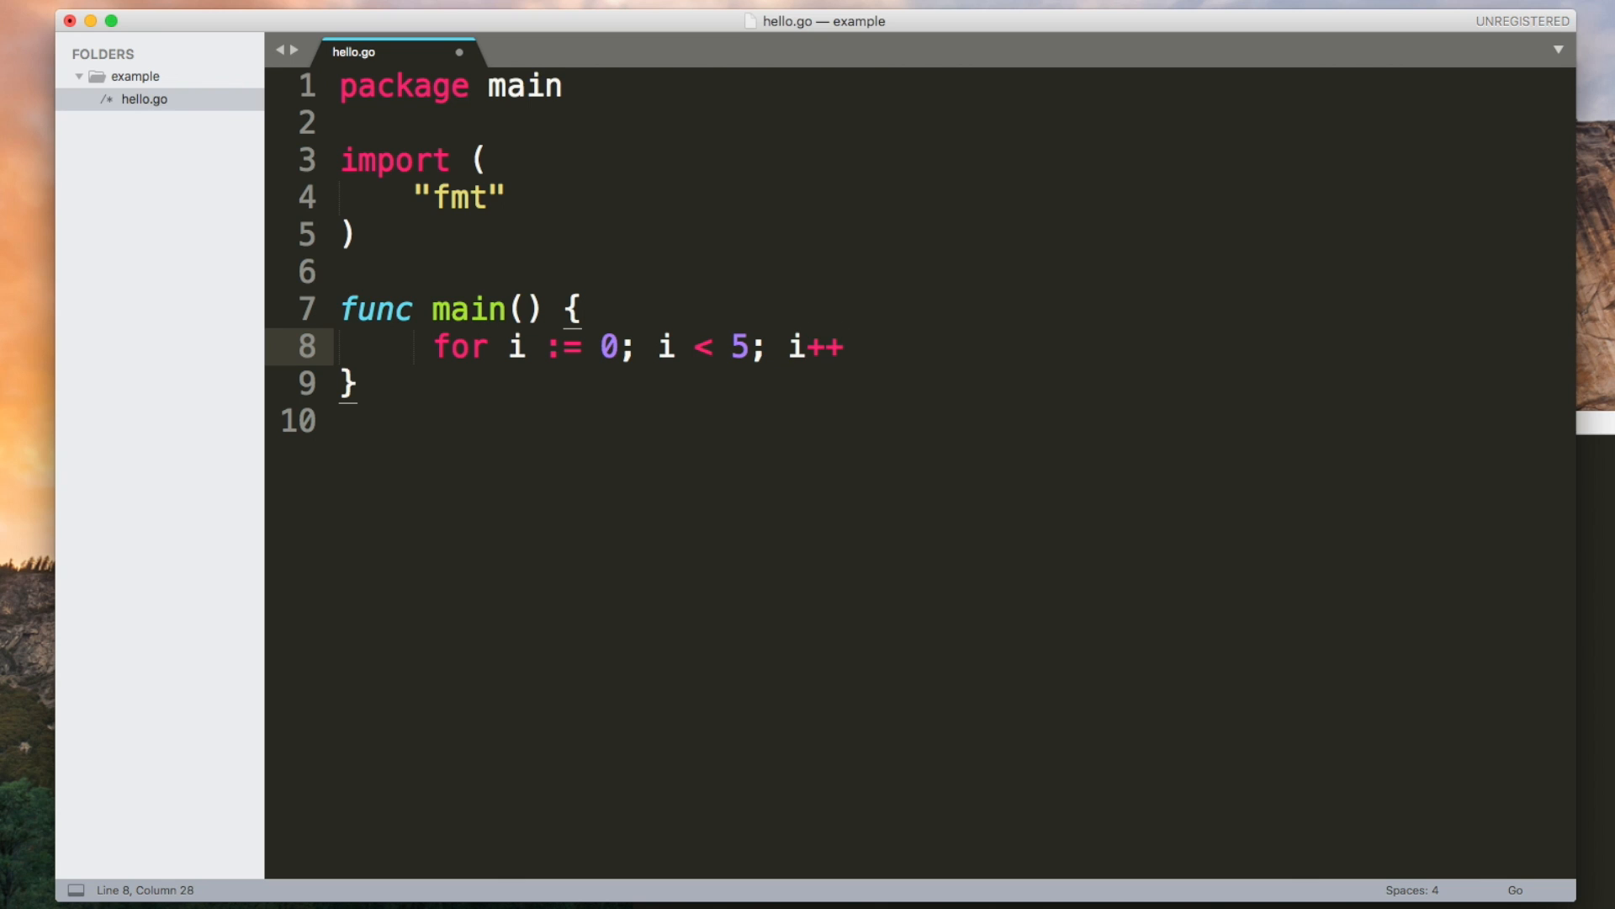
text({)
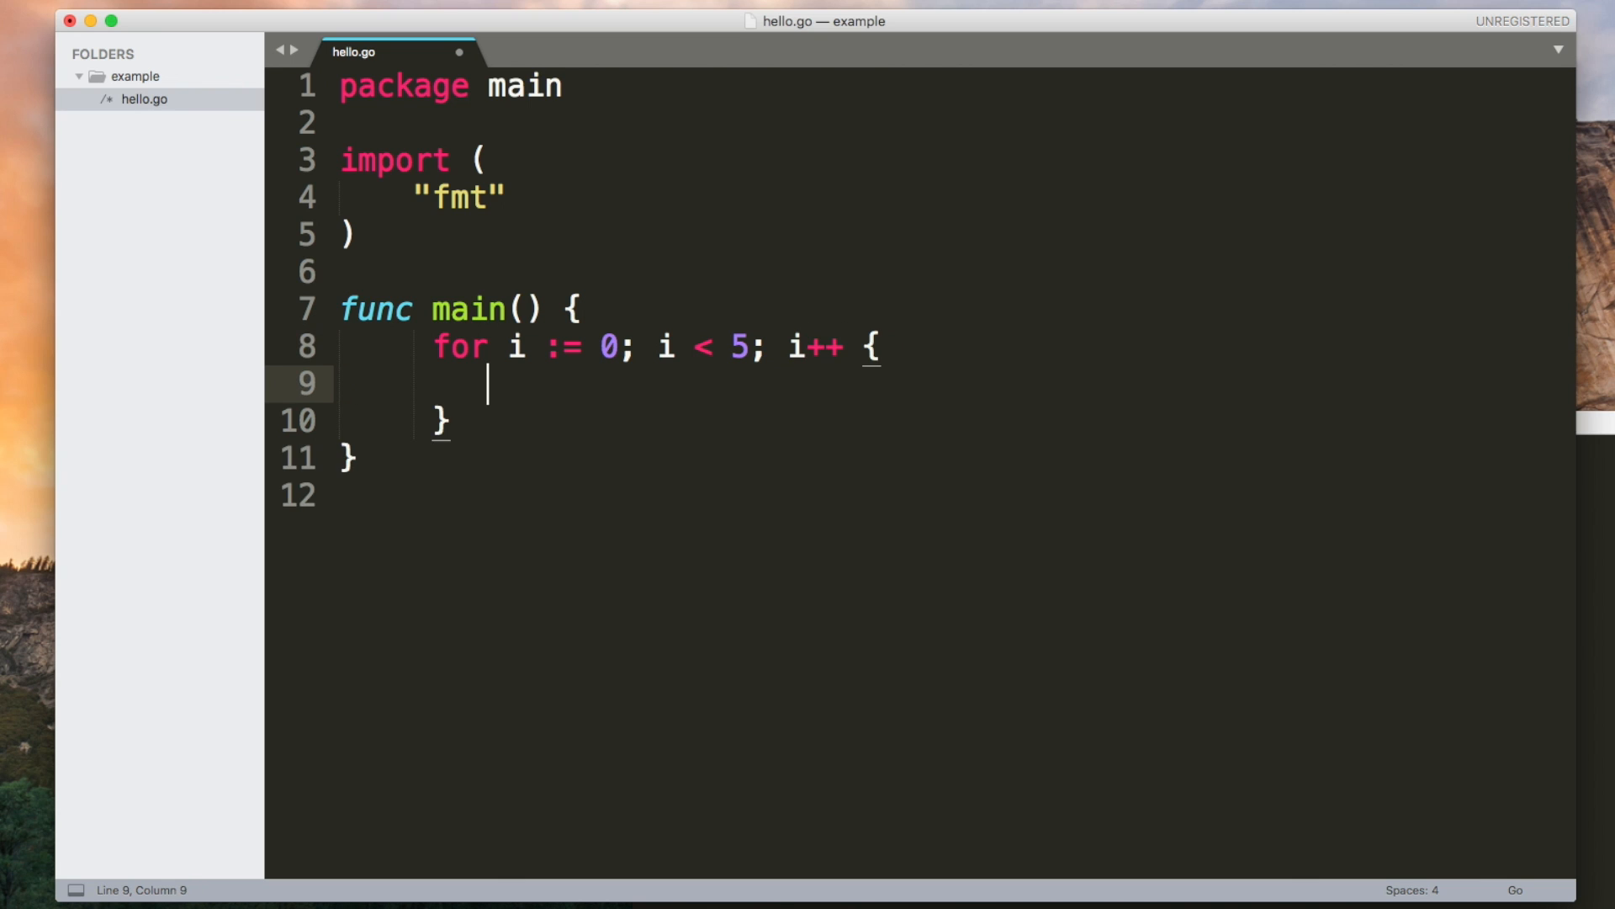
text(fmt.Println(i))
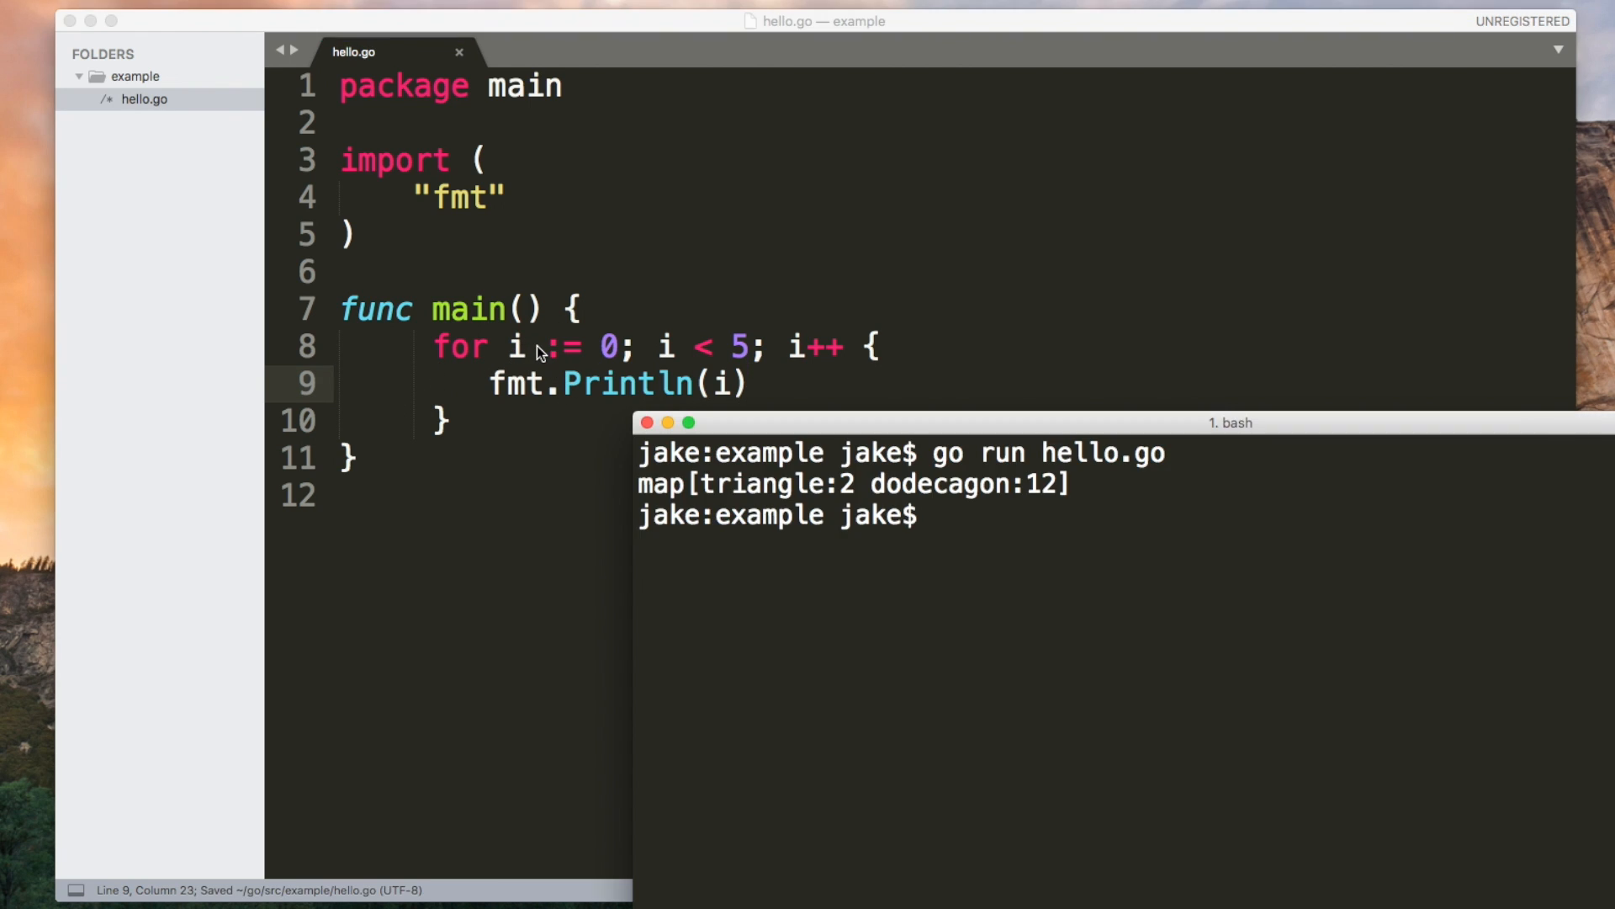
Step: Back in the code, select and delete the loop's i := 0 initialiser
key(Return)
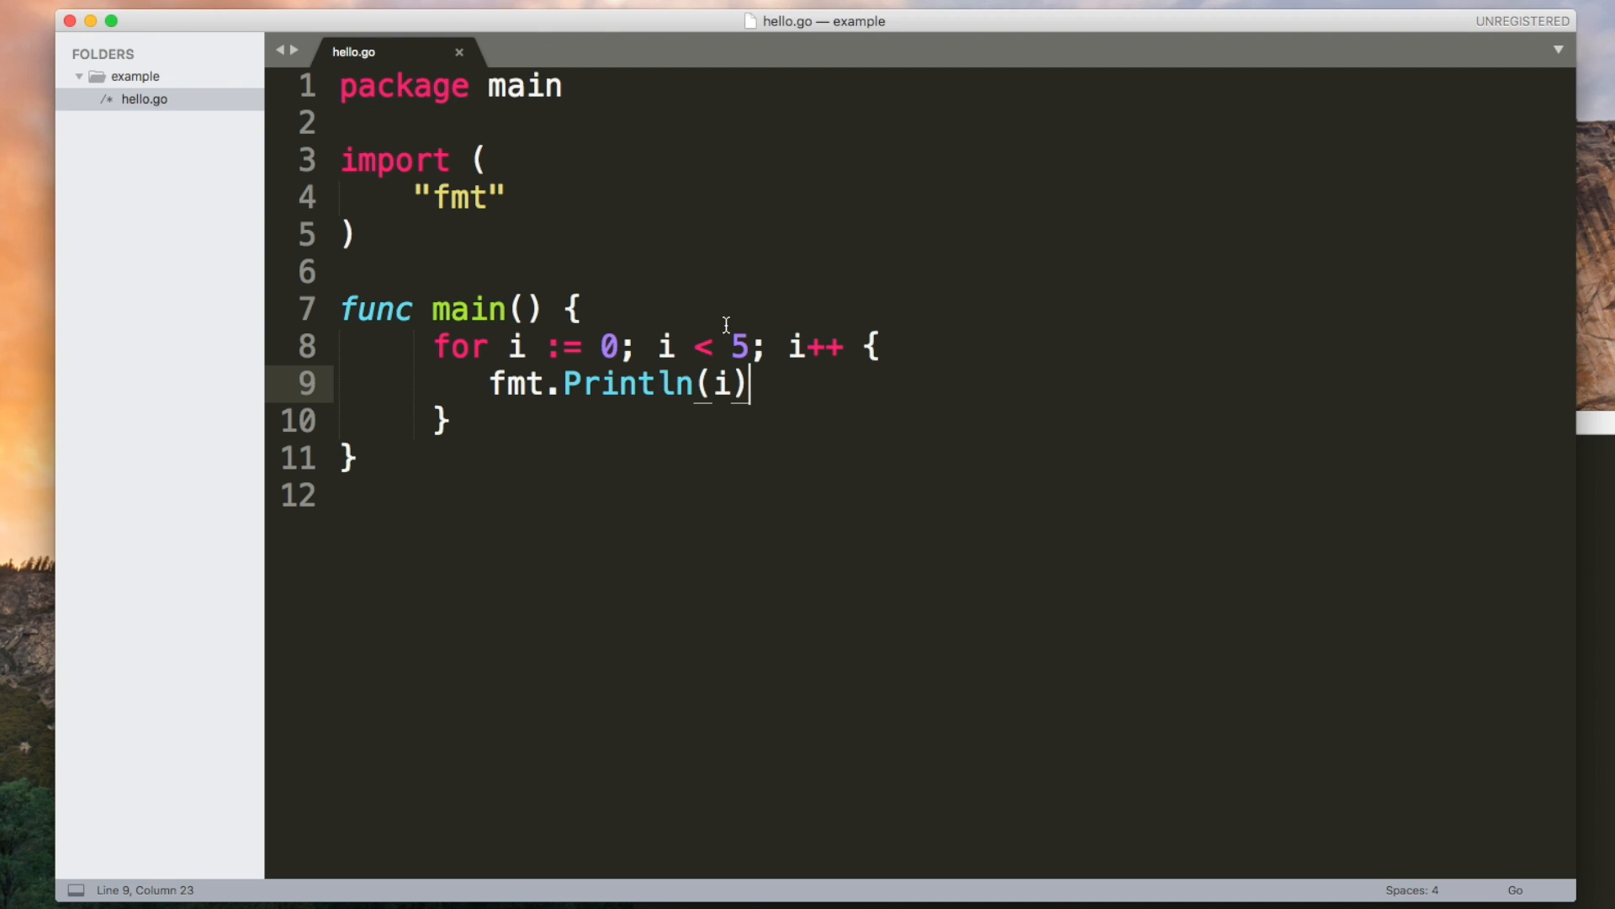
mouse_move(657, 415)
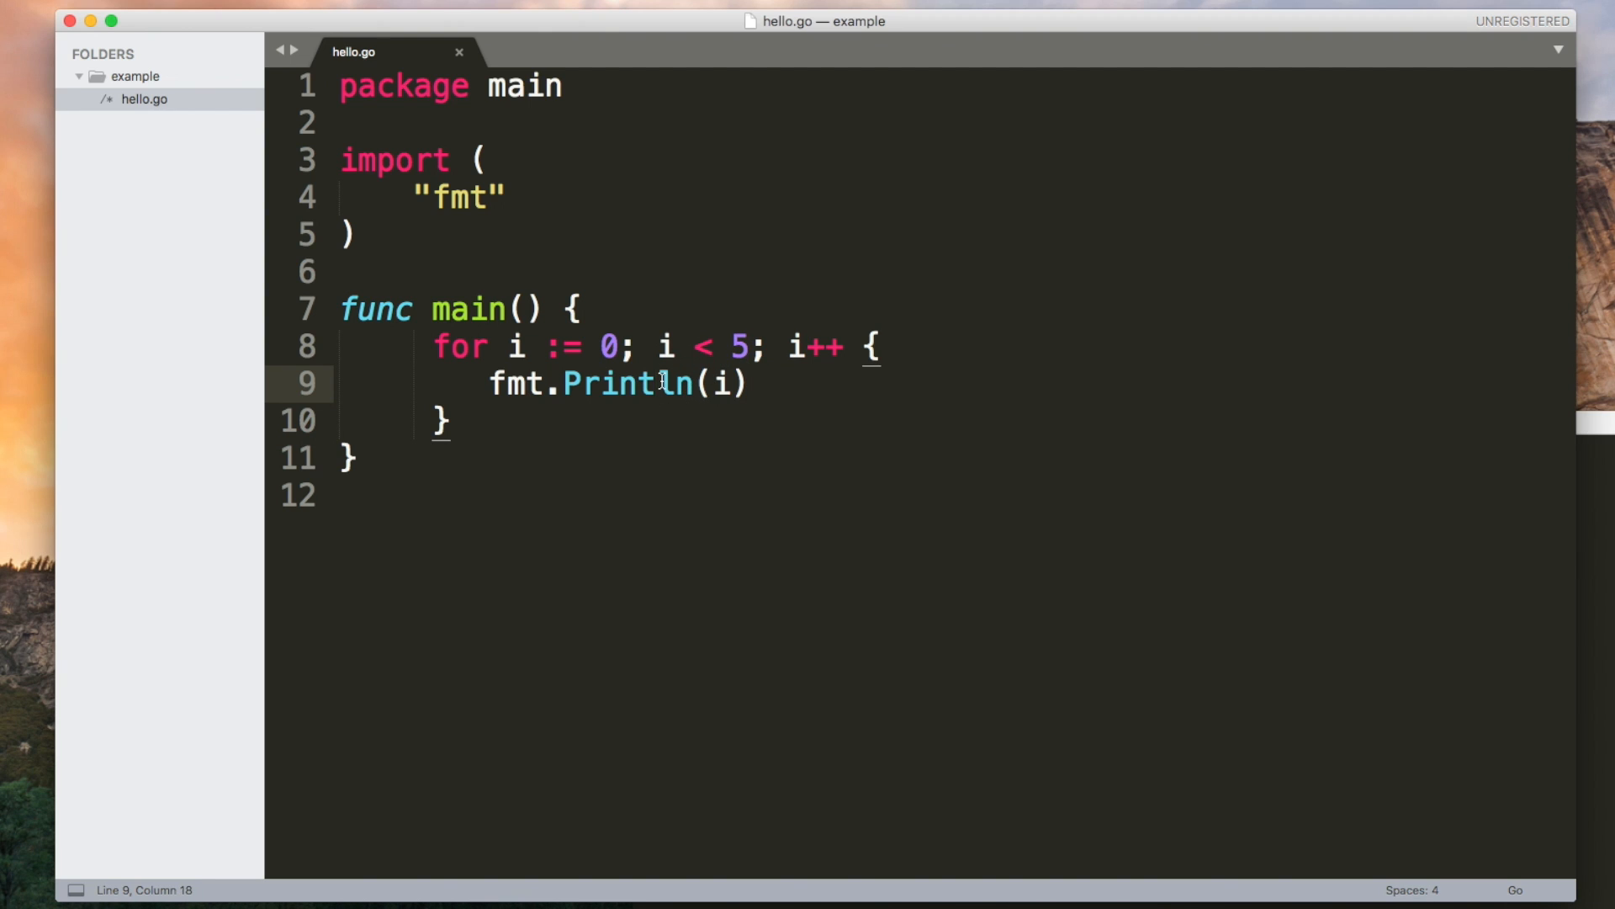
drag(506, 346, 636, 346)
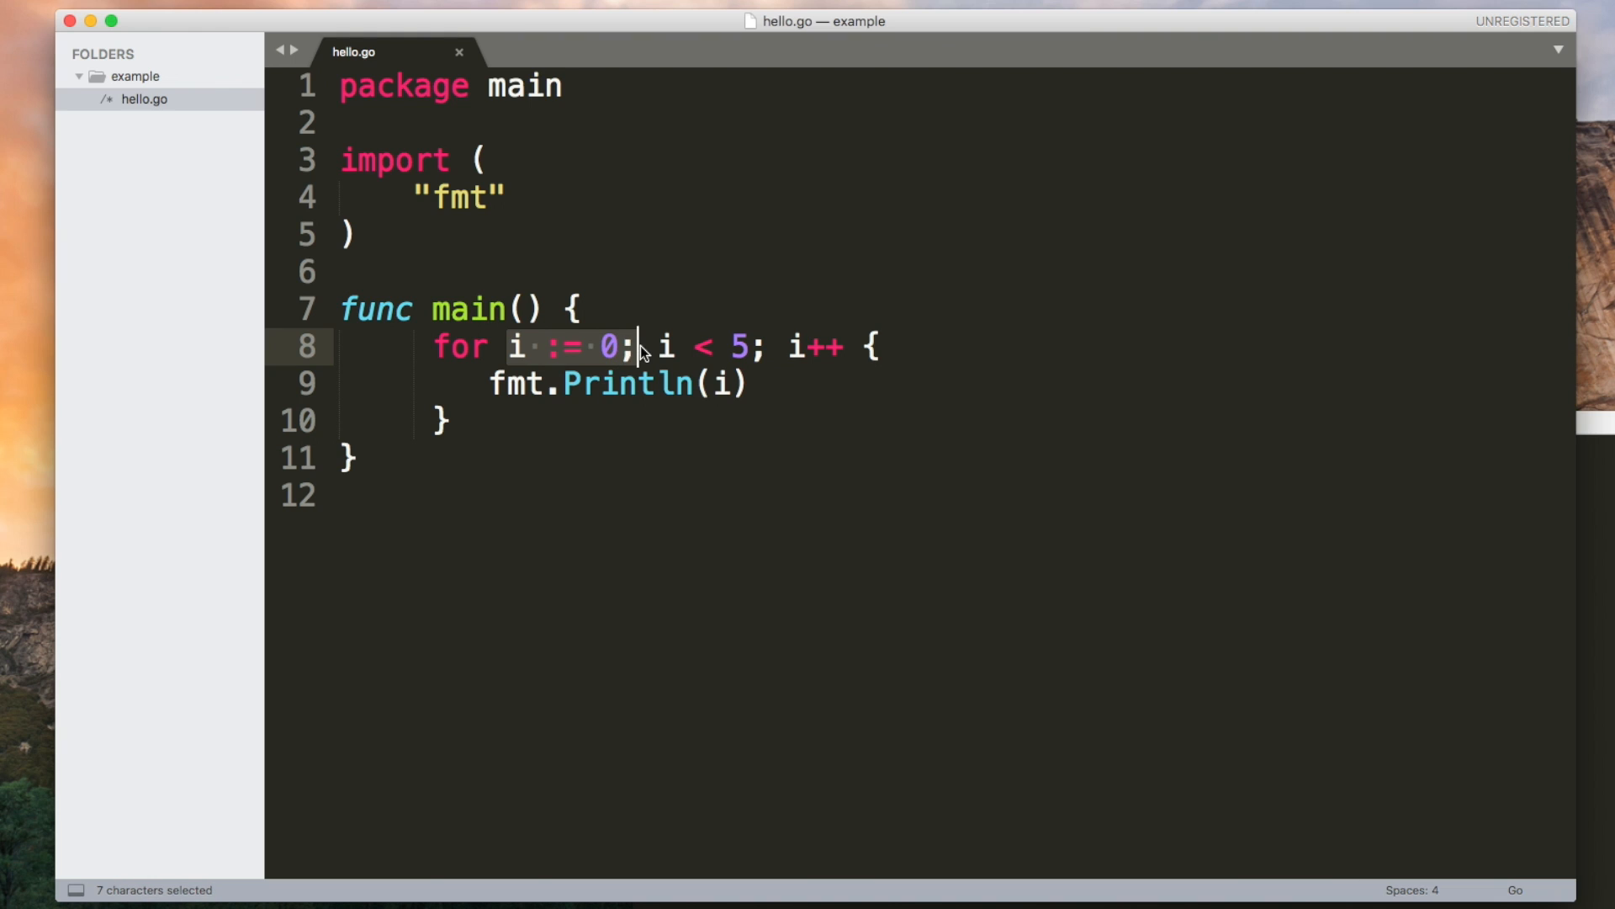
key(Delete)
text(arr := []string{"a", "b", "c)
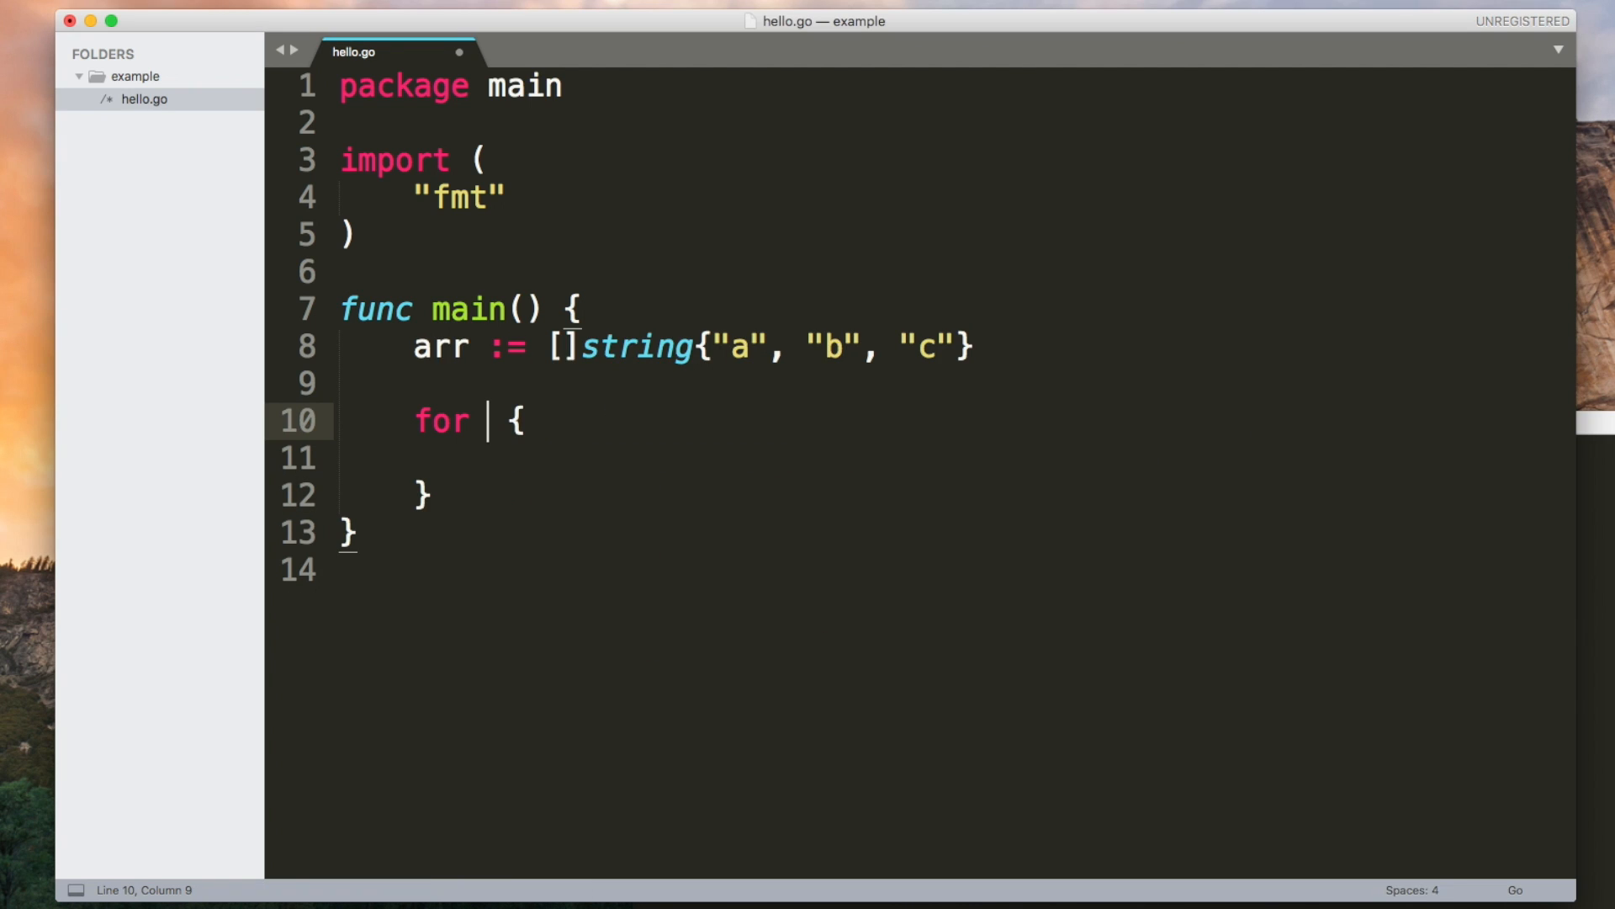
Step: Write for index, value := range arr, printing "index:", index, "value:", value
text(index,)
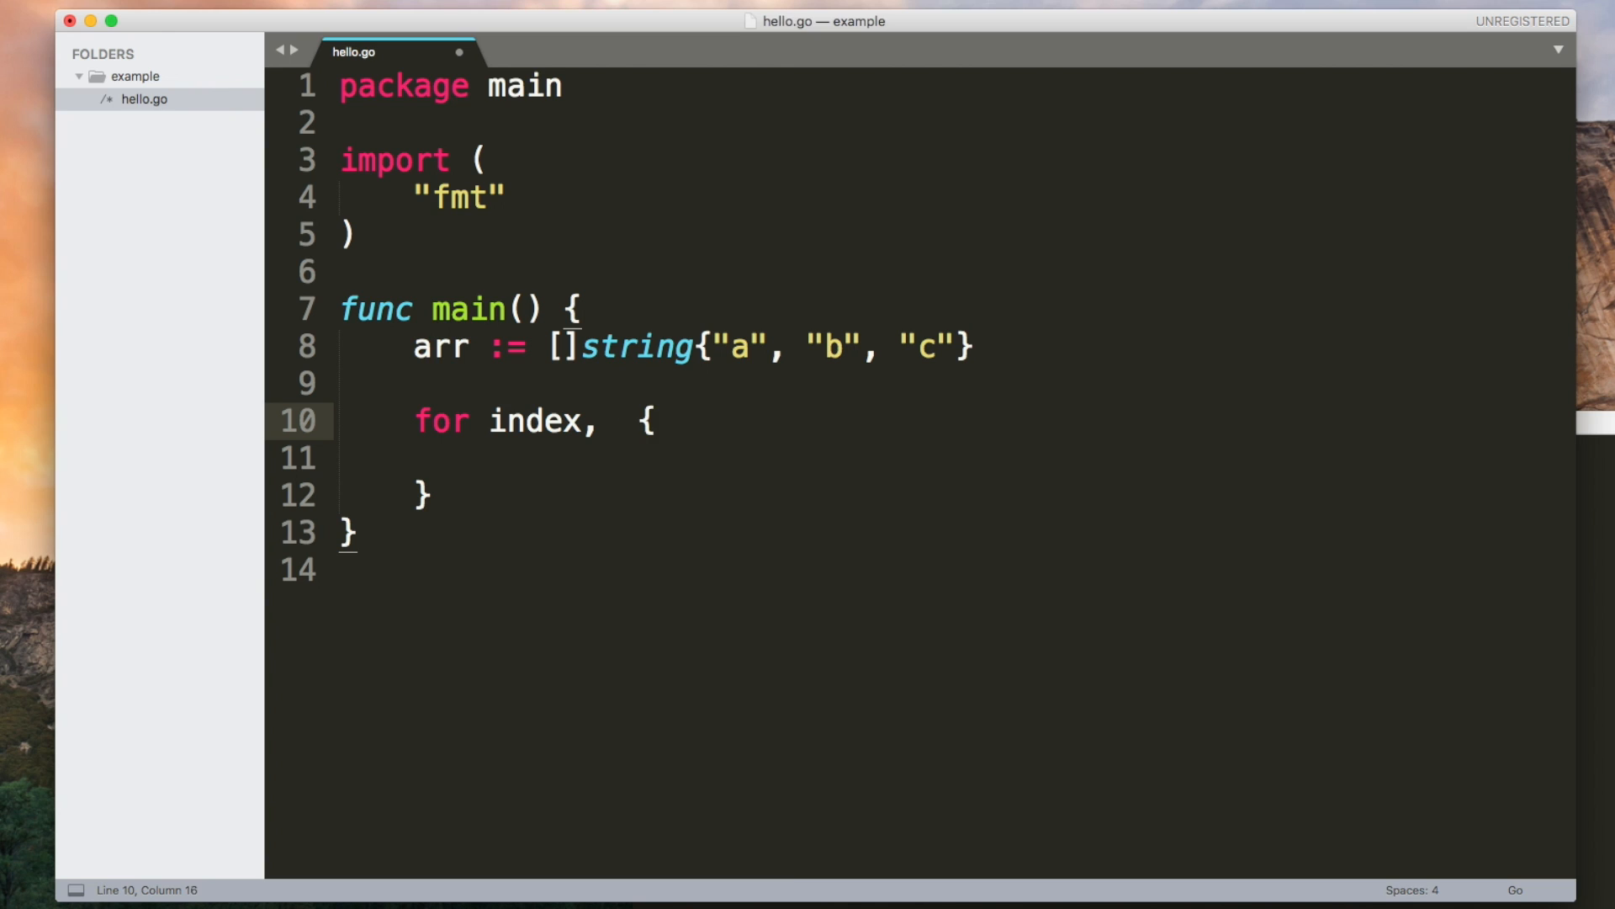
text(value := range arr)
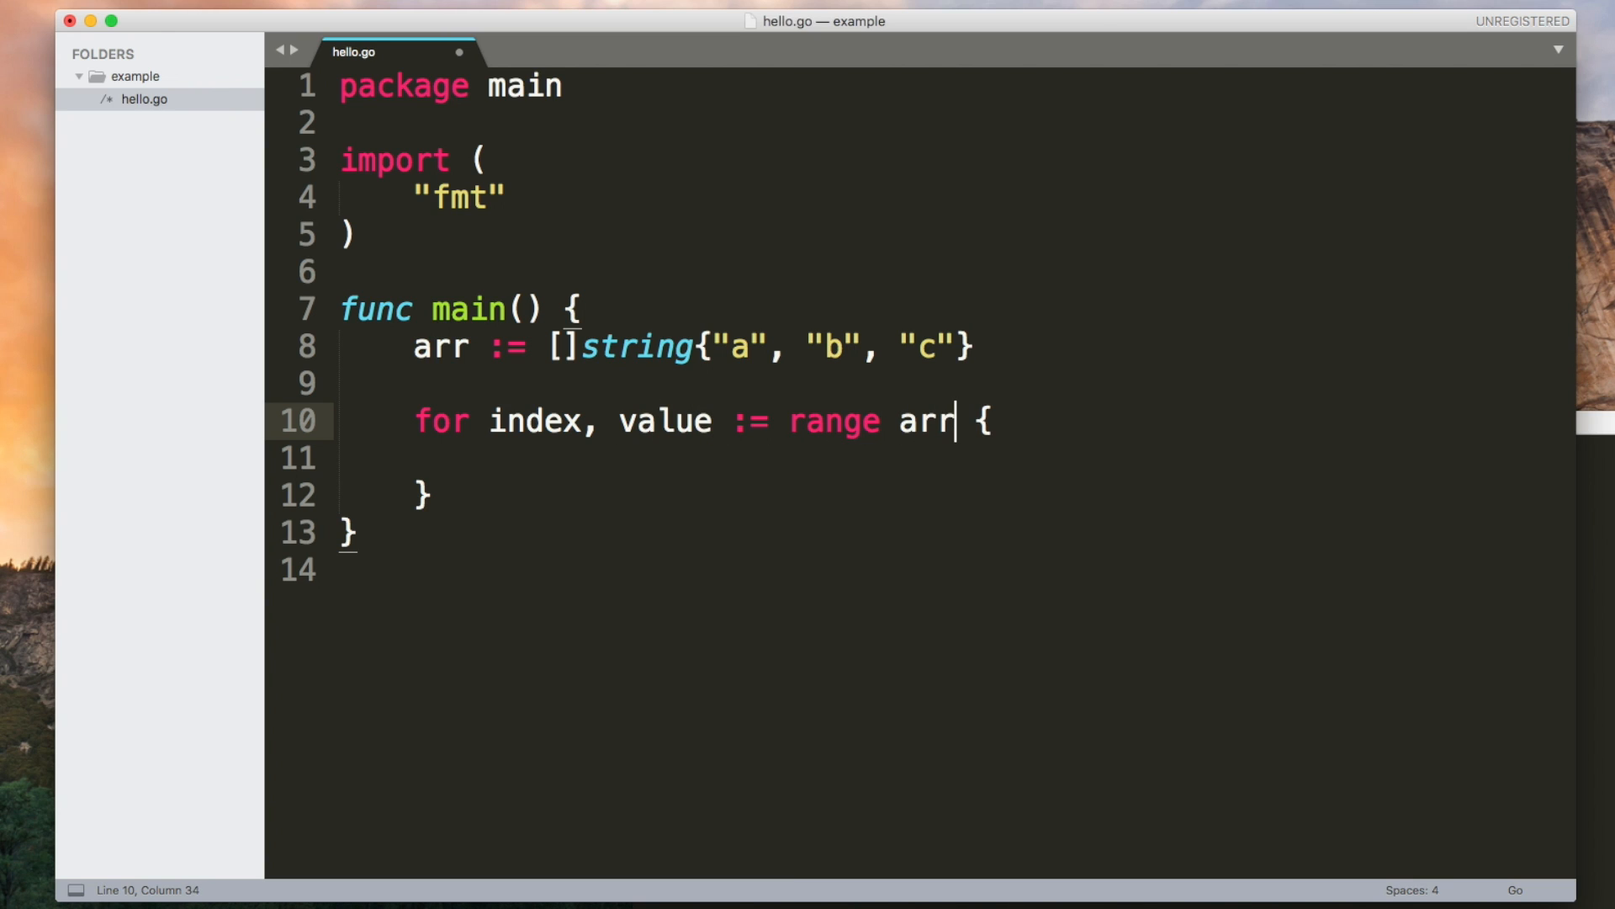
text(fmt.Prin)
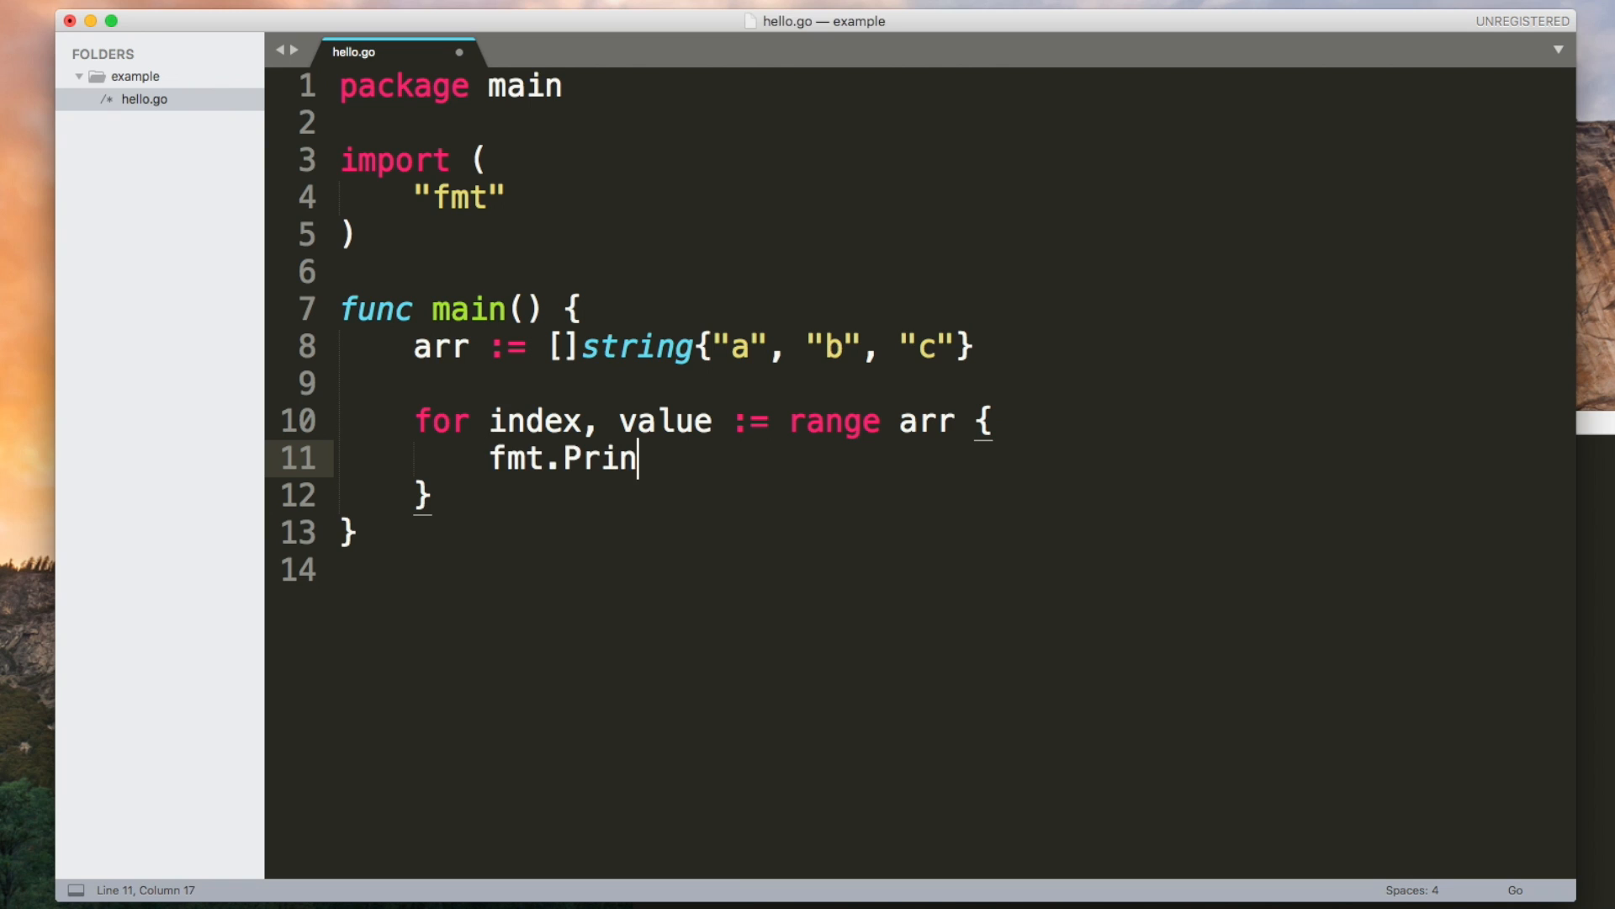
text(tln("index"))
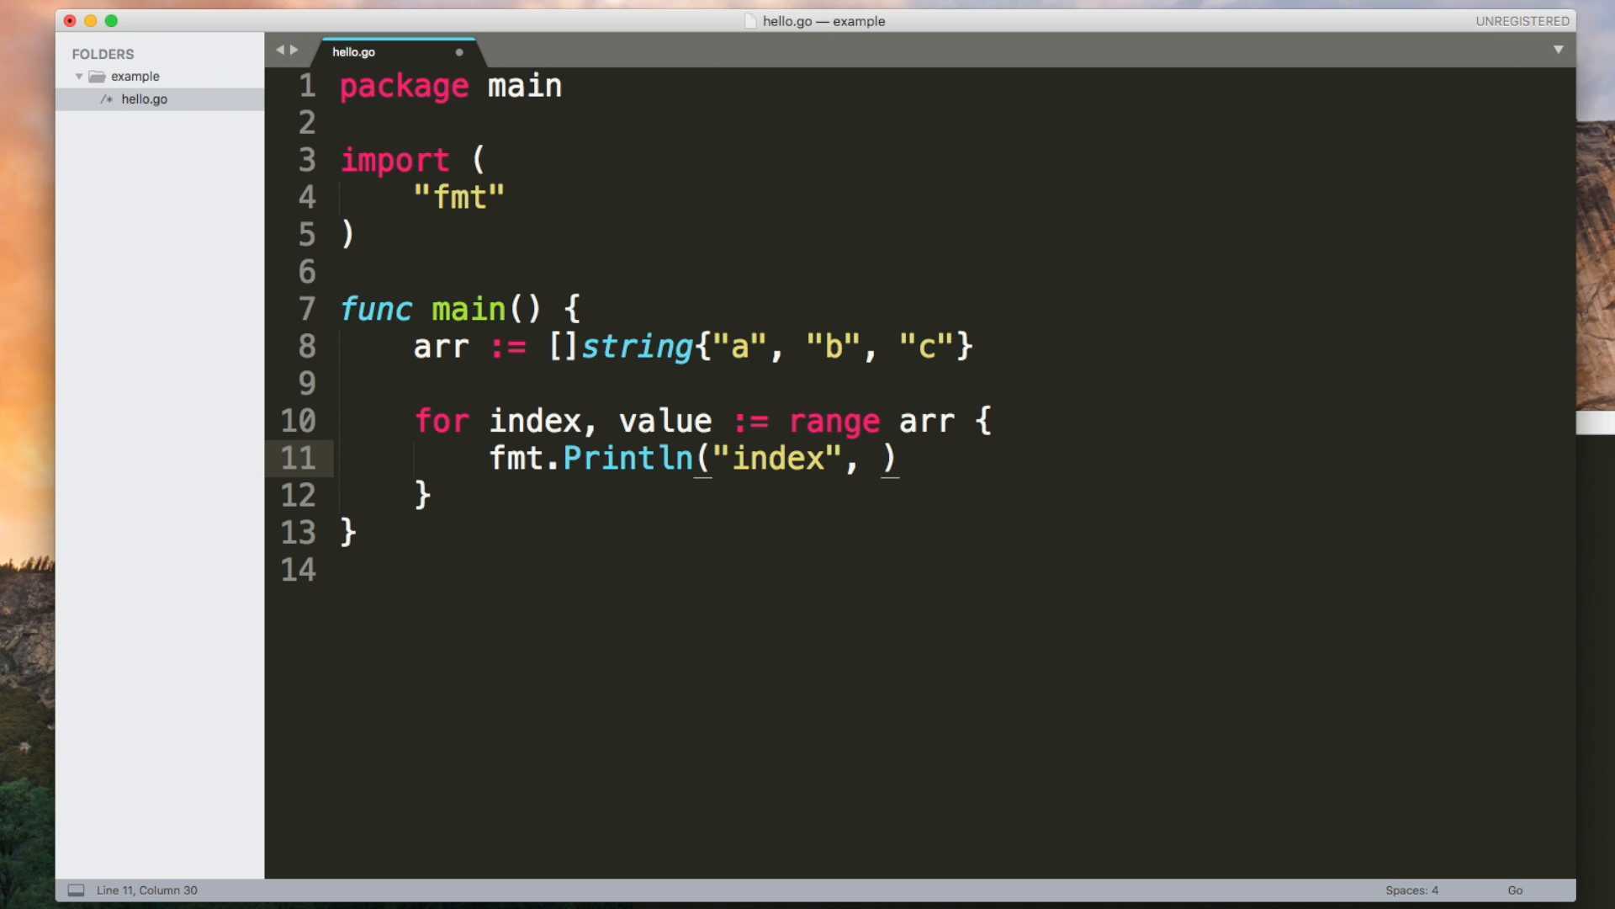
text(index,)
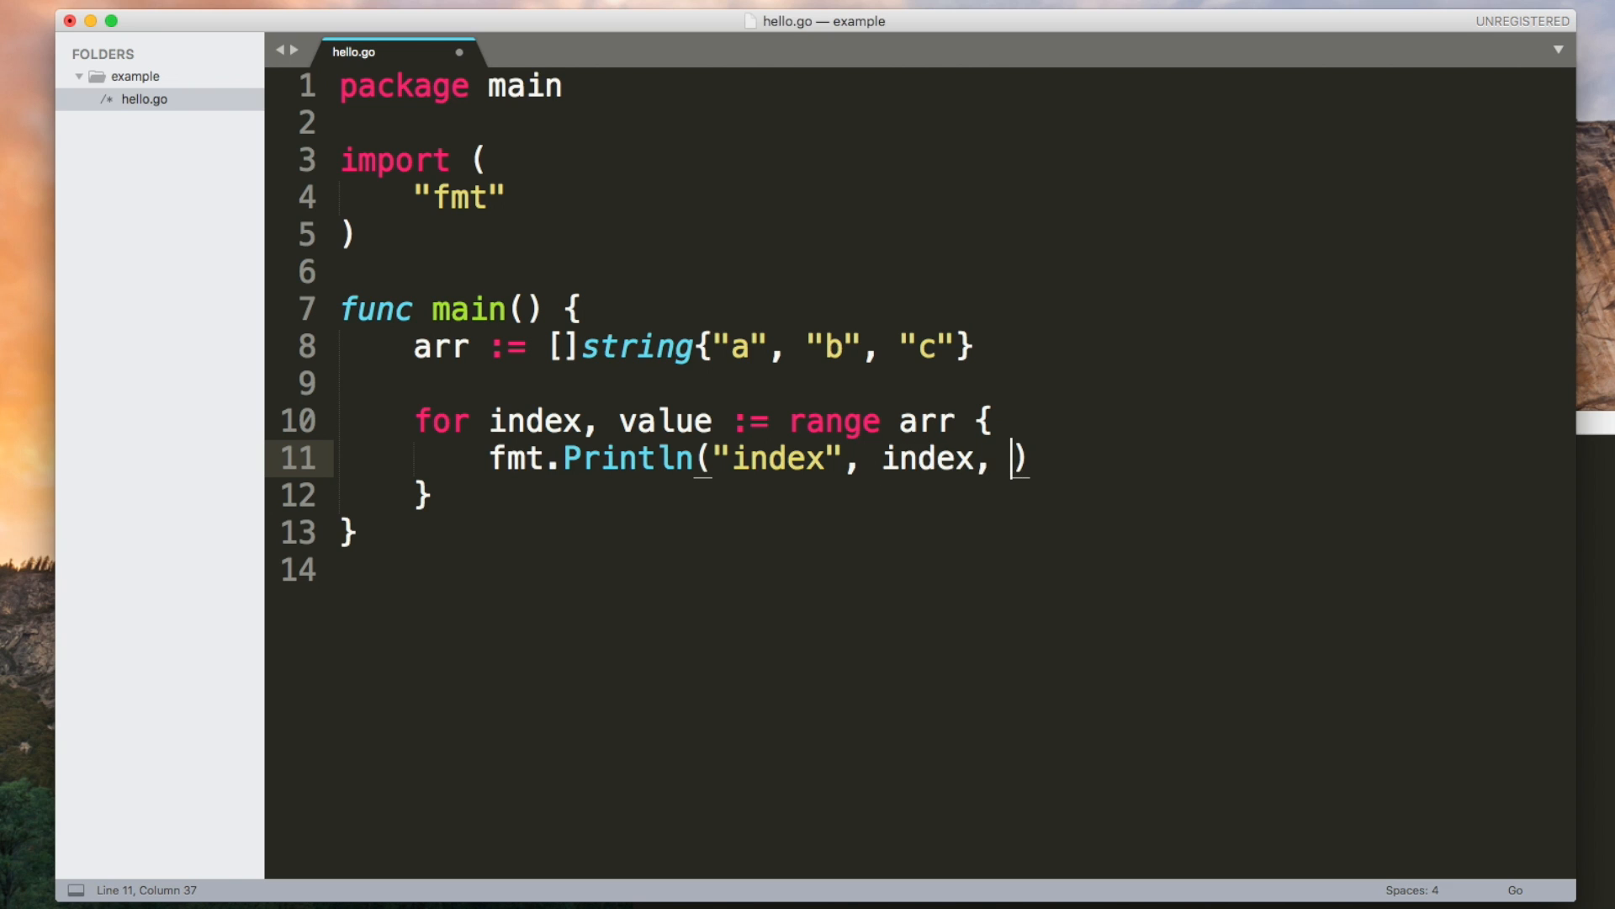
text("value:", value)
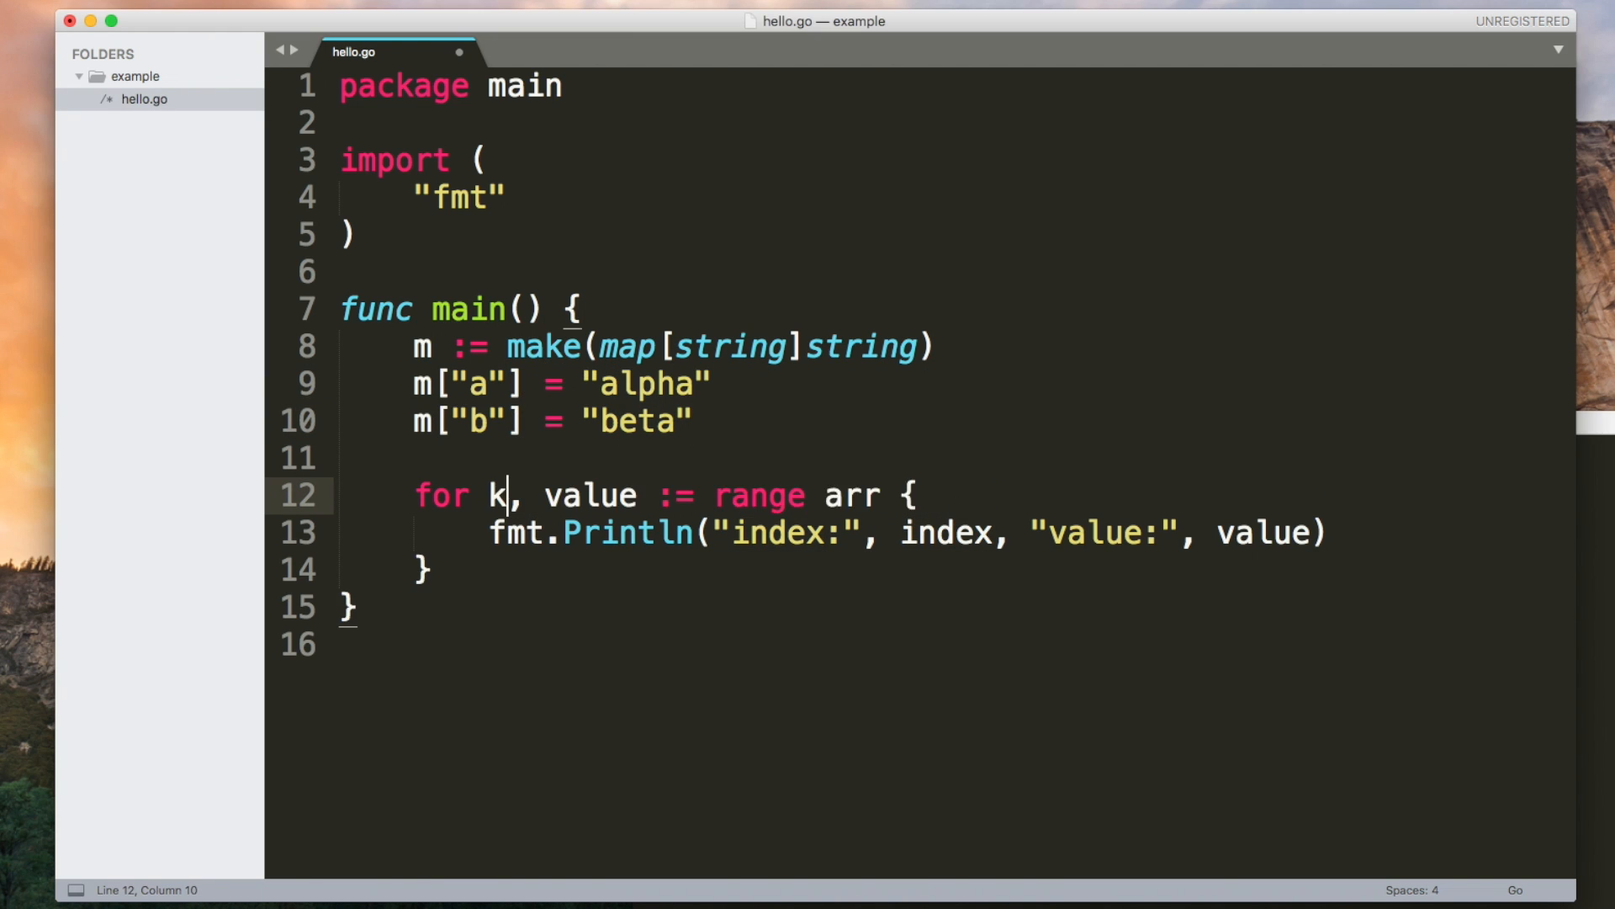
Step: Rename index to key and run go run hello.go
text(ey, val)
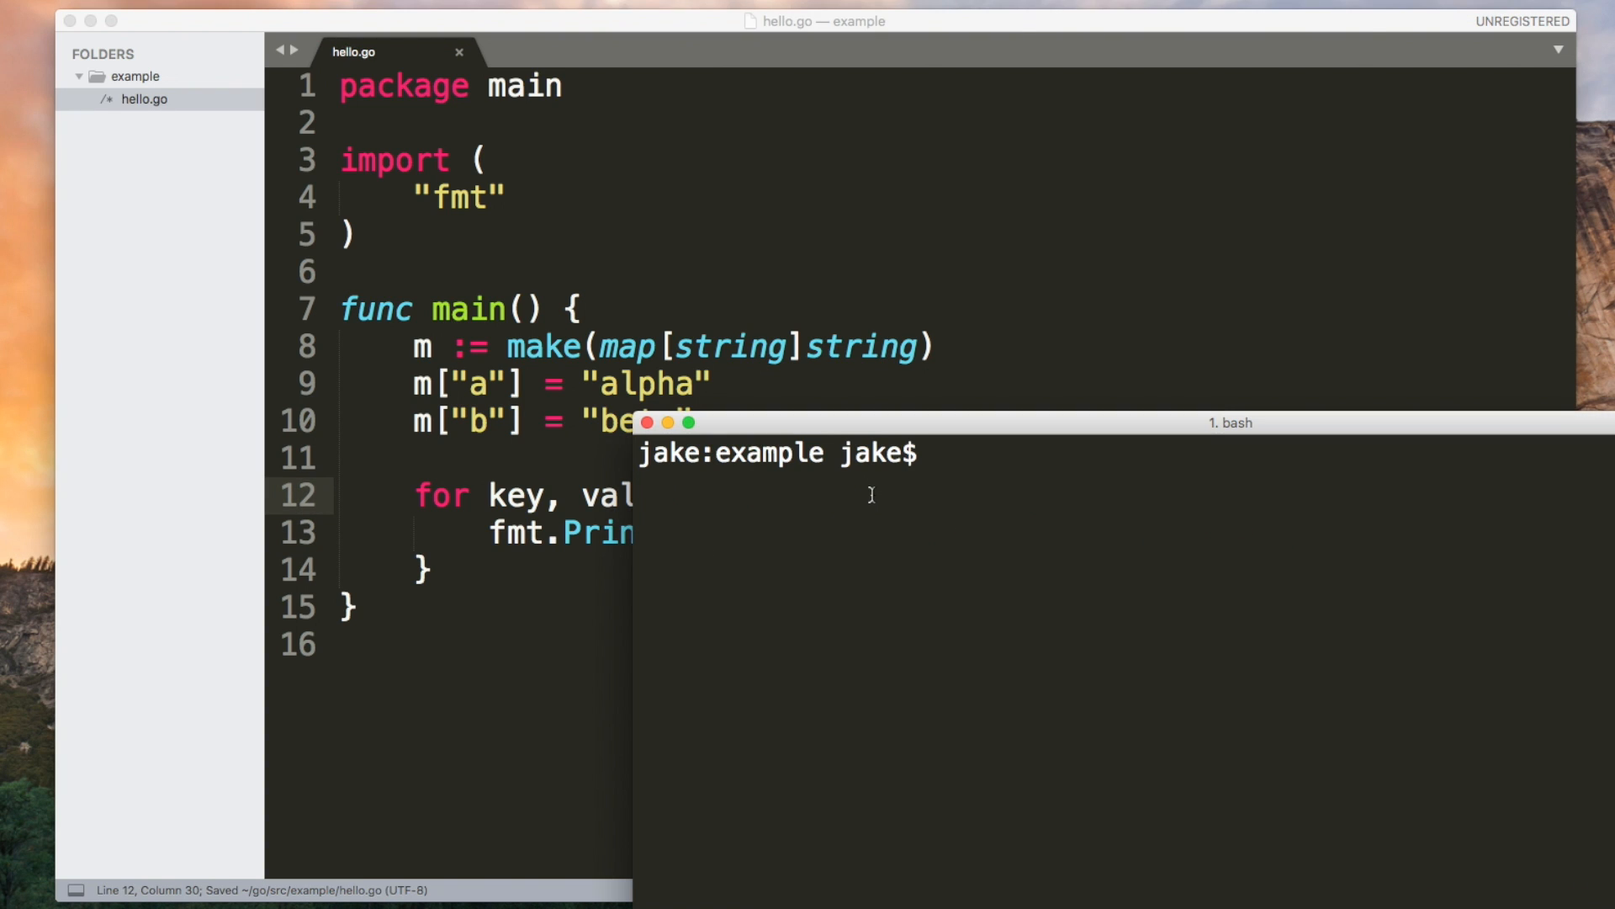
text(go run hello.go)
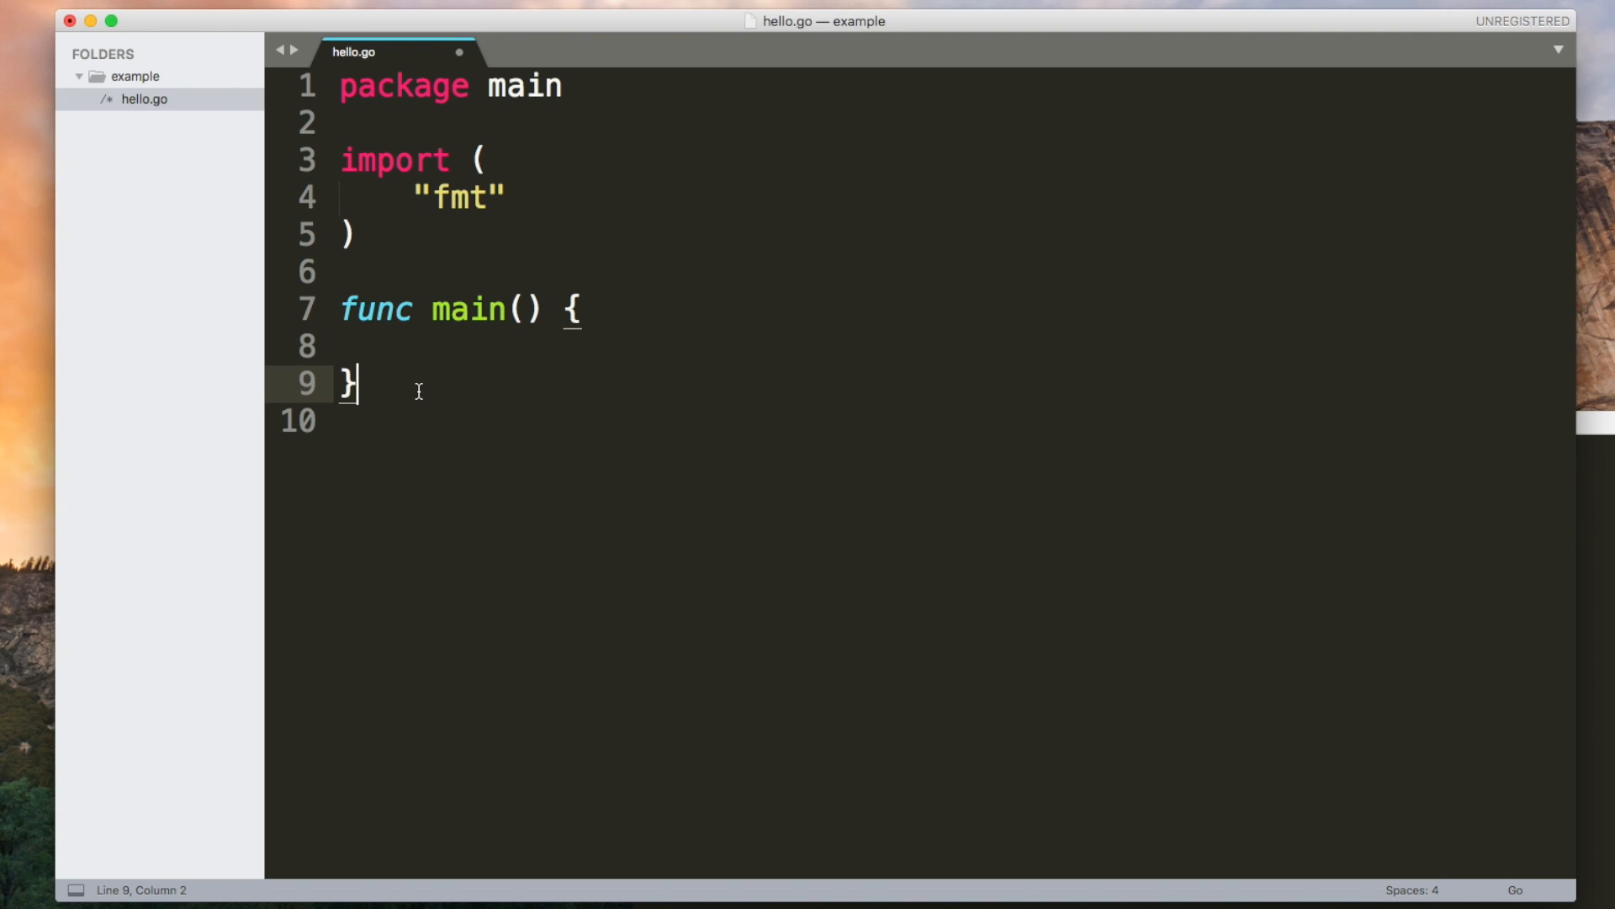
Step: Define func sum(x int, y int) that returns x + y
text(fu)
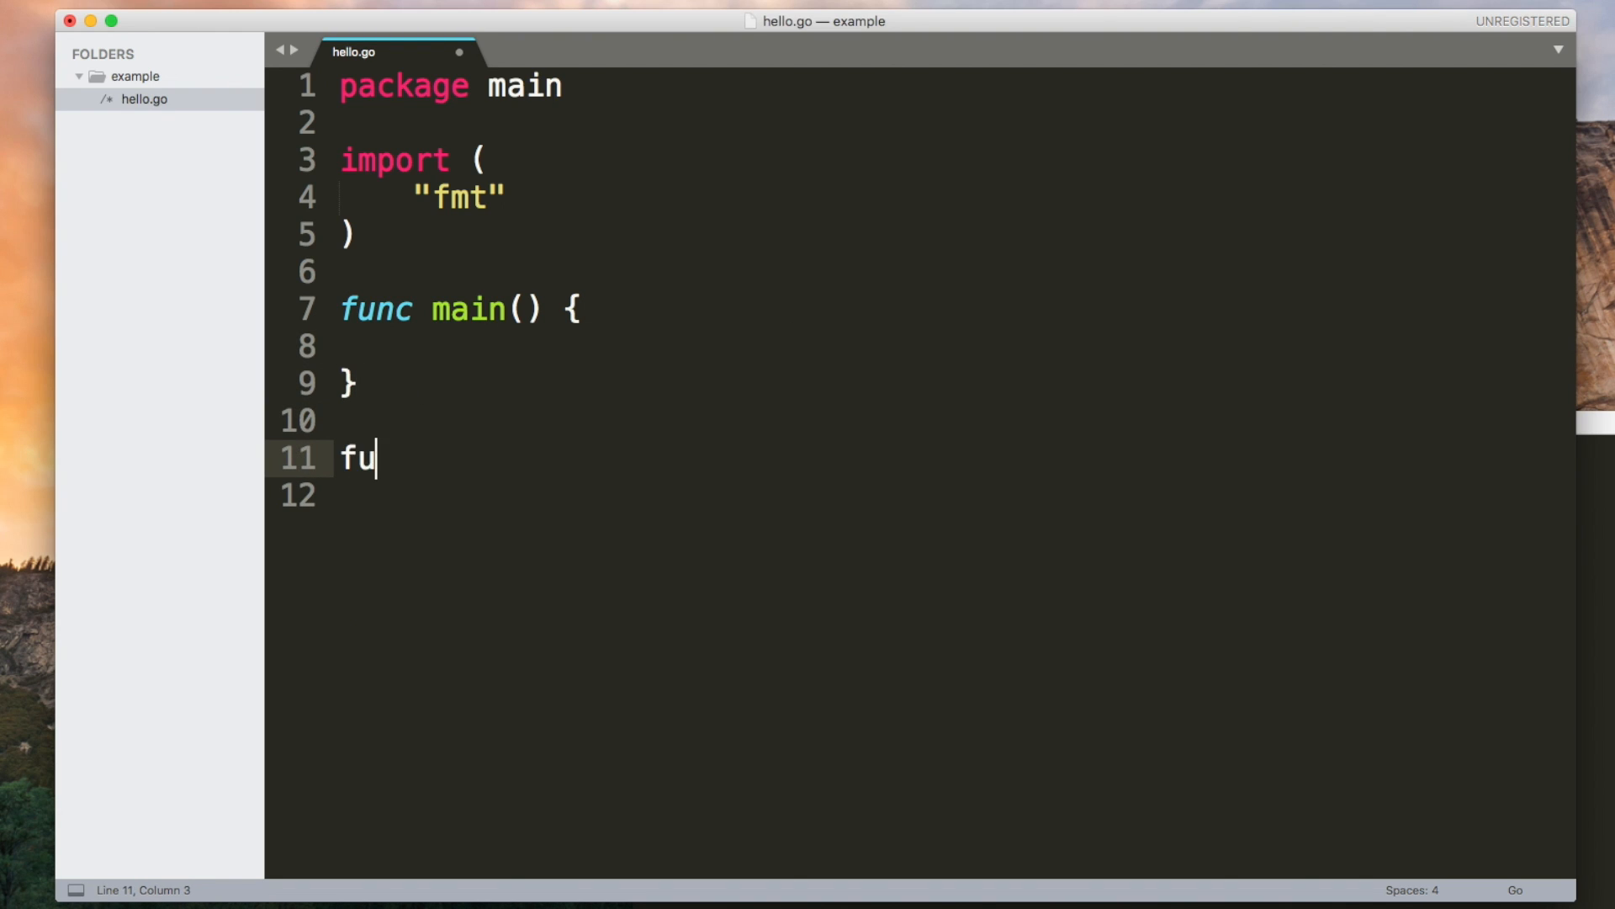
text(nc sum()
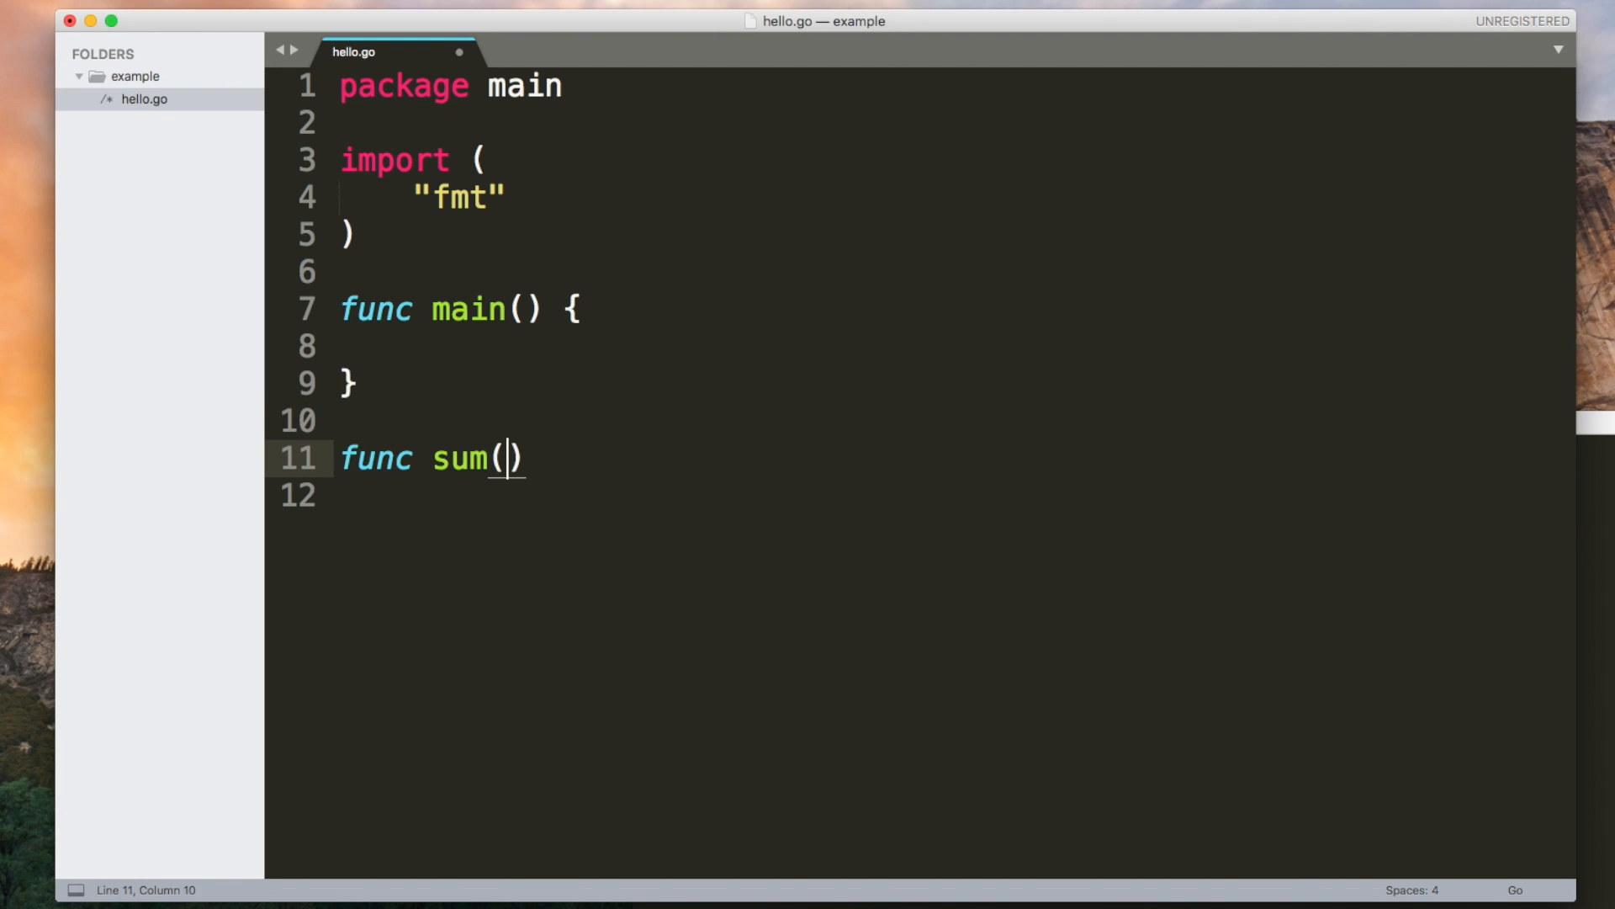
text(x in)
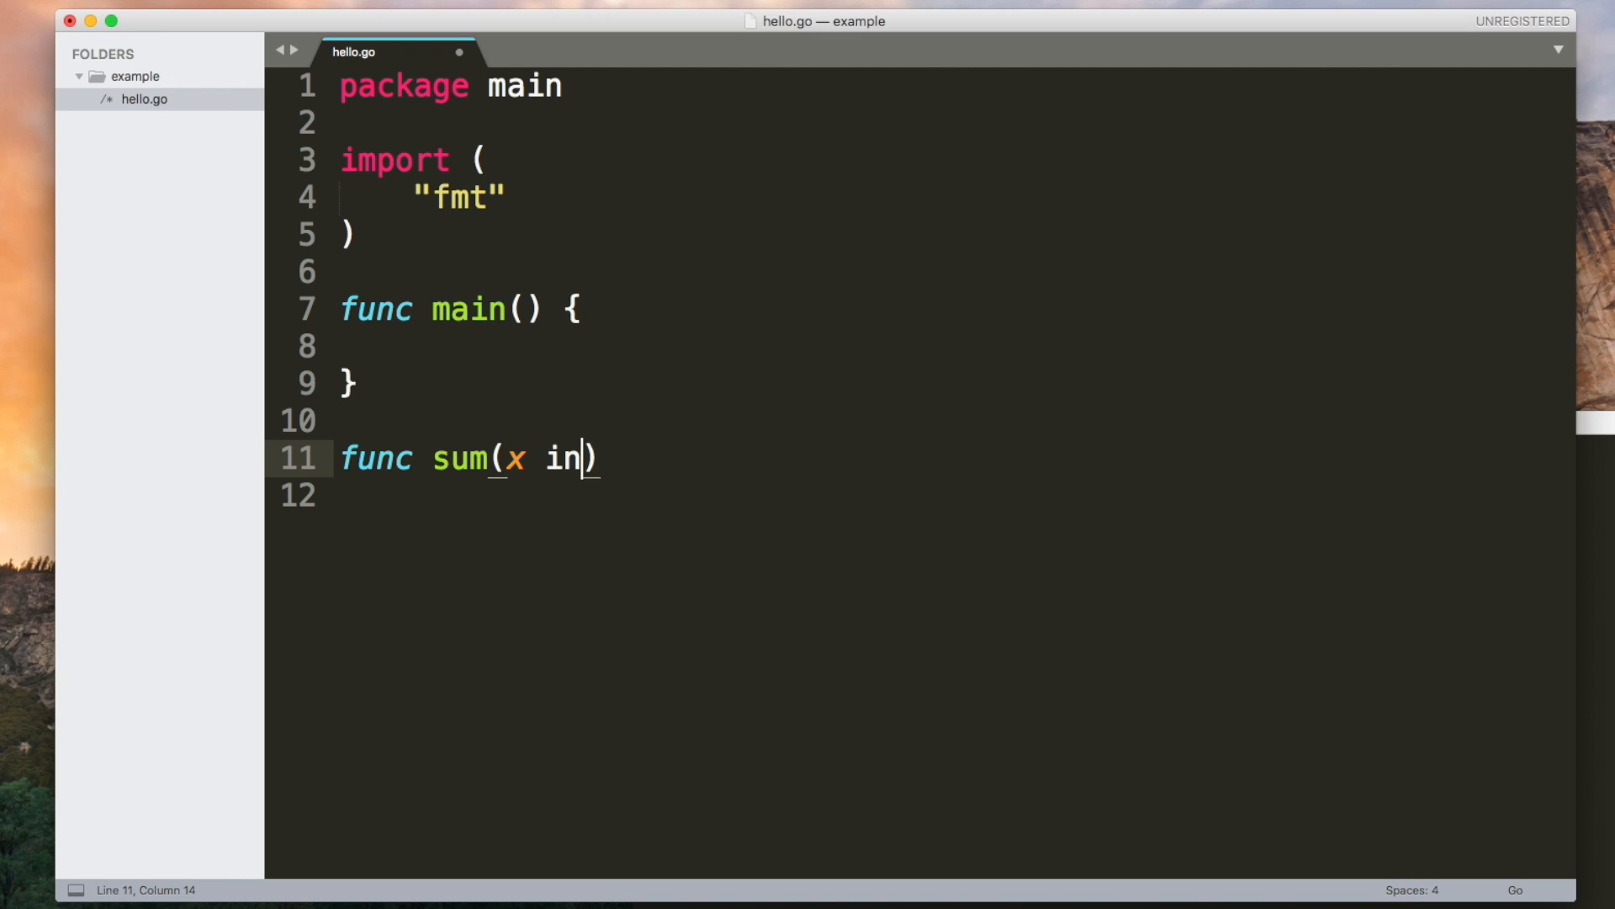
text(t, y int)
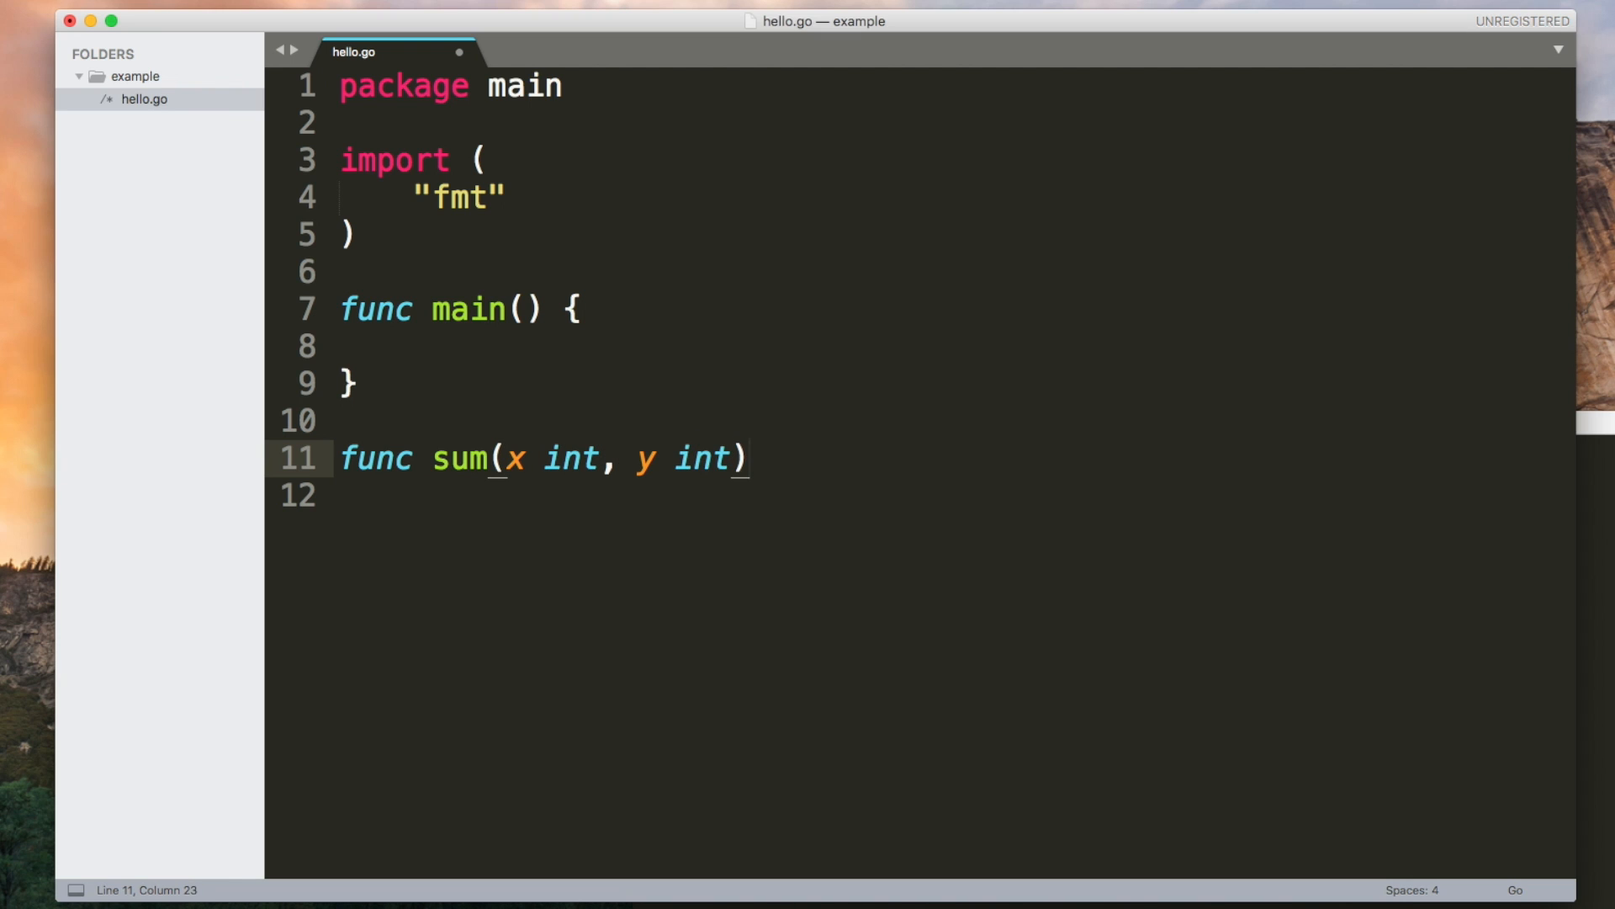
key(Right)
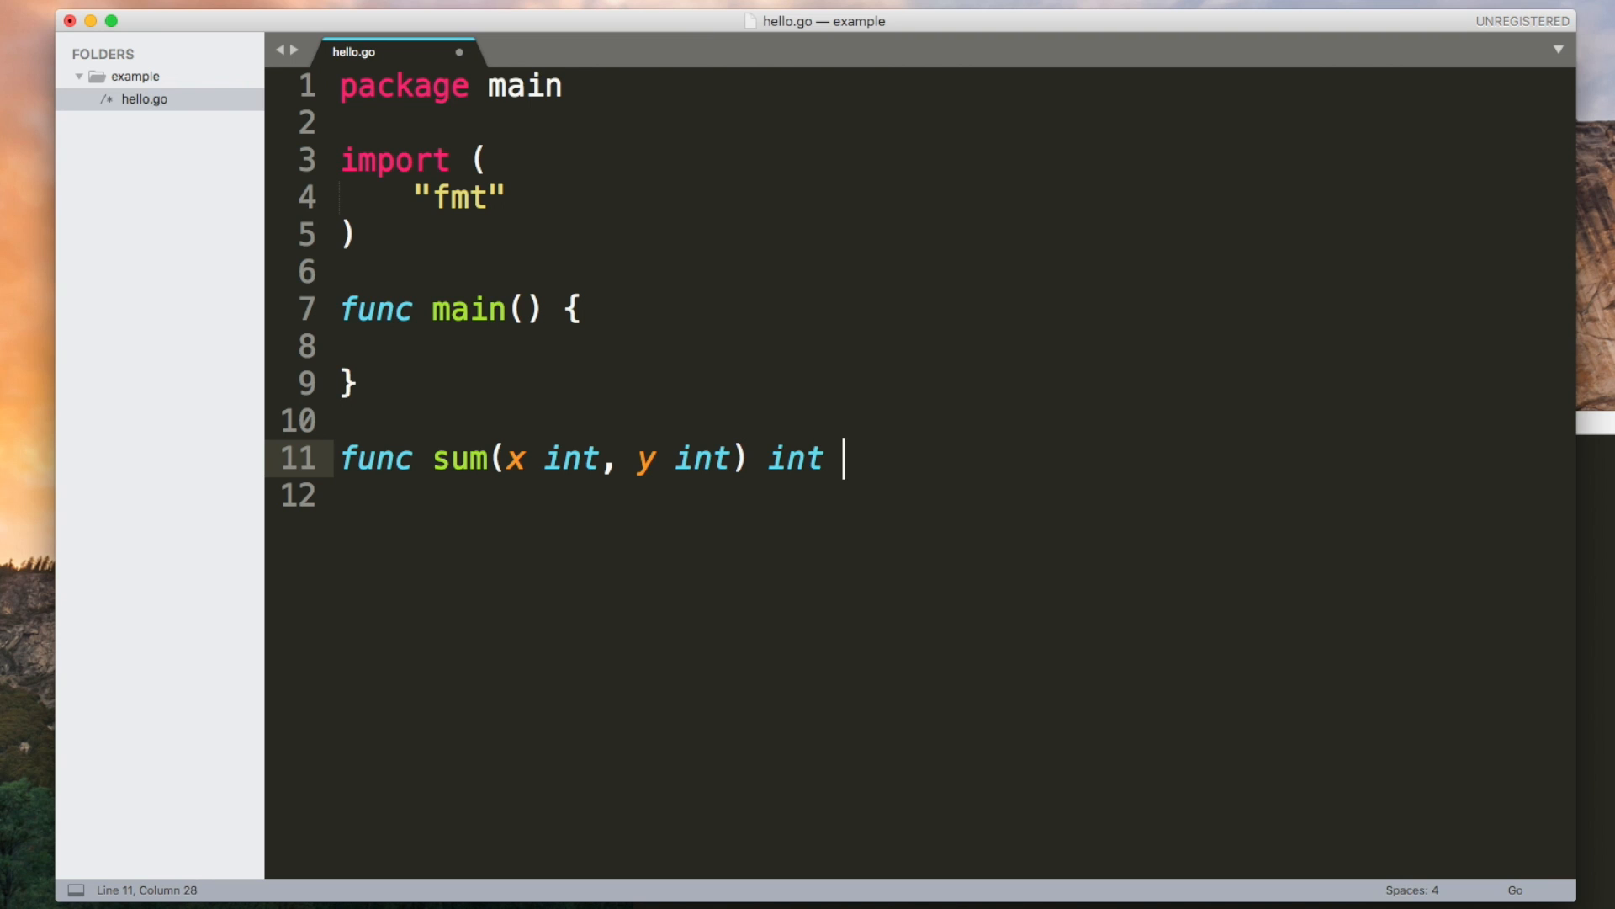
text({)
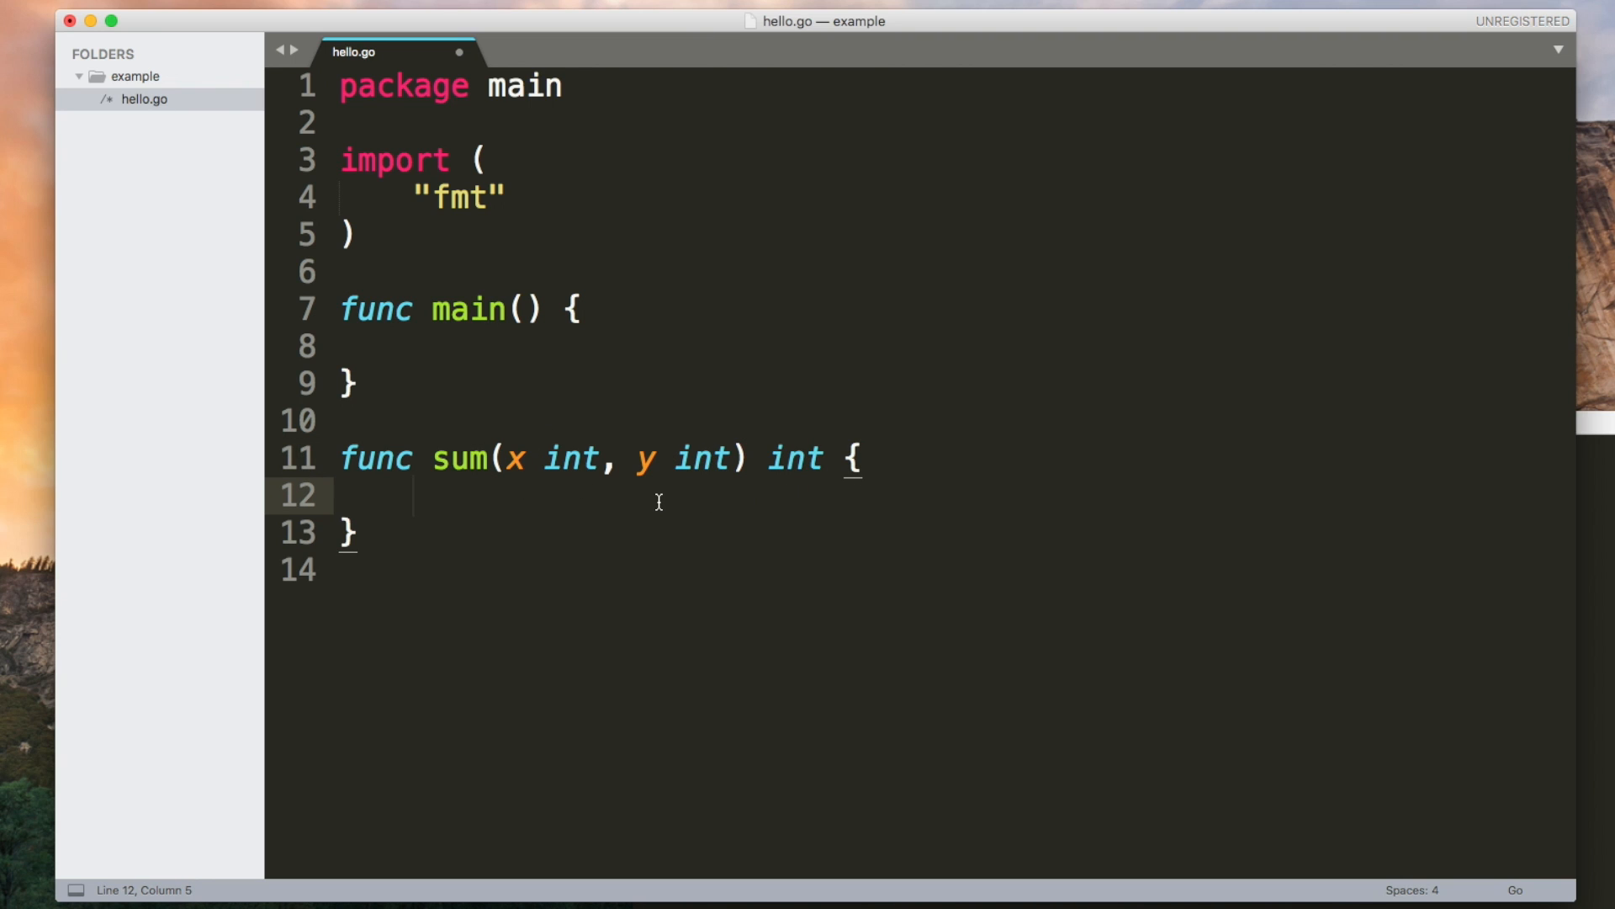
text(return)
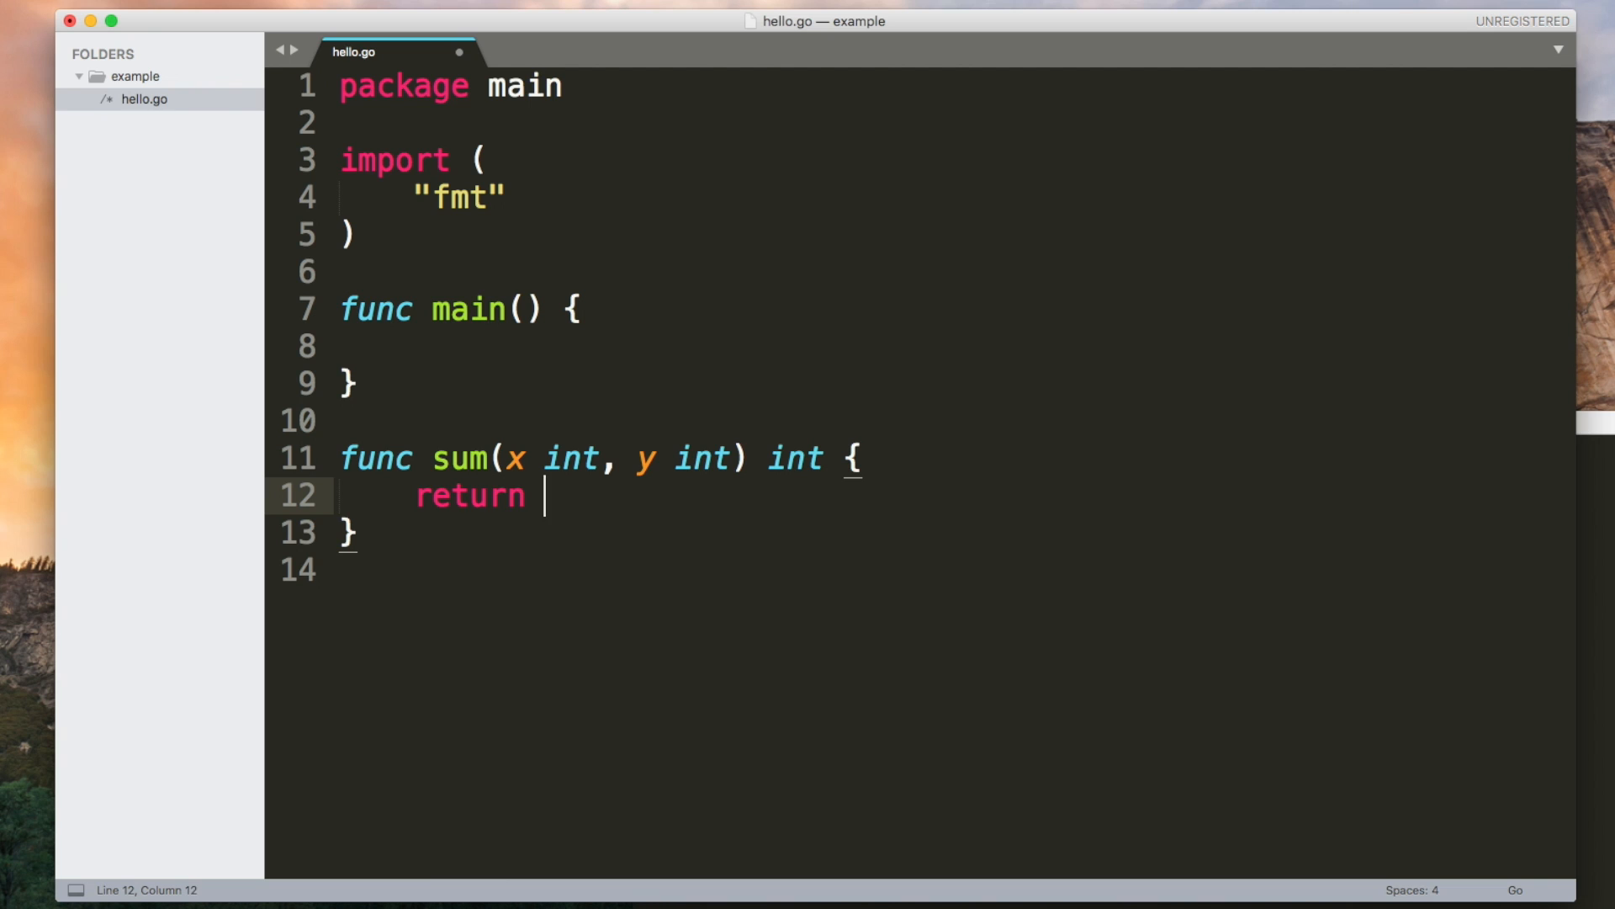
text(x + y)
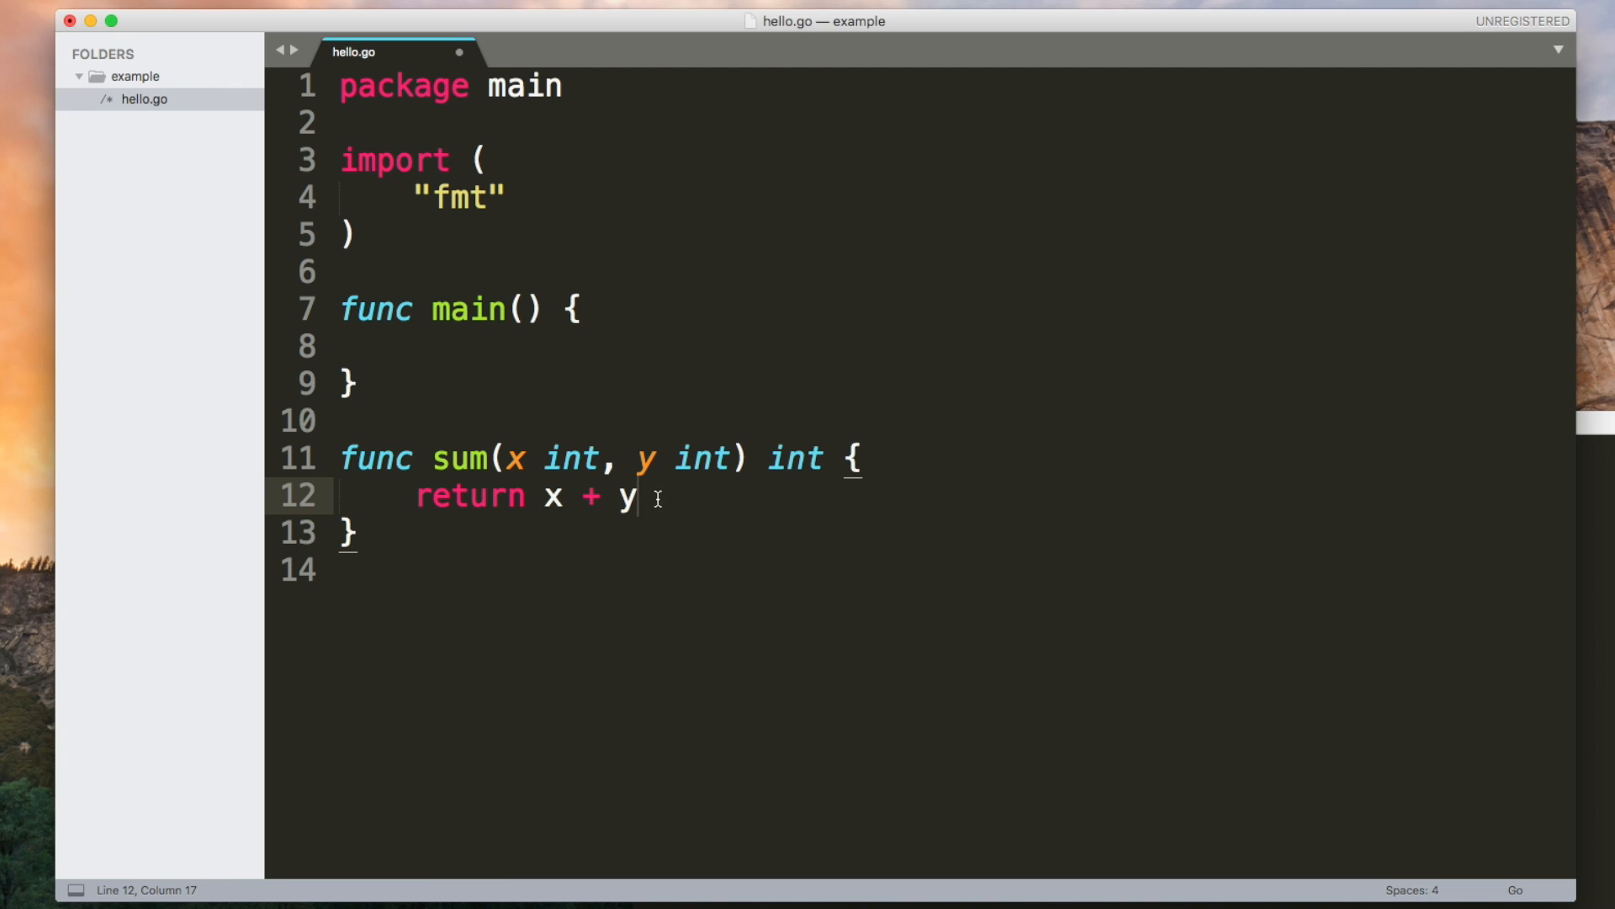
Step: In main, store sum(2, 3) in result and print result
text(s)
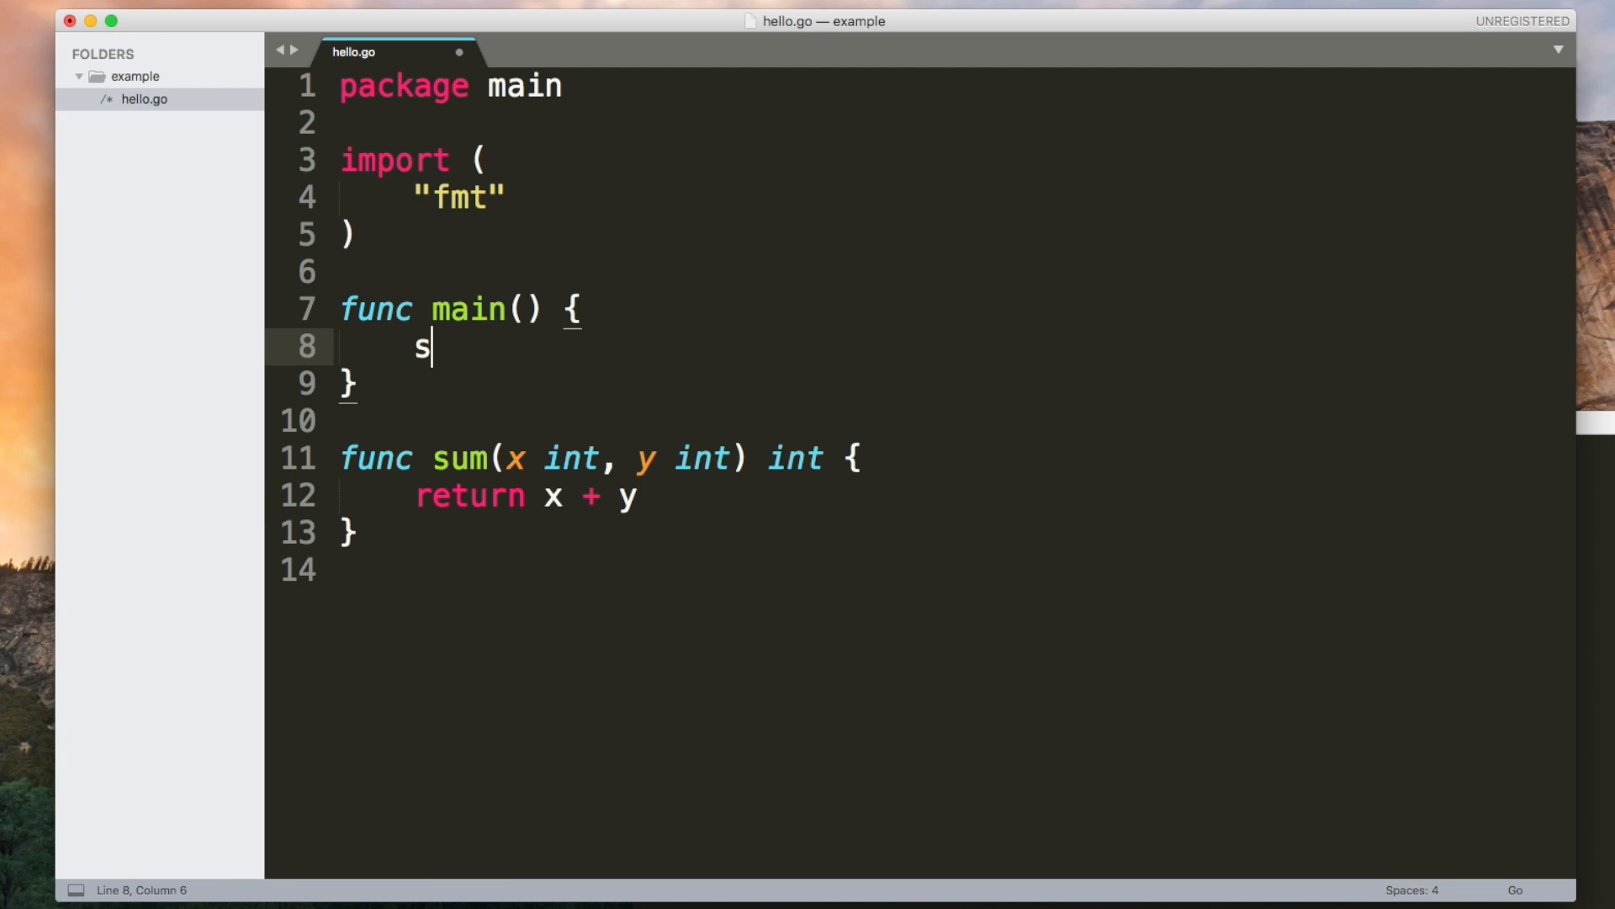
text(result := sum(2, 3))
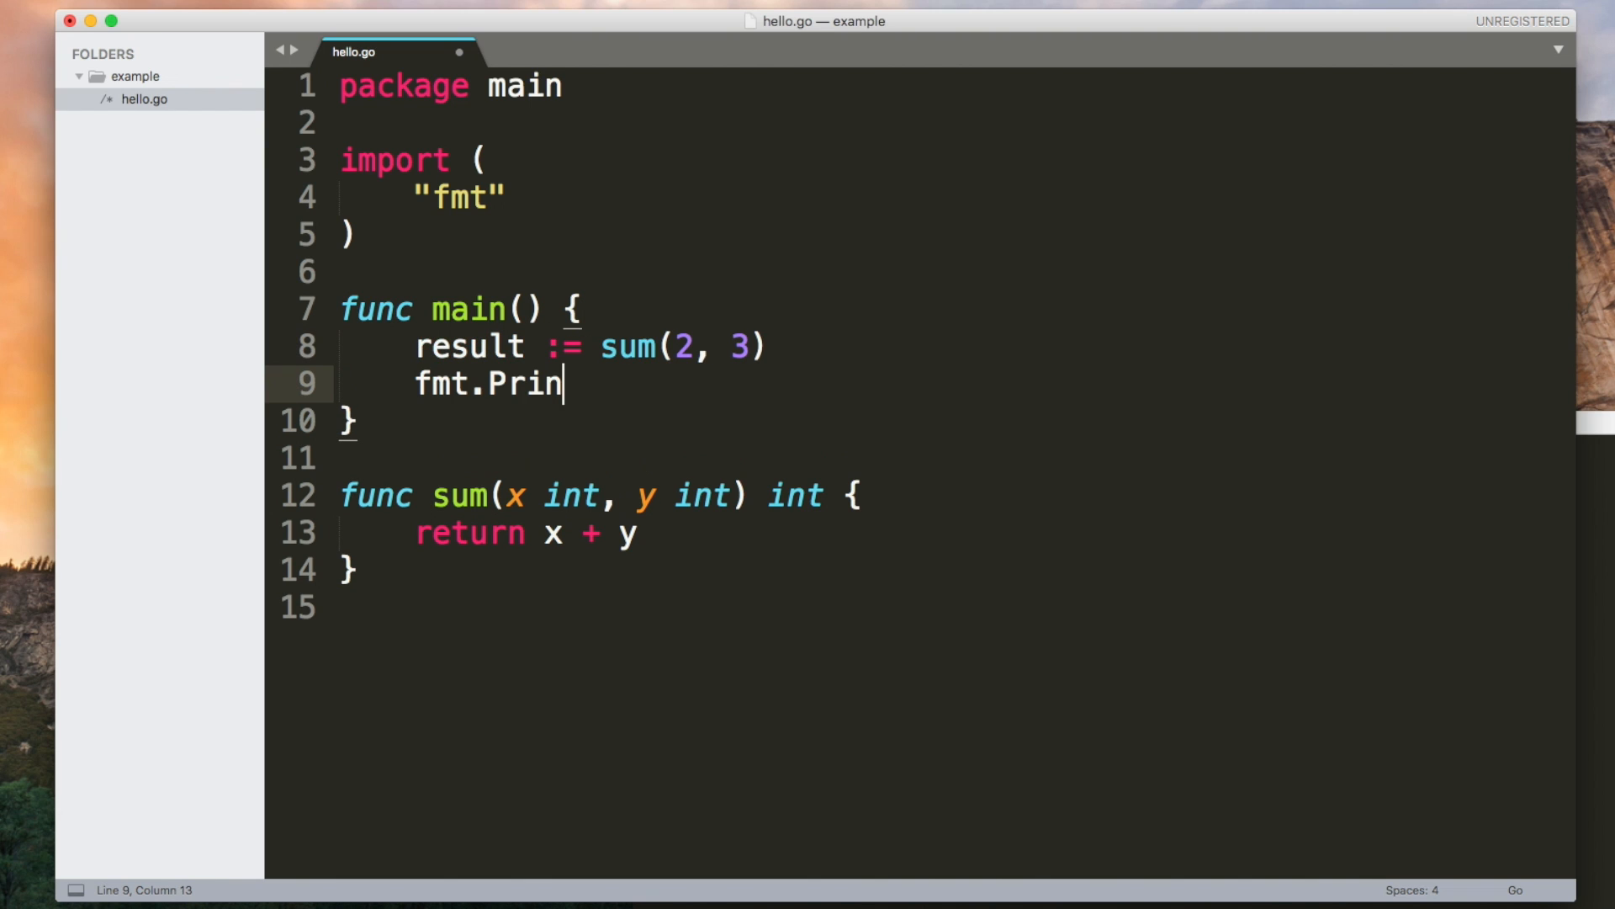
text(tln(result))
click(919, 495)
text(func sq)
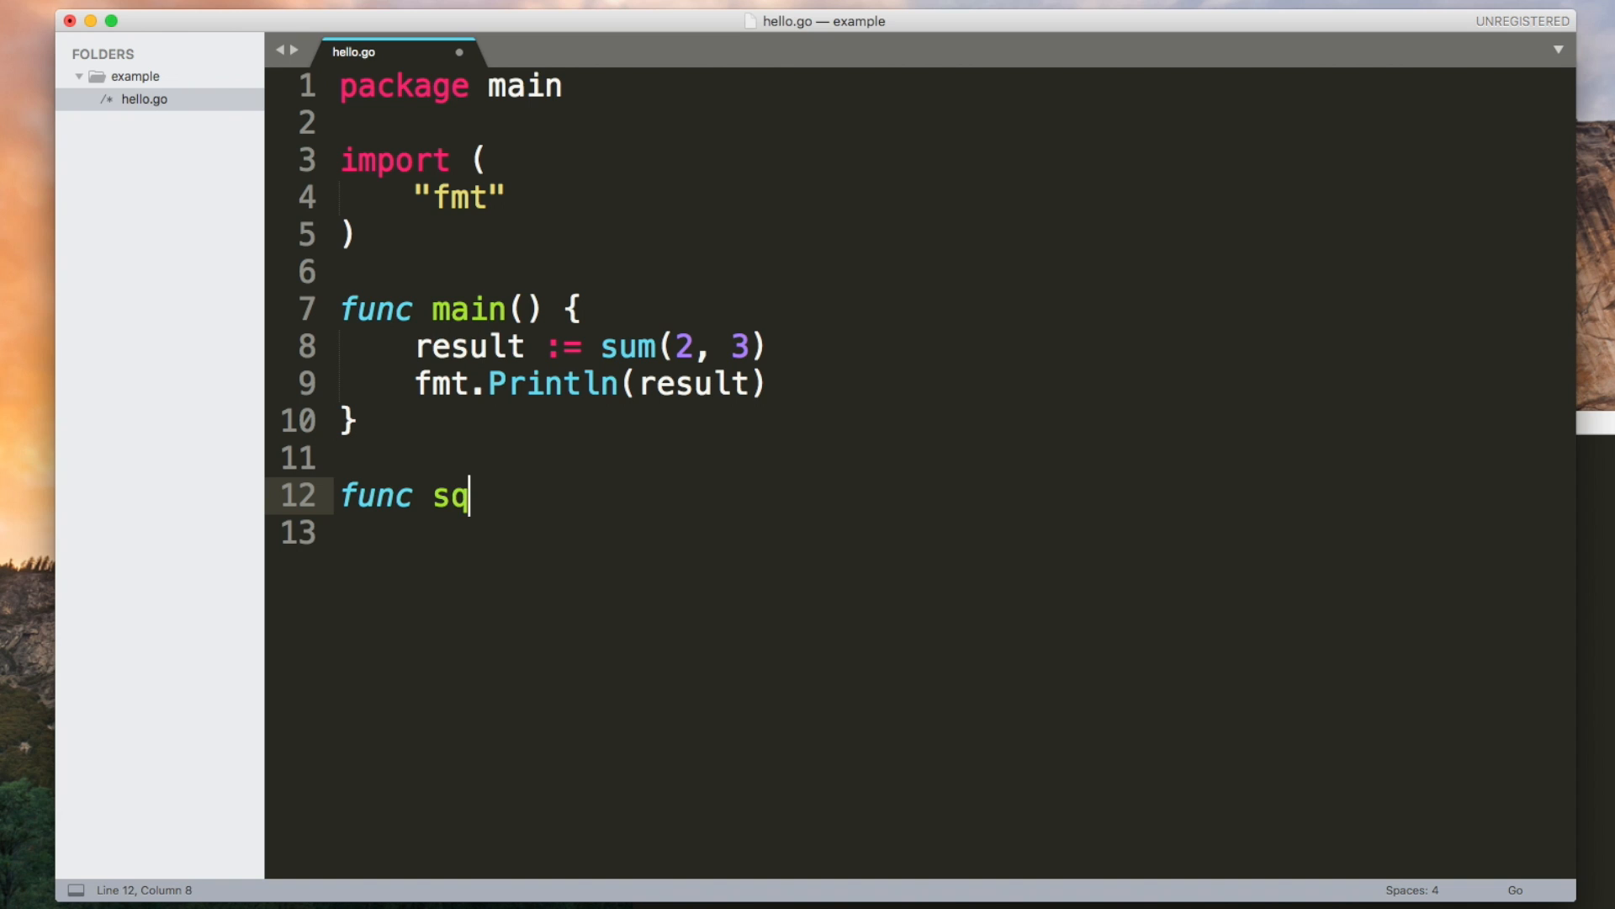
Step: Declare func sqrt(x float64) (float64, error) with an if x < 0 check returning 0
text(rt(x float64))
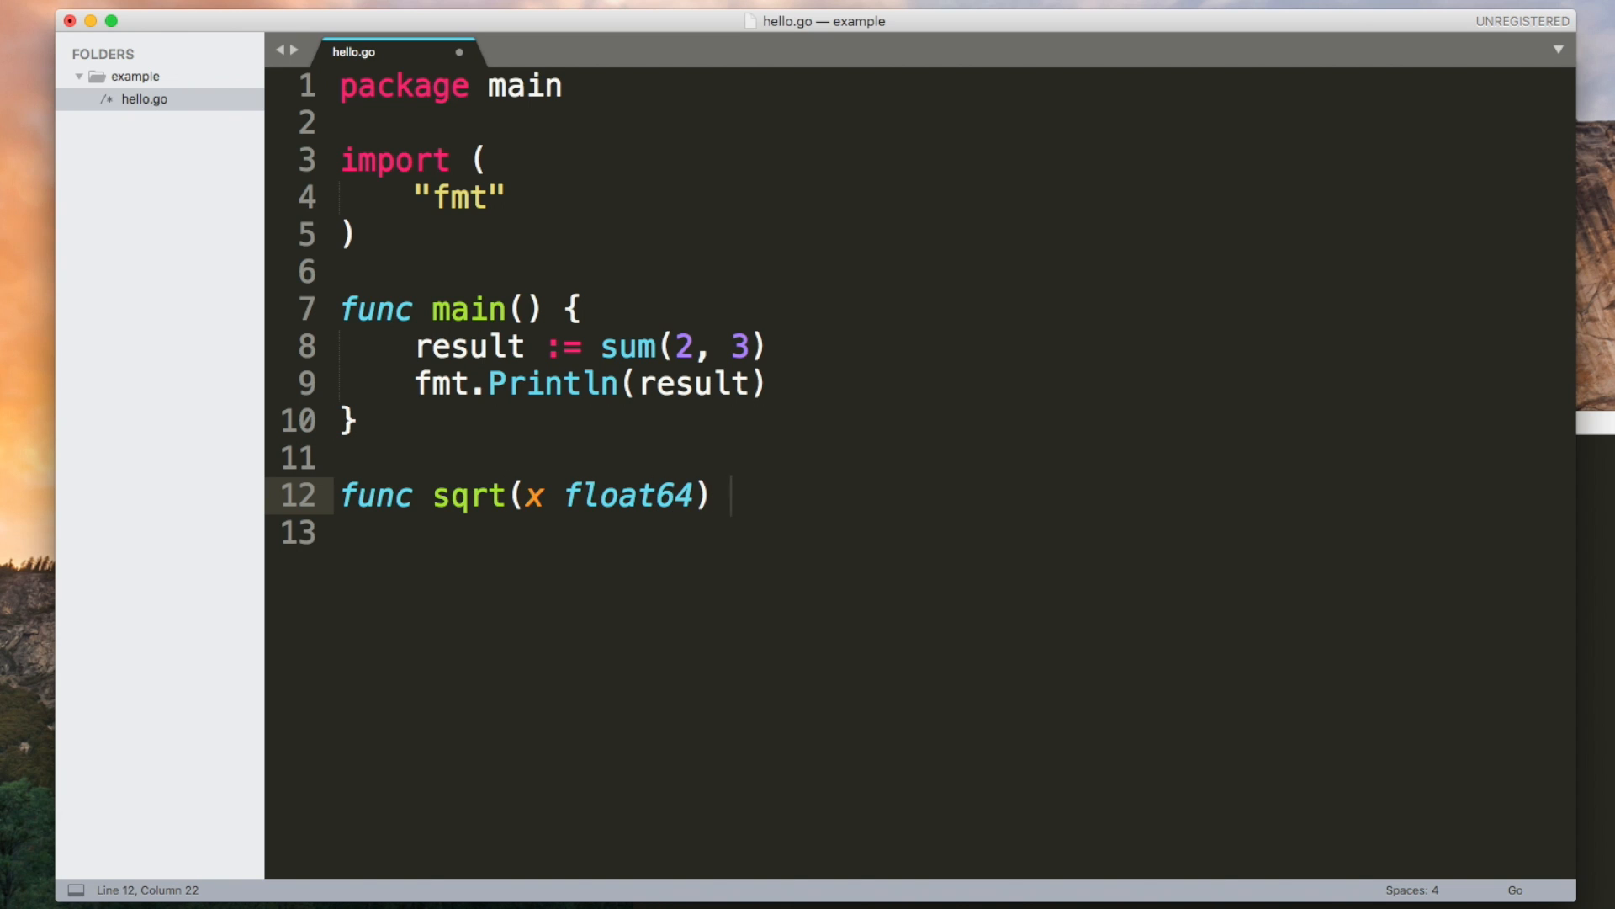
text((float64))
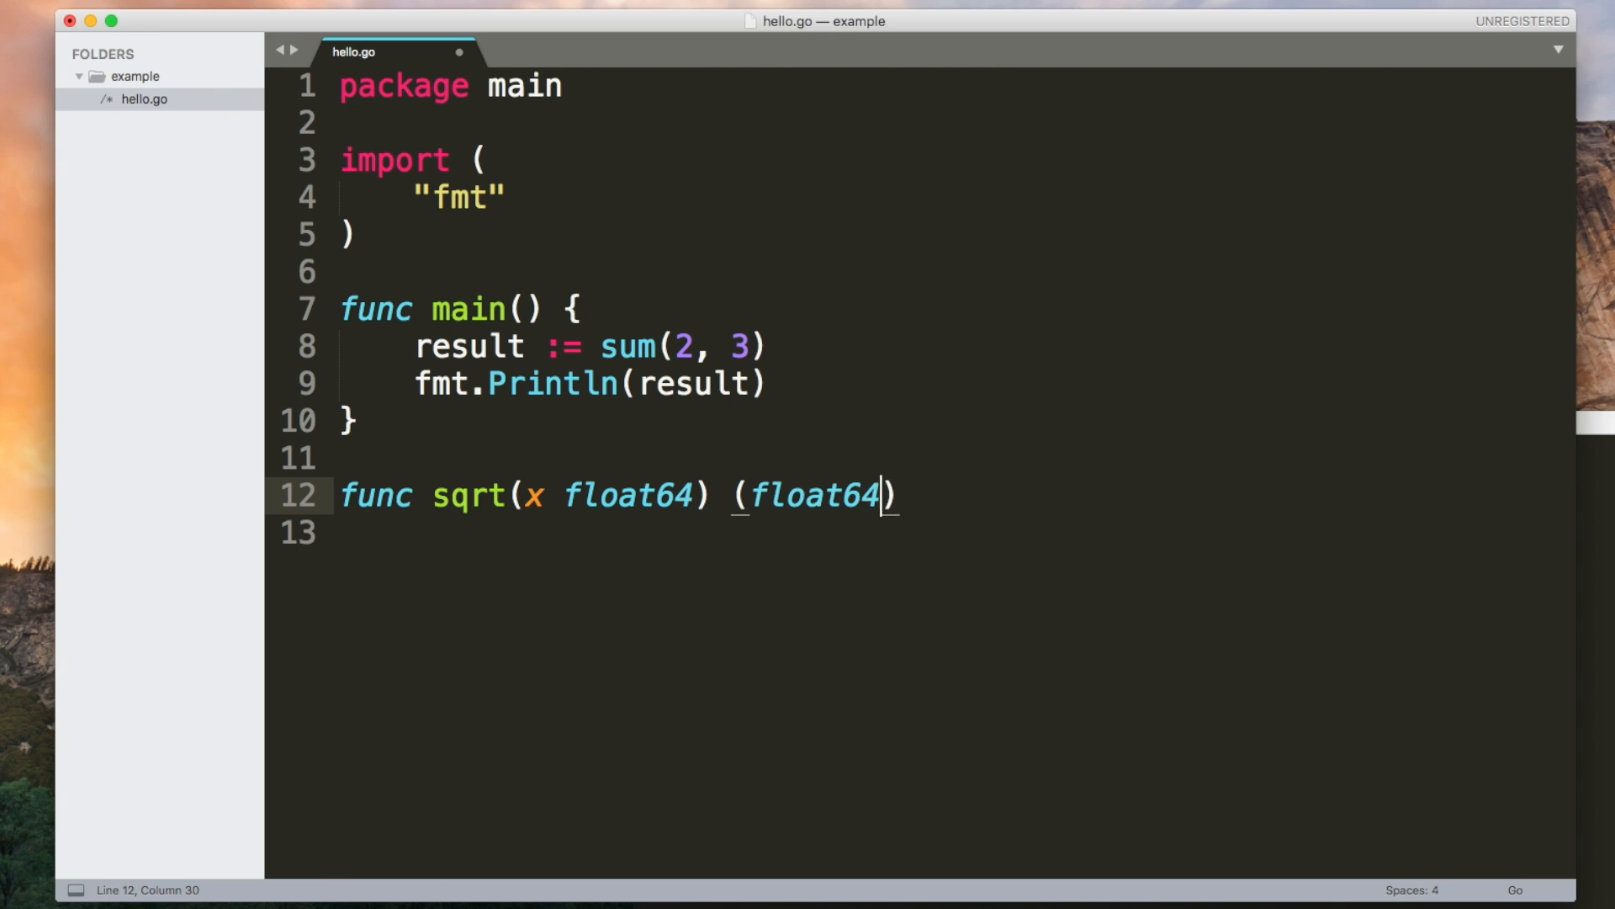
text(, error)
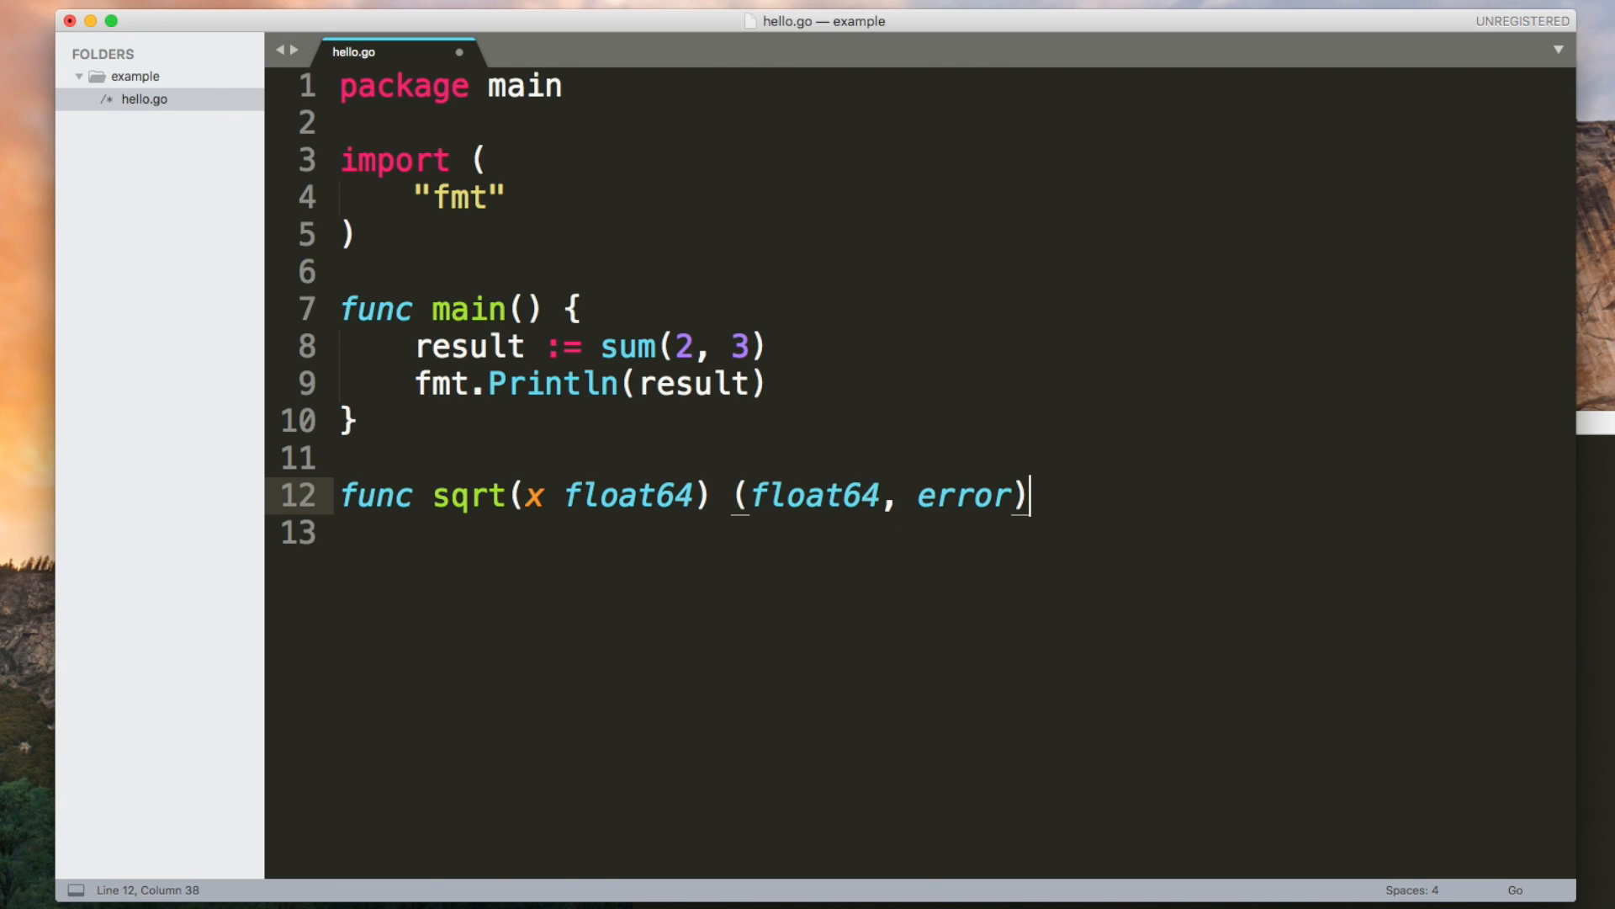
text({)
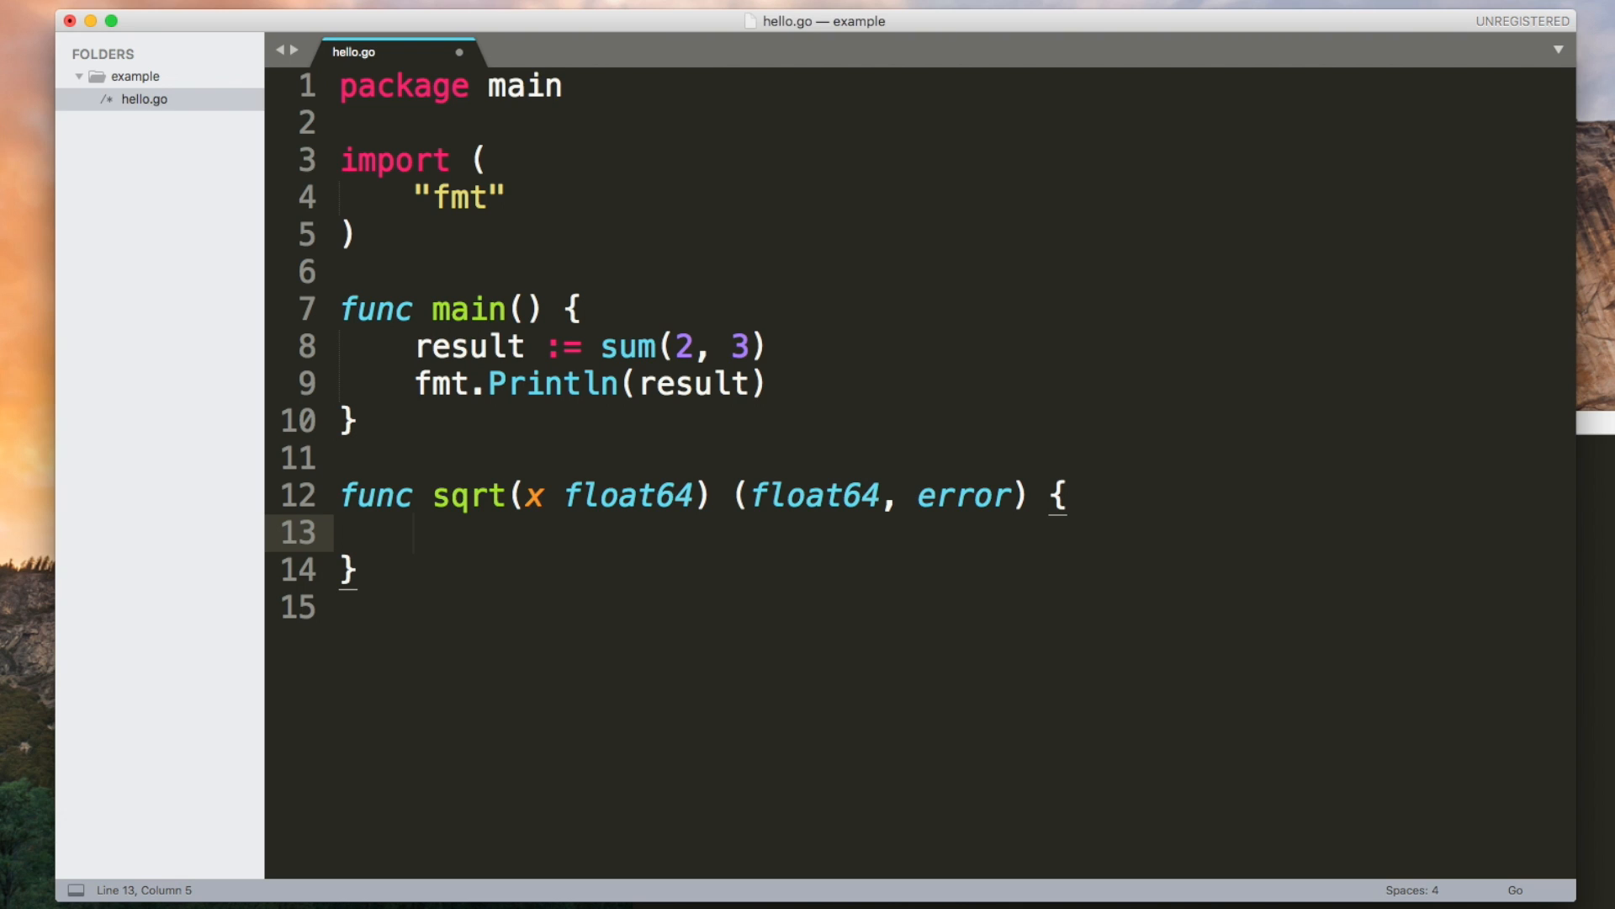
text(if x < 0 {)
text(return)
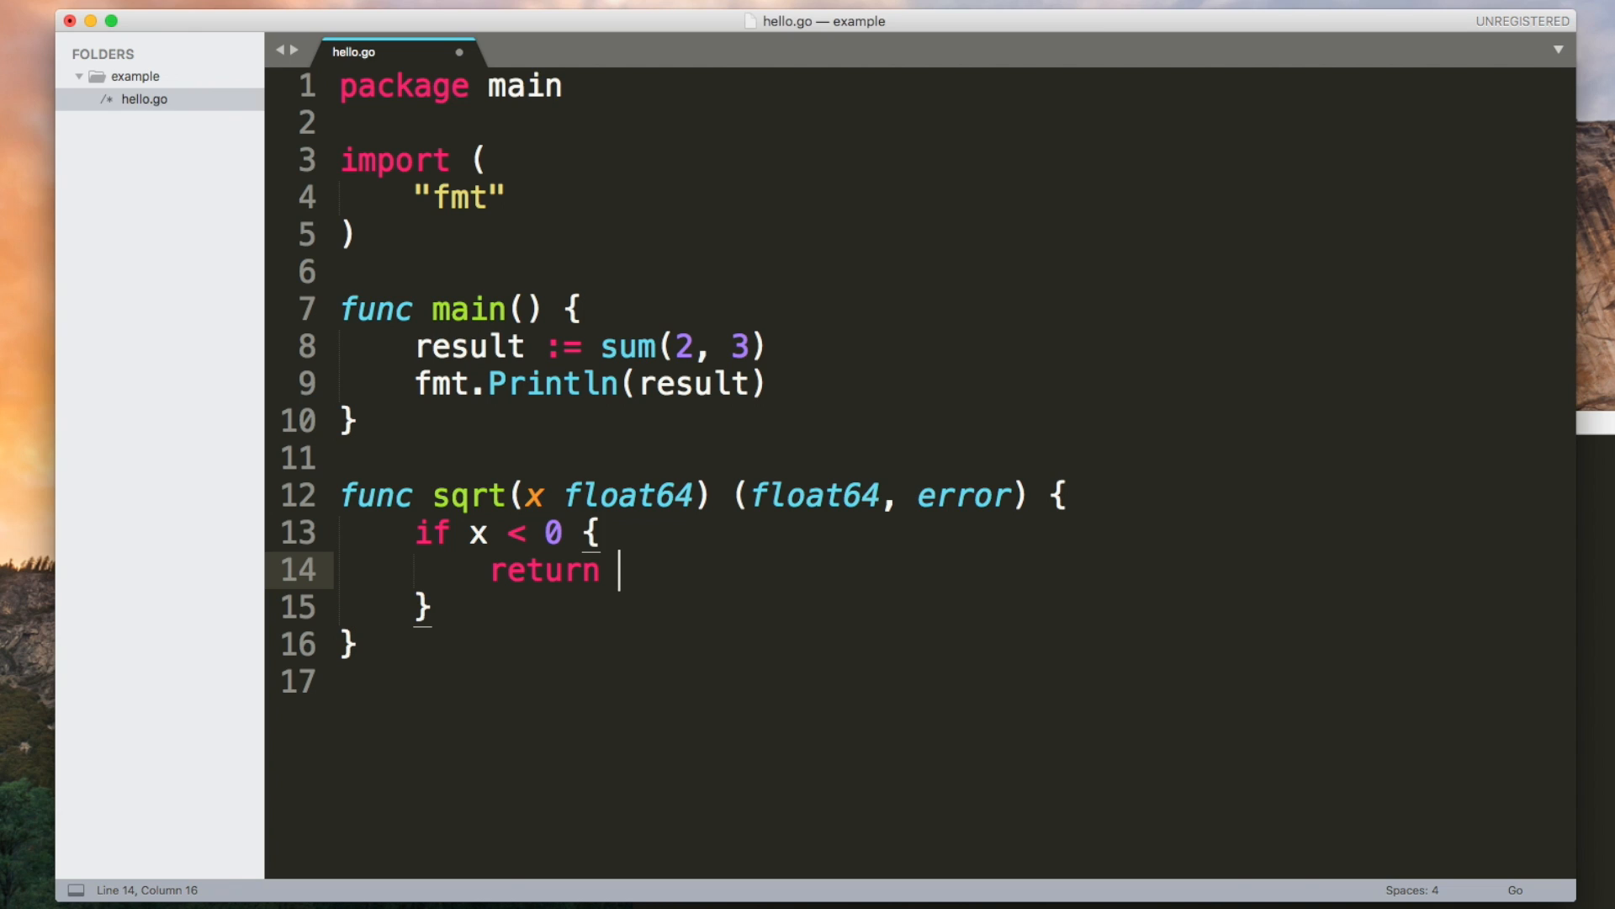
text(0,)
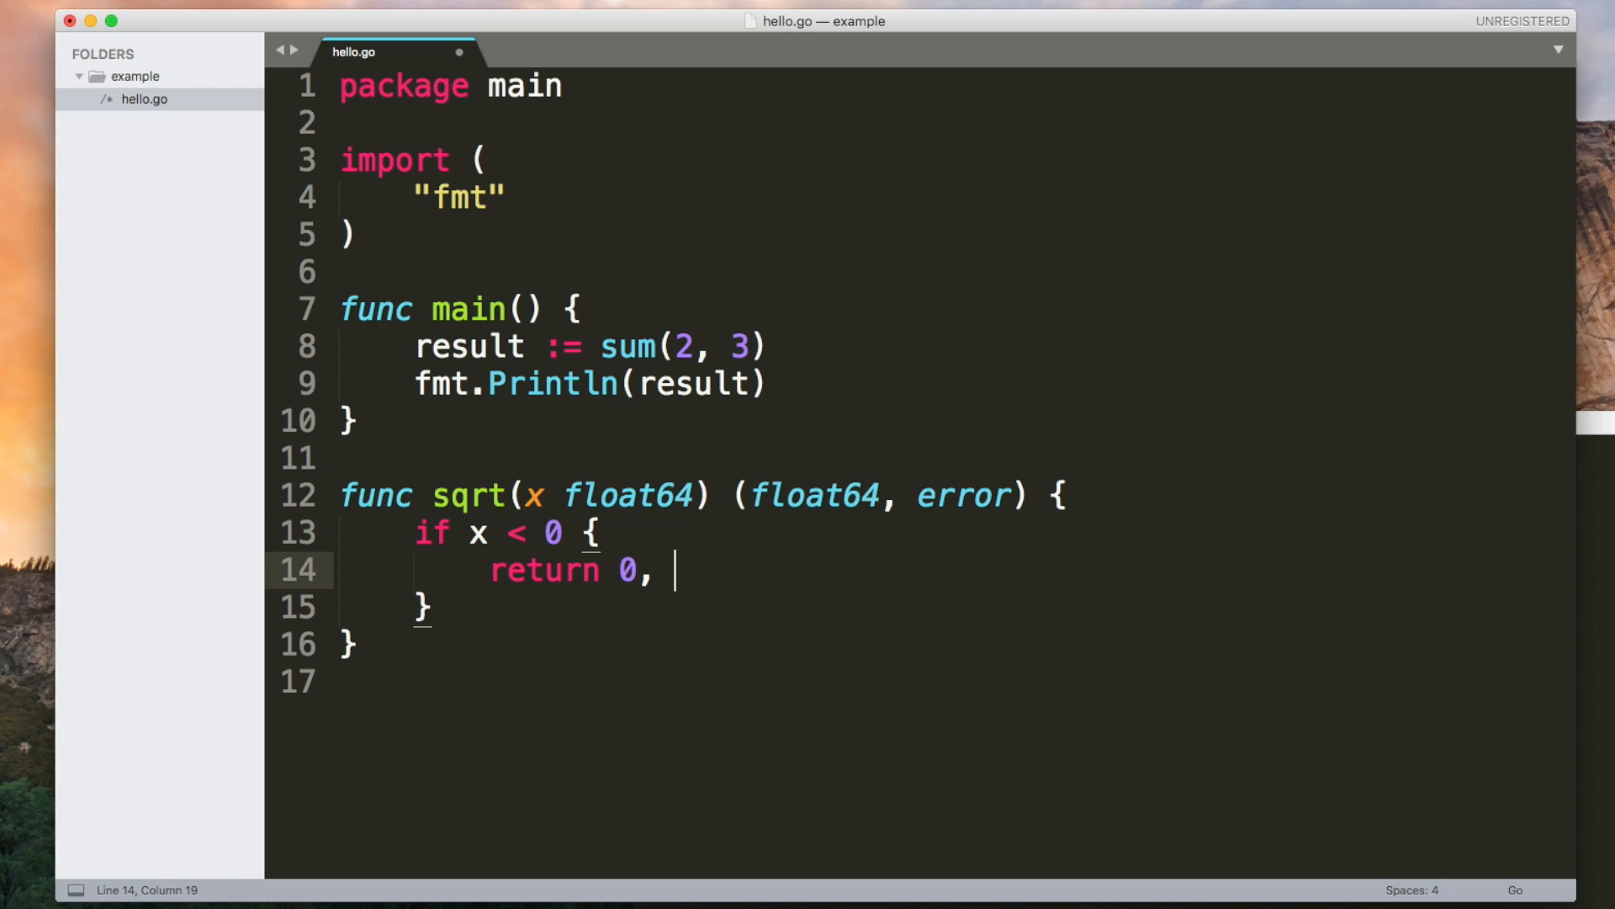
Step: Import errors and return an error for negative numbers
click(509, 195)
text("errors)
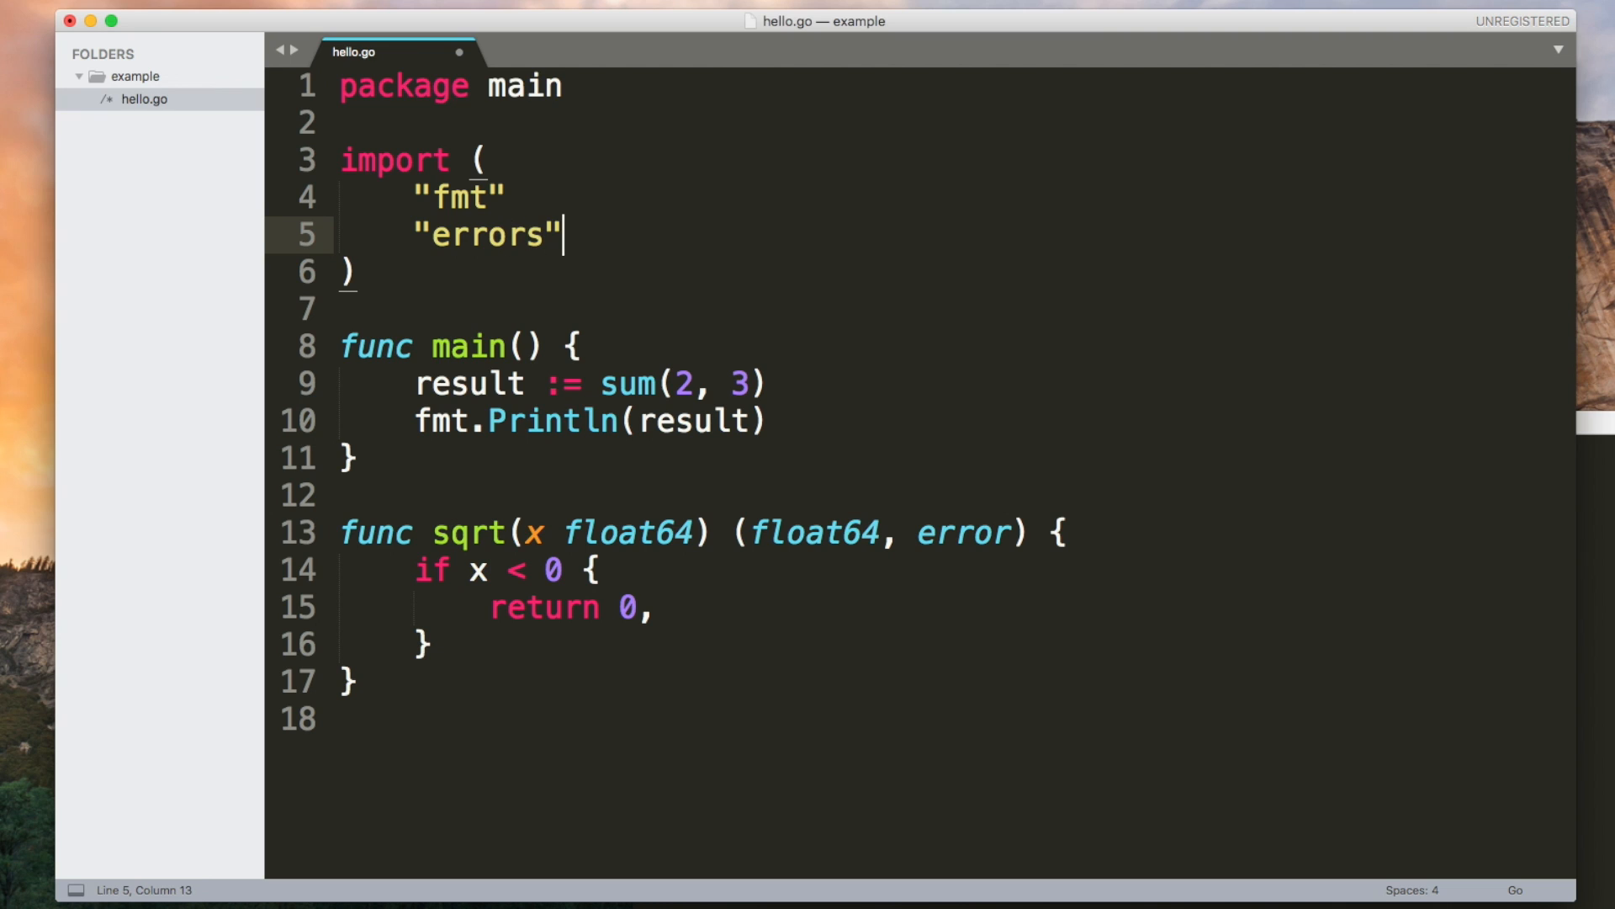
text(errors.New("Undefine)
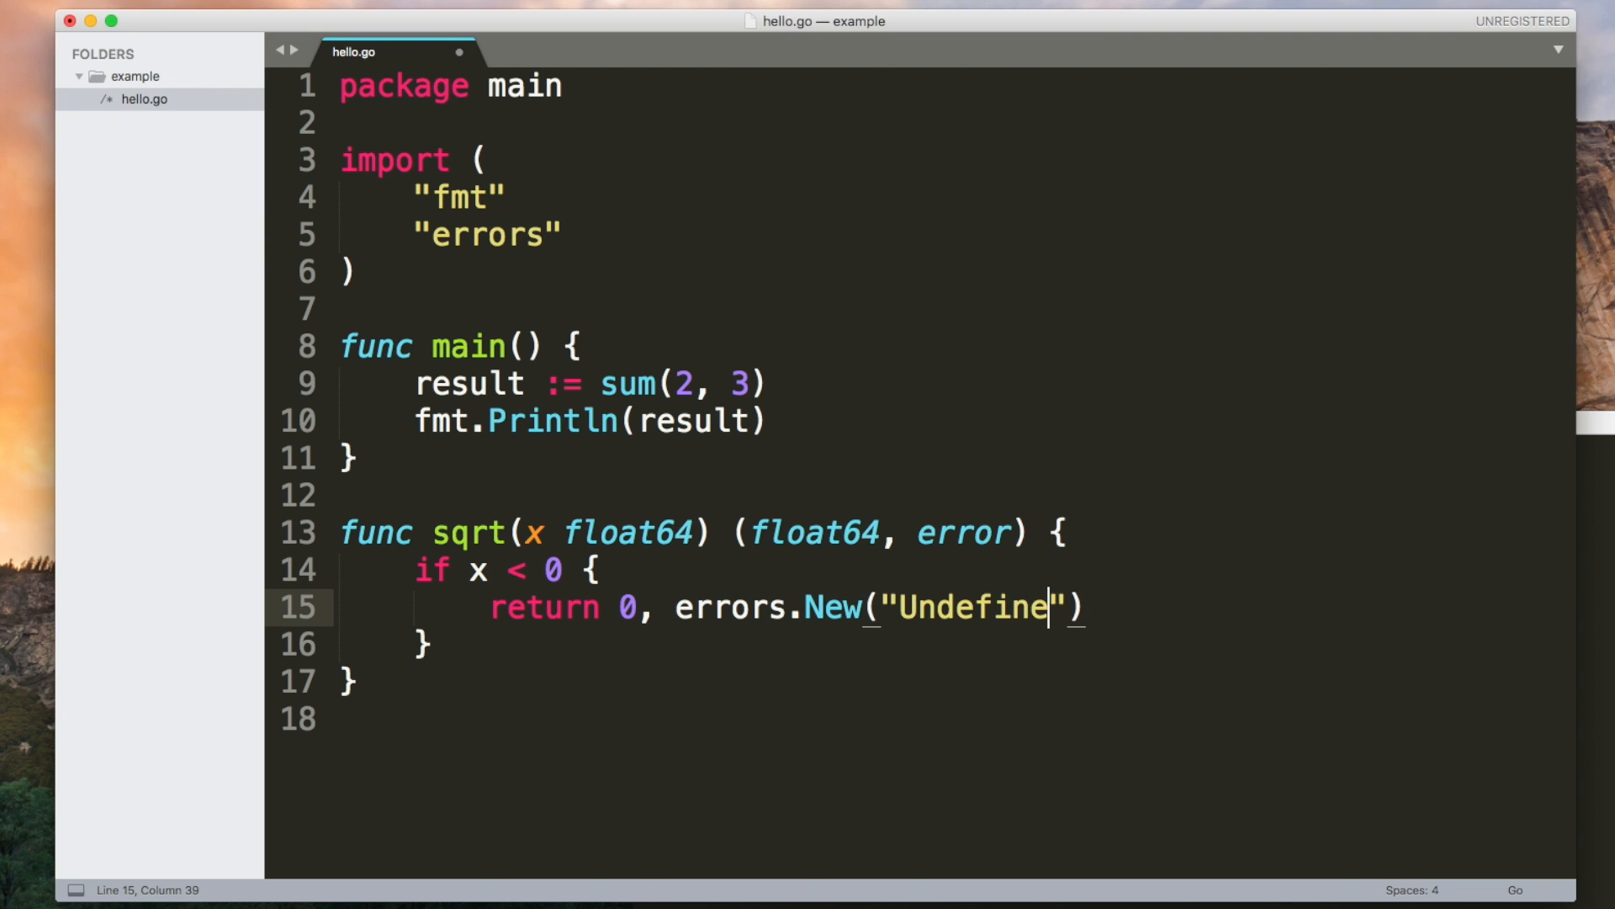
text(d for negative n)
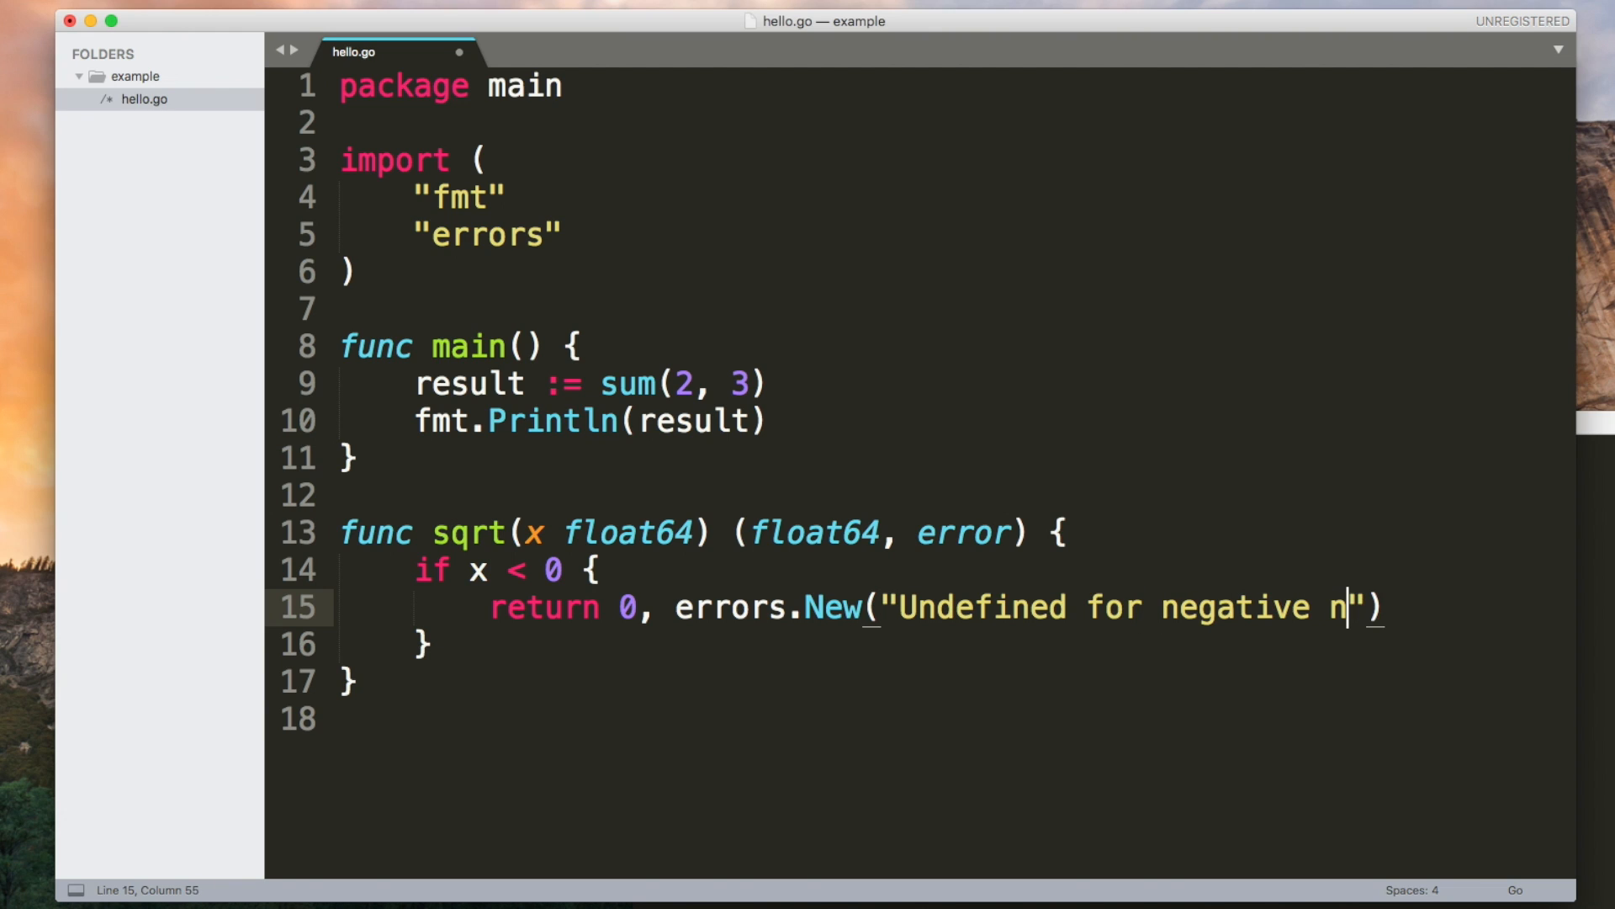
text(umbers"))
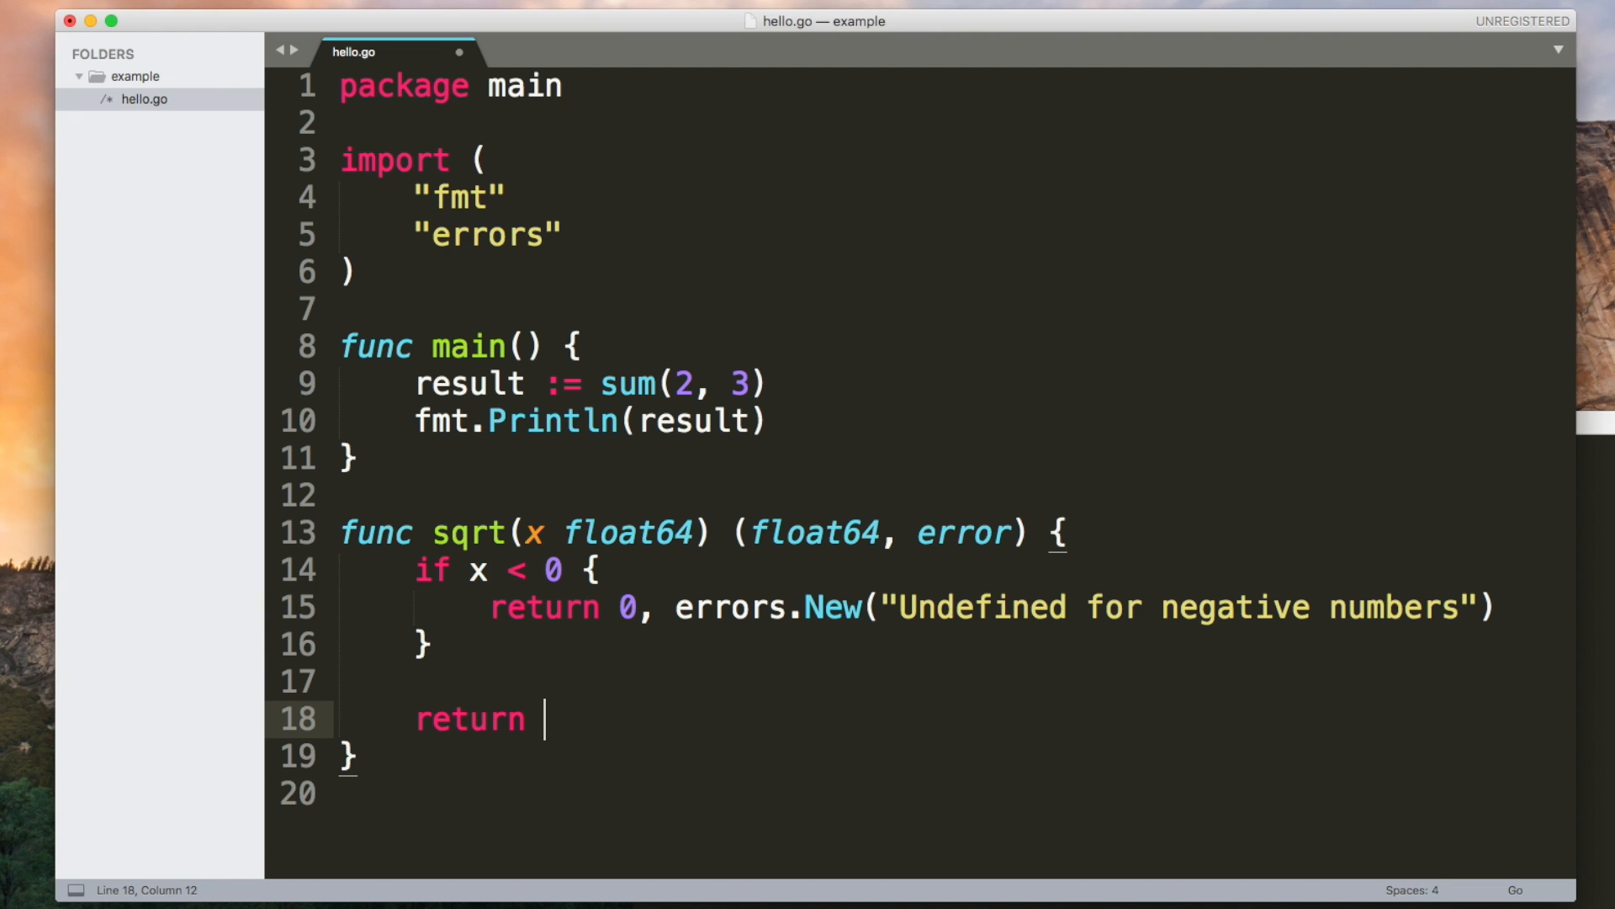
Step: Import math and return math.Sqrt(x), nil
click(505, 195)
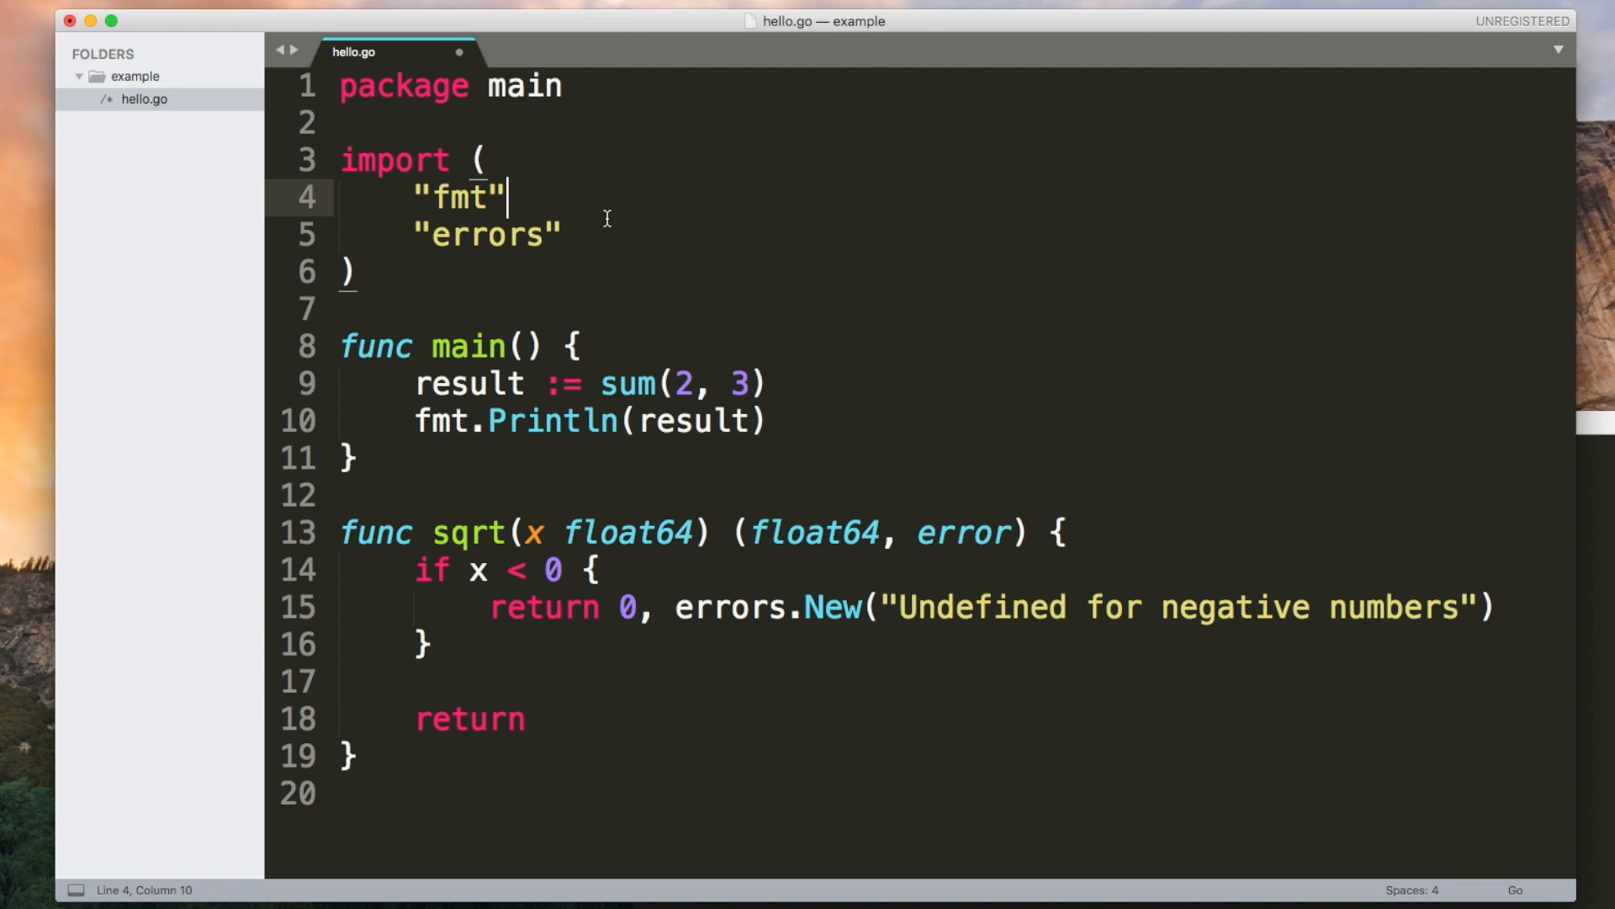
click(560, 234)
text( math.)
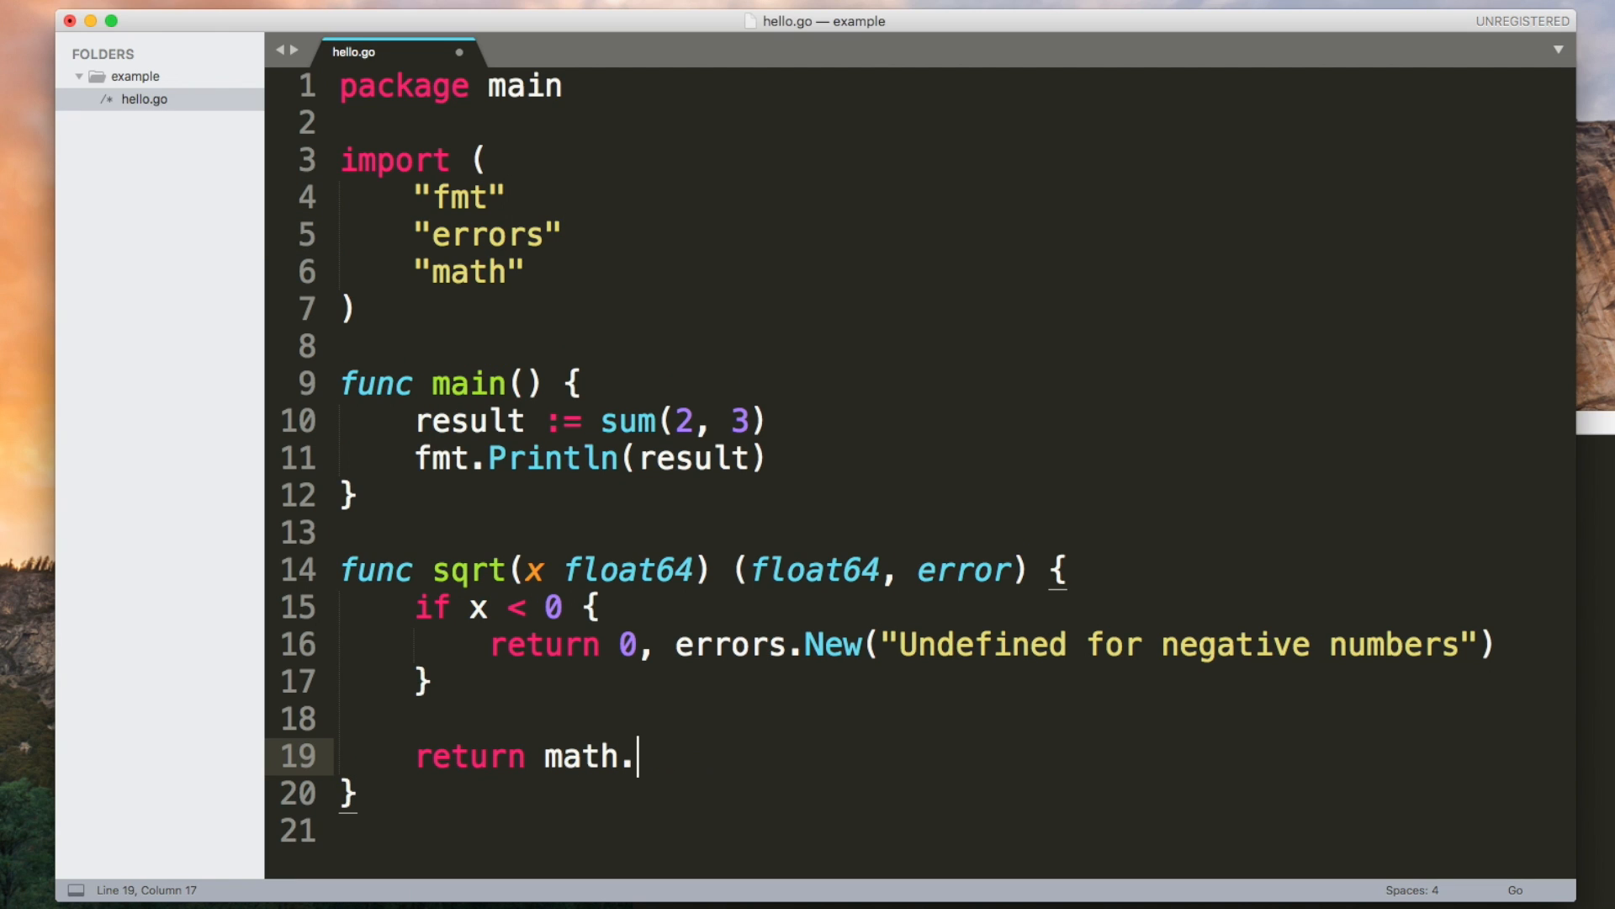
text(Sqrt(x))
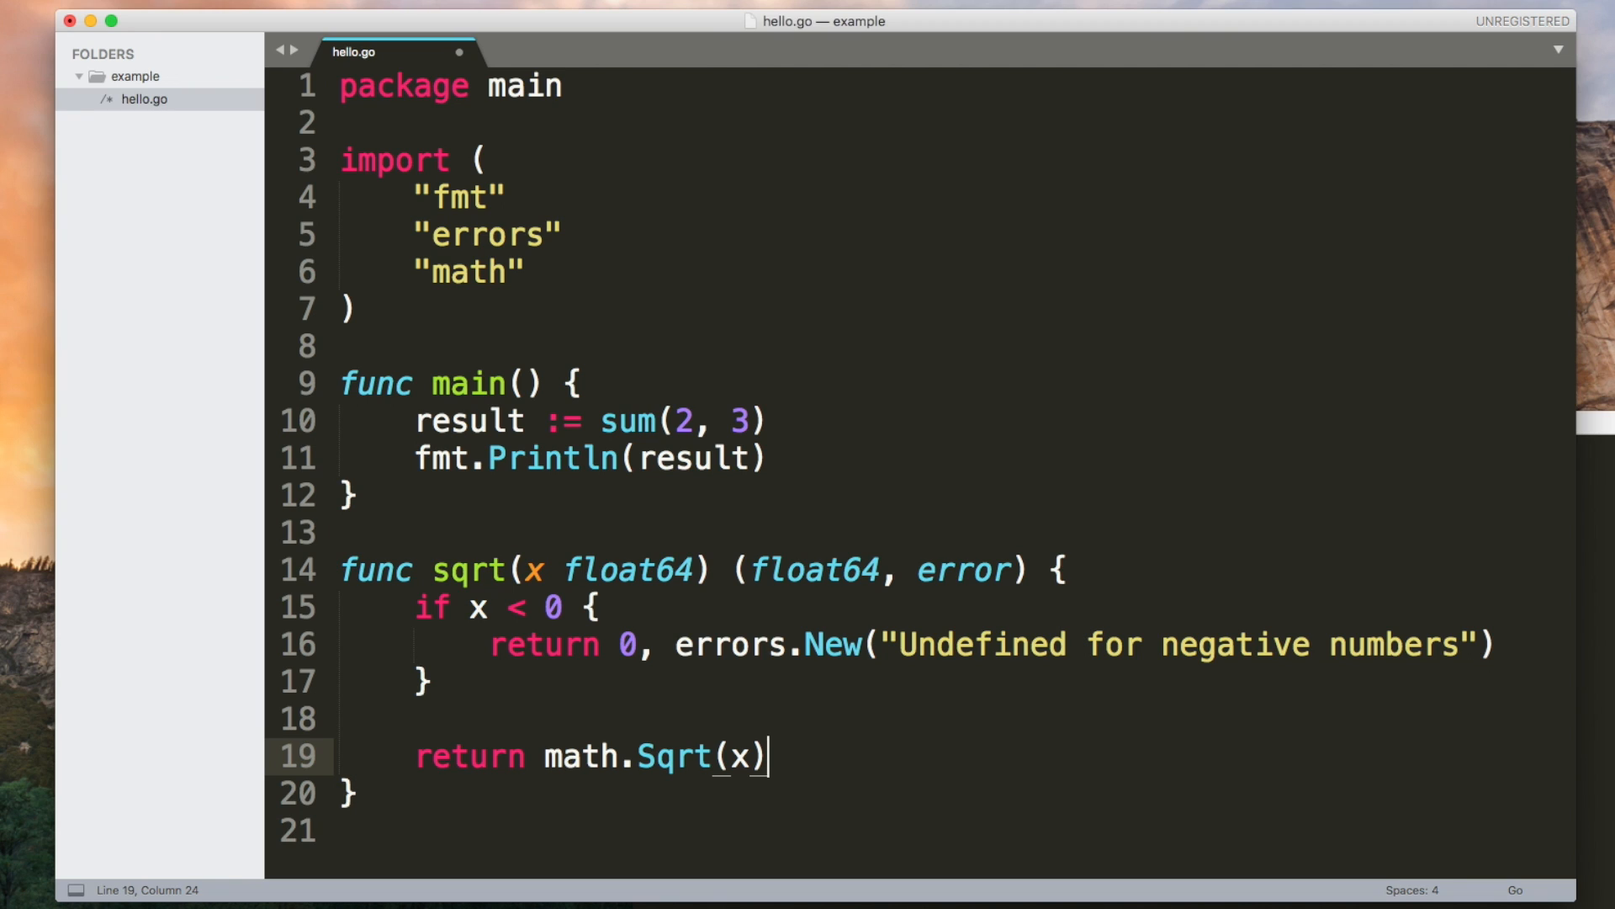
text(, nil)
click(952, 422)
text(s)
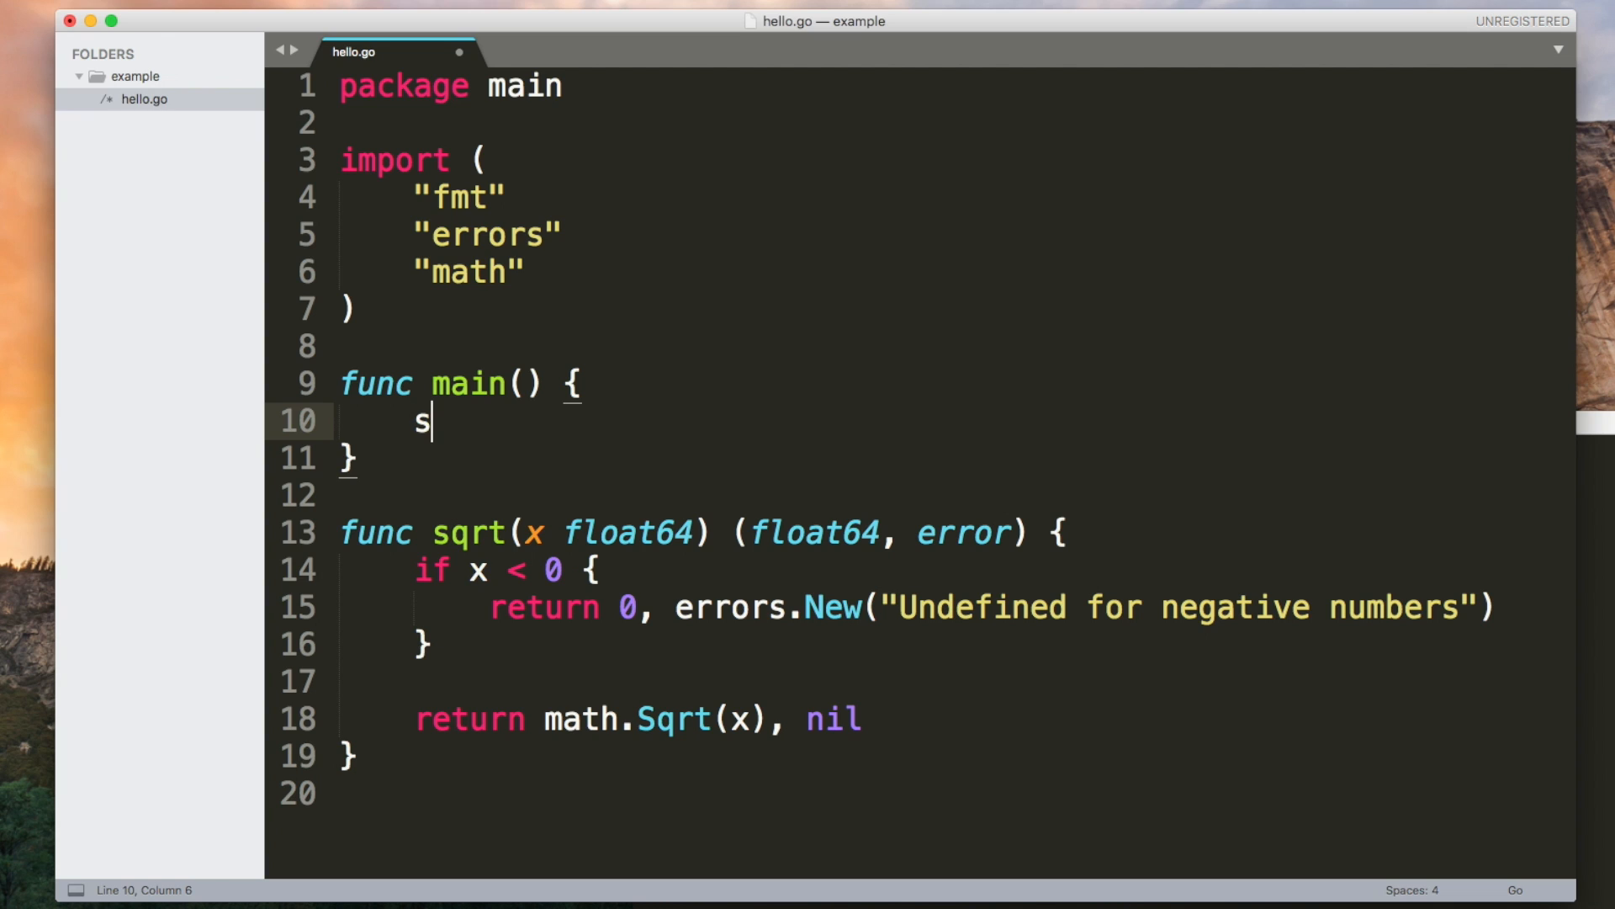
Step: In main, assign result, err := sqrt(16) and print err when it is not nil
text(qrt(16))
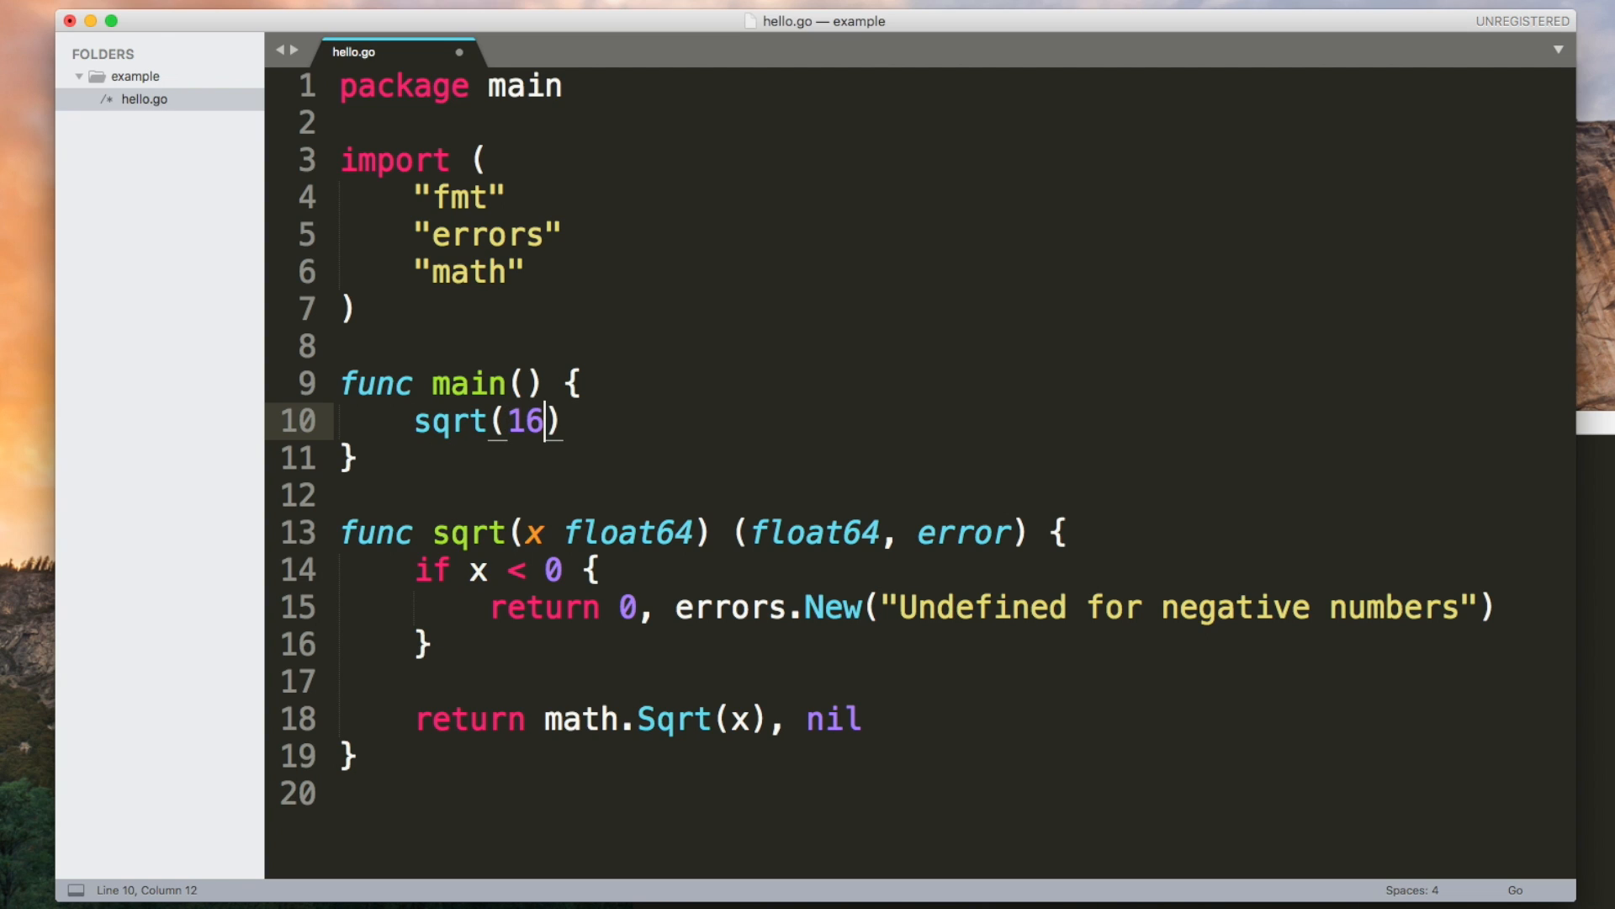
text(result)
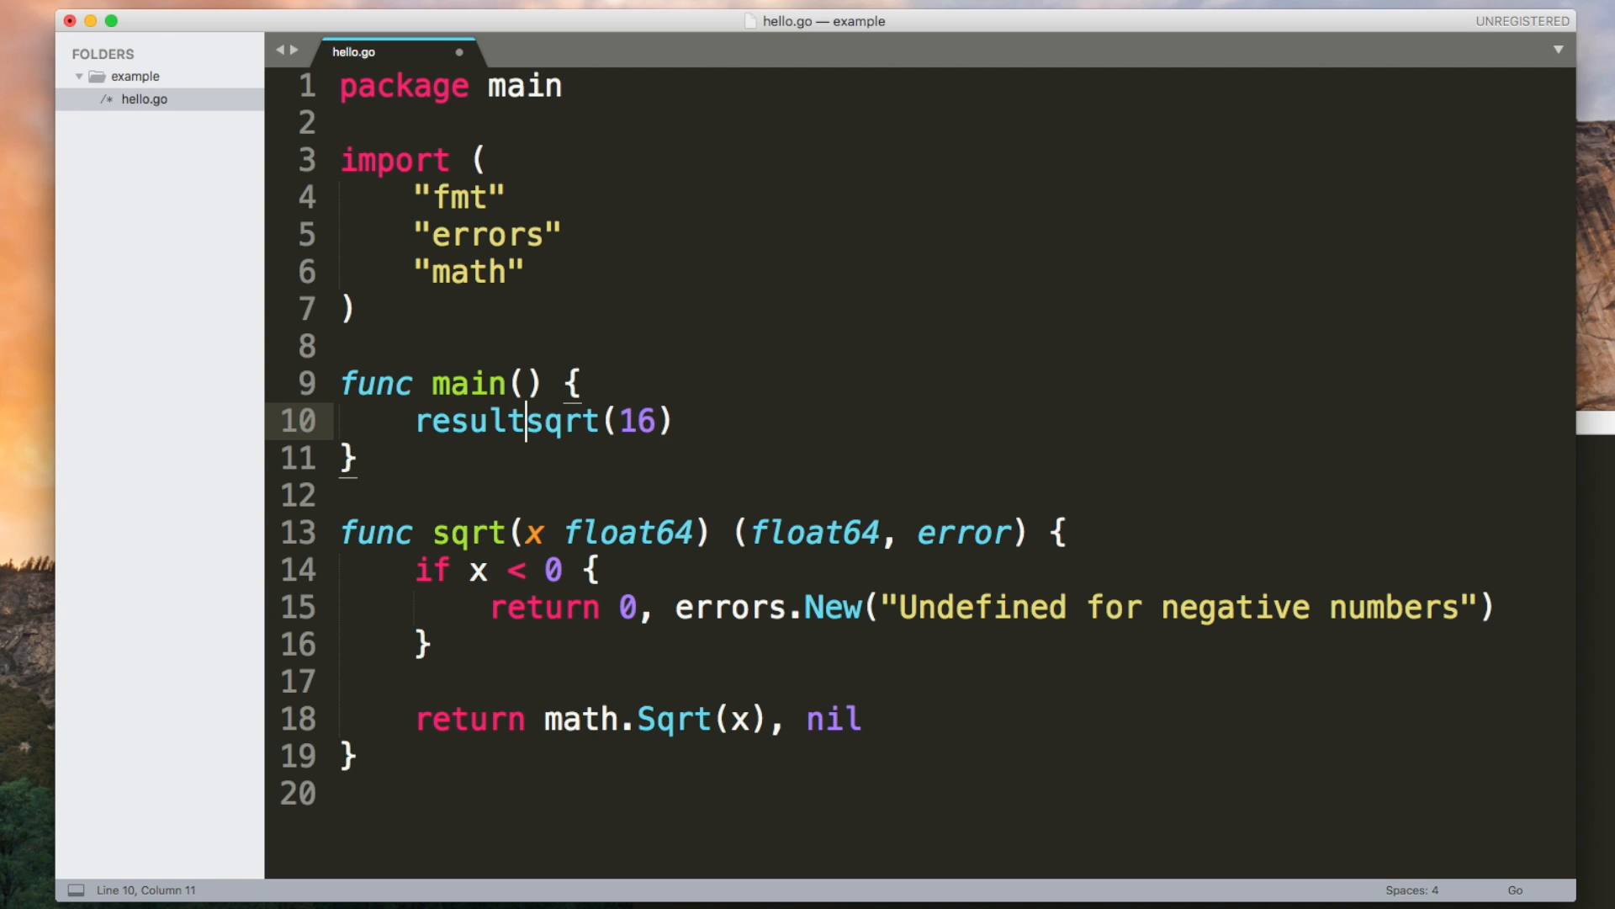
text(, err :=)
text(if err != nil {)
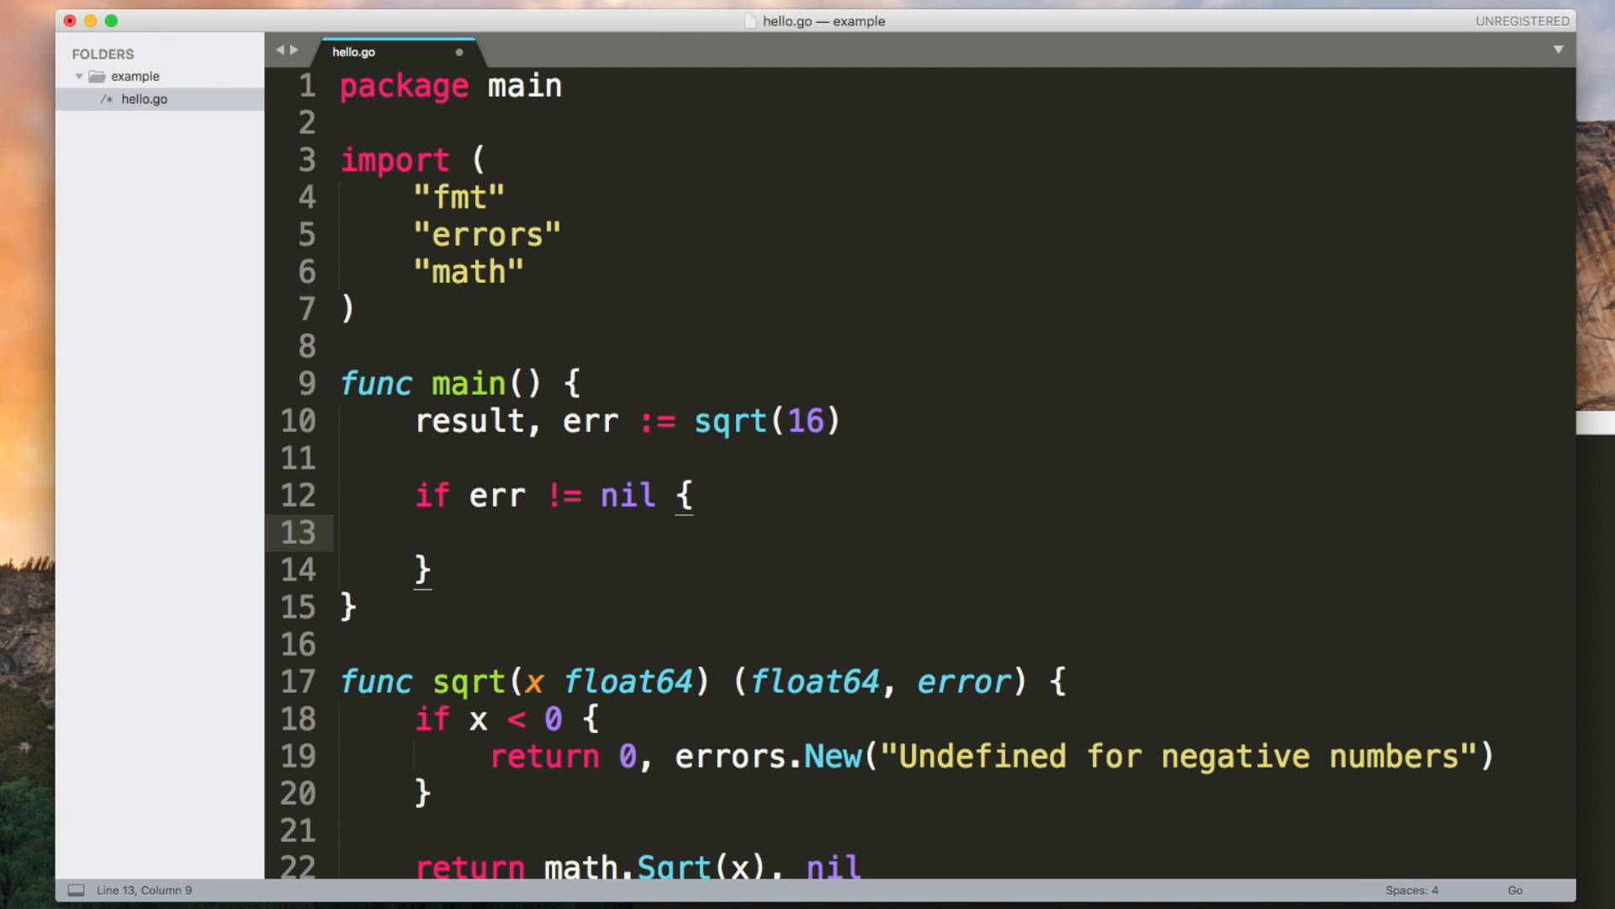
text(fmt.)
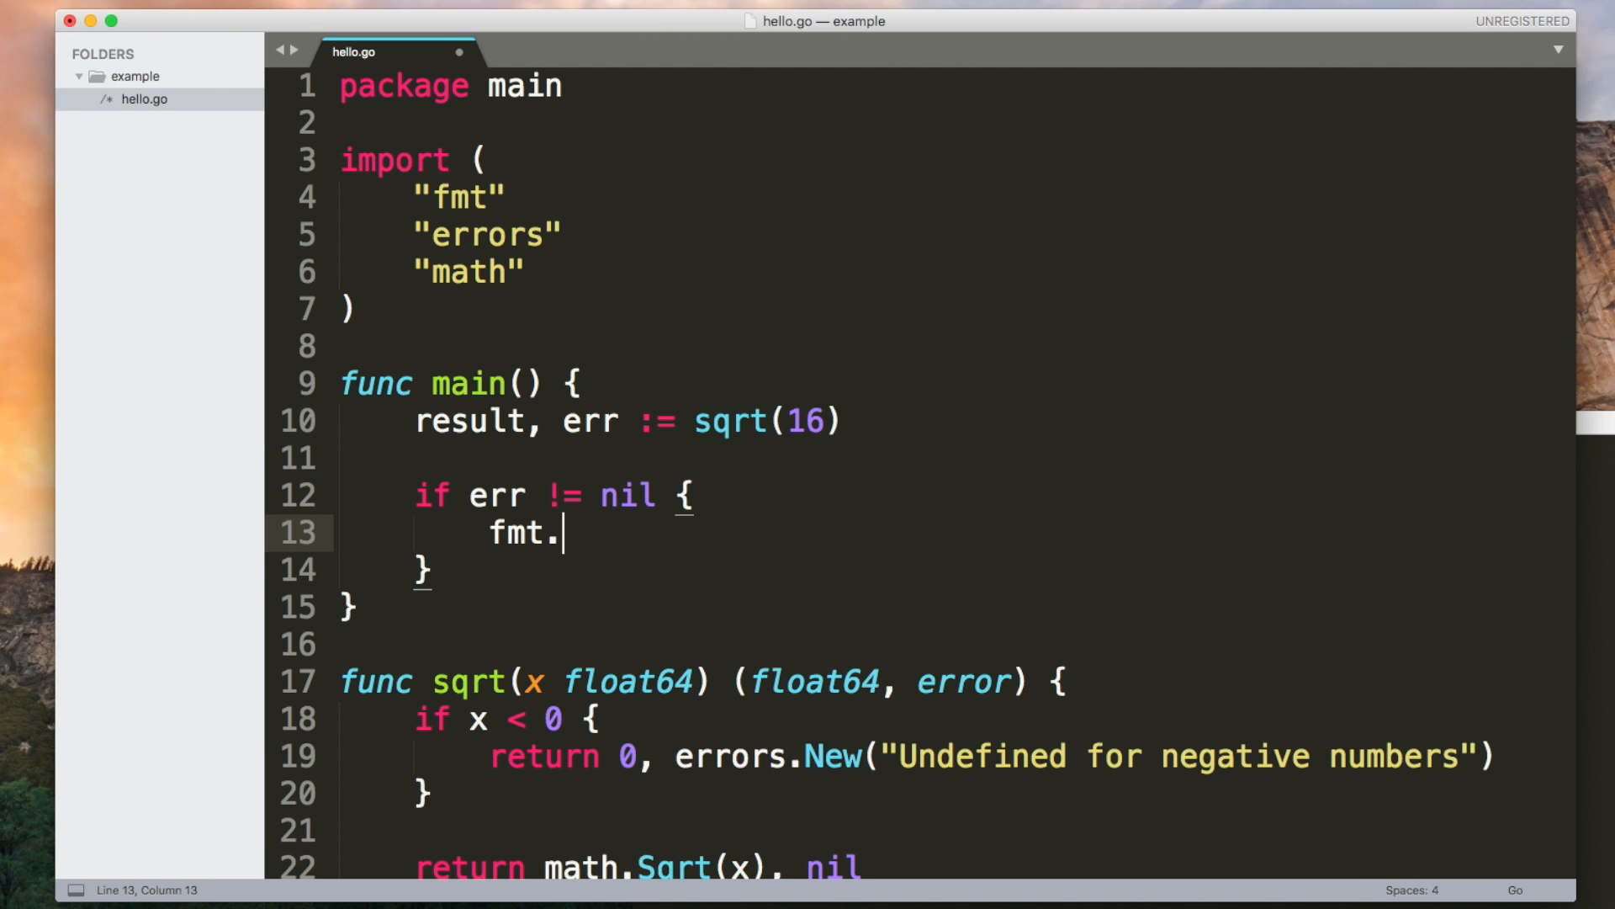
text(Println(err))
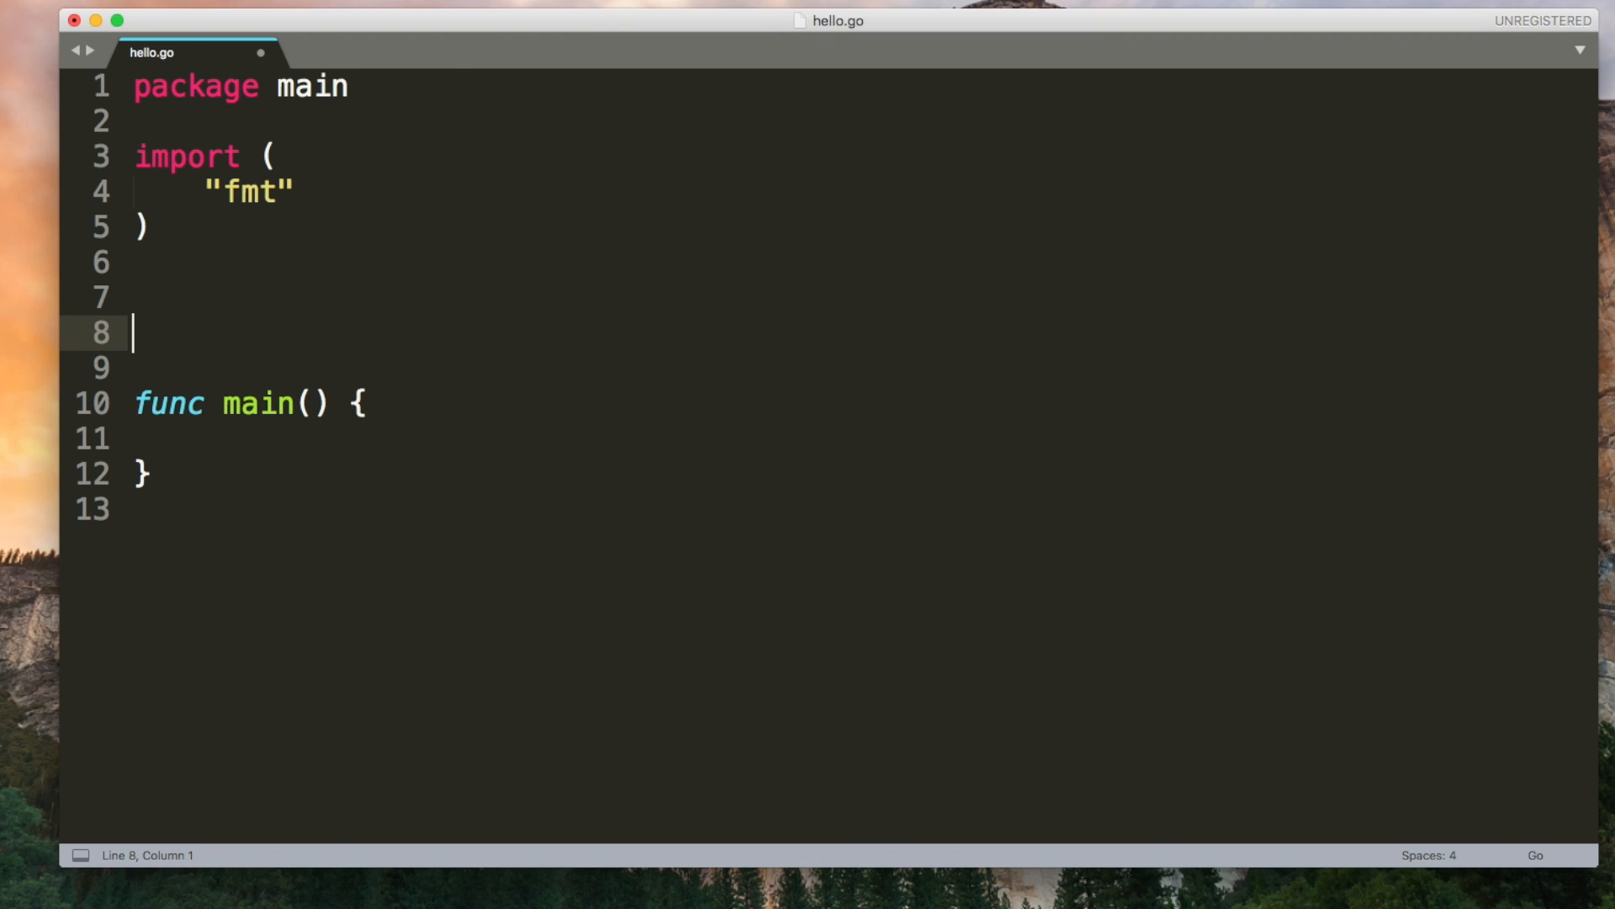
Step: Define type person struct with name string and age int fields
text(type)
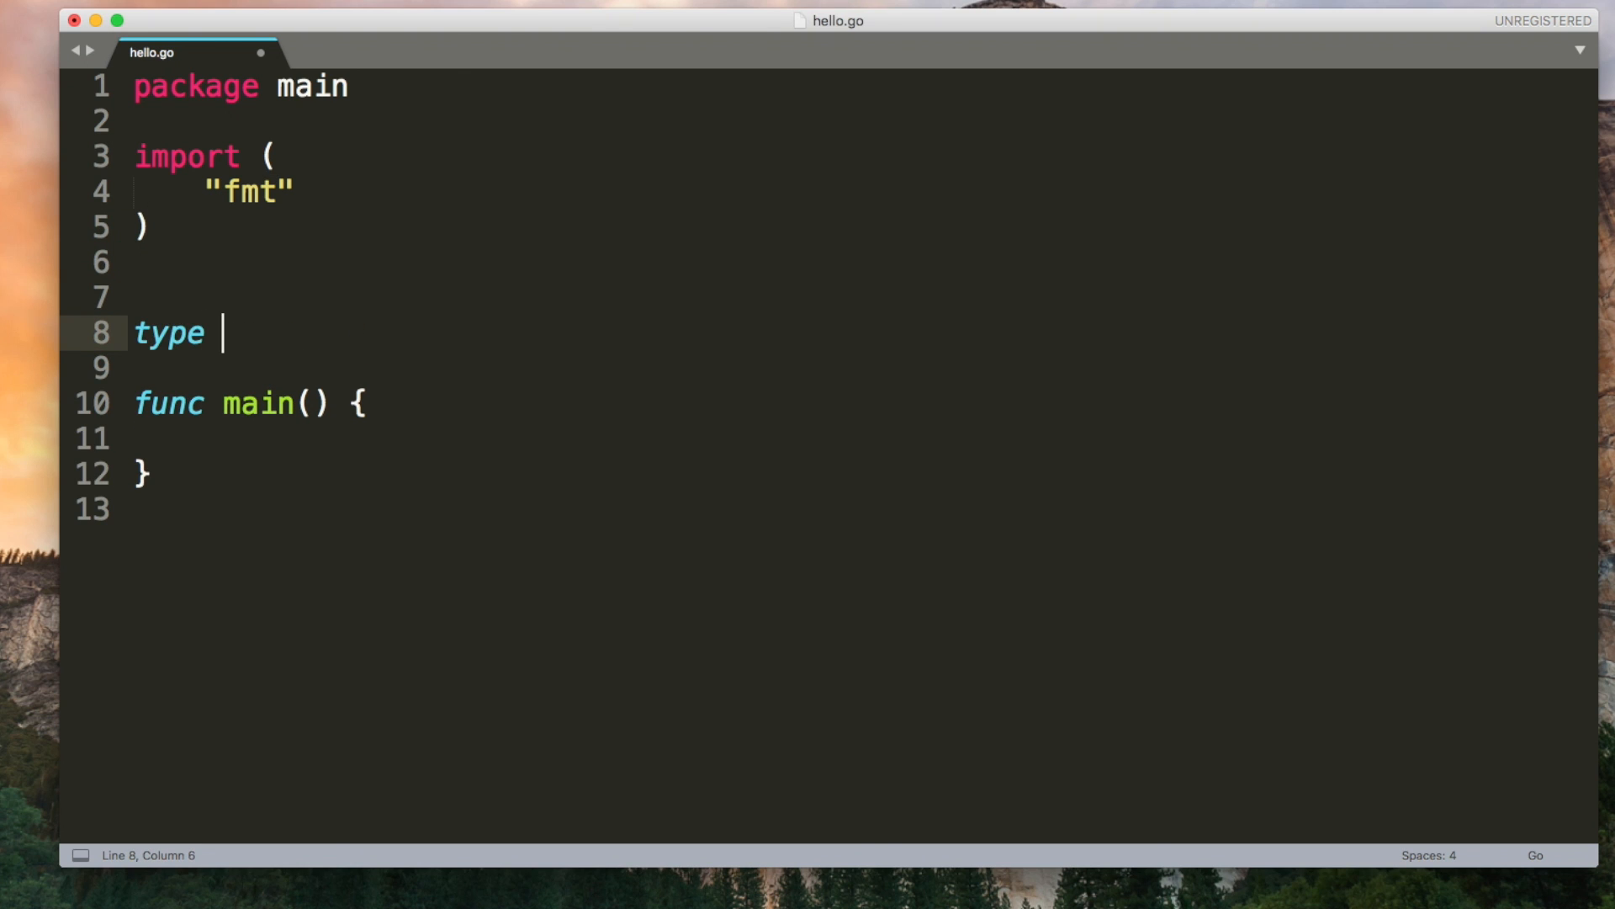
text(person)
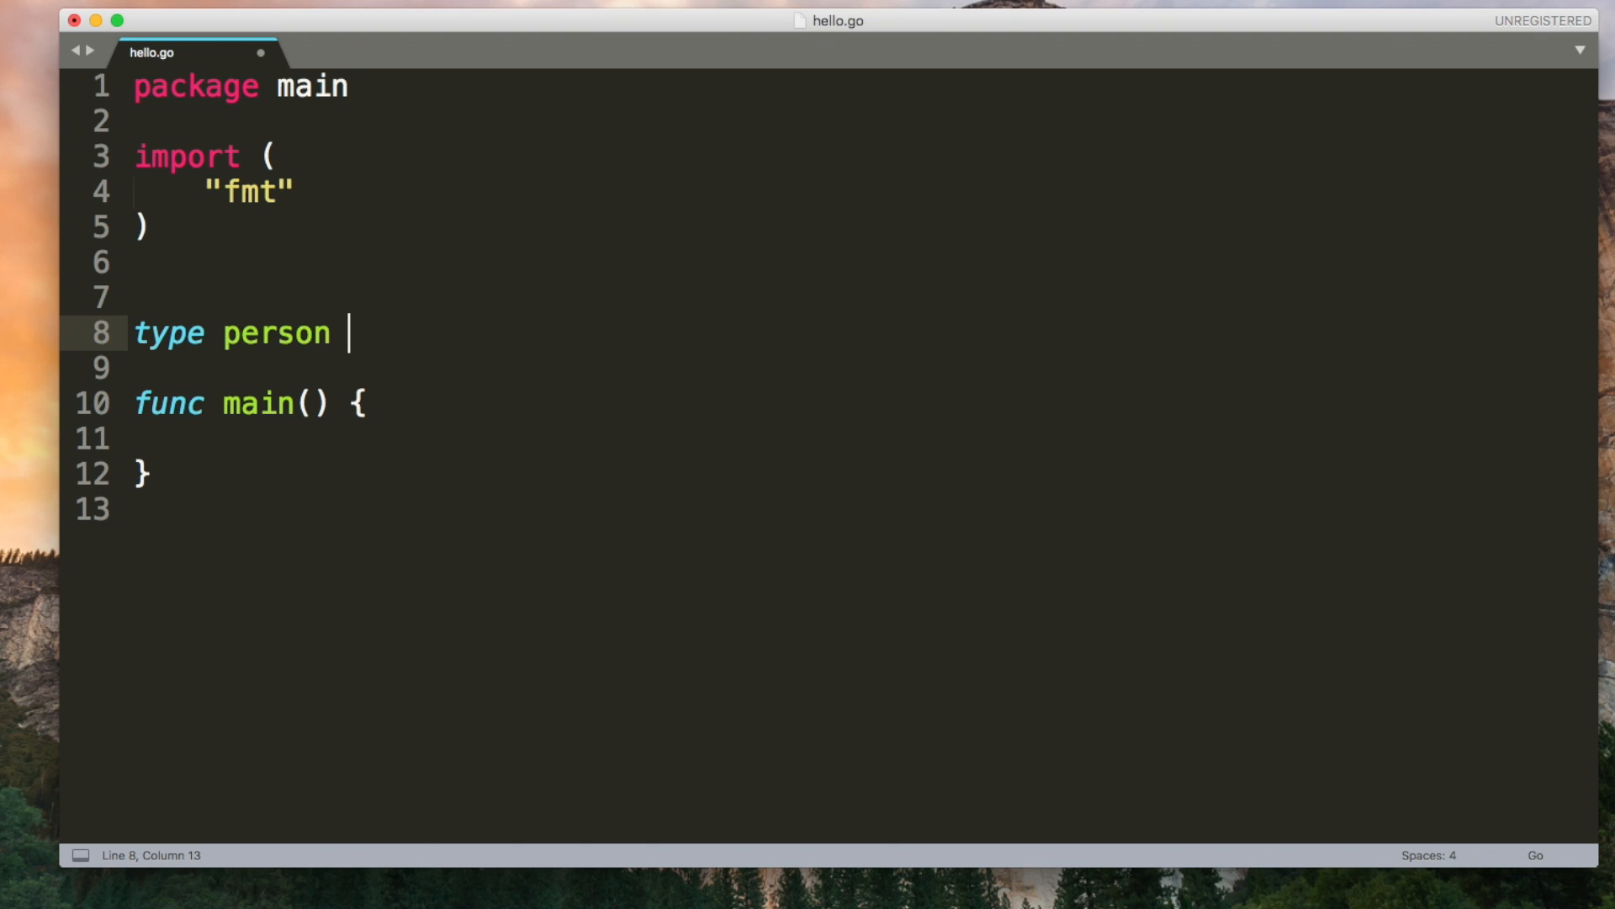
text(struct)
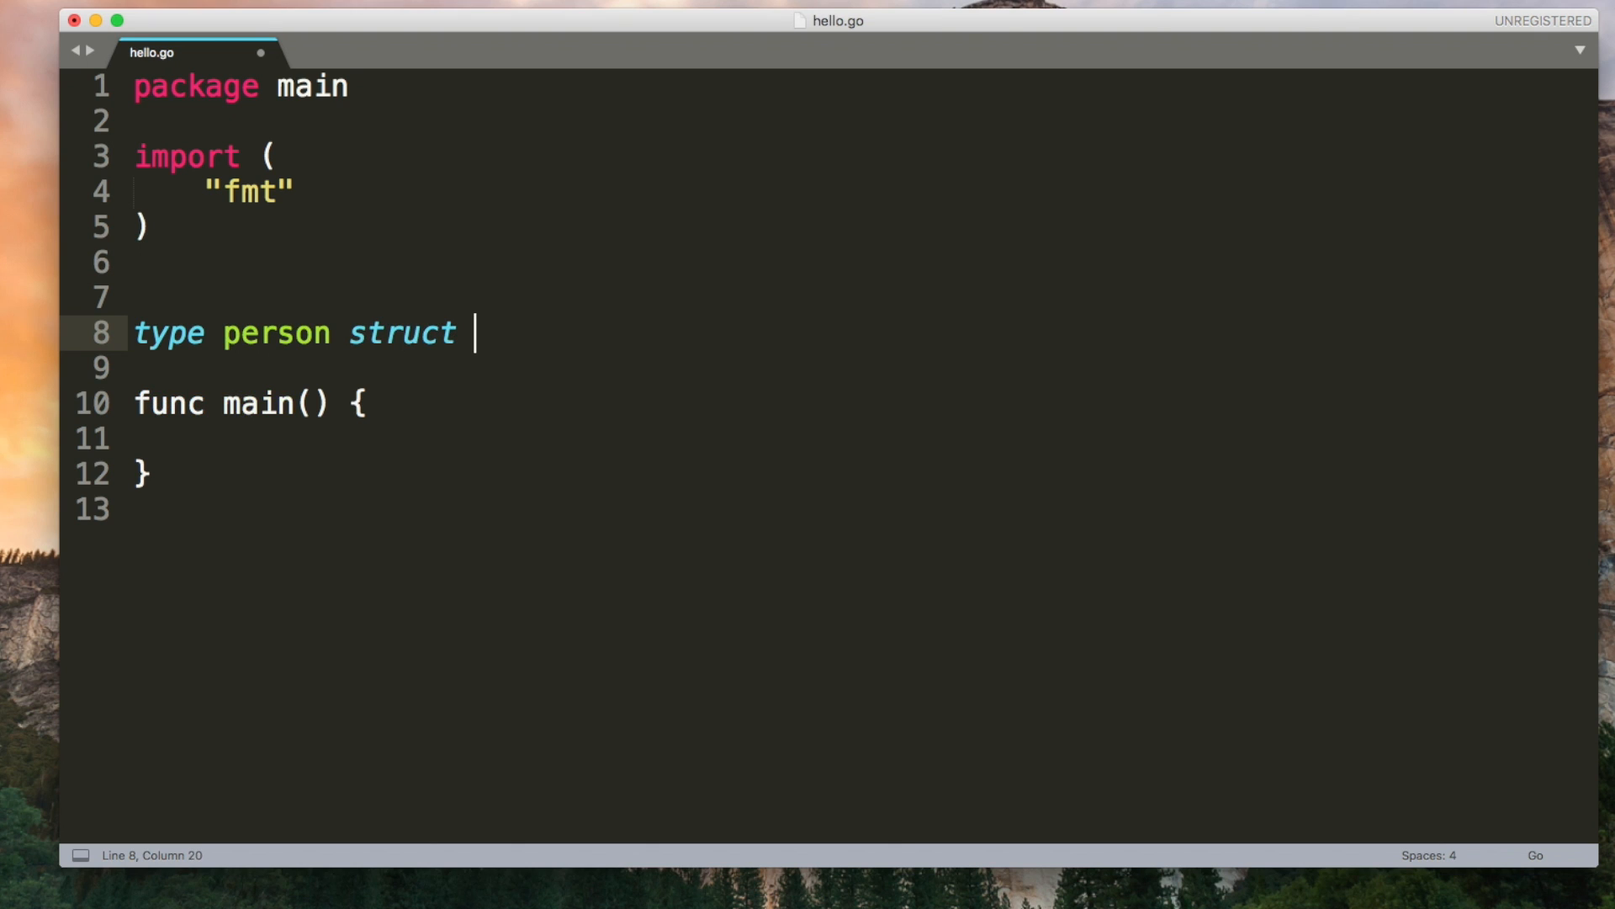
text({)
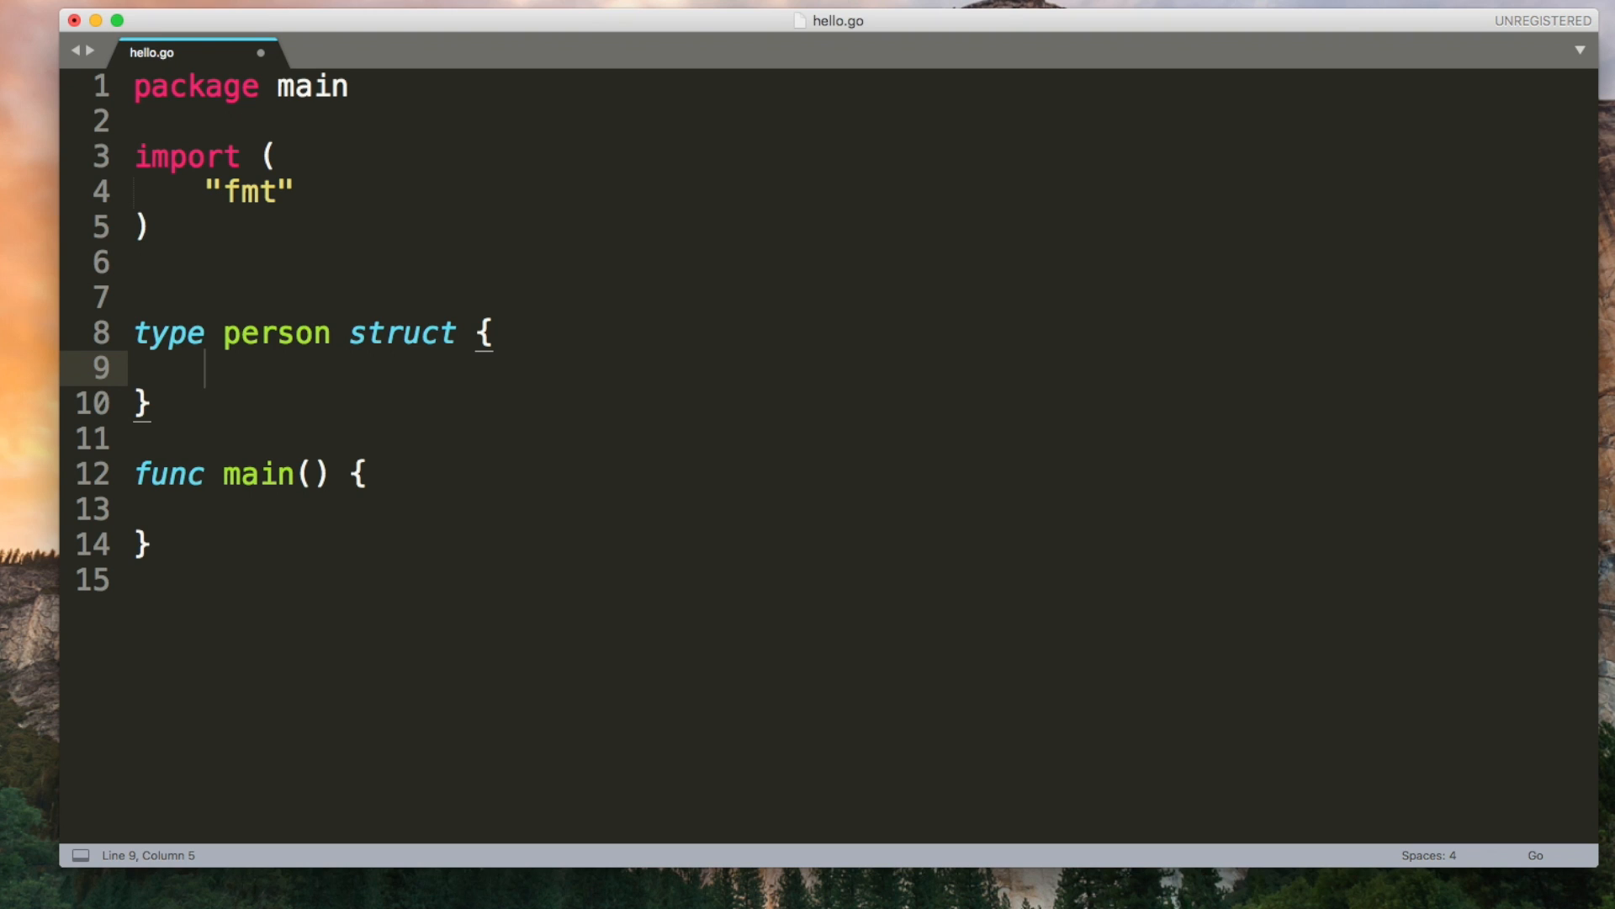
text(n)
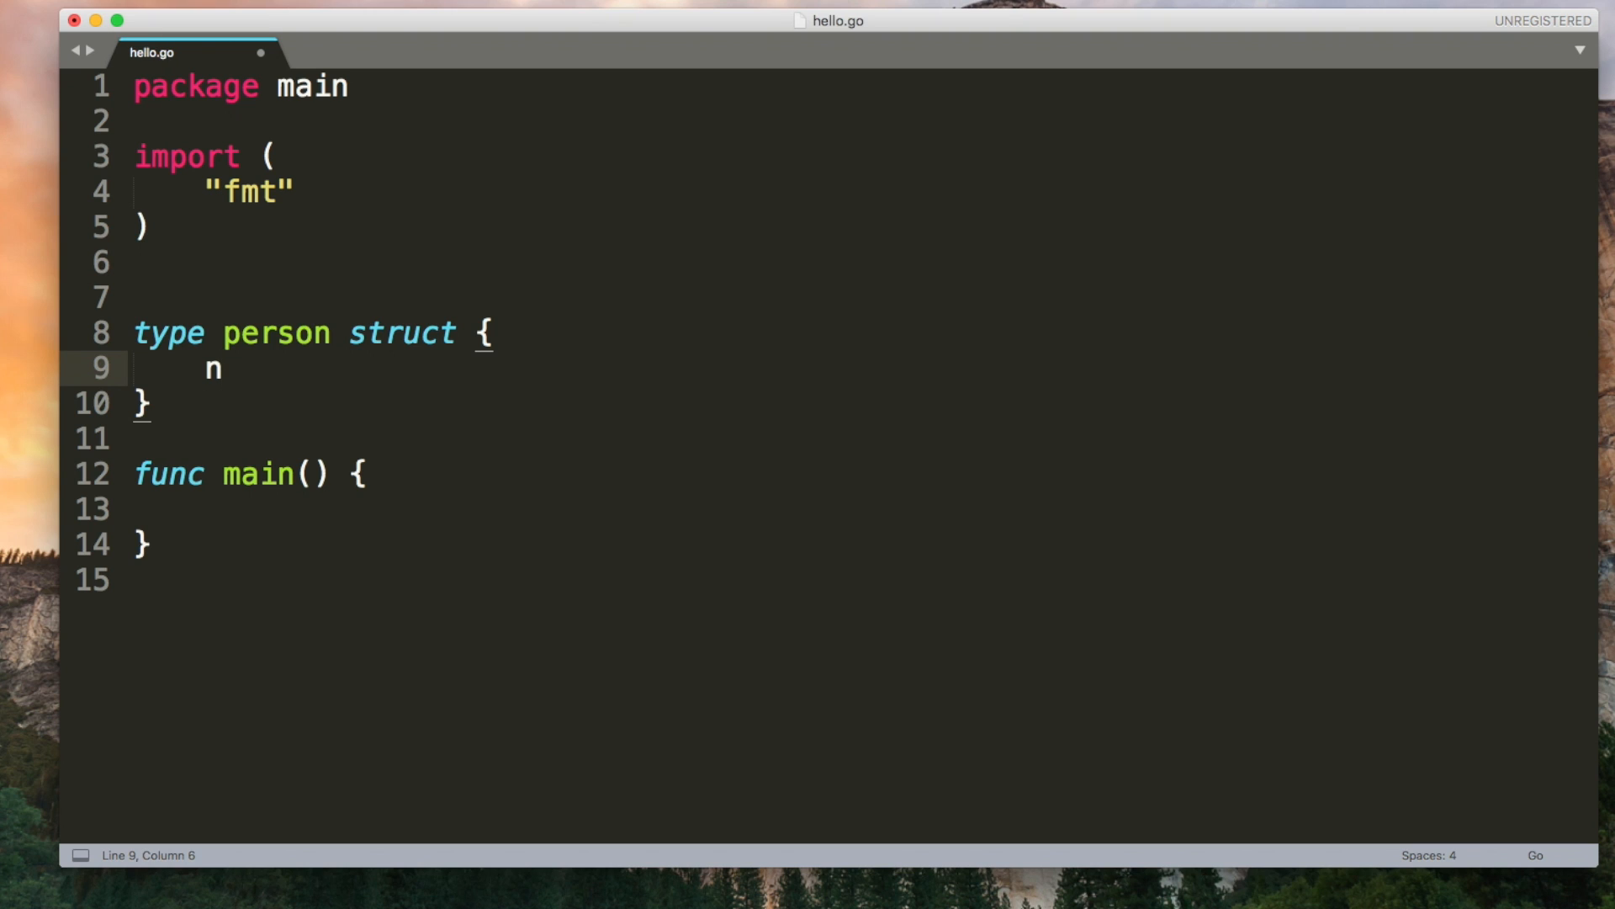
text(ame string)
text(age)
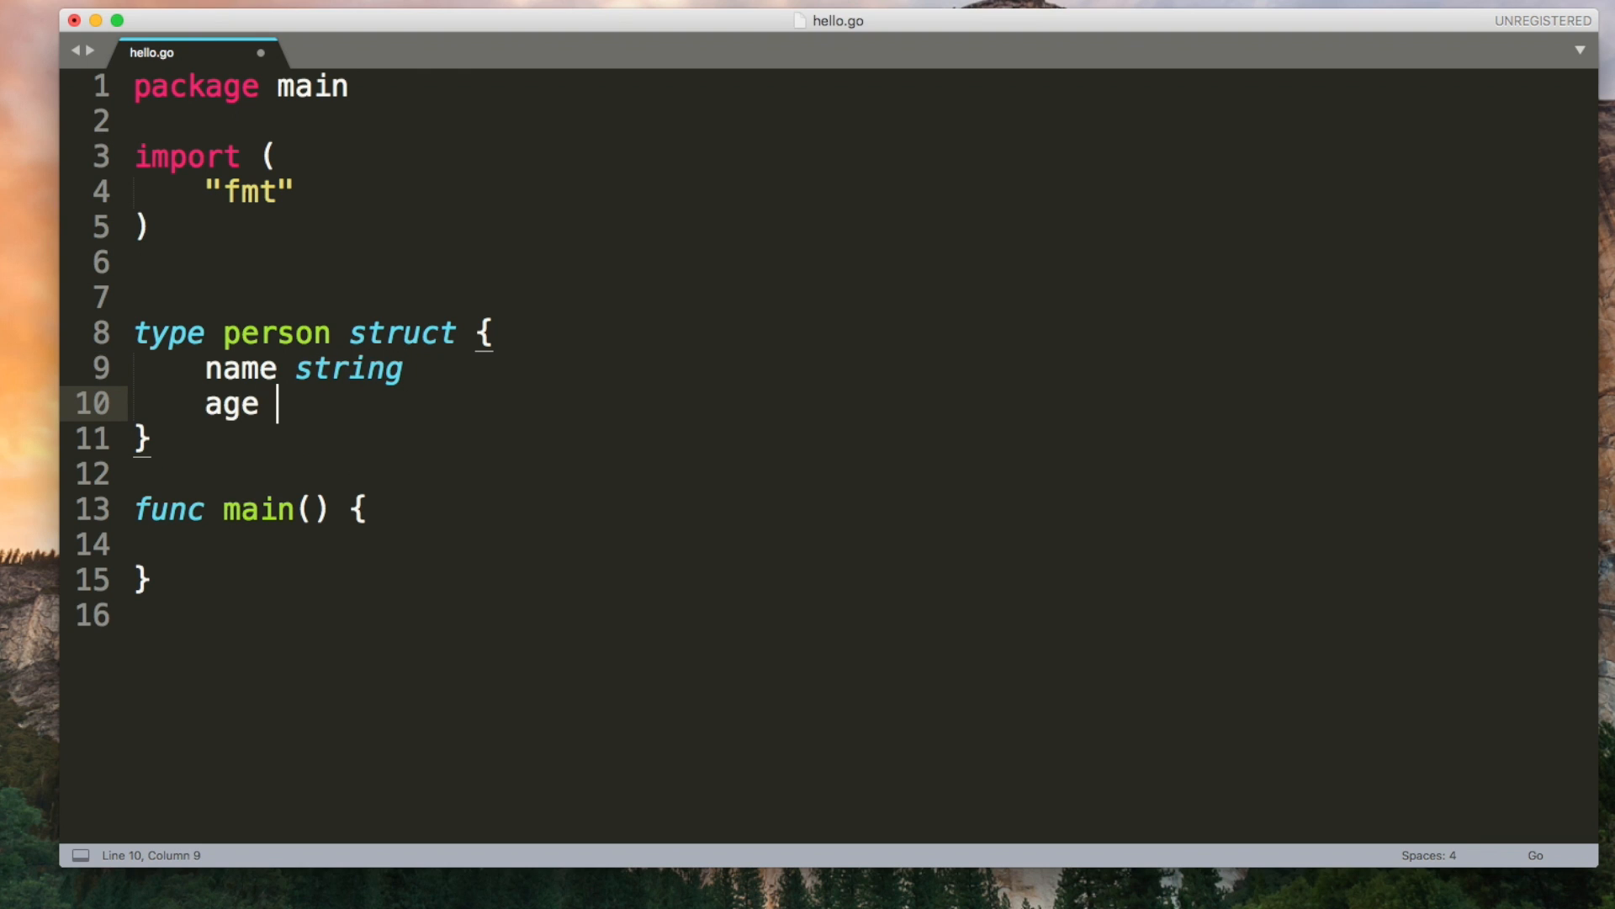
text(int)
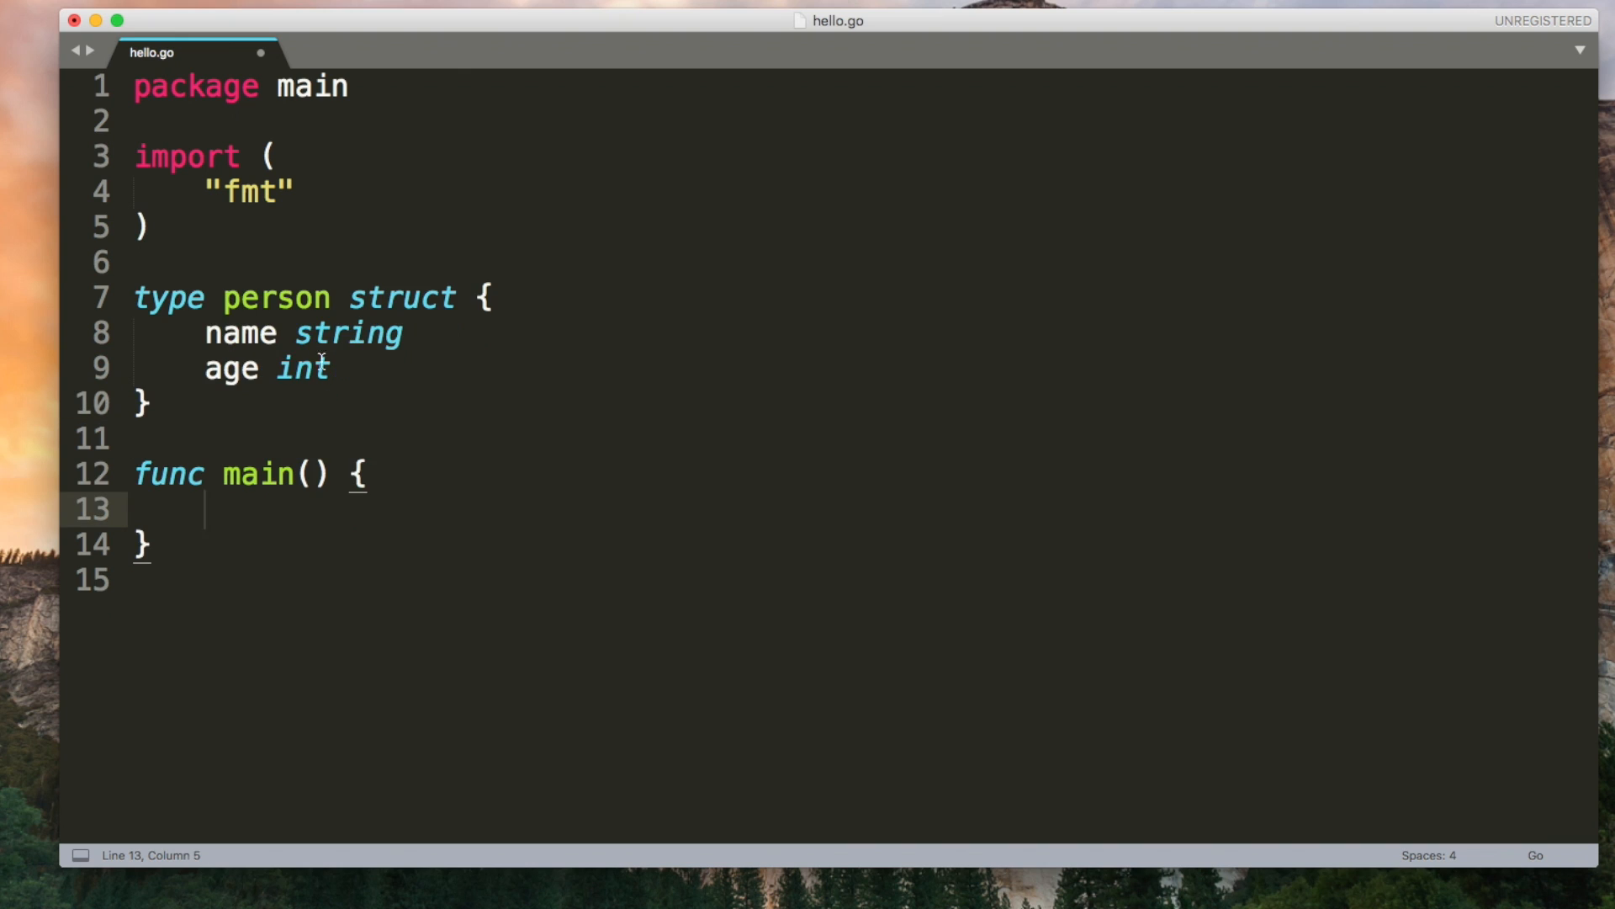
mouse_move(268, 513)
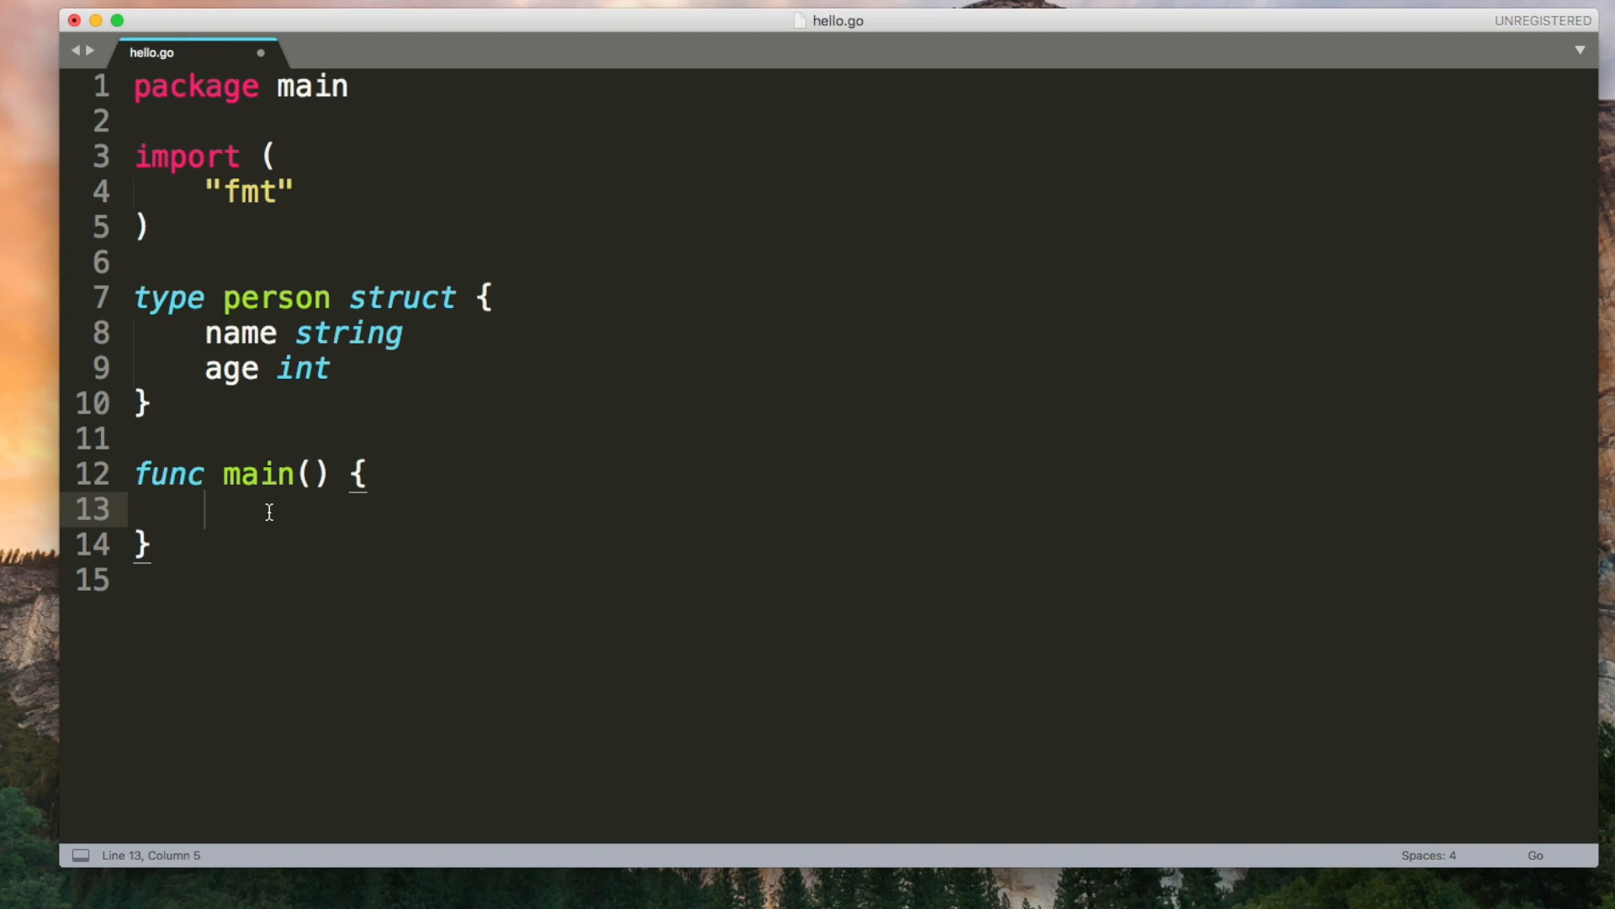
Step: In main, create p := person{name: "Jake", age: 23} and print it
text(p := person)
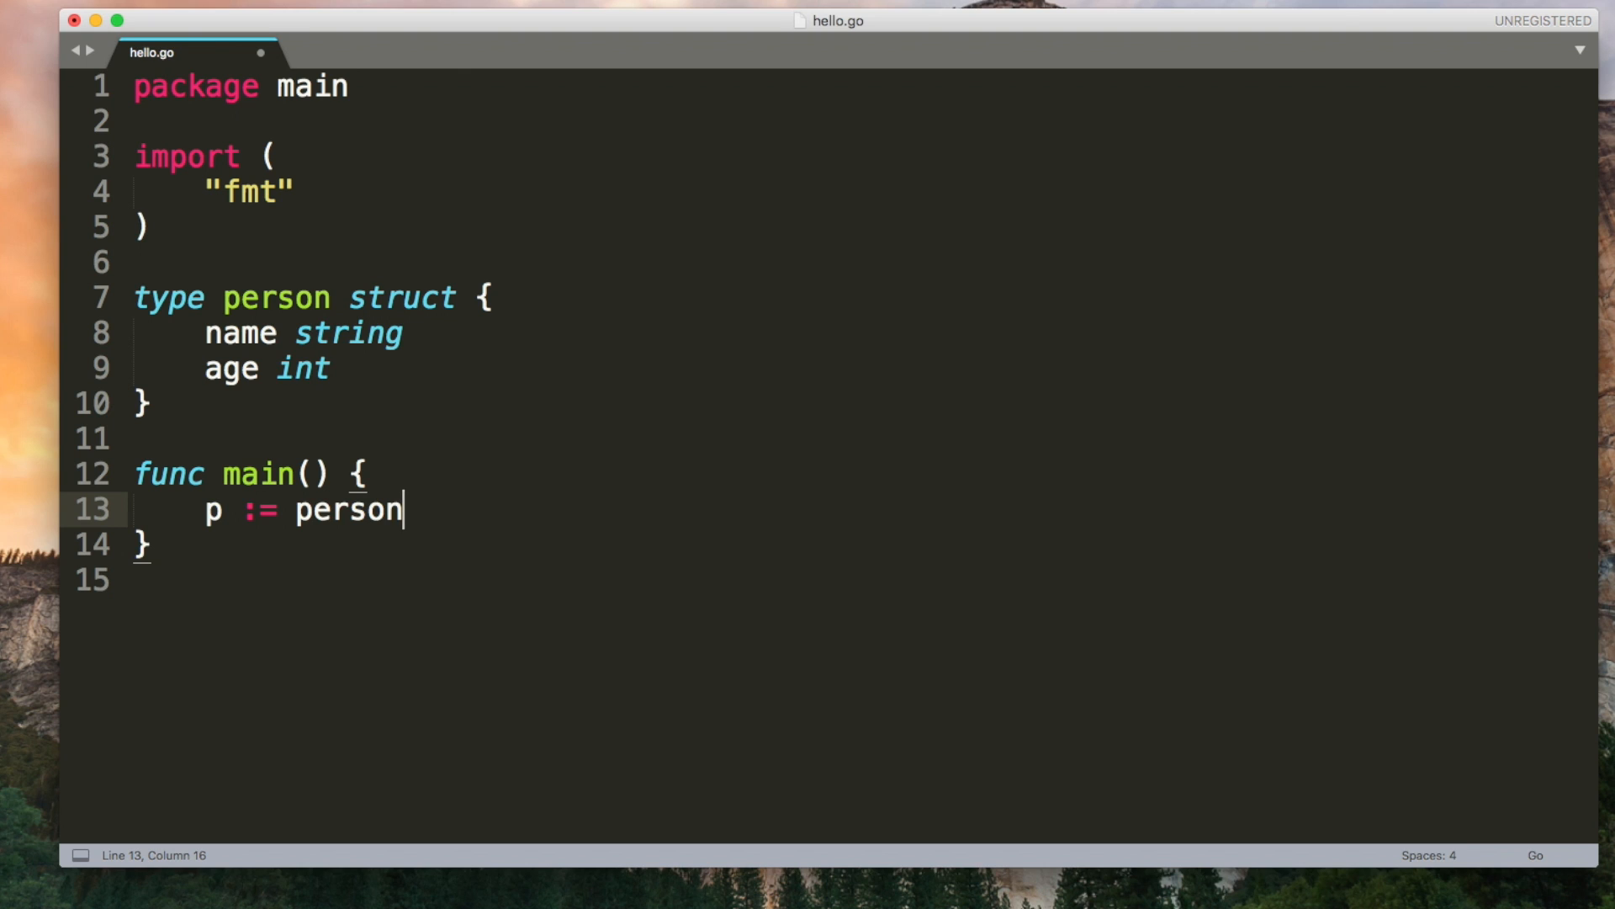
text({)
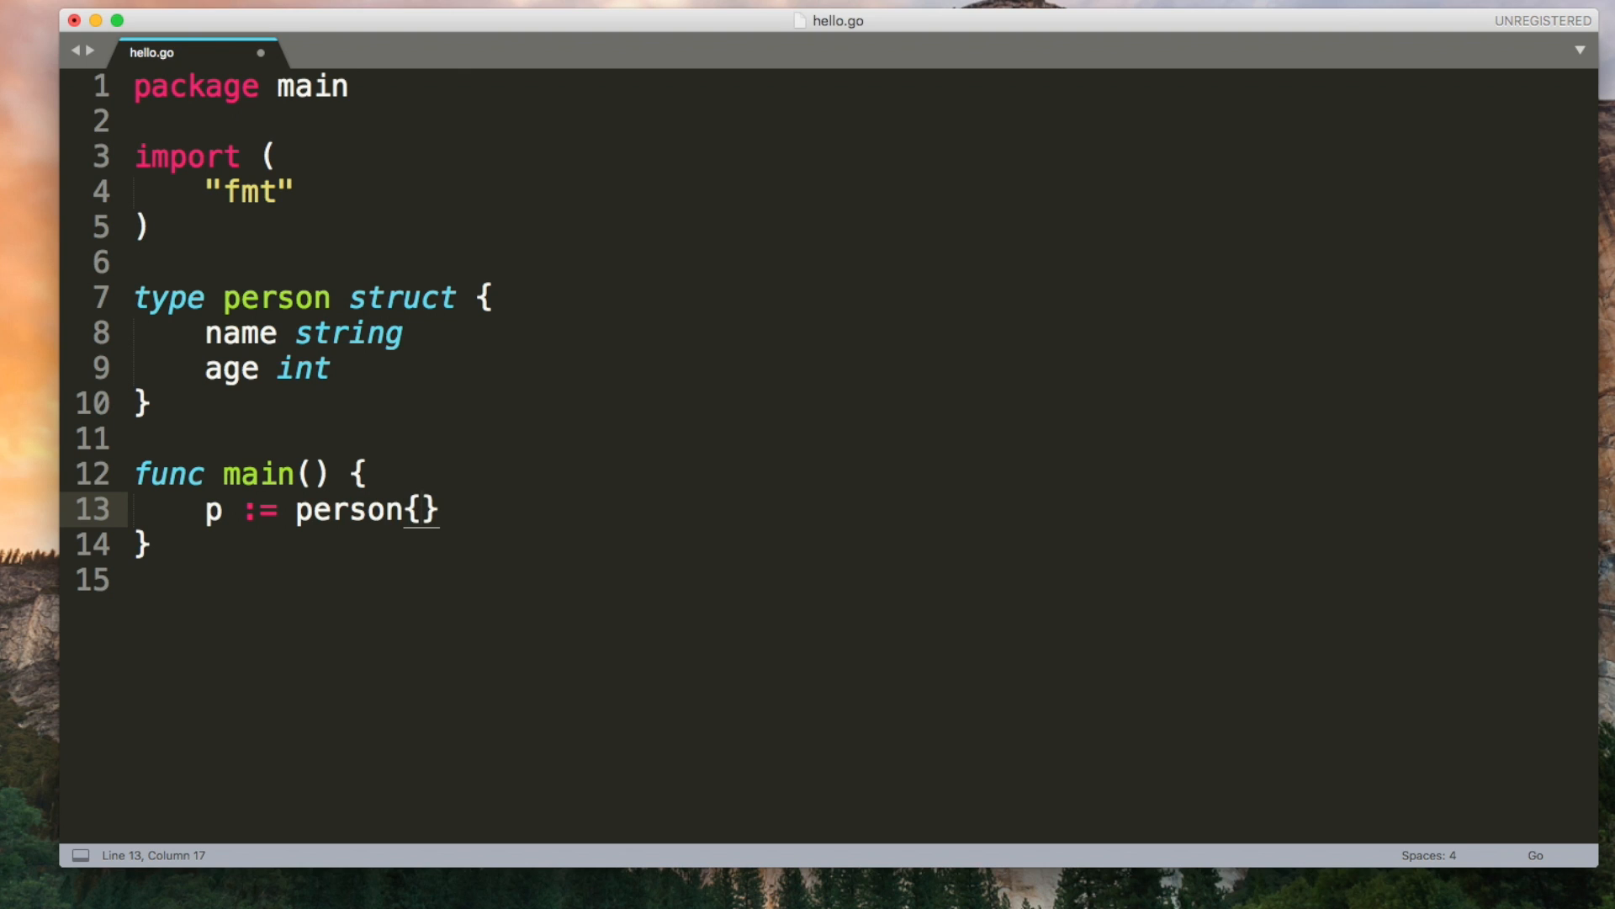
text(nam)
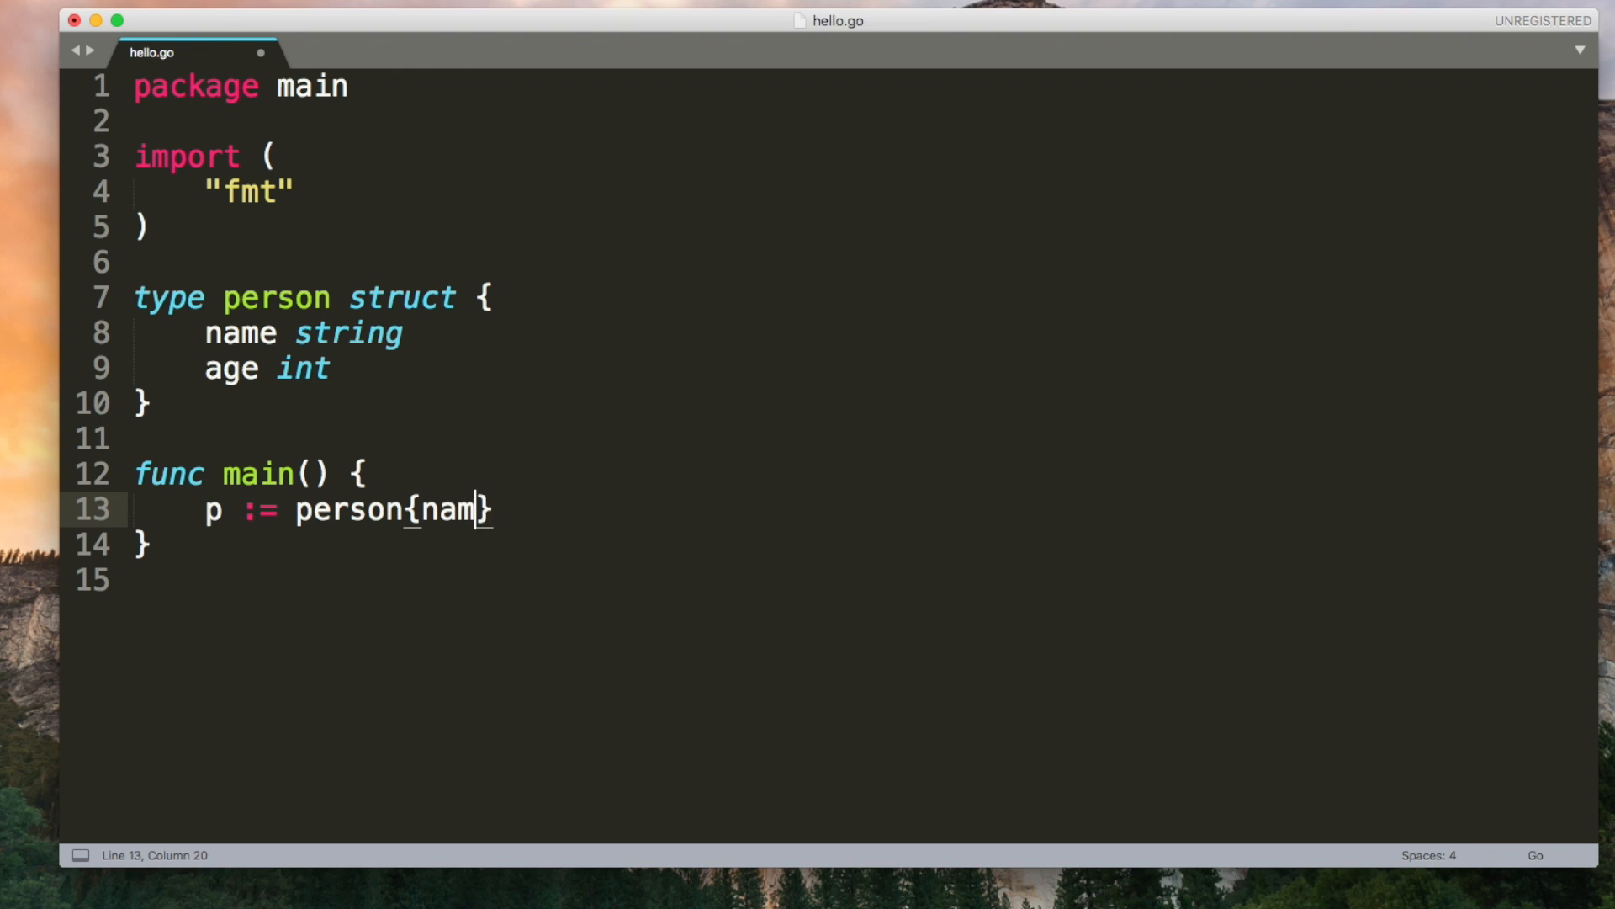
text(e: "")
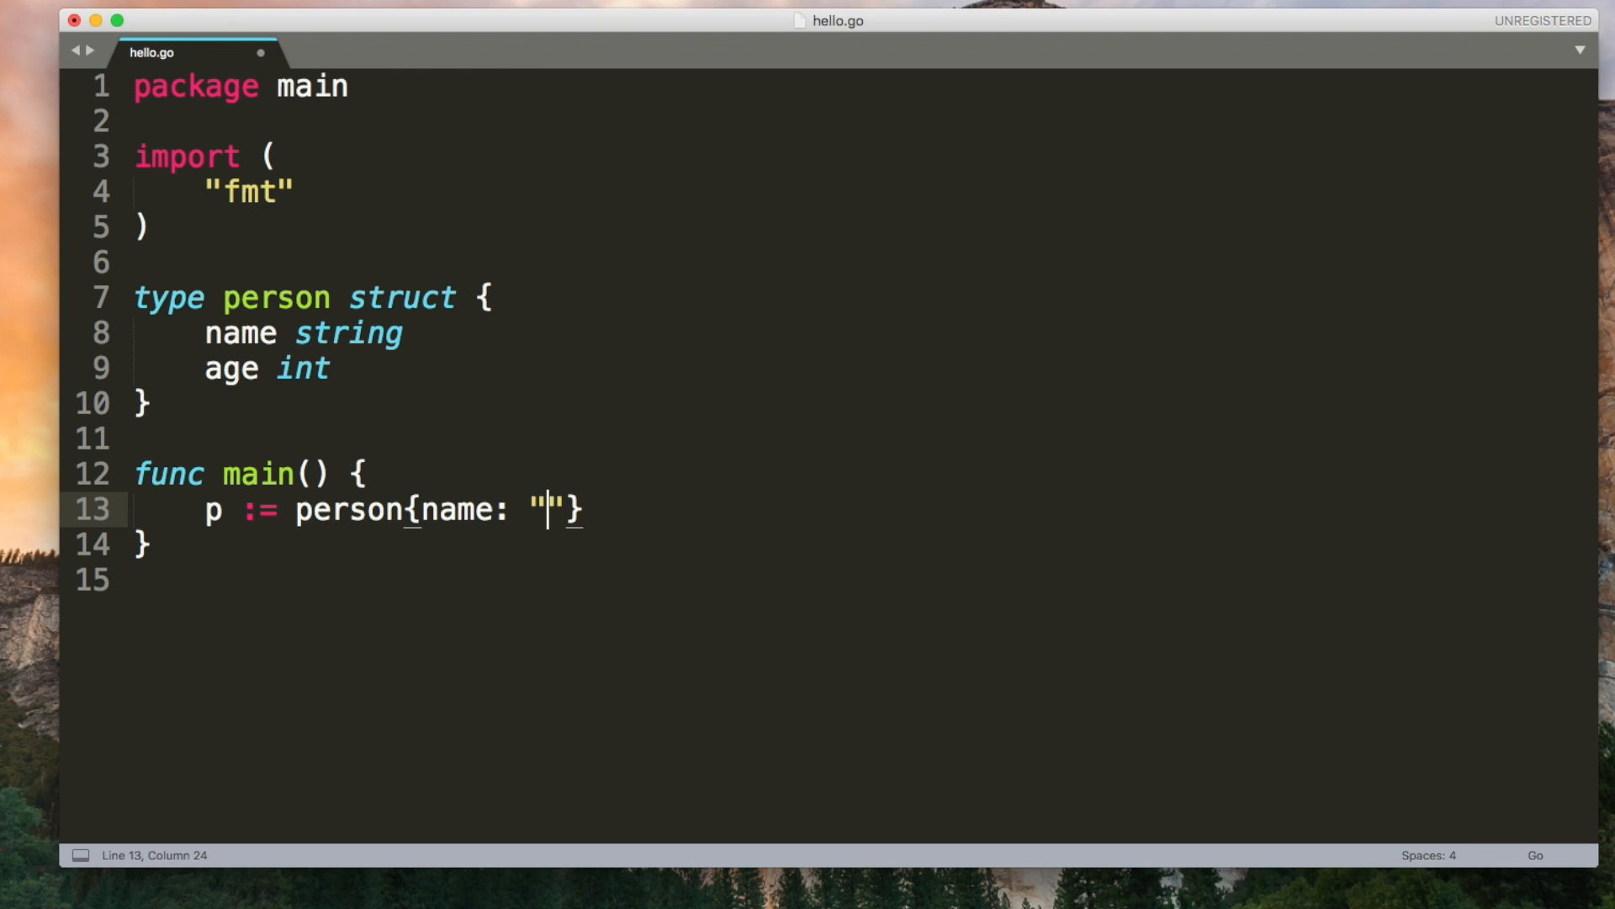
text(Jake", age)
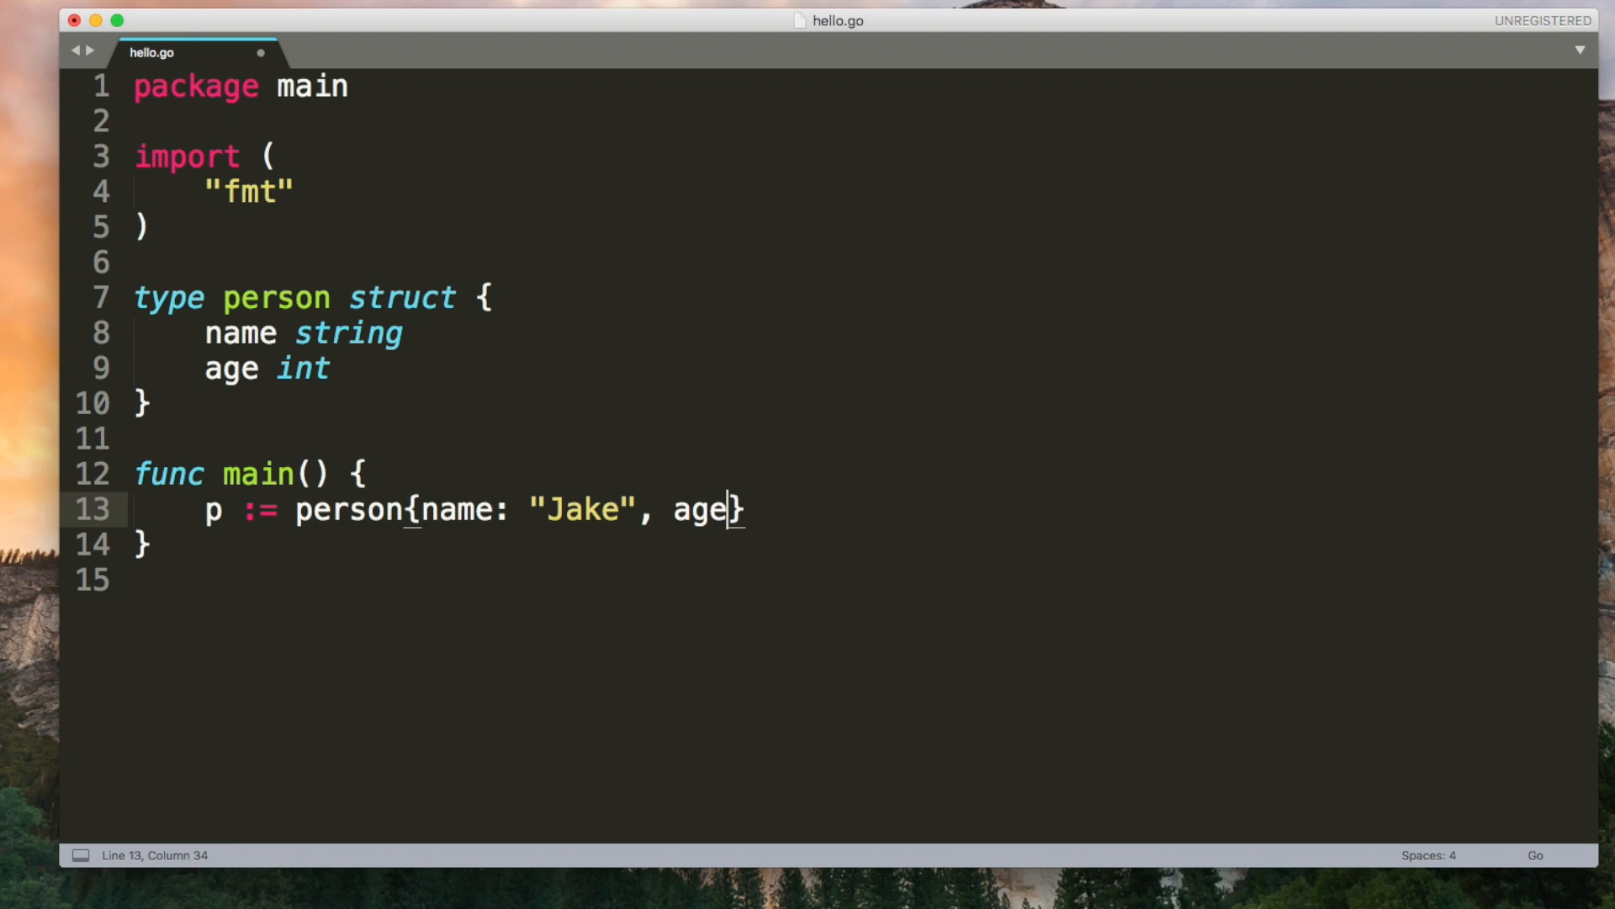
text(: 23})
text(fmt.Println(p)
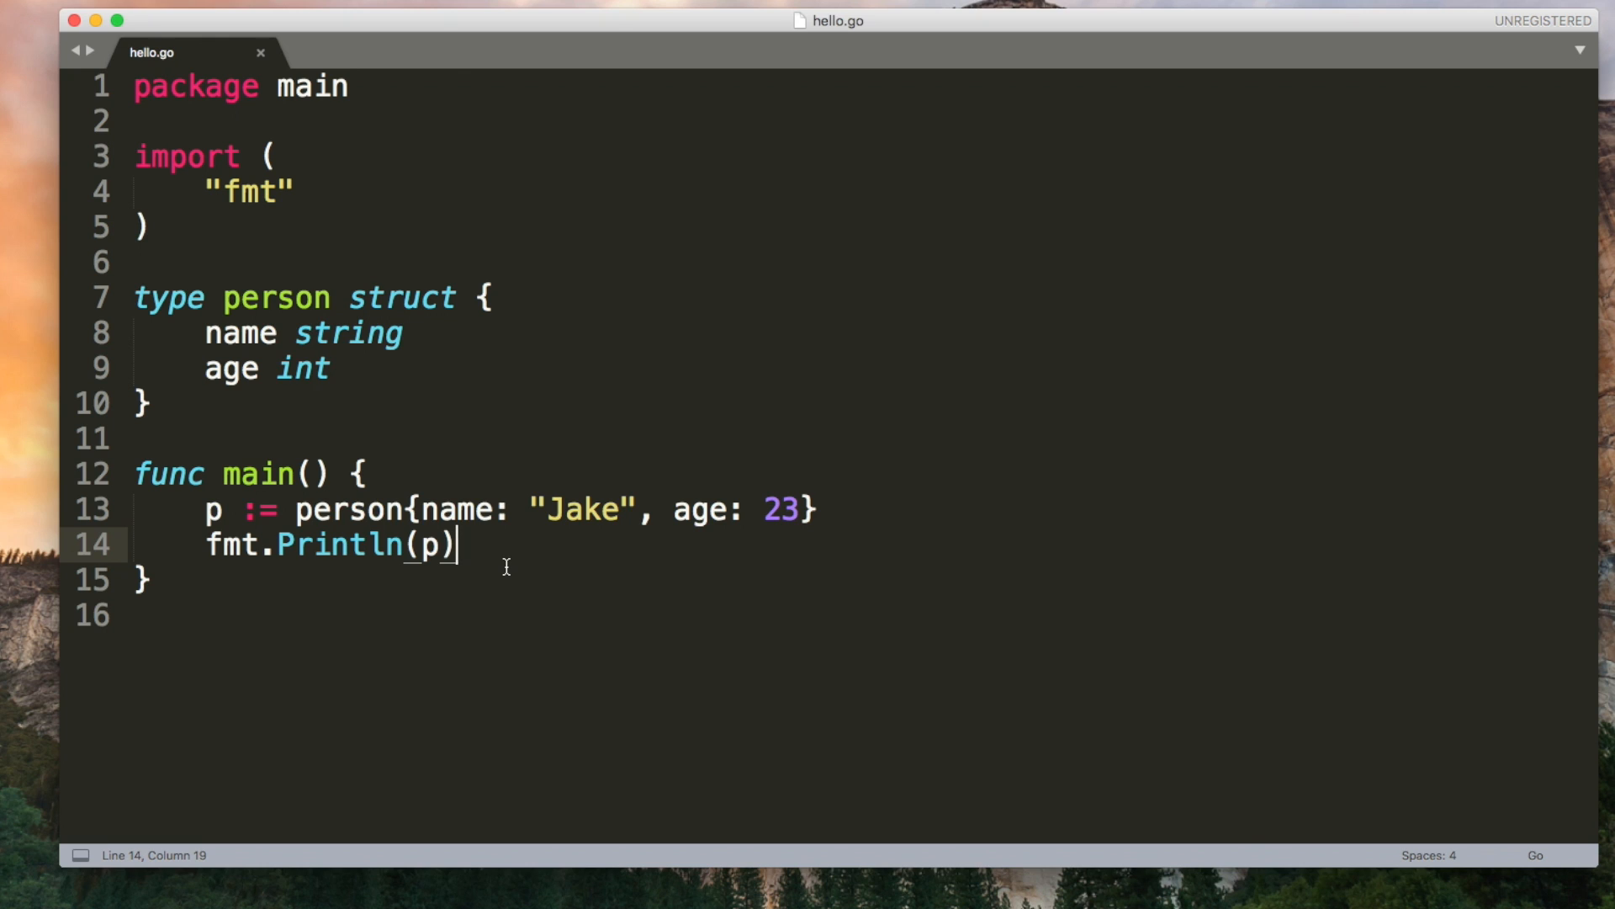
text(.)
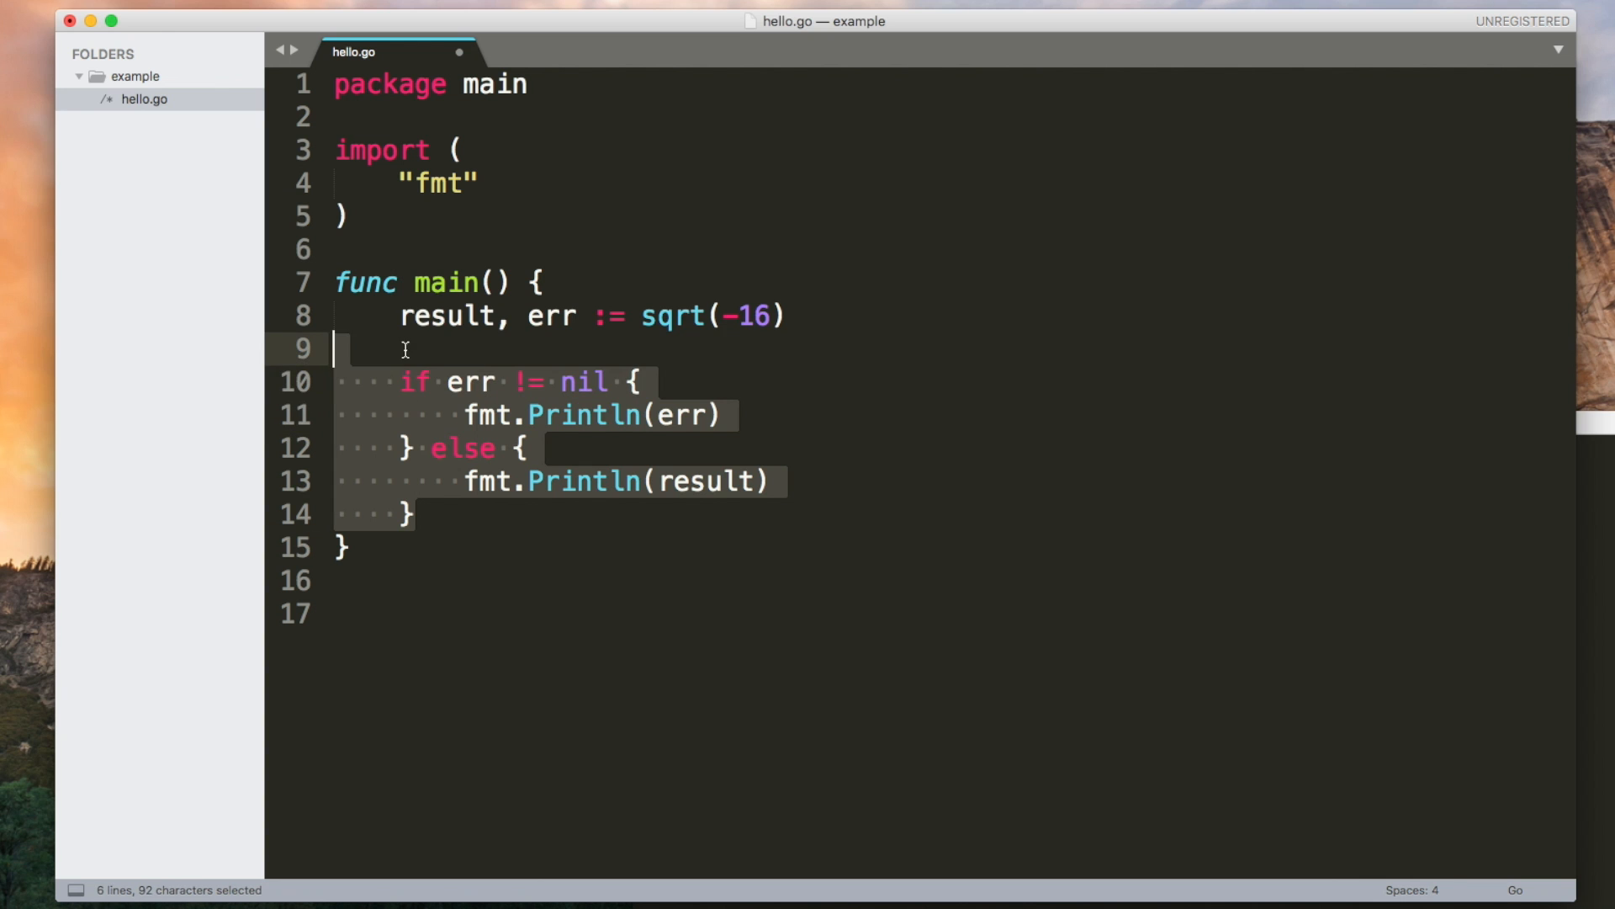
Step: Add func inc(x int) { x++ } below main and call it on i
key(Delete)
text(func inc)
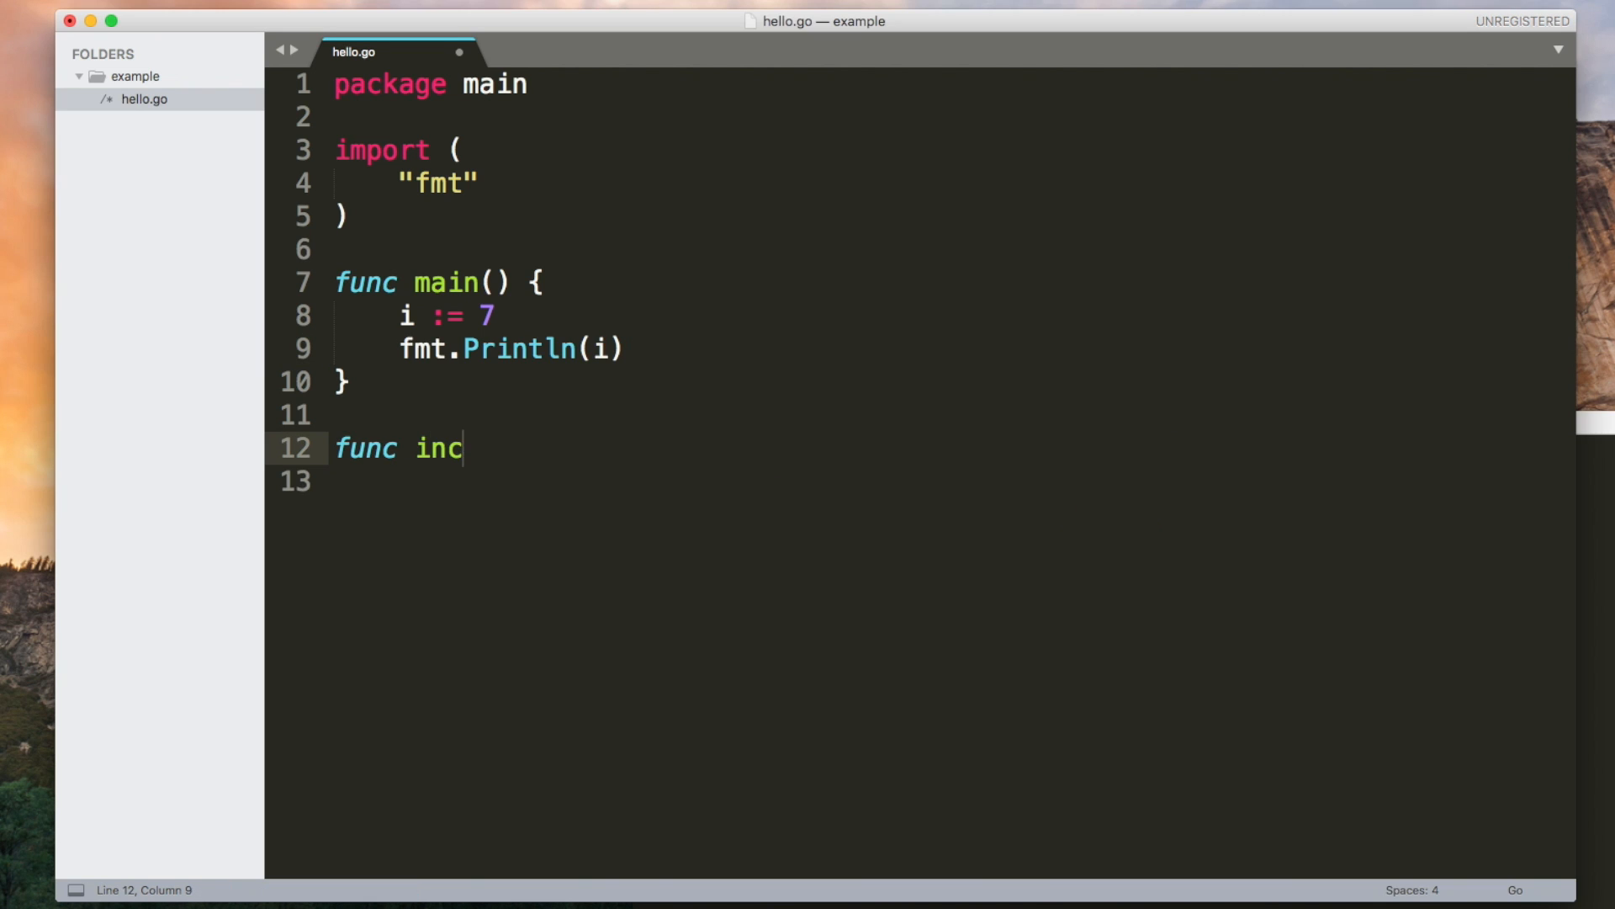
text((x int) {)
text(inc(i))
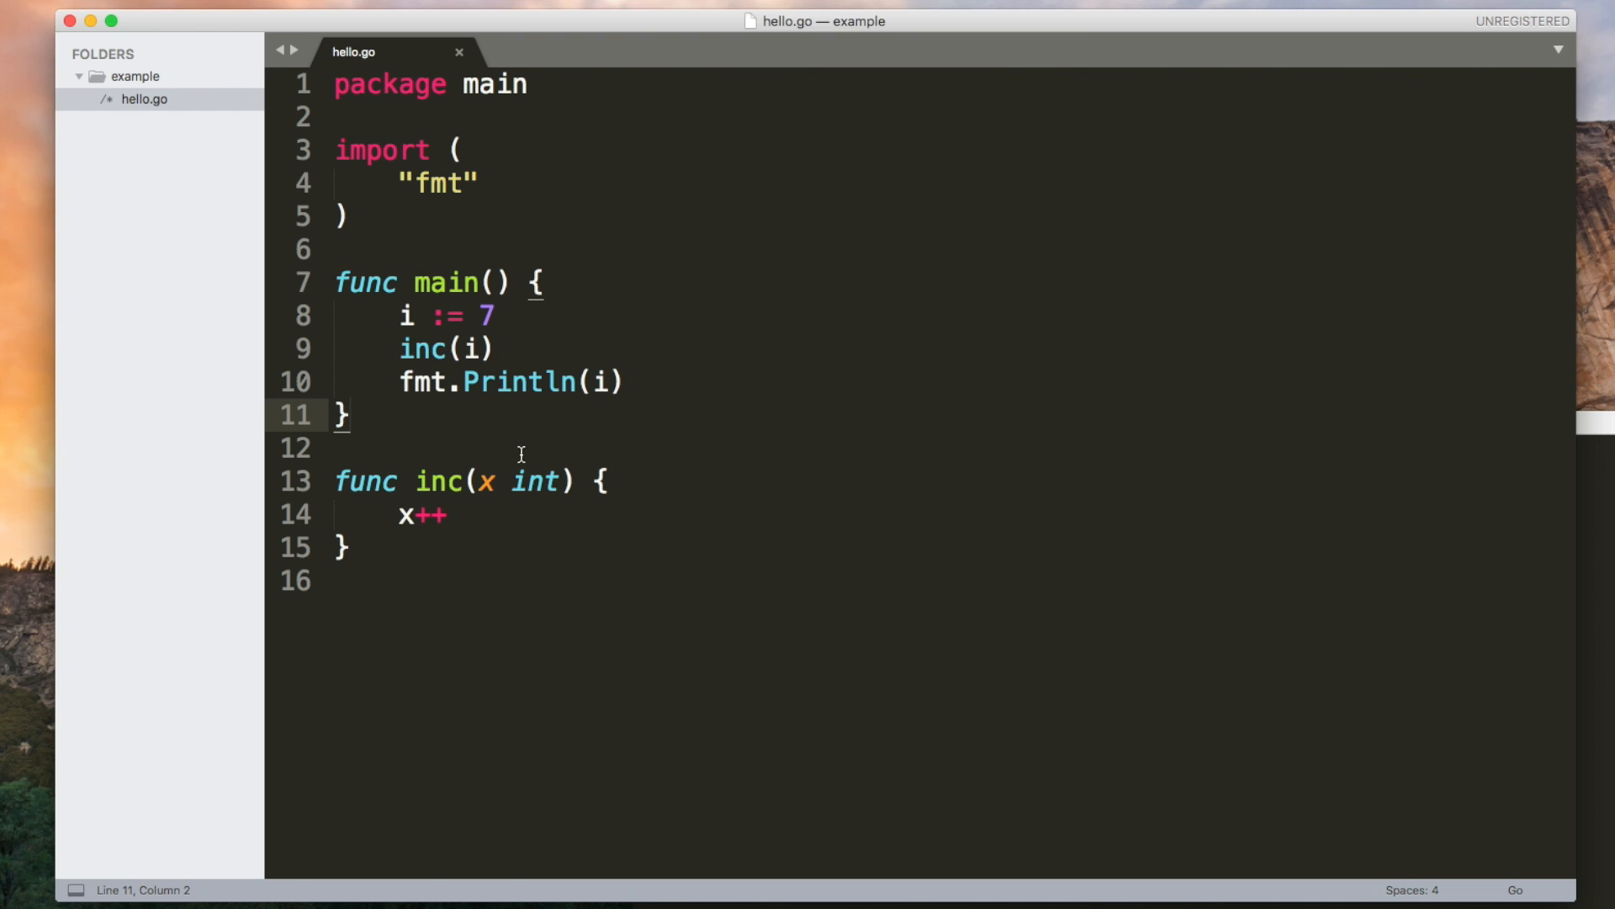
click(514, 513)
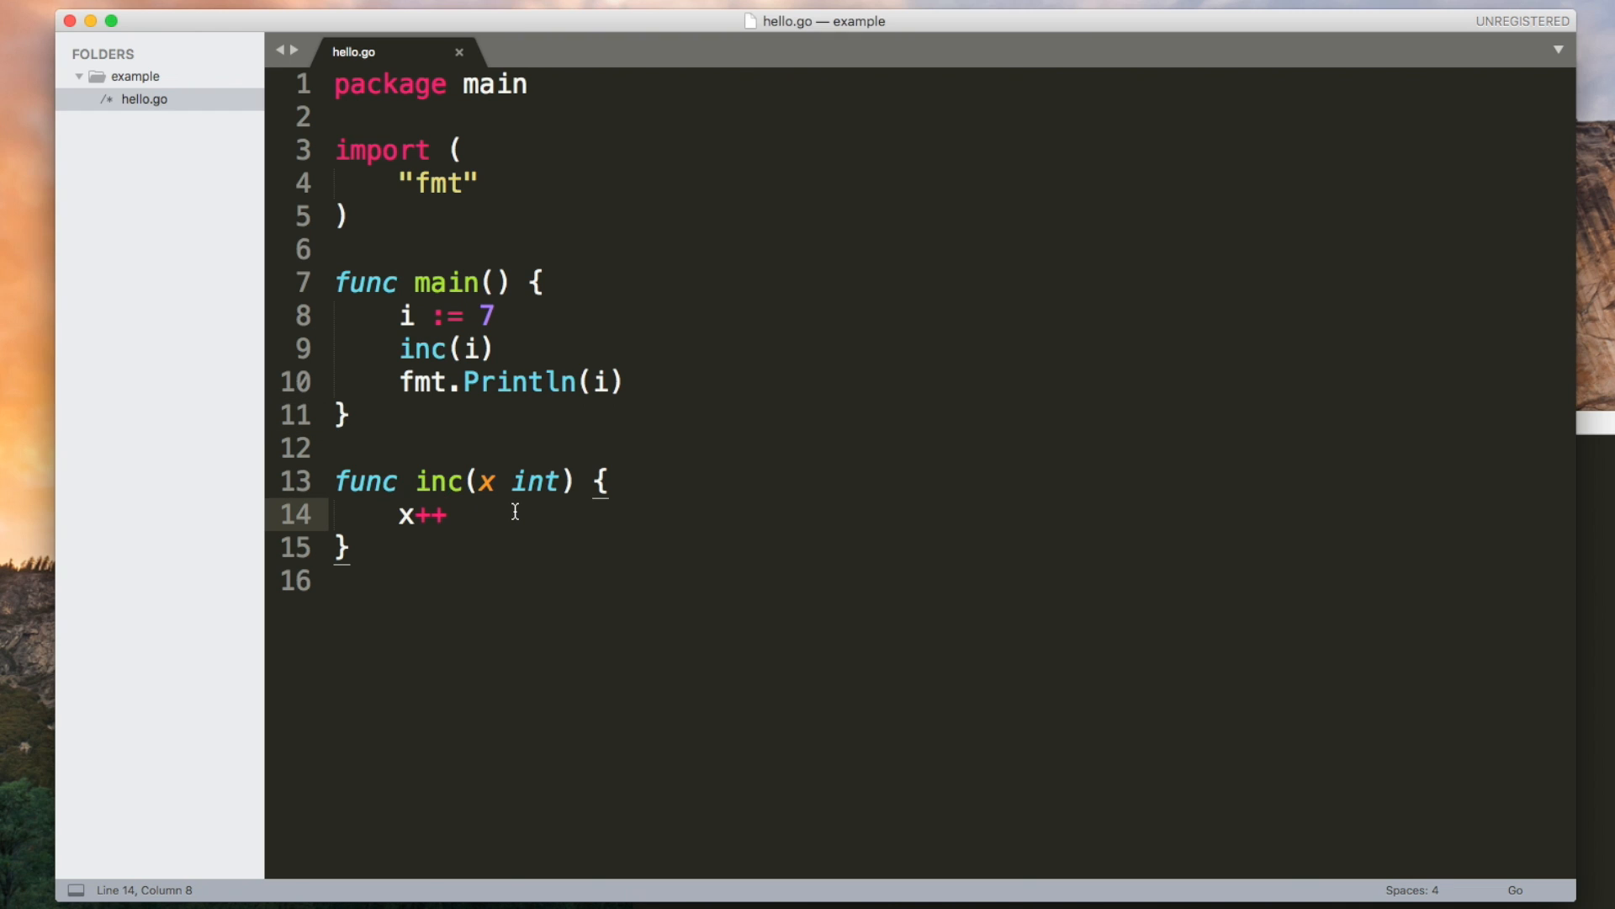
mouse_move(437, 317)
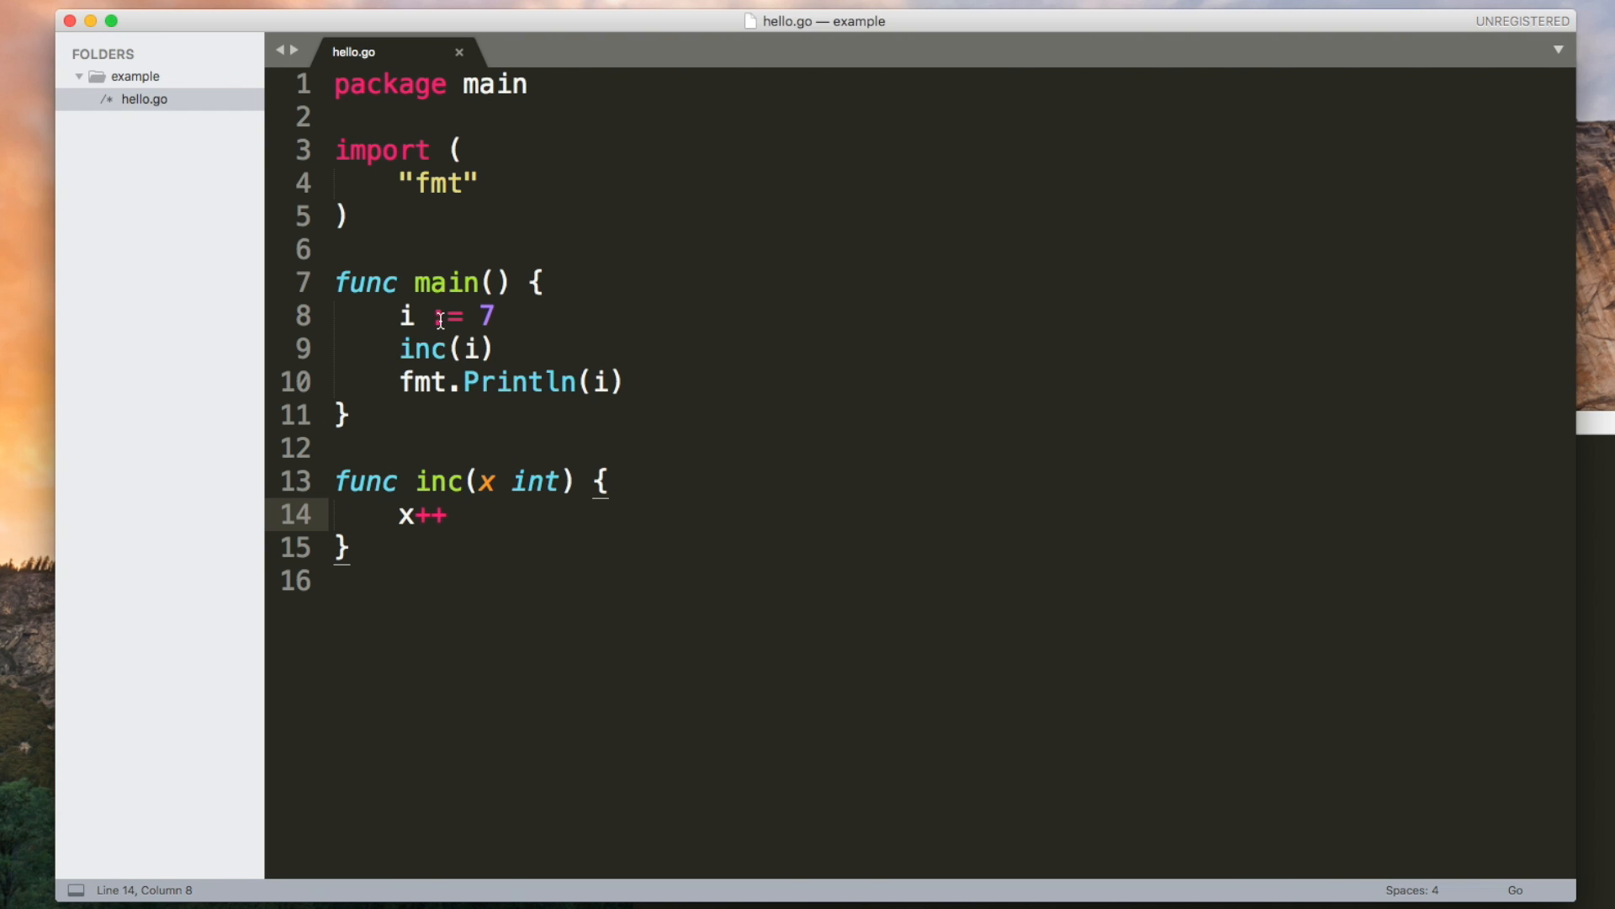
click(467, 350)
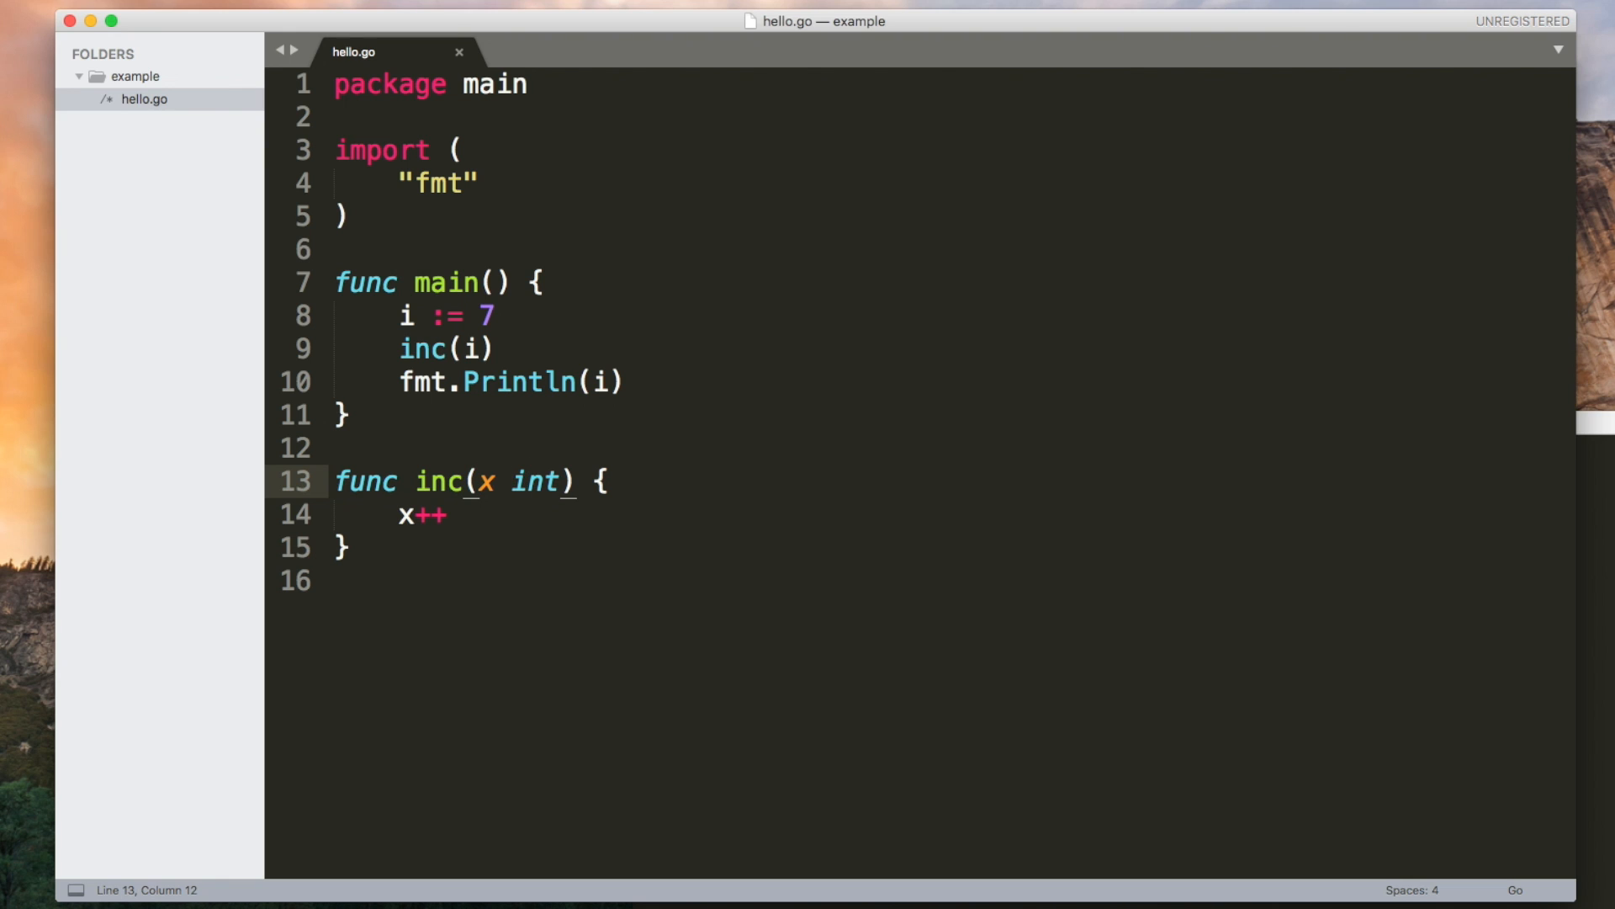
Step: Change inc to take x *int, call inc(&i), and increment *x
text(*)
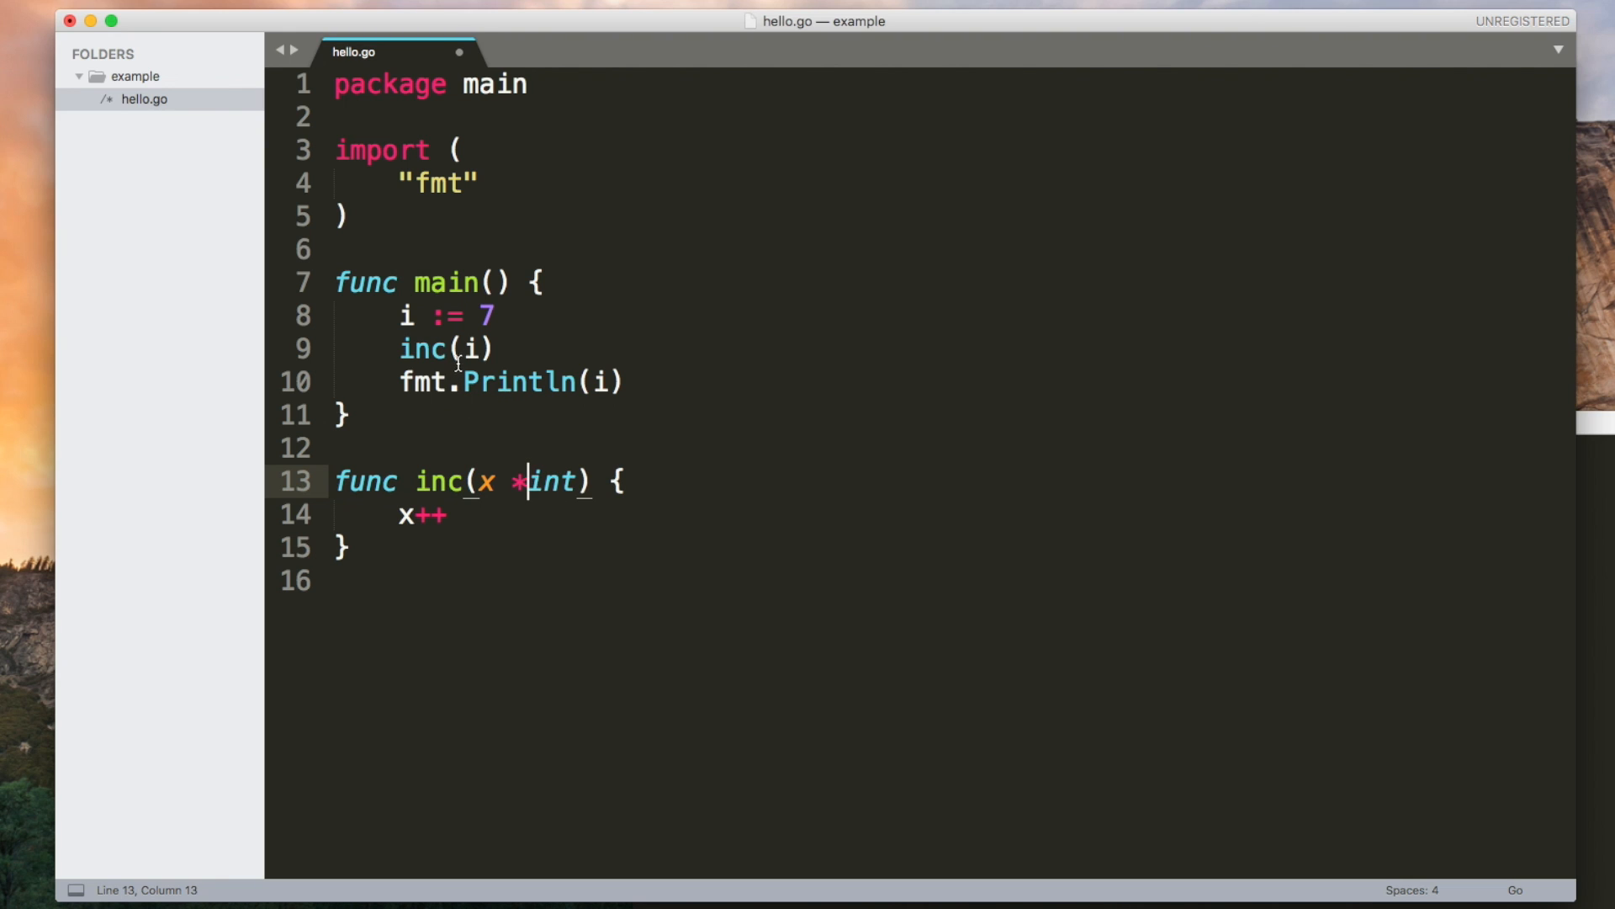
text(&)
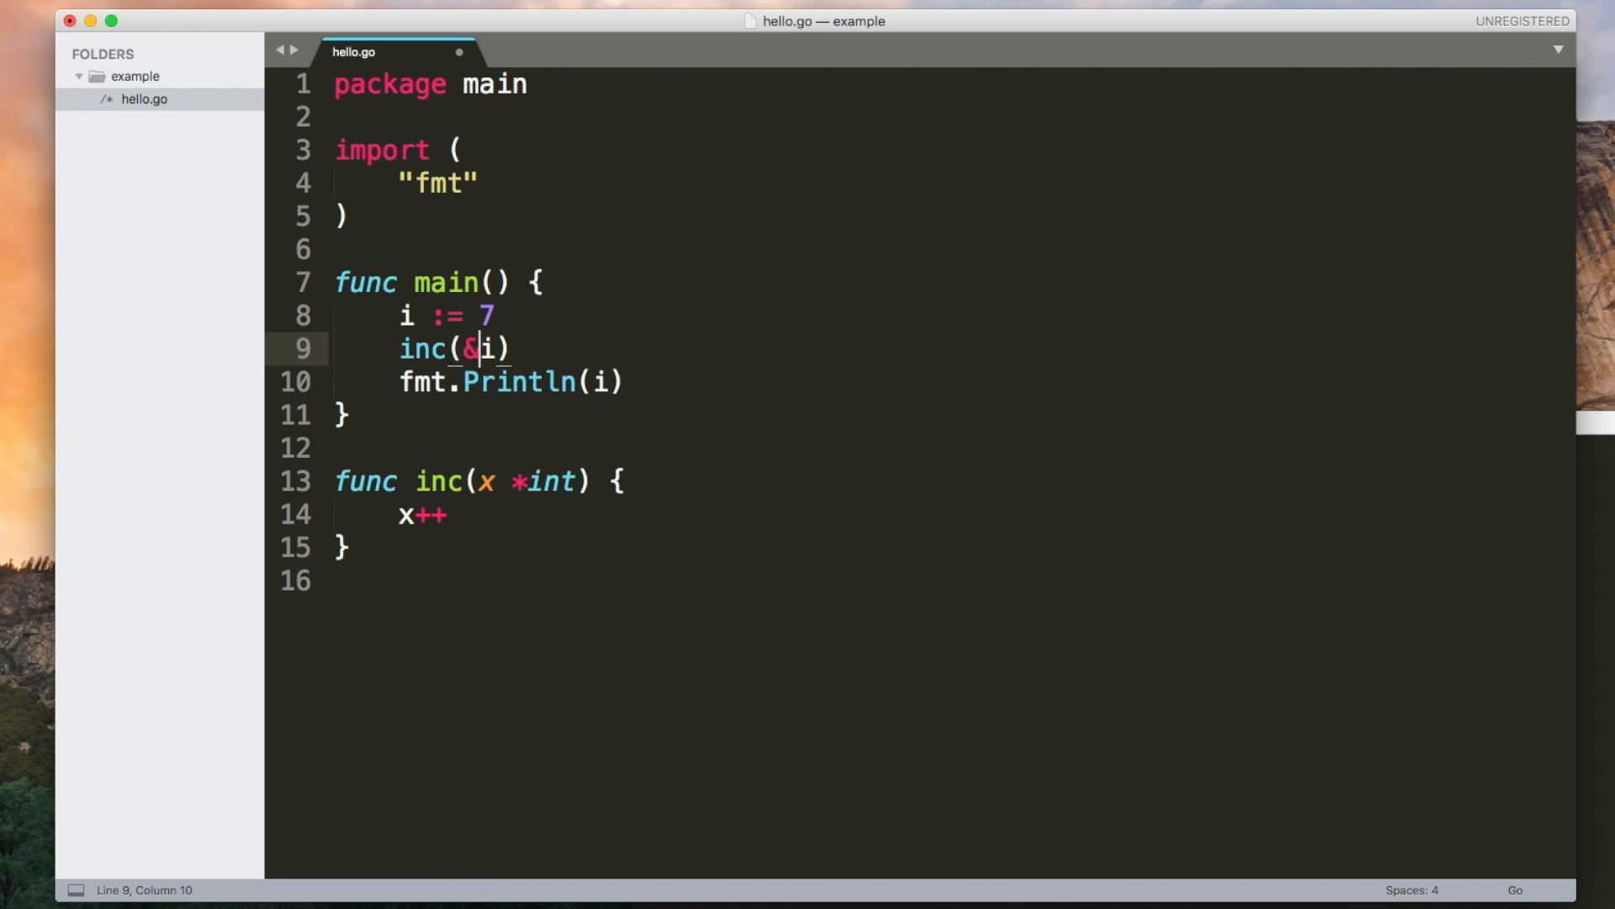
click(452, 515)
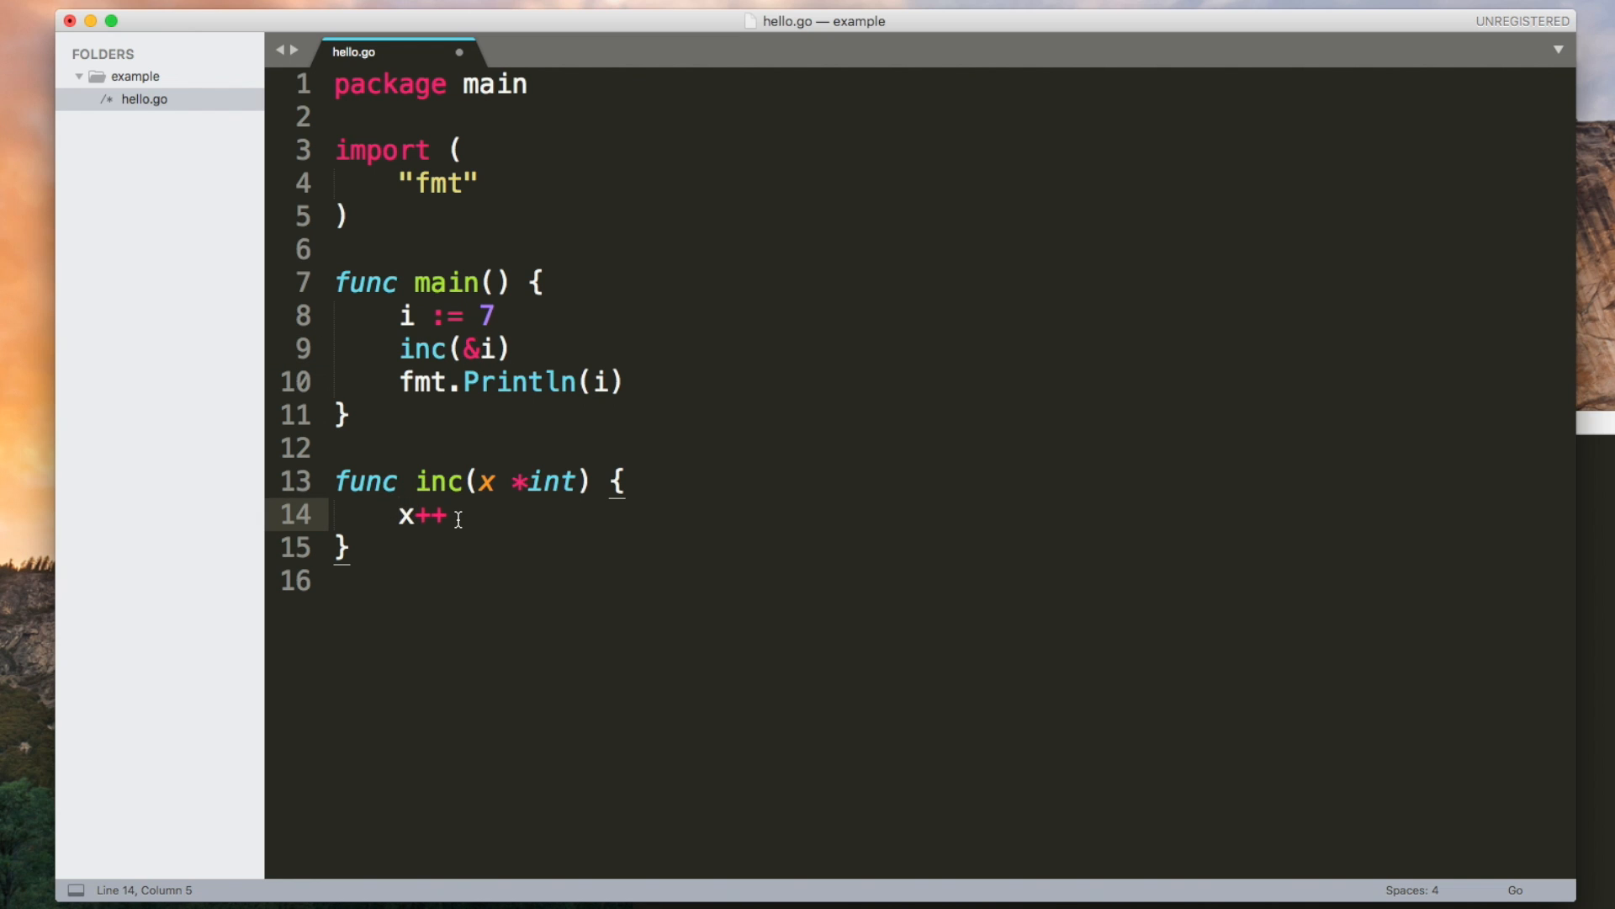
click(399, 514)
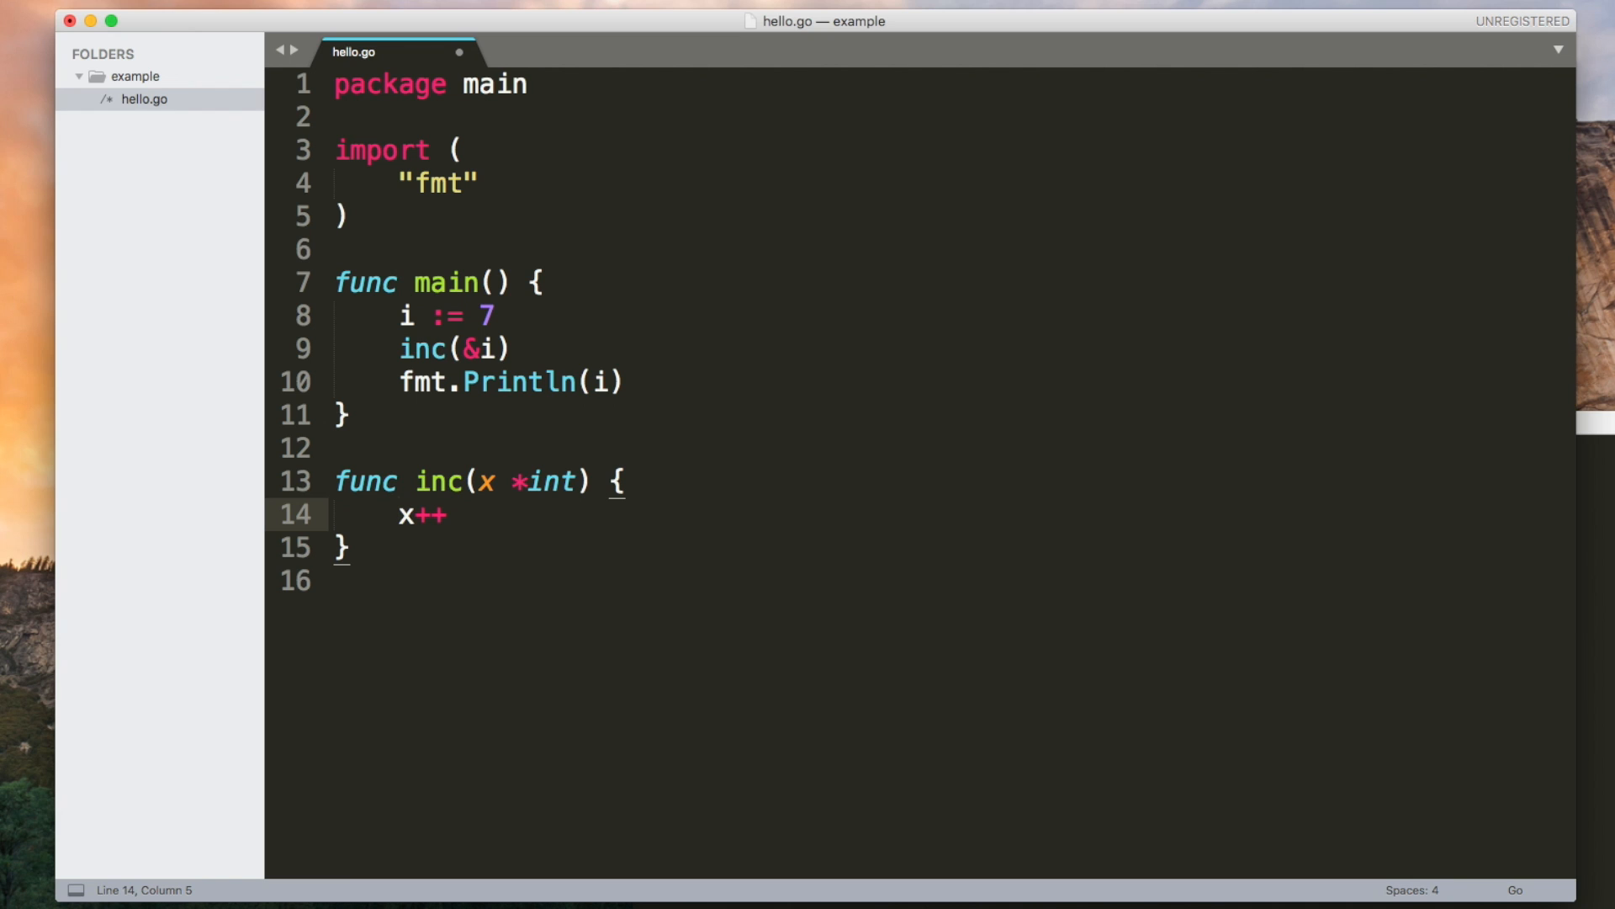
text(*)
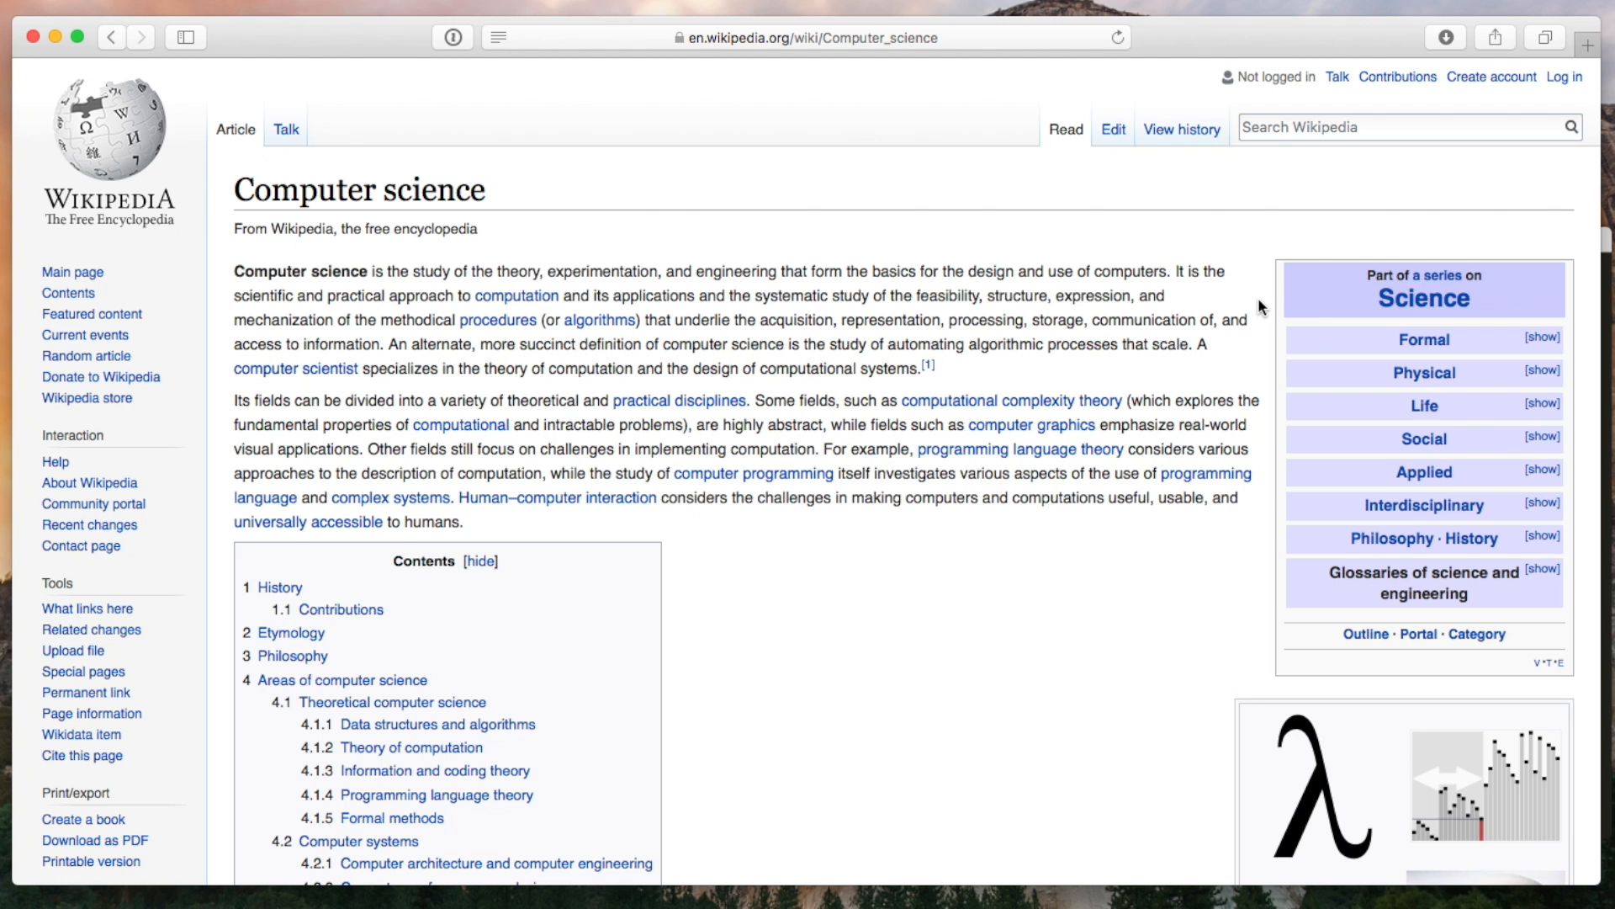
mouse_move(1195, 612)
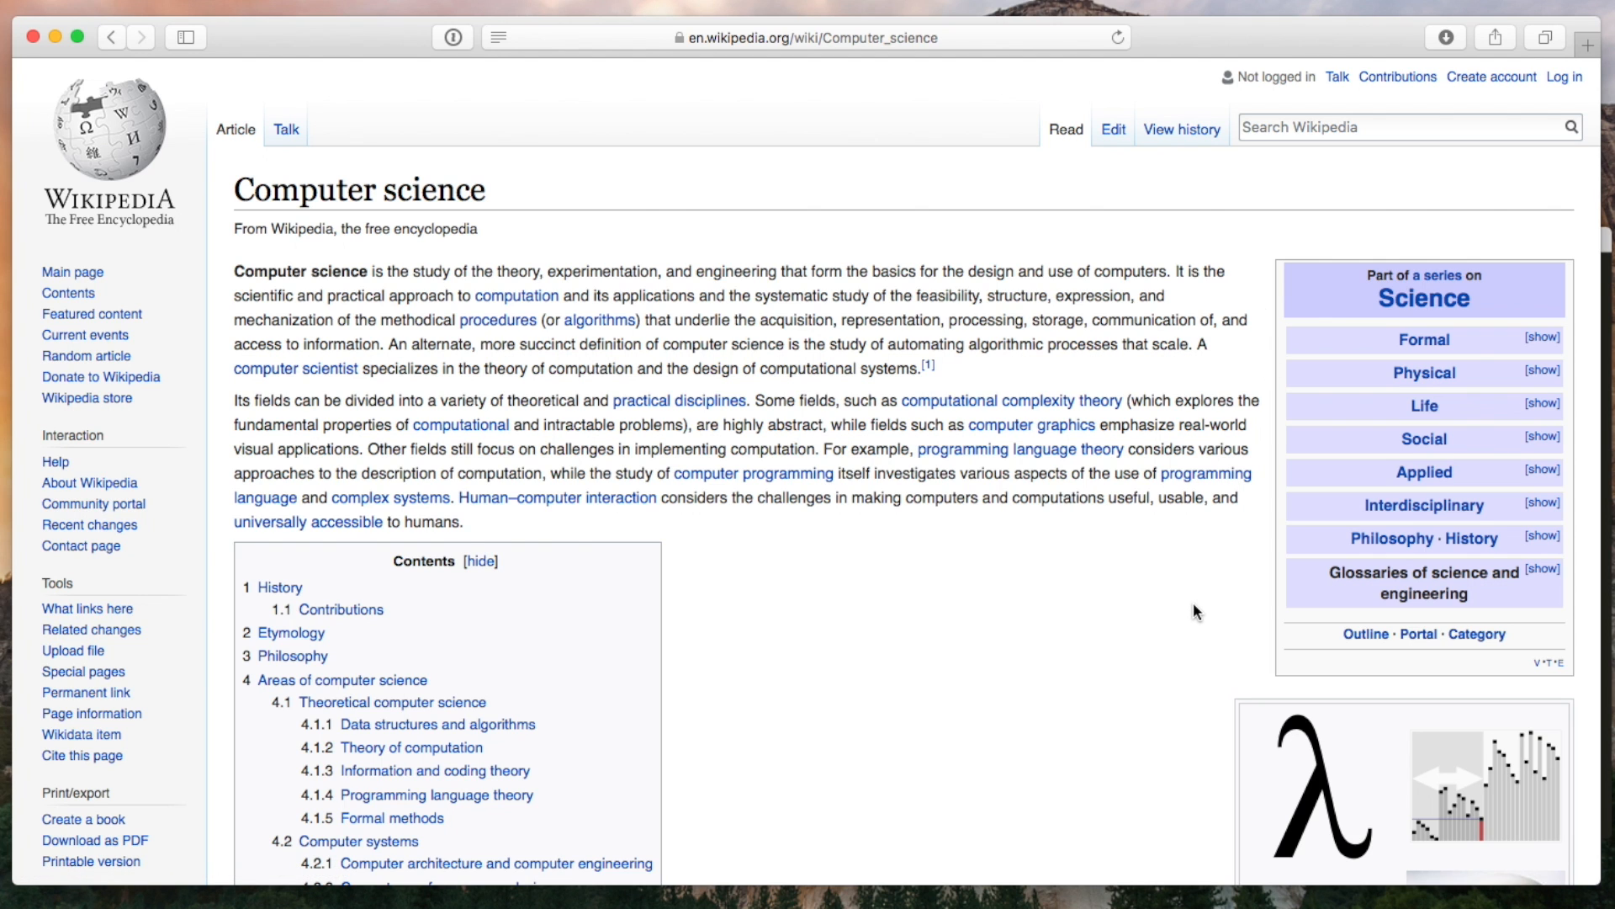
scroll(down, 3)
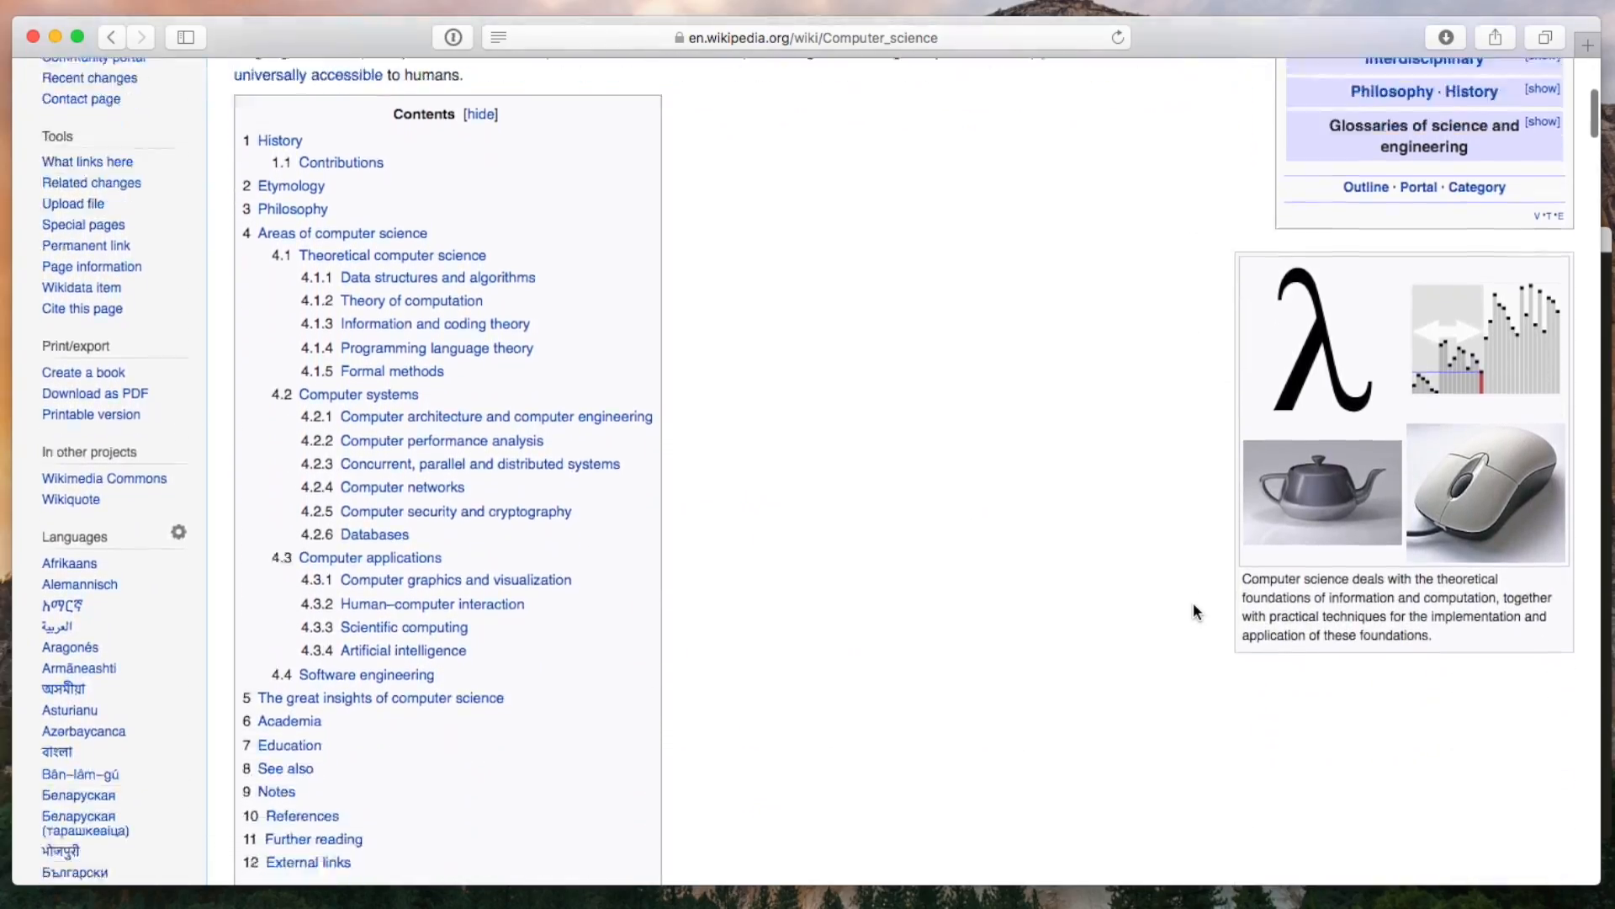
scroll(down, 3)
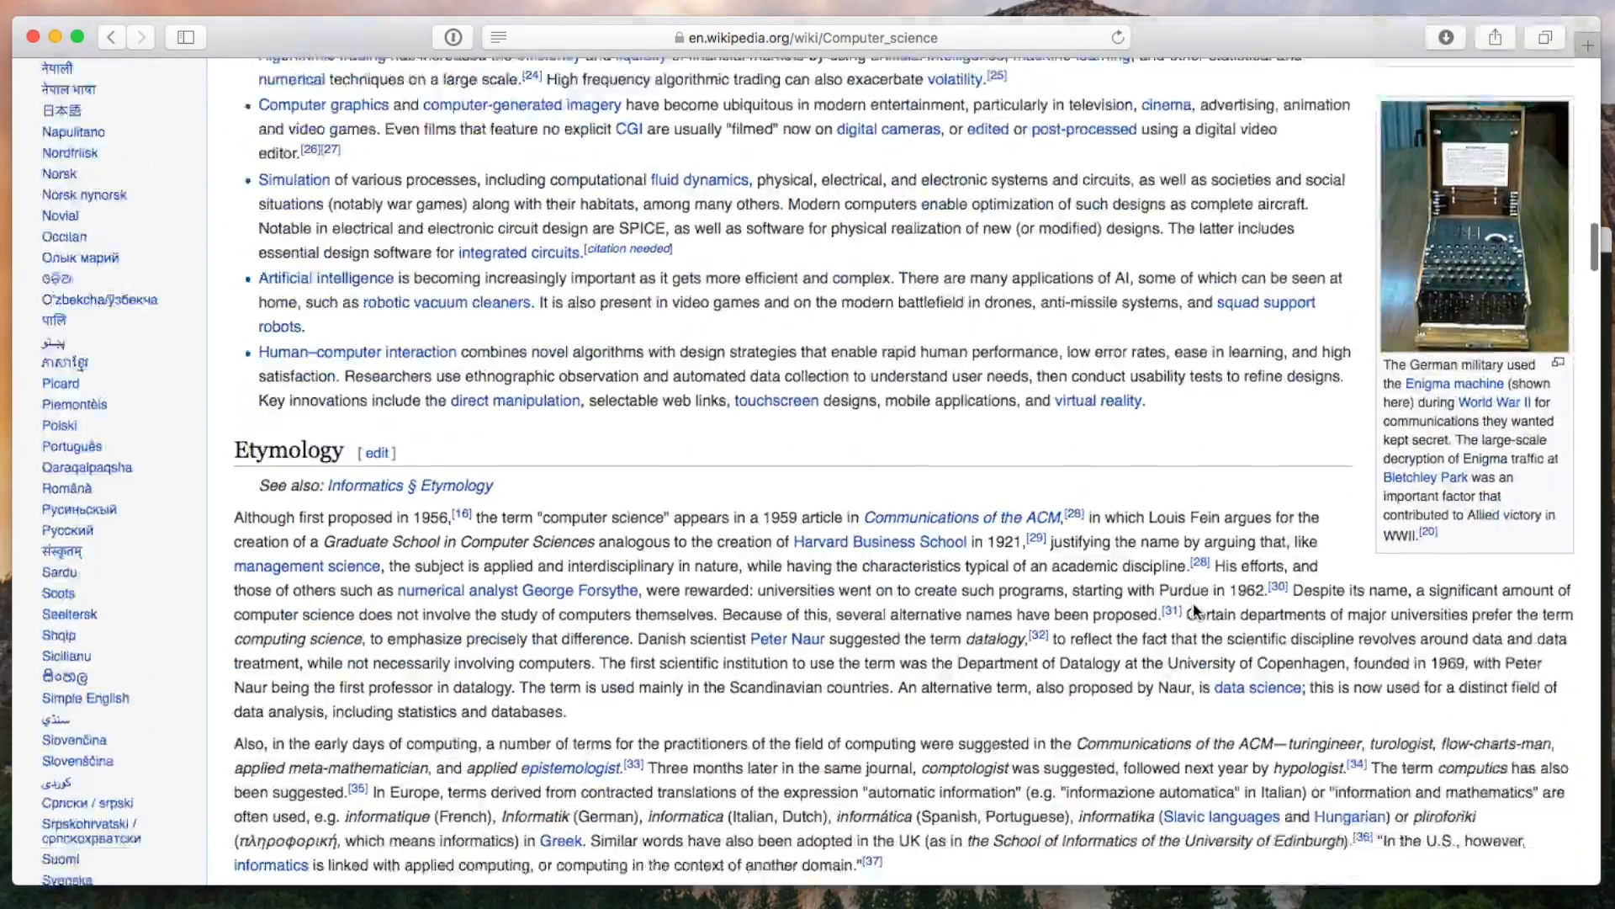
scroll(down, 3)
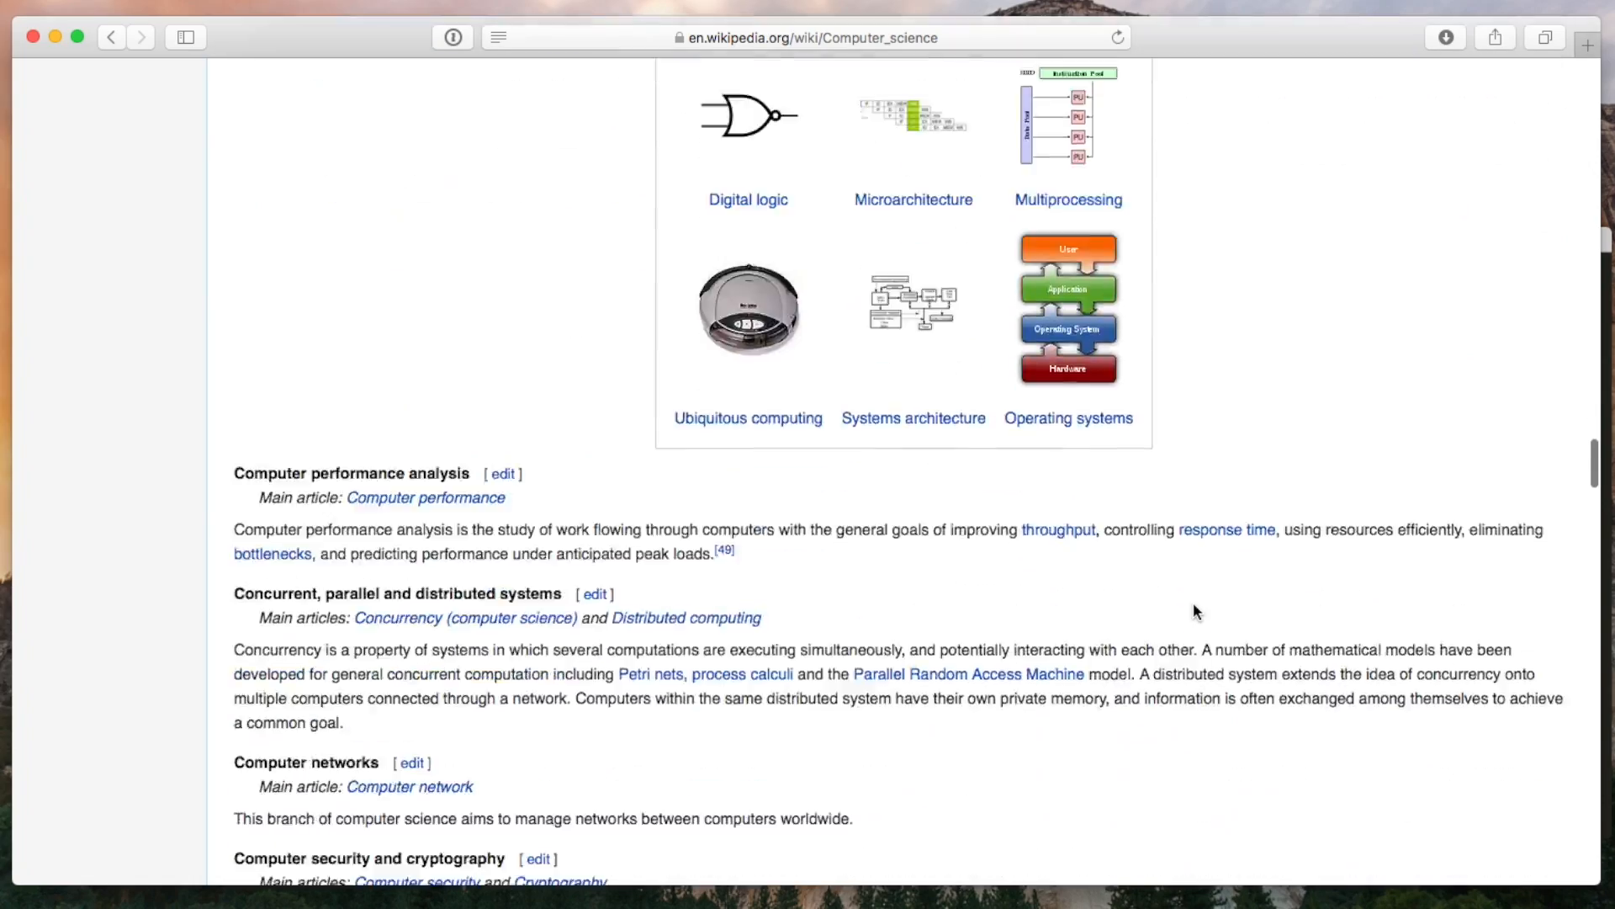
scroll(down, 3)
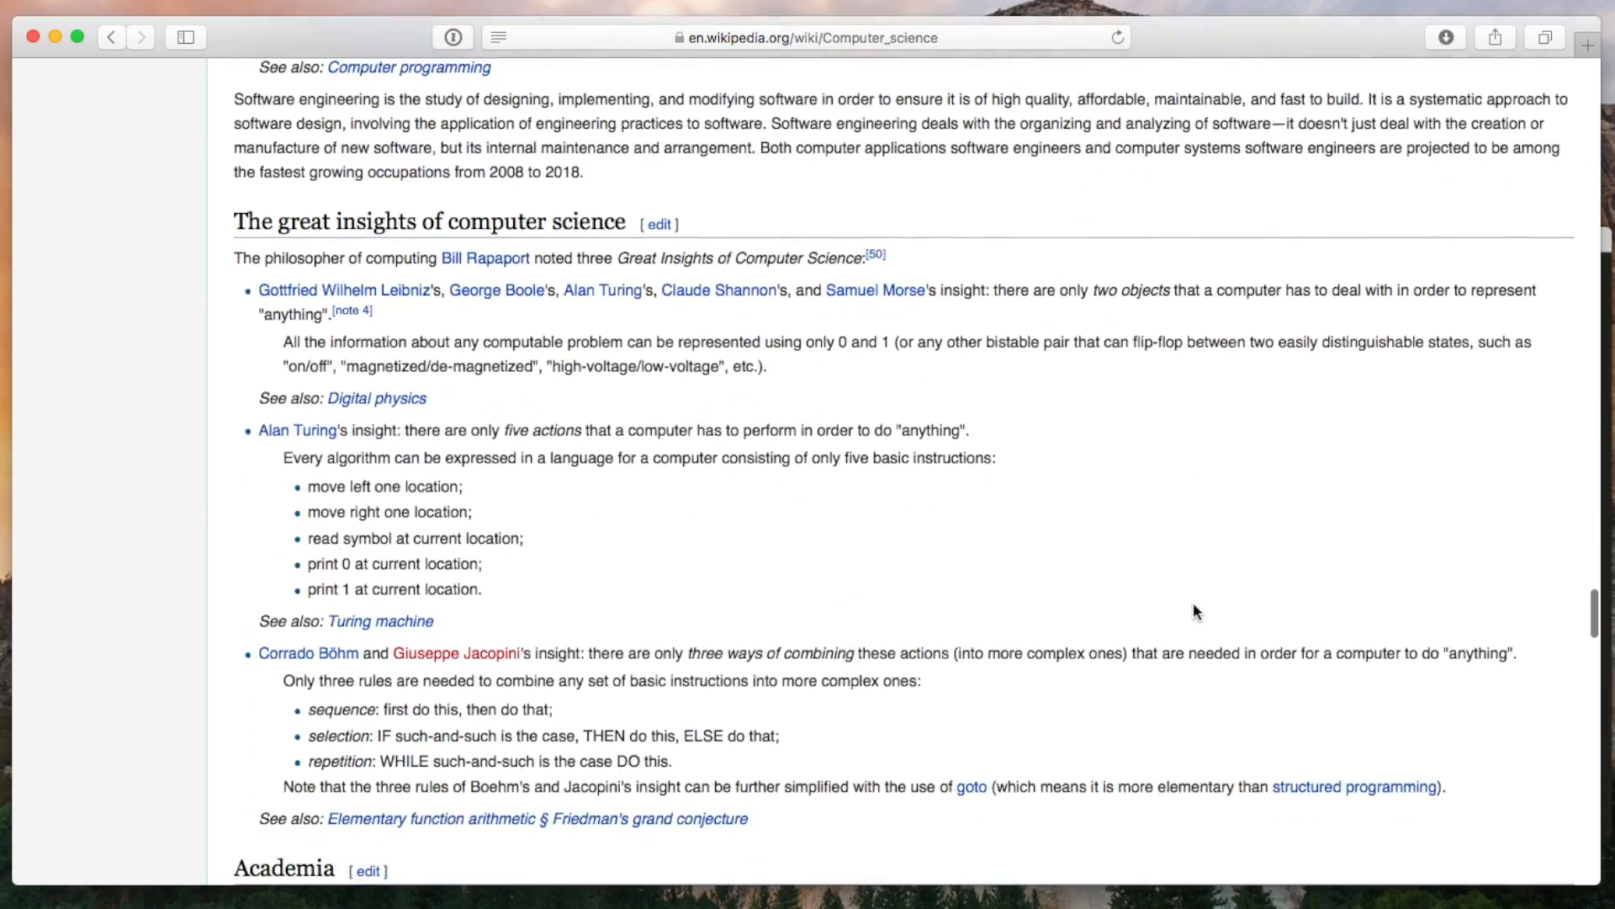
scroll(down, 3)
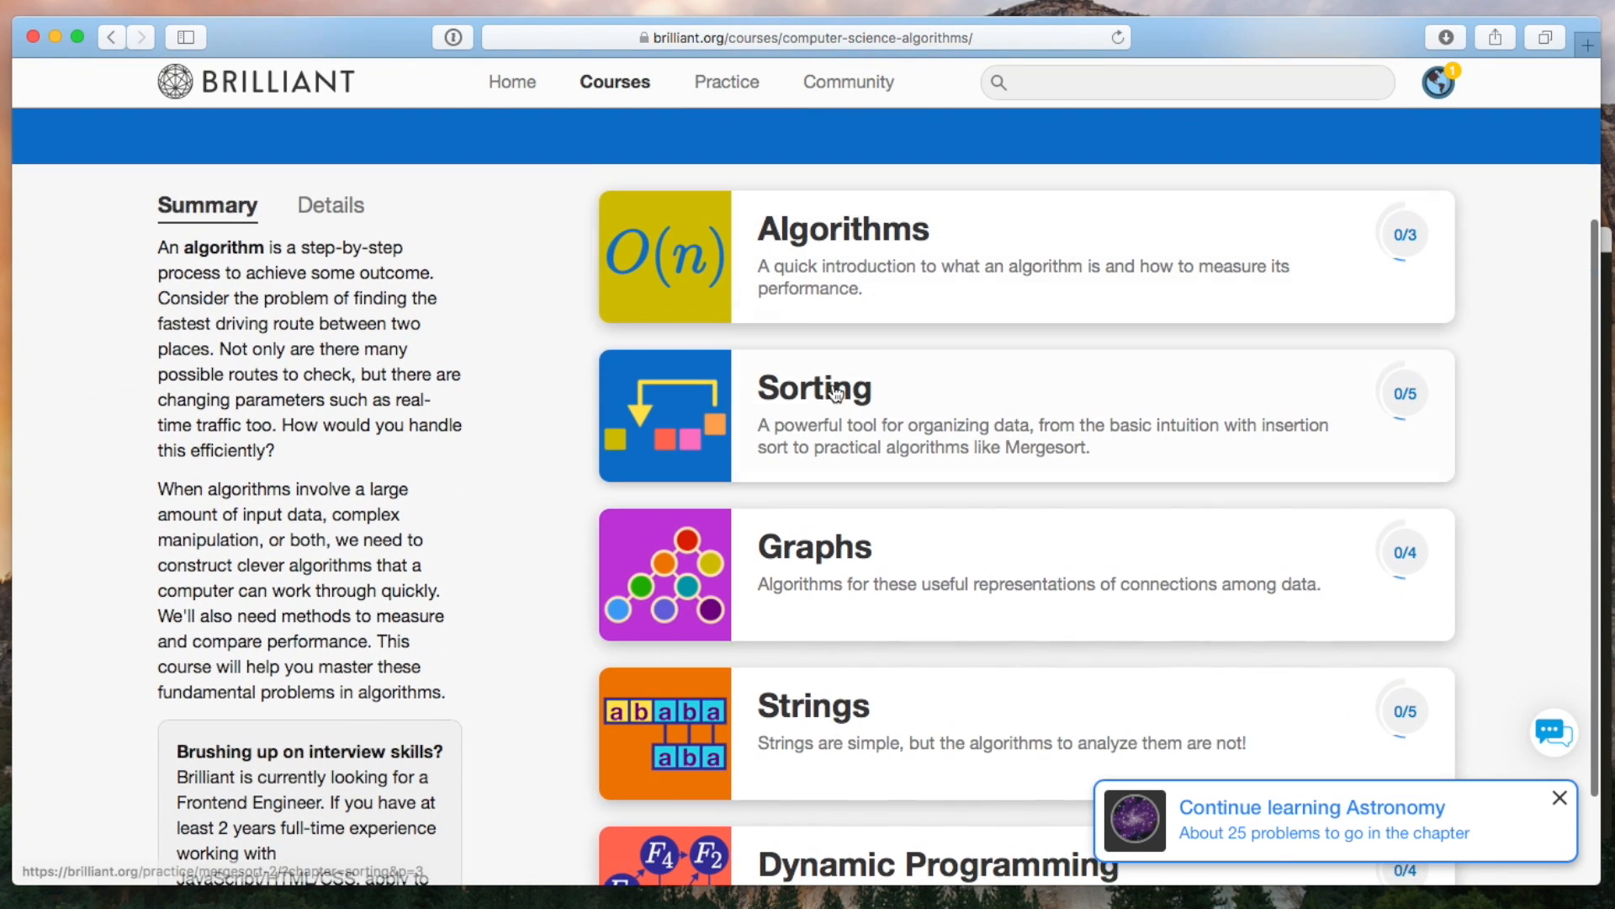
Step: Open the Sorting chapter, continue, and answer the unsorted-array search runtime question
click(815, 389)
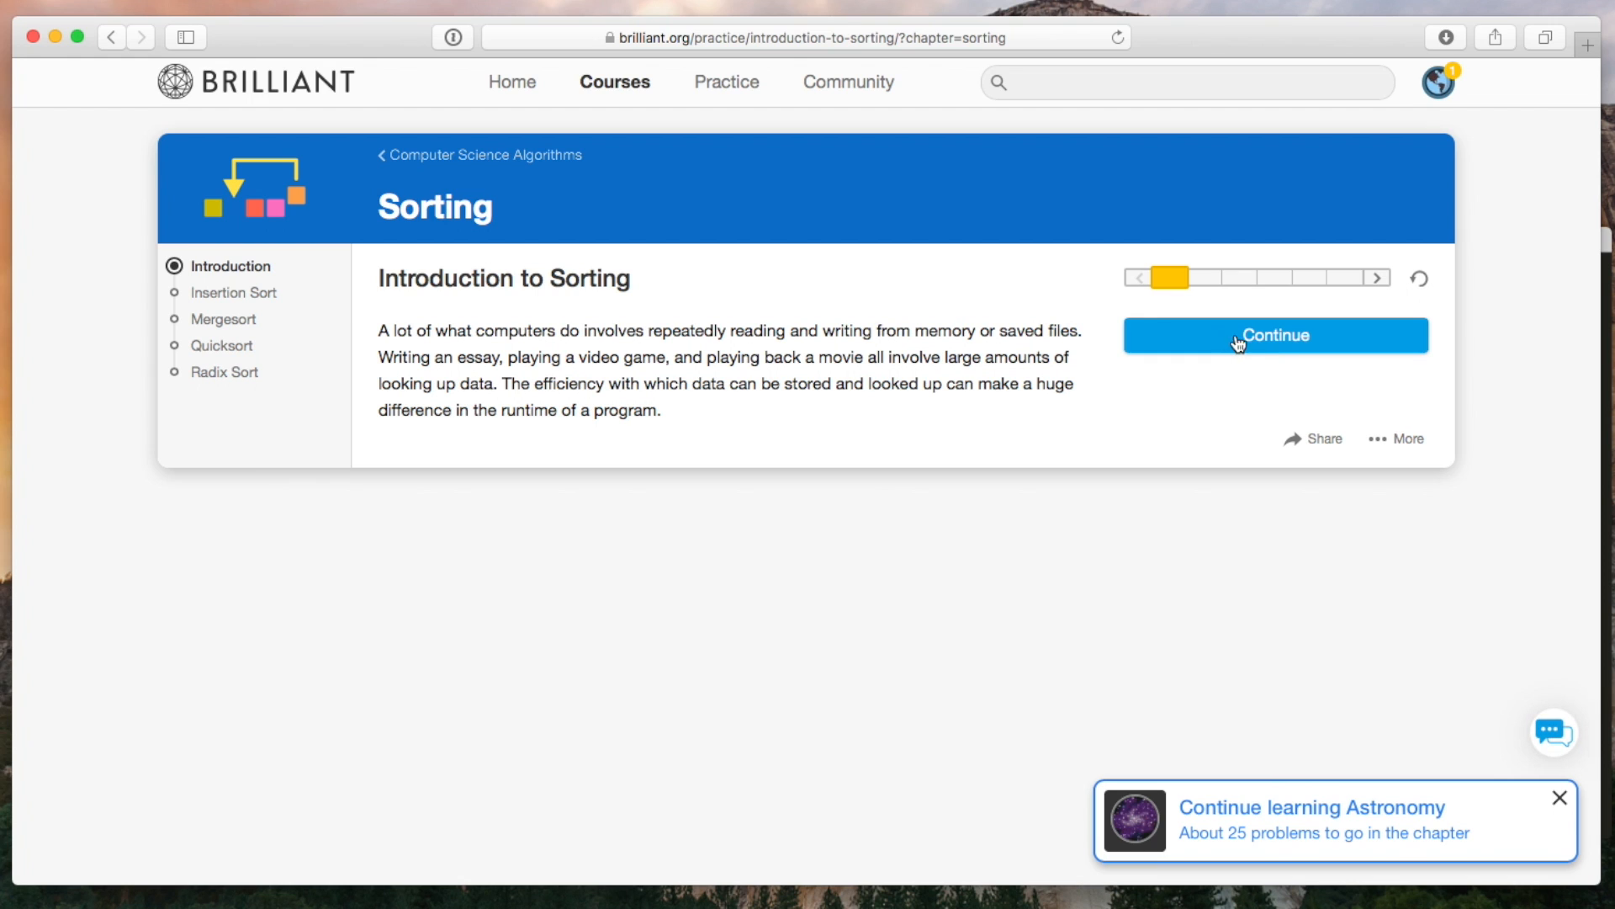
click(1275, 335)
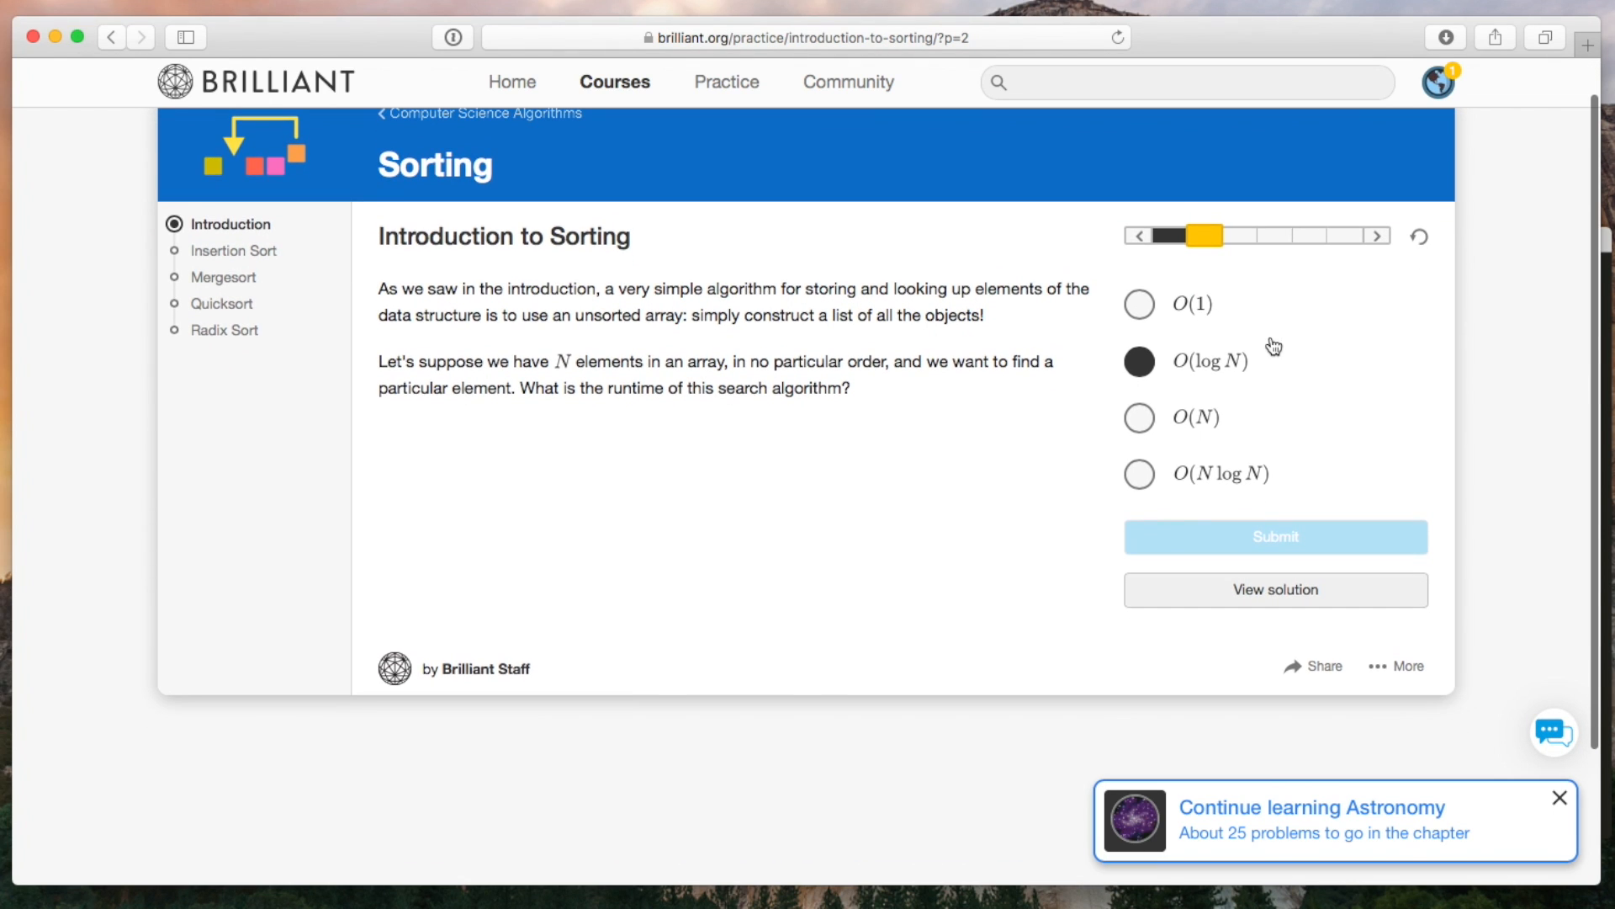
click(1275, 537)
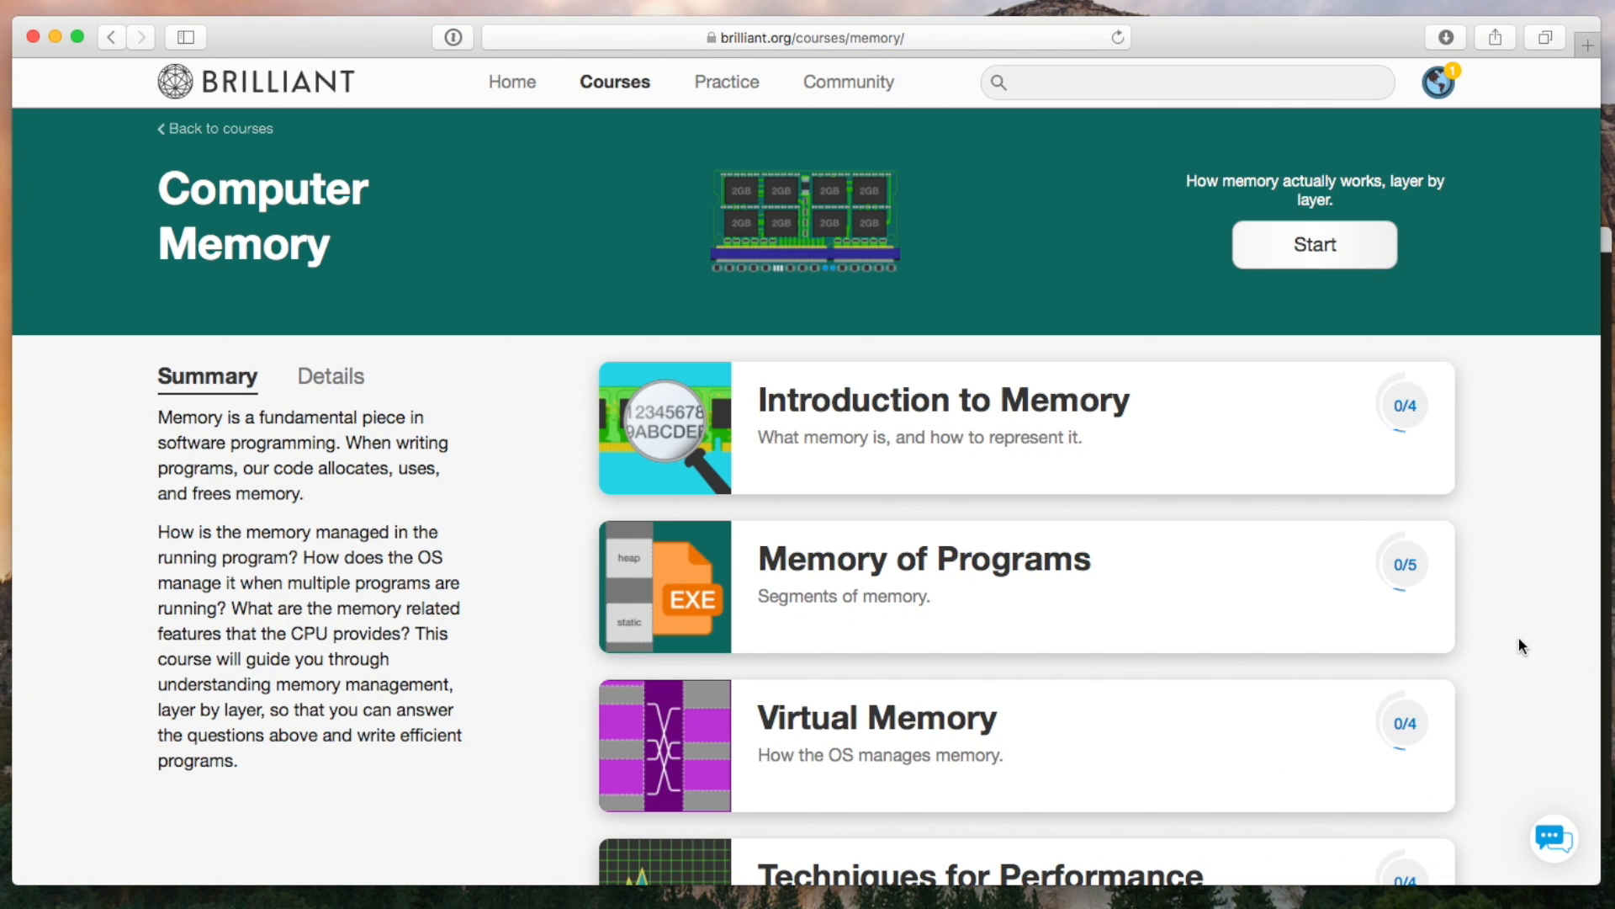
Step: Open Techniques for Performance, continue past page cache intro, and pick 'about 3 times faster'
scroll(down, 3)
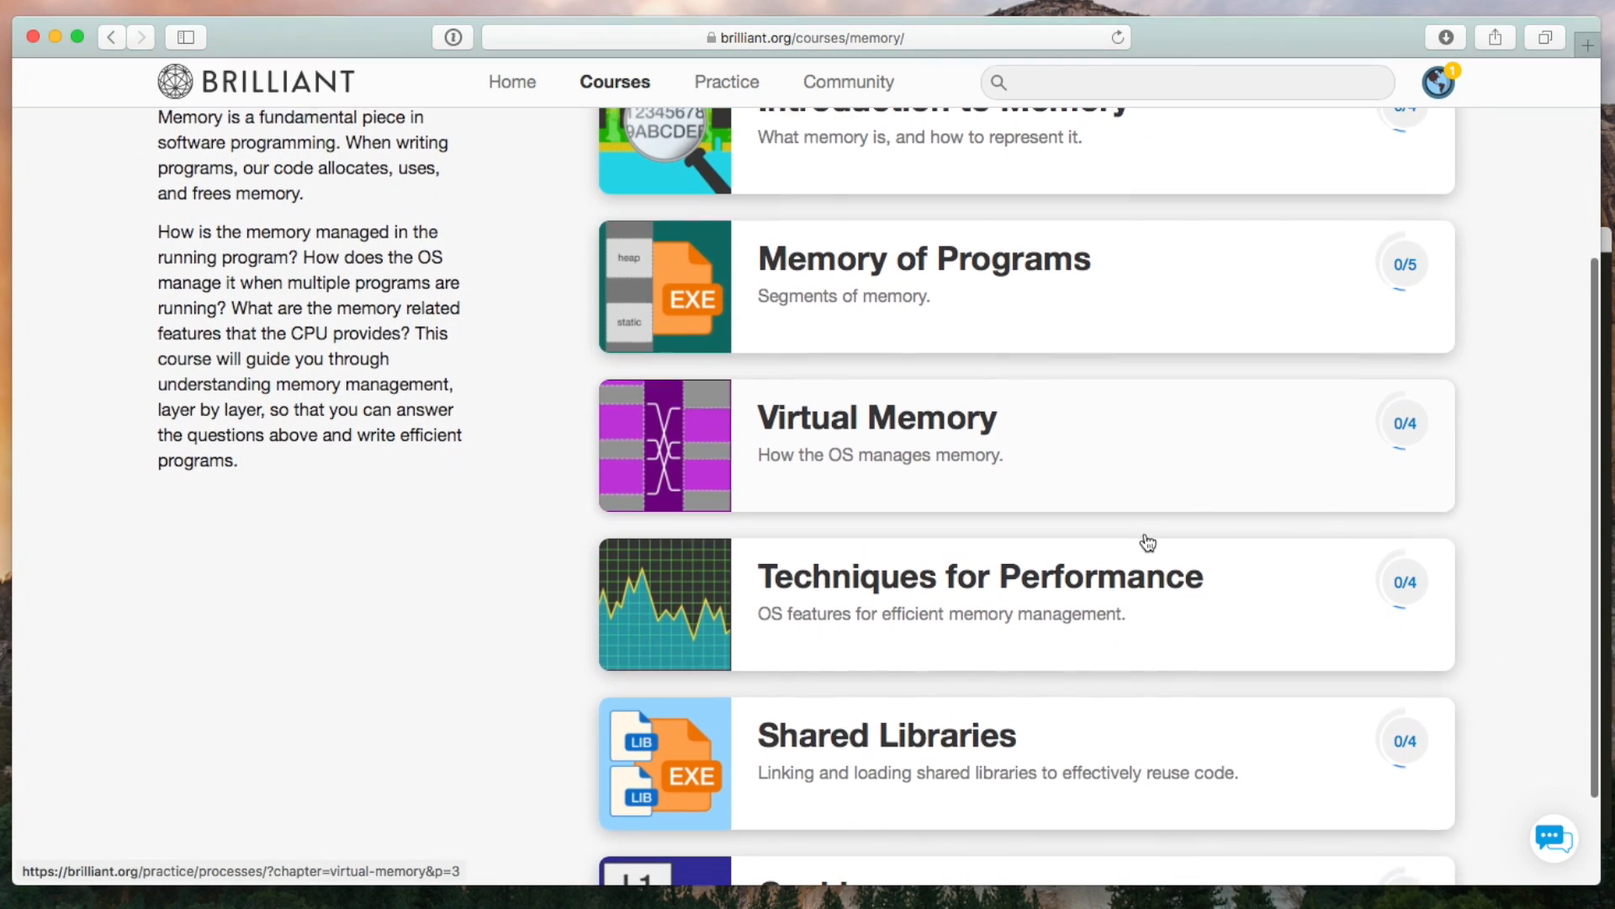
click(981, 576)
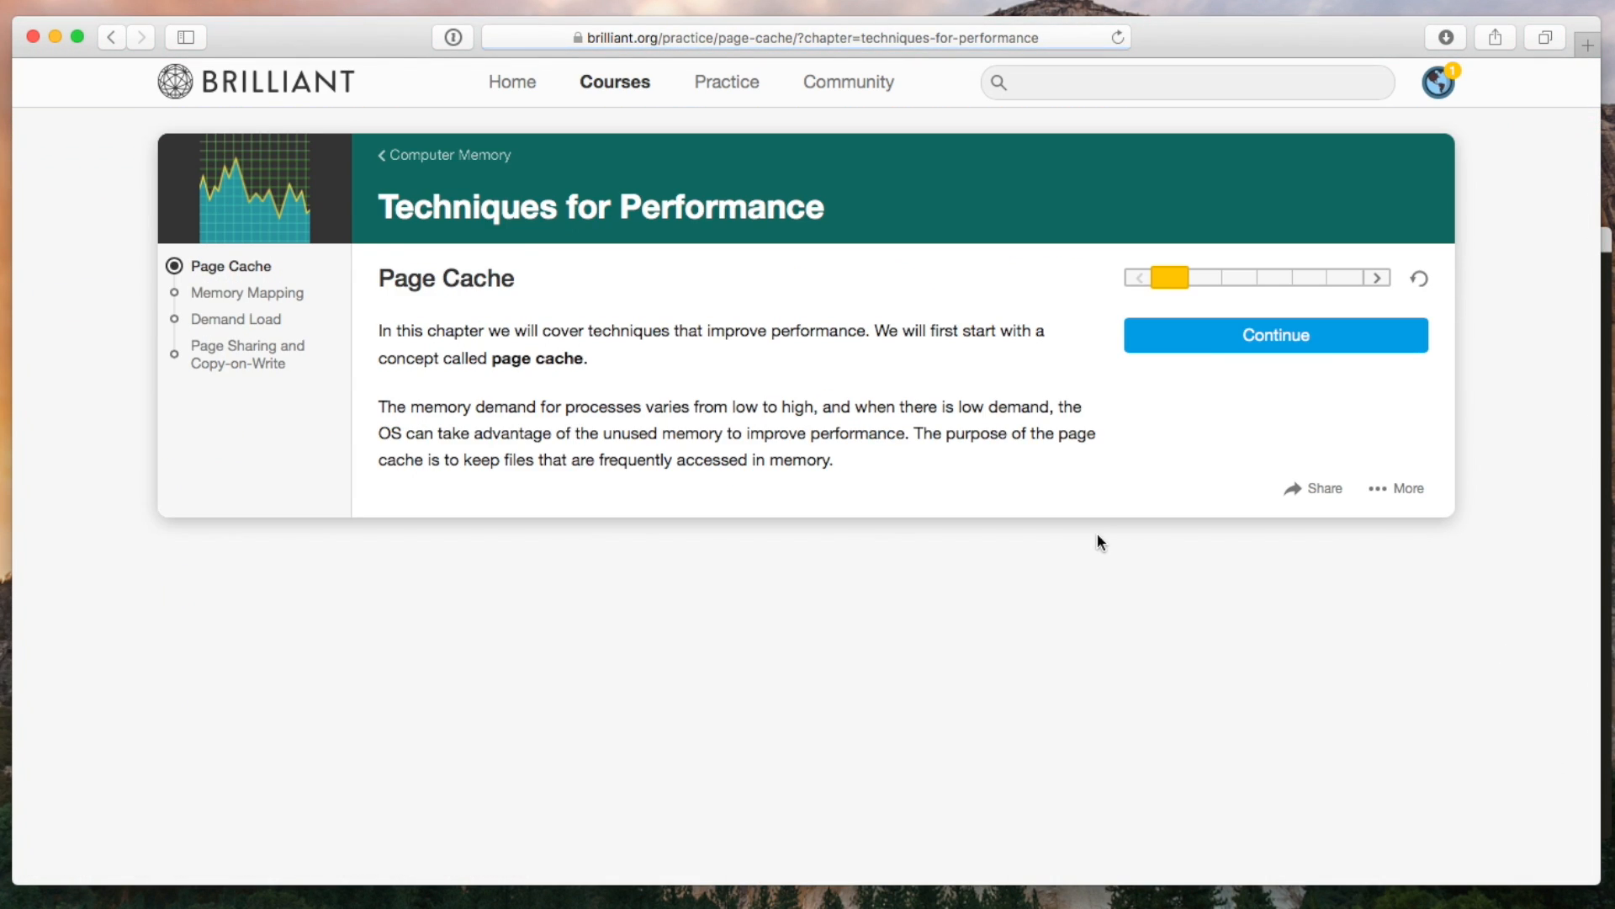
click(1275, 334)
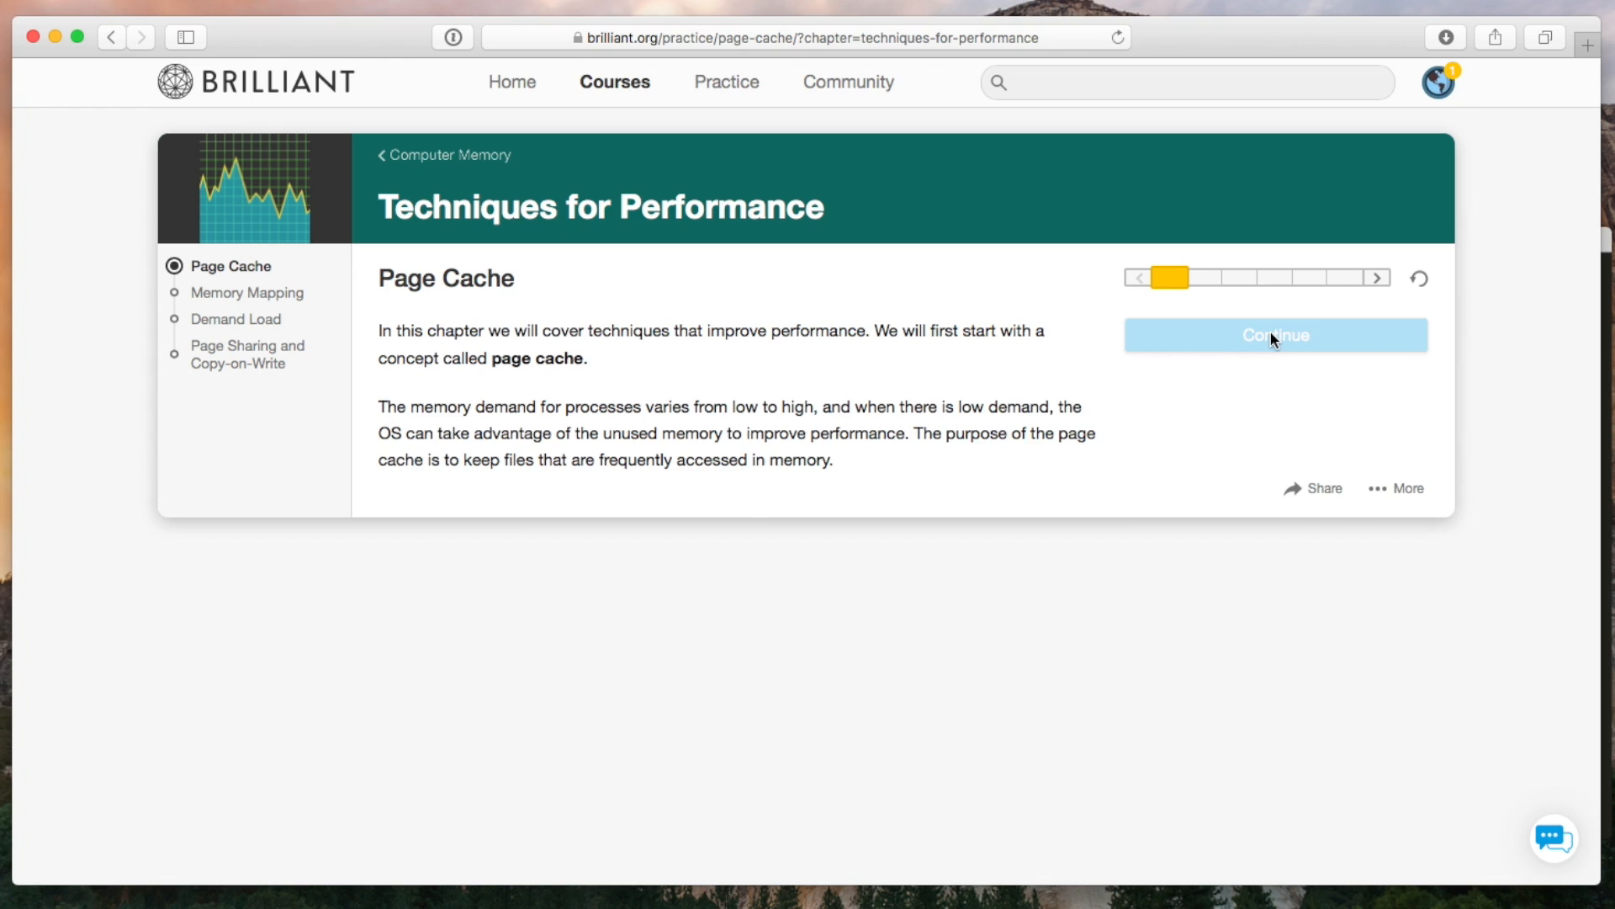
click(1275, 335)
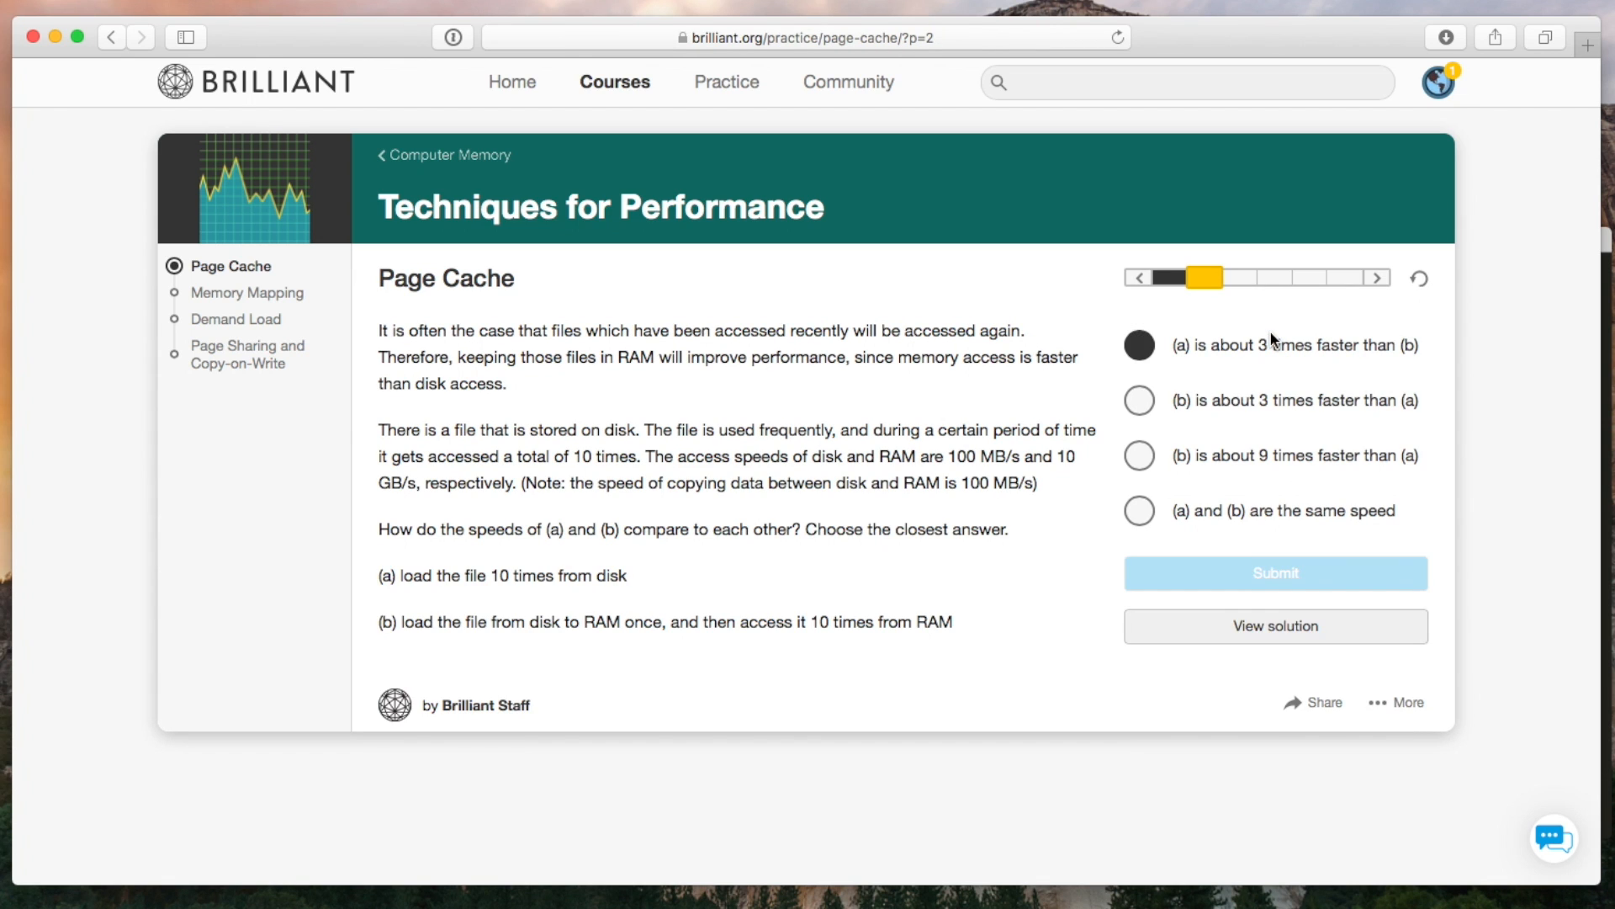